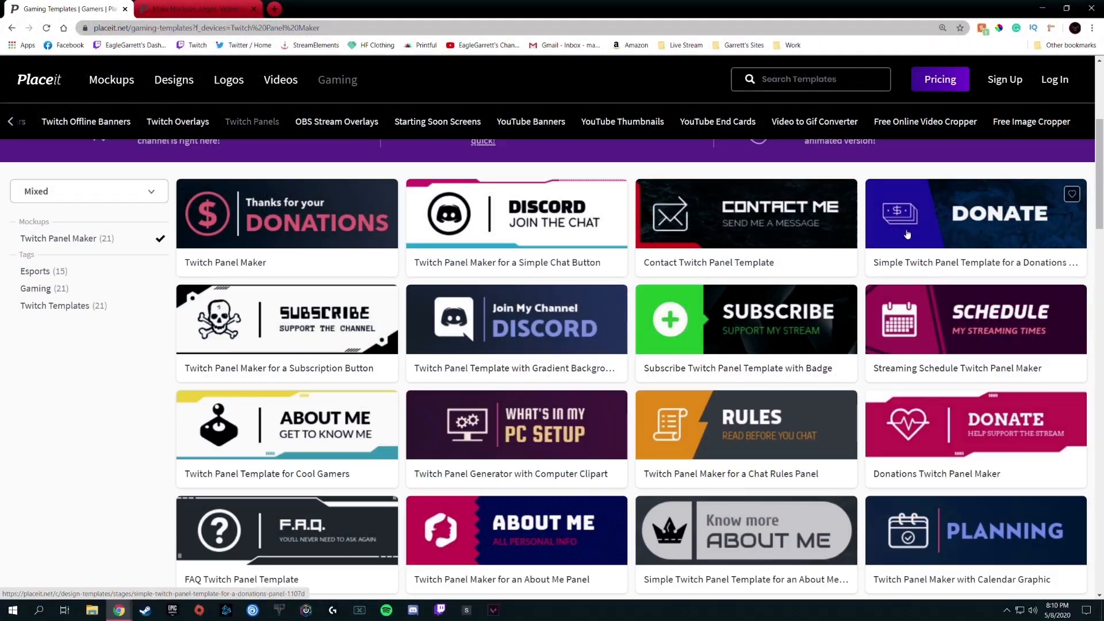
# Browse Placeit gaming templates: a simple donations Twitch panel, an intro maker, a logo accent colour, then pricing
pyautogui.click(112, 79)
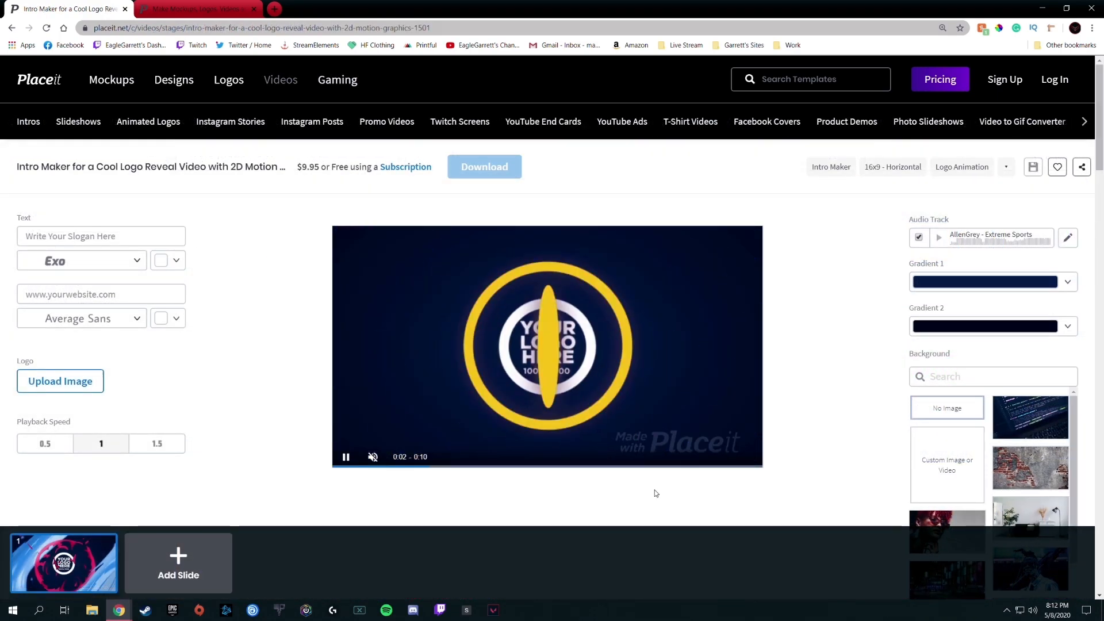
pyautogui.click(228, 80)
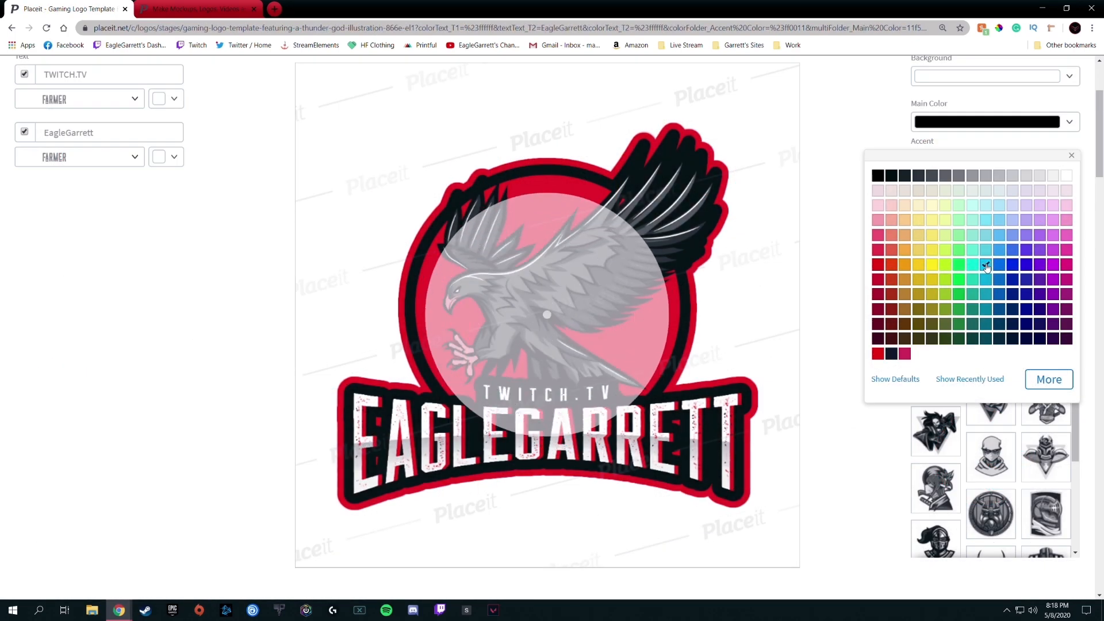
pyautogui.click(985, 265)
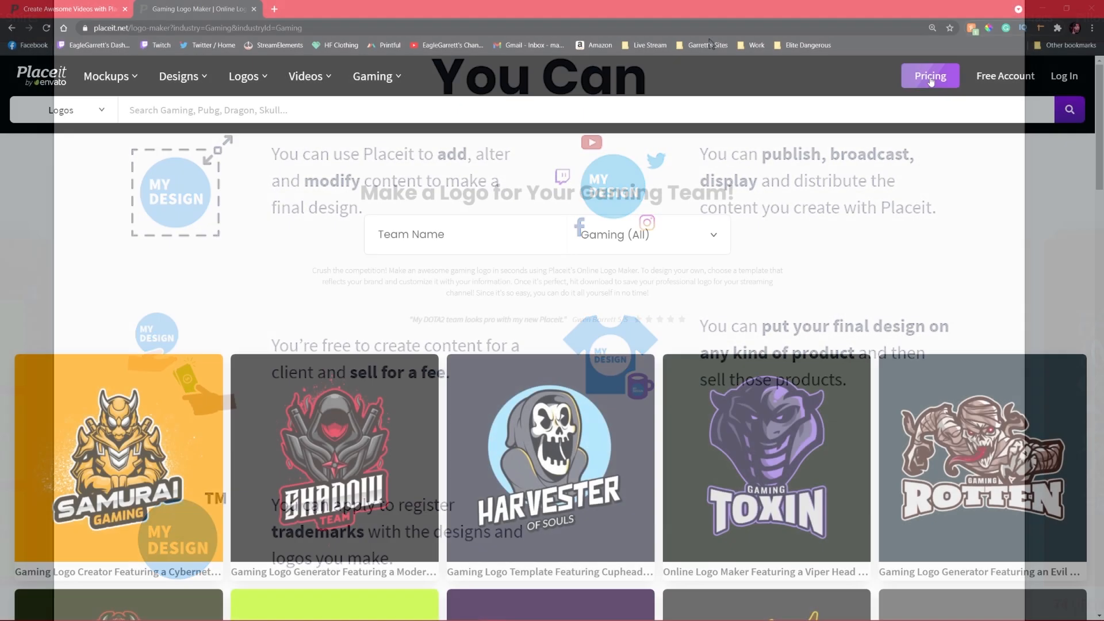
pyautogui.click(929, 76)
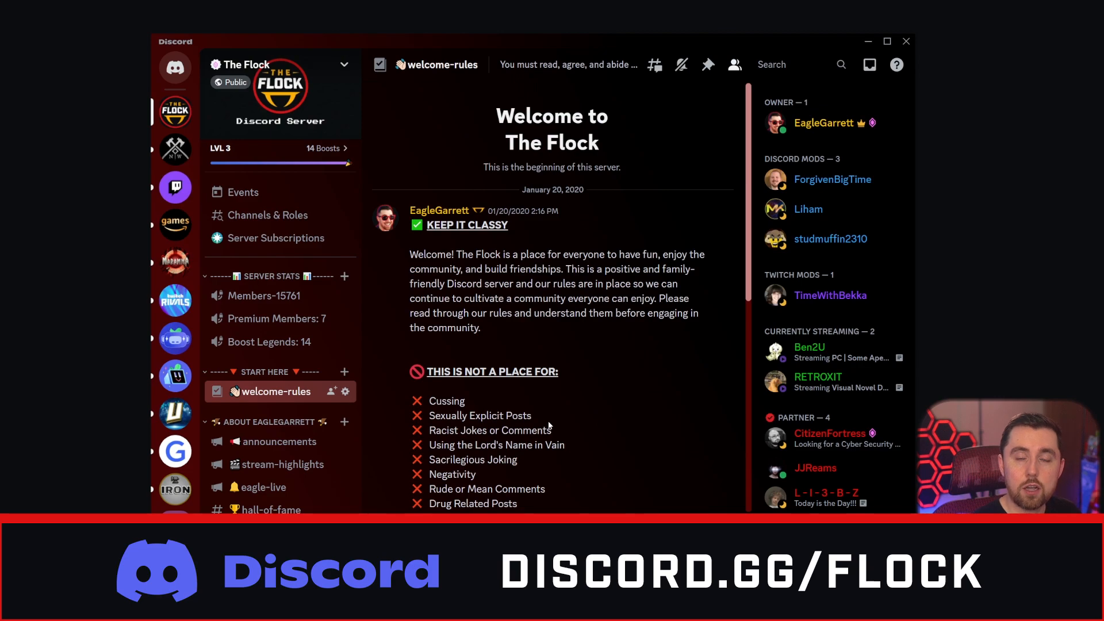
pyautogui.moveTo(555, 408)
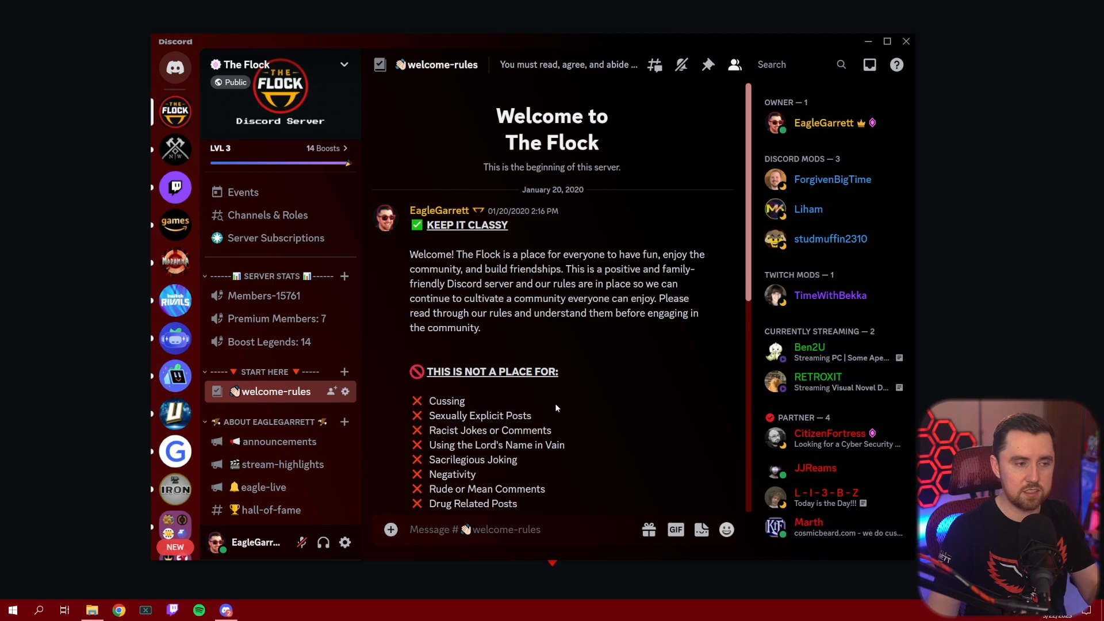
pyautogui.moveTo(547, 404)
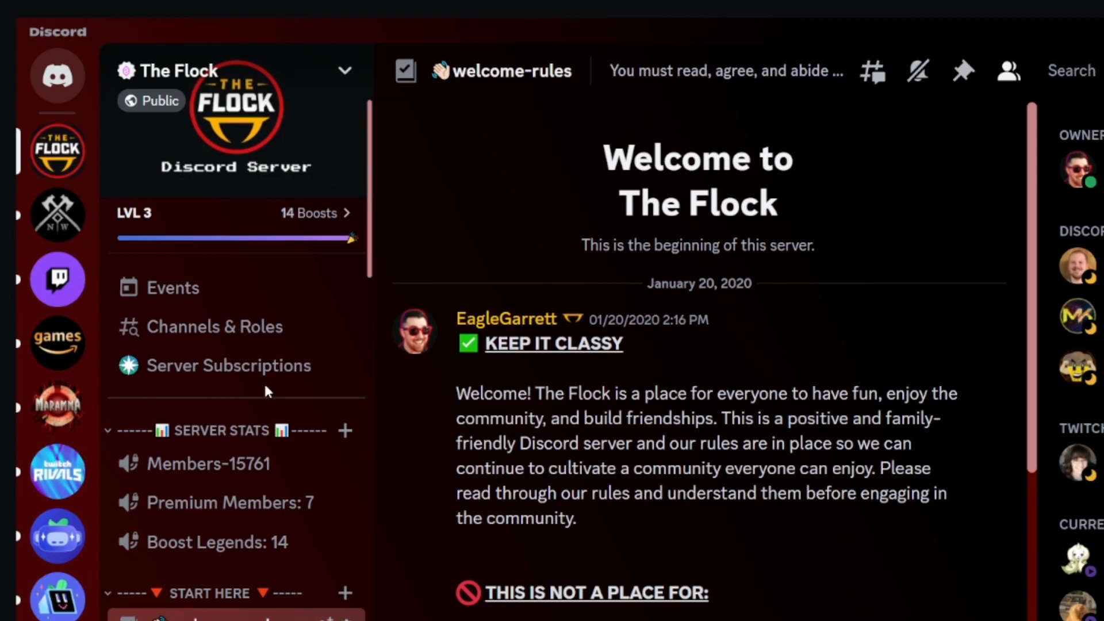
pyautogui.moveTo(57, 149)
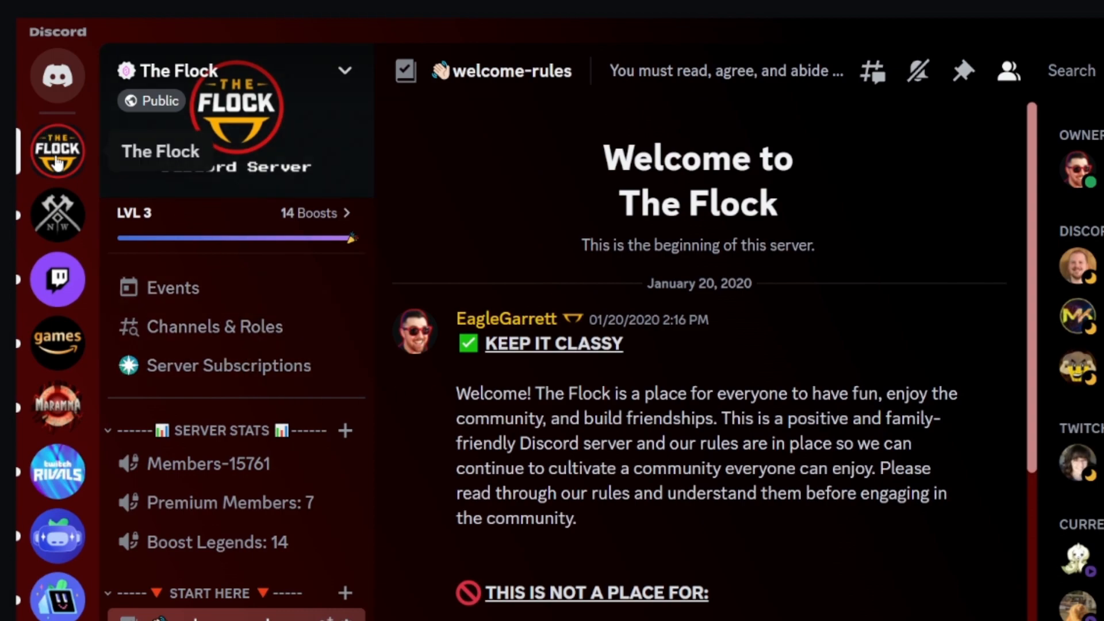
# Bring up The Flock server's options and reach the Server Settings submenu
pyautogui.click(345, 71)
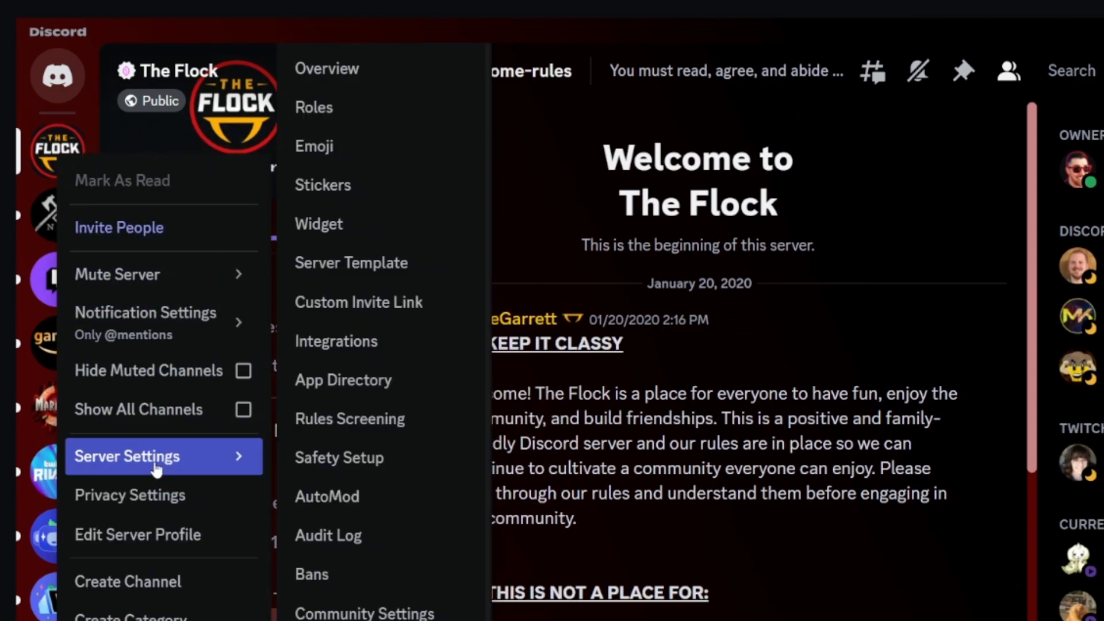
pyautogui.scroll(-3)
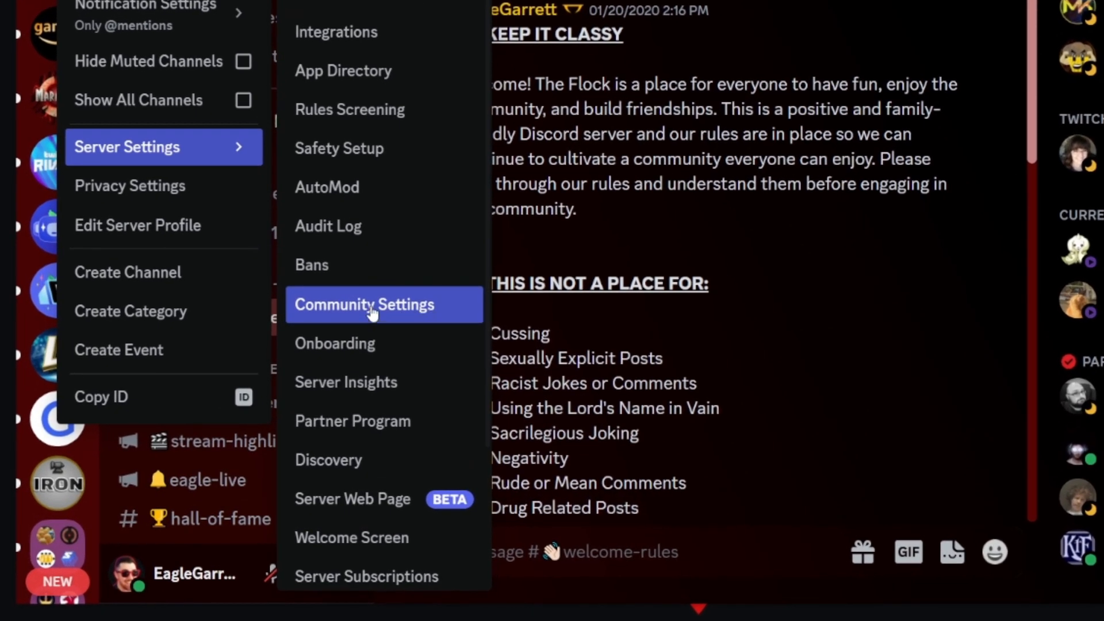
pyautogui.moveTo(362, 327)
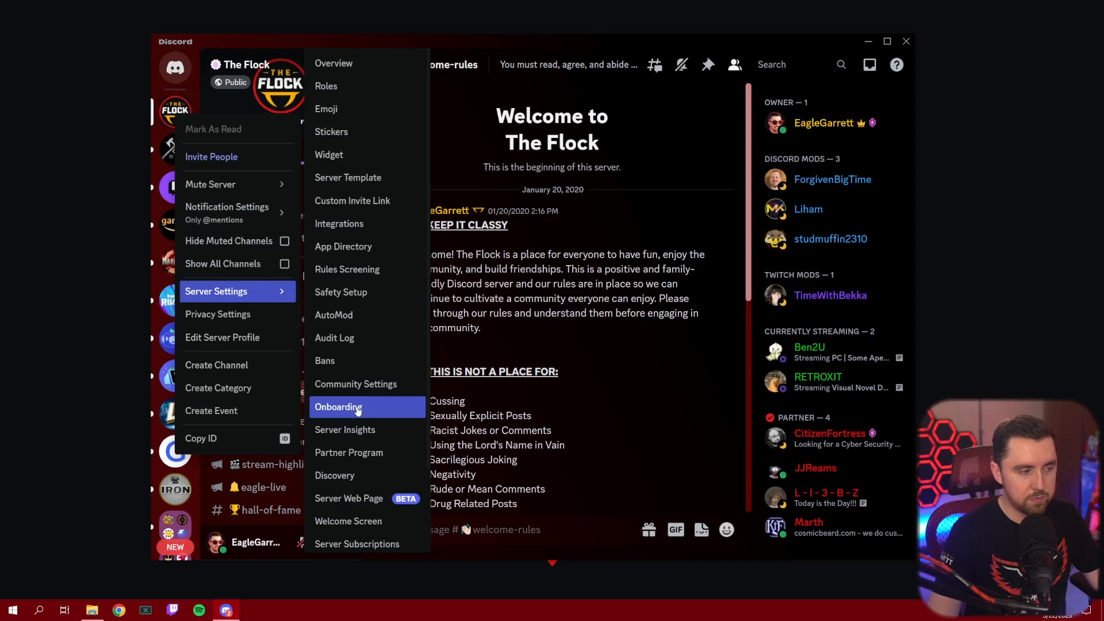
# Go to The Flock's Onboarding settings page from the Server Settings submenu
pyautogui.click(338, 406)
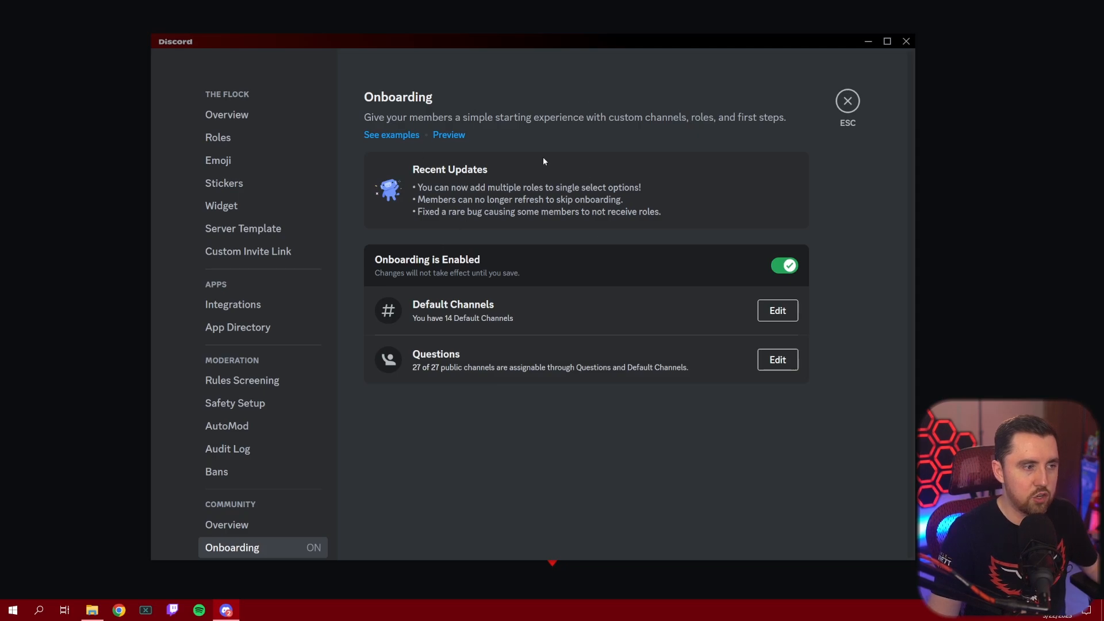
pyautogui.moveTo(559, 161)
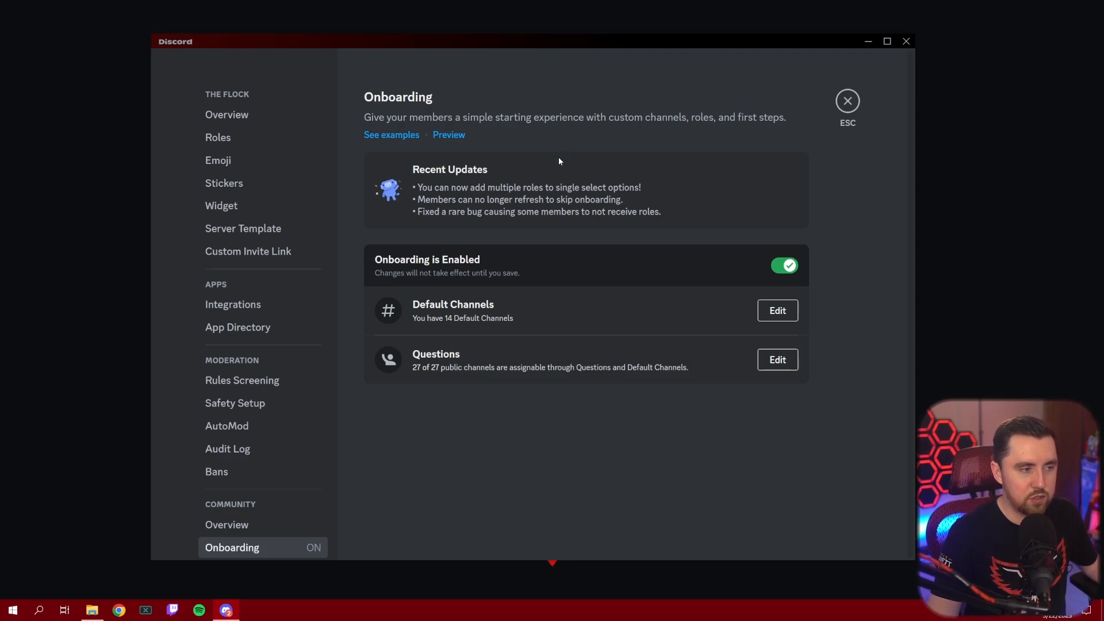
pyautogui.moveTo(601, 203)
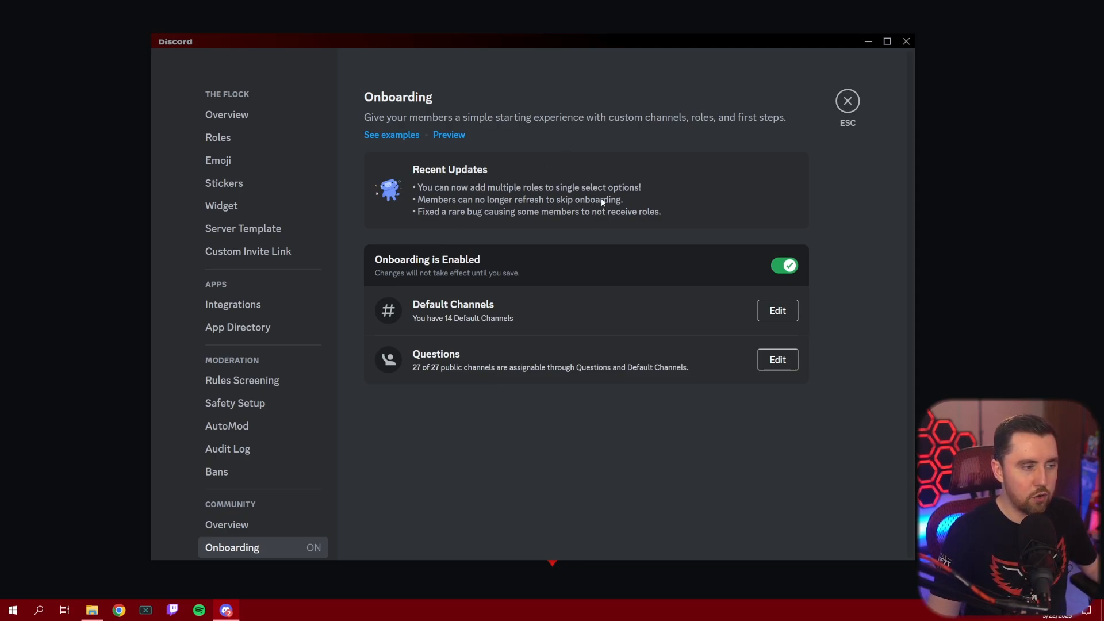
pyautogui.moveTo(769, 259)
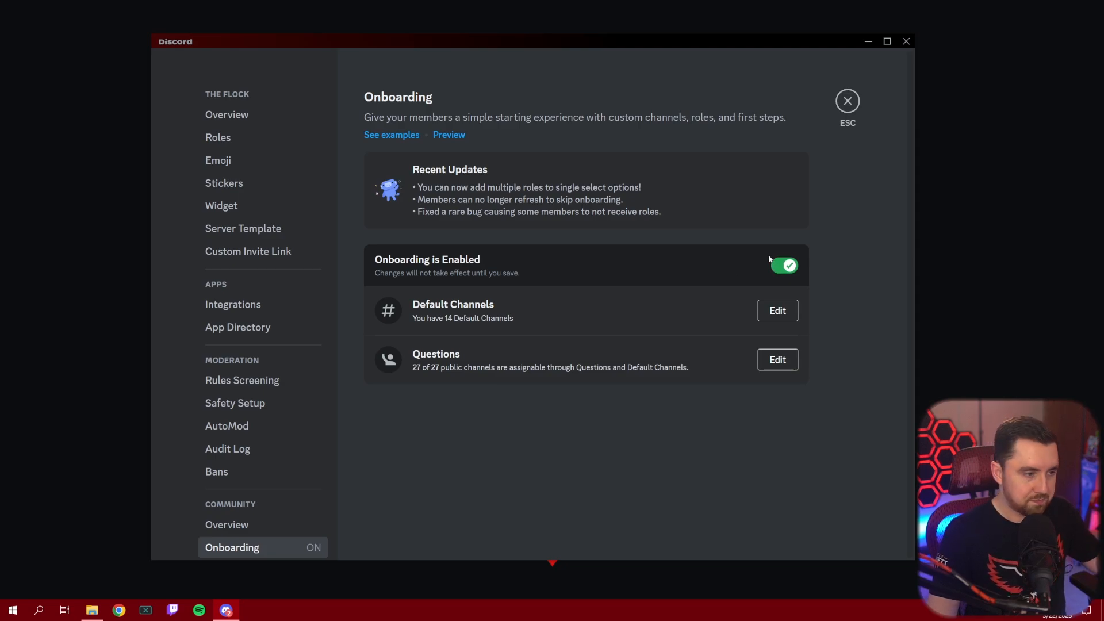
pyautogui.moveTo(426, 338)
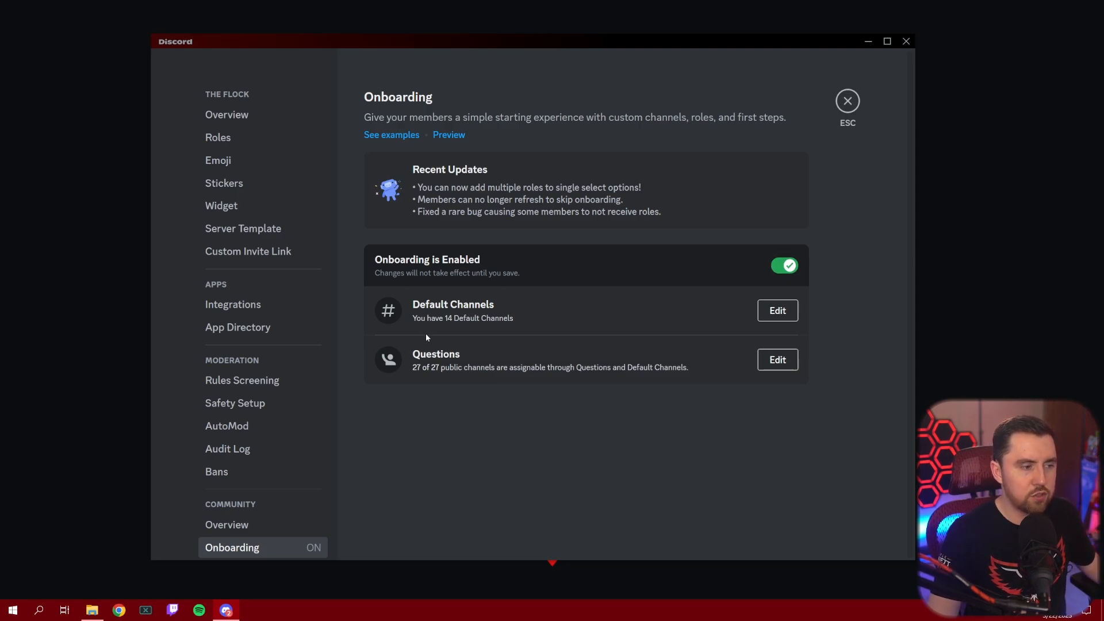
pyautogui.moveTo(651, 314)
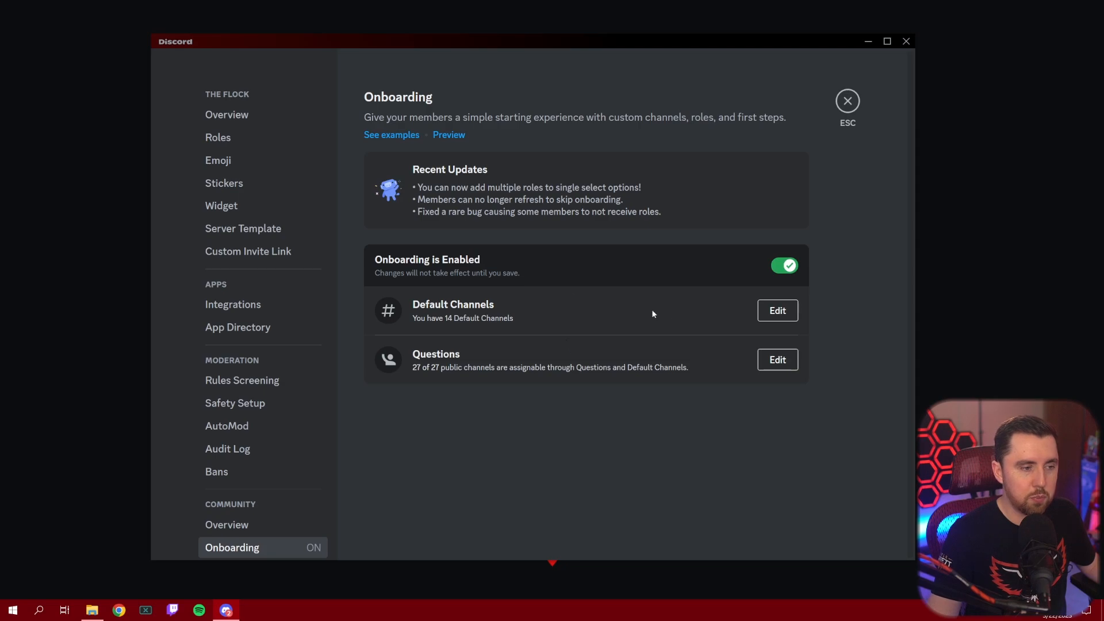
pyautogui.moveTo(687, 321)
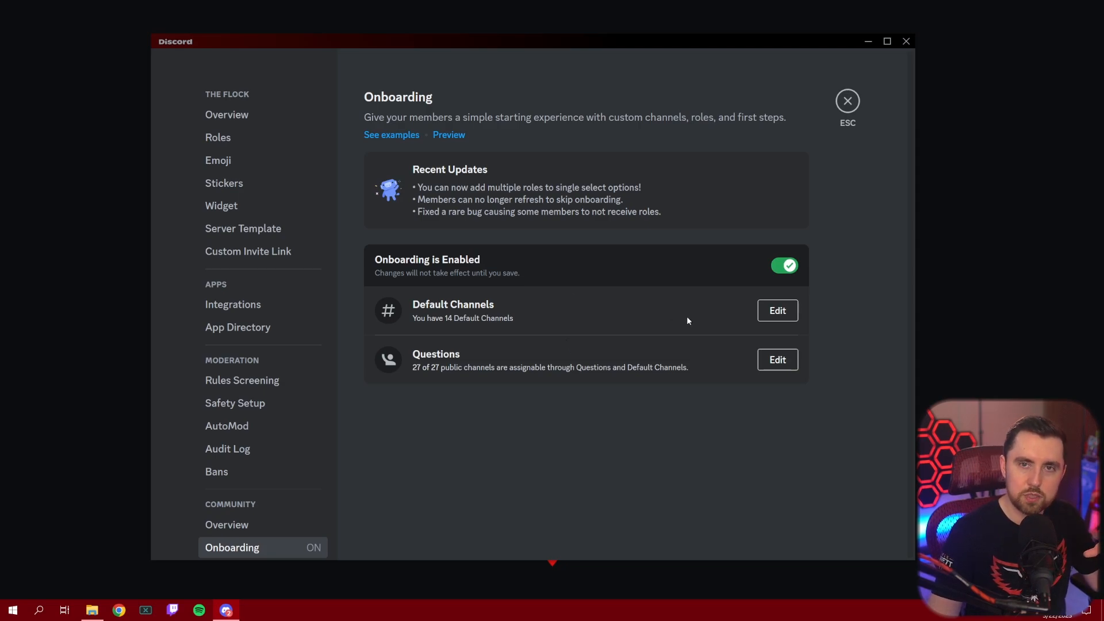
pyautogui.moveTo(732, 318)
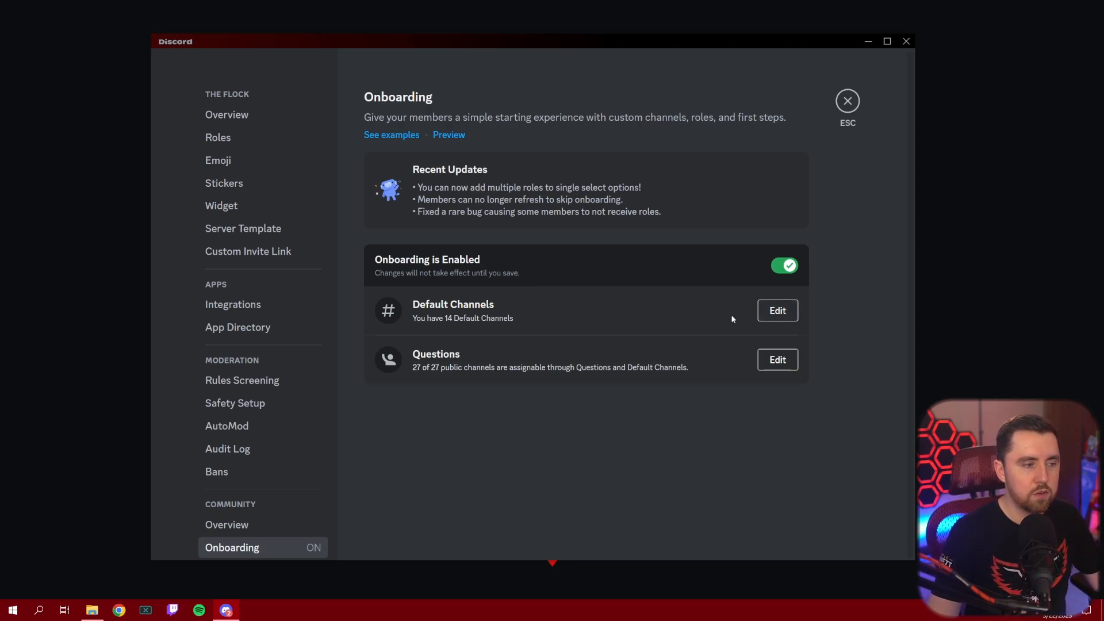
# Edit Default Channels, toggle stream-highlights off as a default channel and save the change
pyautogui.click(776, 311)
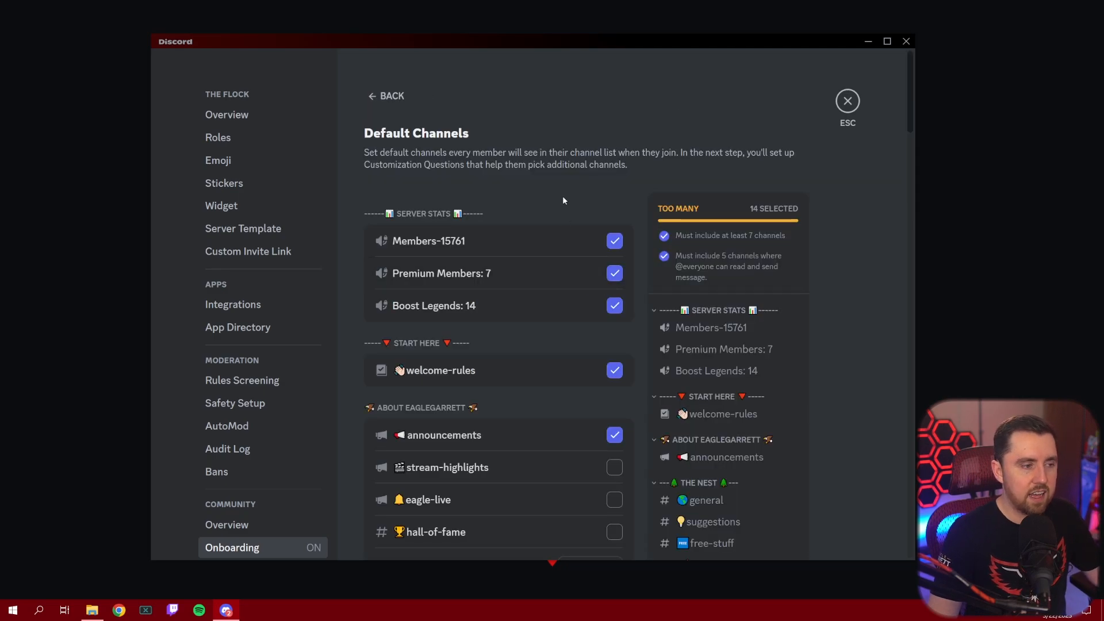
pyautogui.moveTo(624, 180)
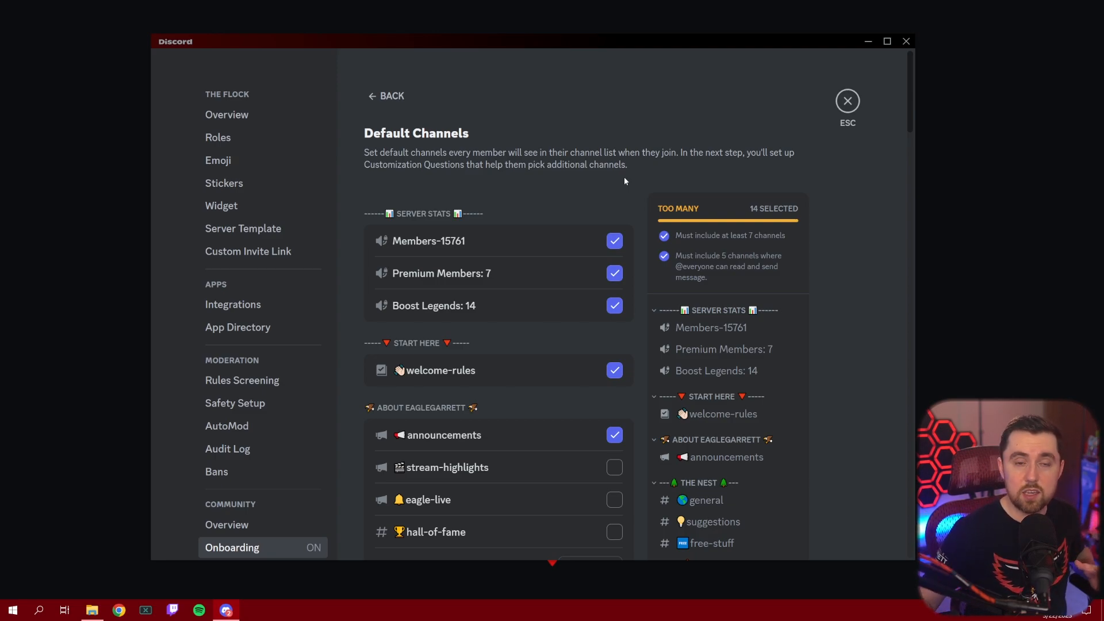
pyautogui.moveTo(614, 178)
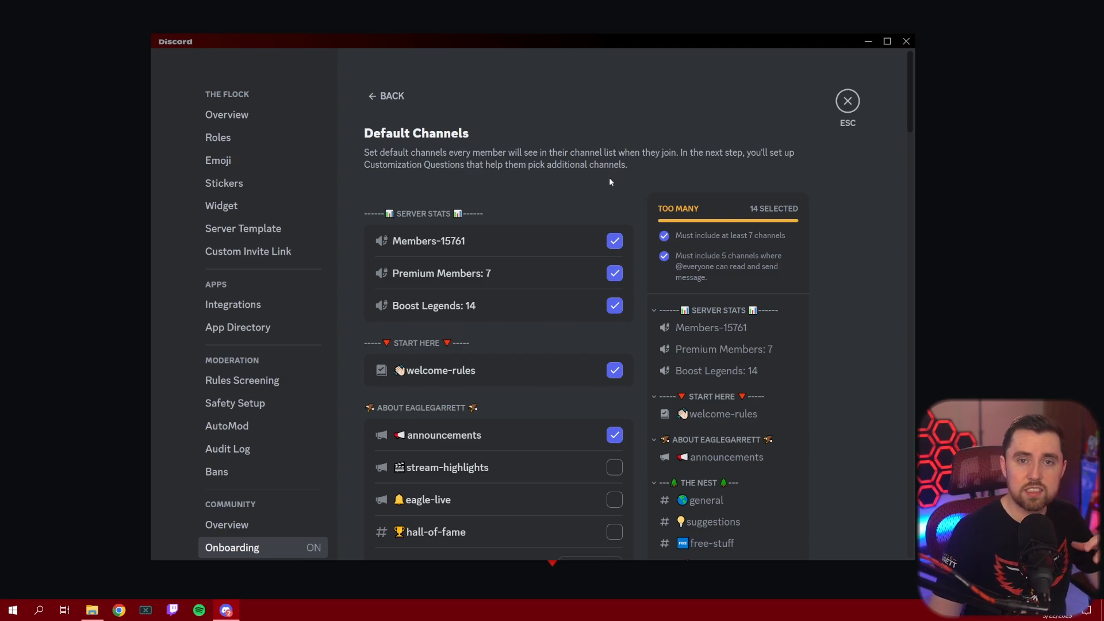
pyautogui.moveTo(594, 174)
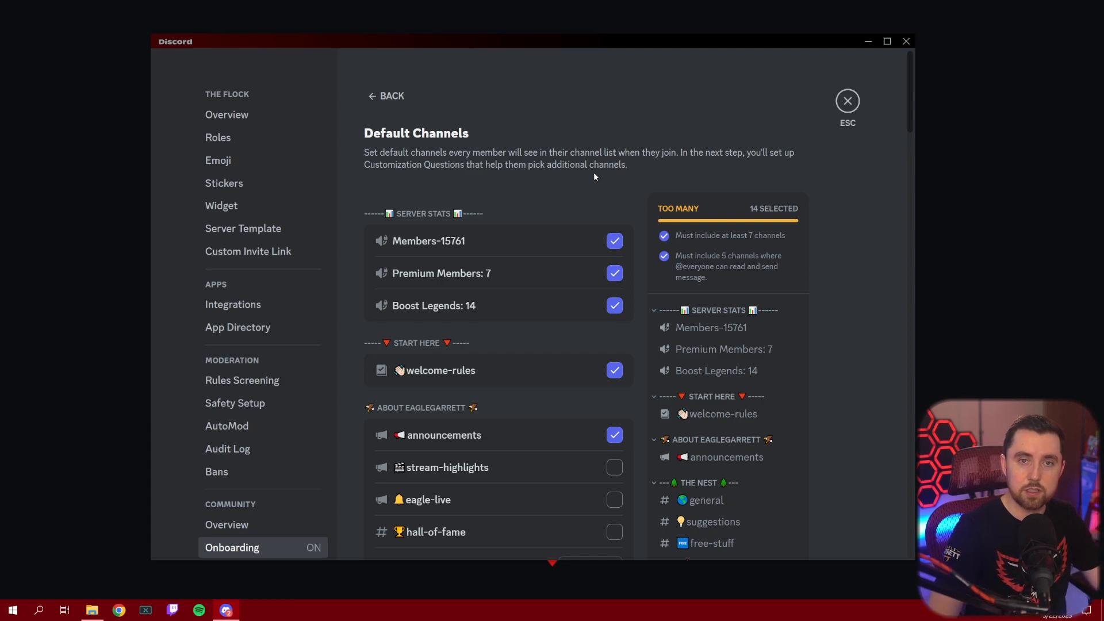
pyautogui.moveTo(591, 174)
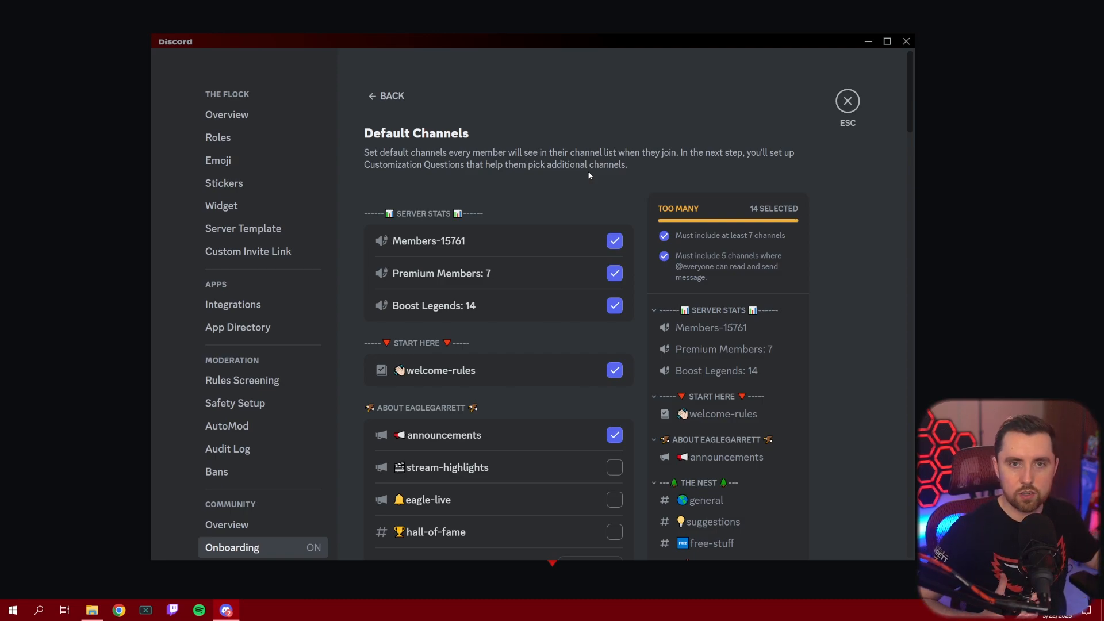
pyautogui.moveTo(560, 189)
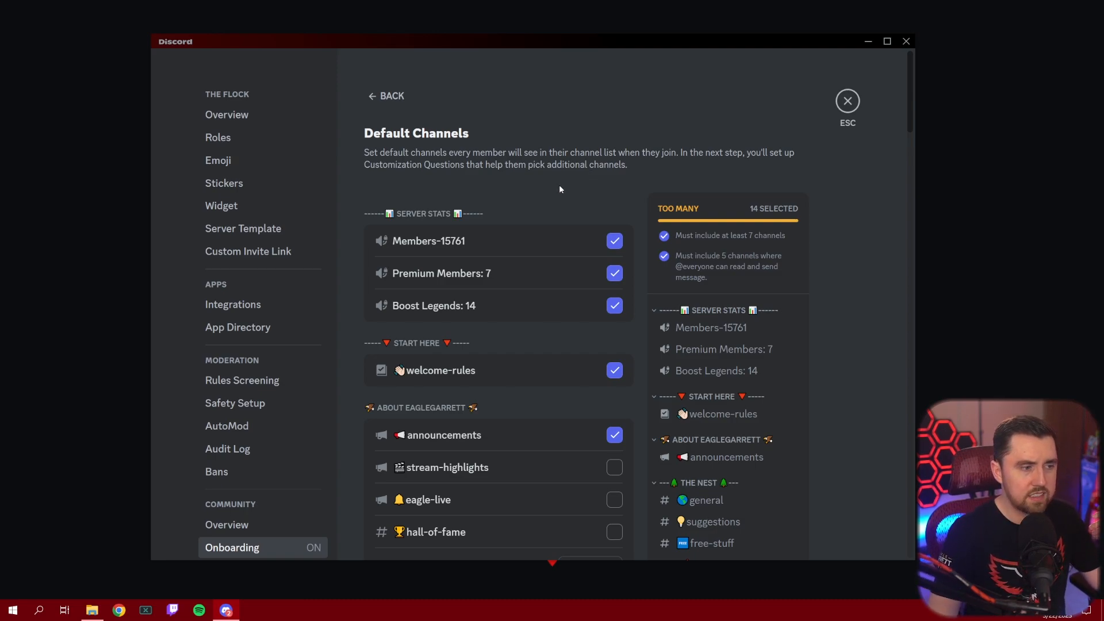
pyautogui.scroll(-3)
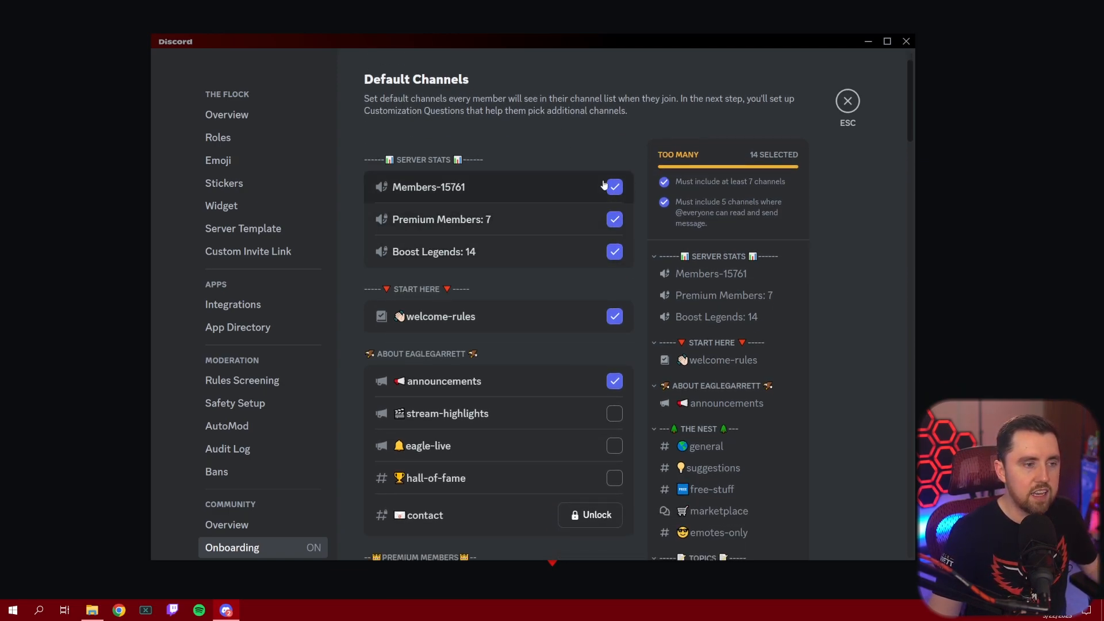
pyautogui.scroll(-3)
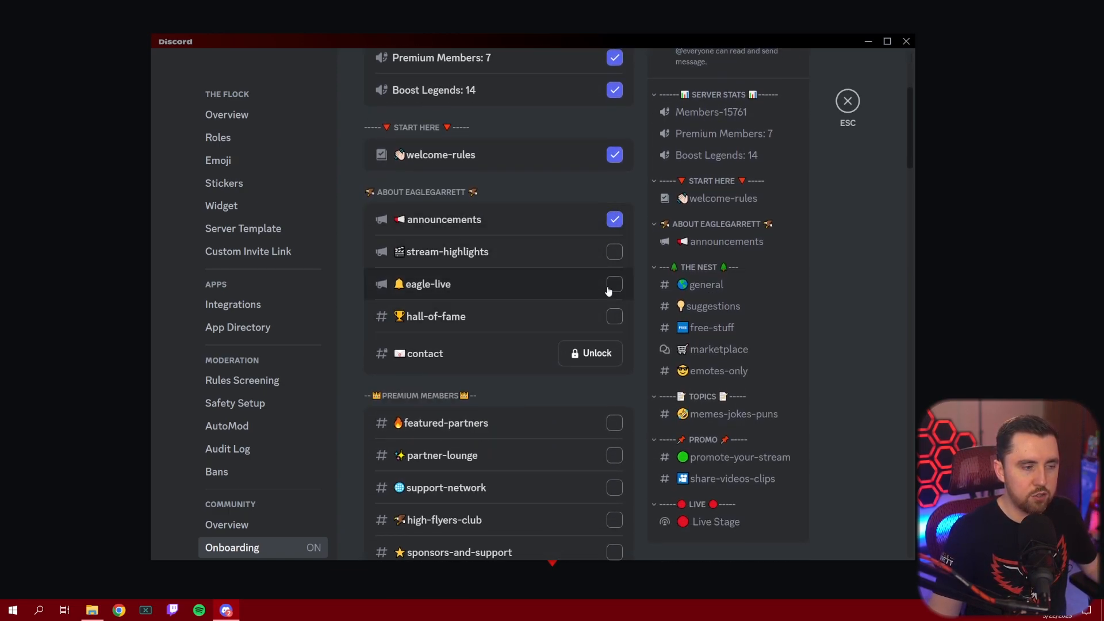
pyautogui.scroll(-3)
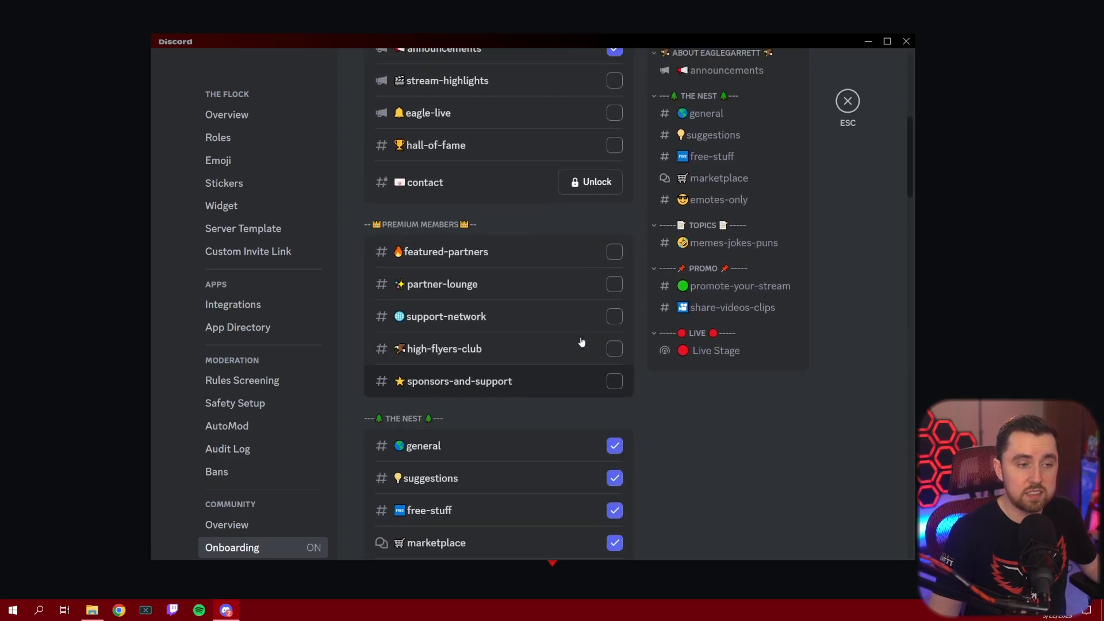
pyautogui.scroll(3)
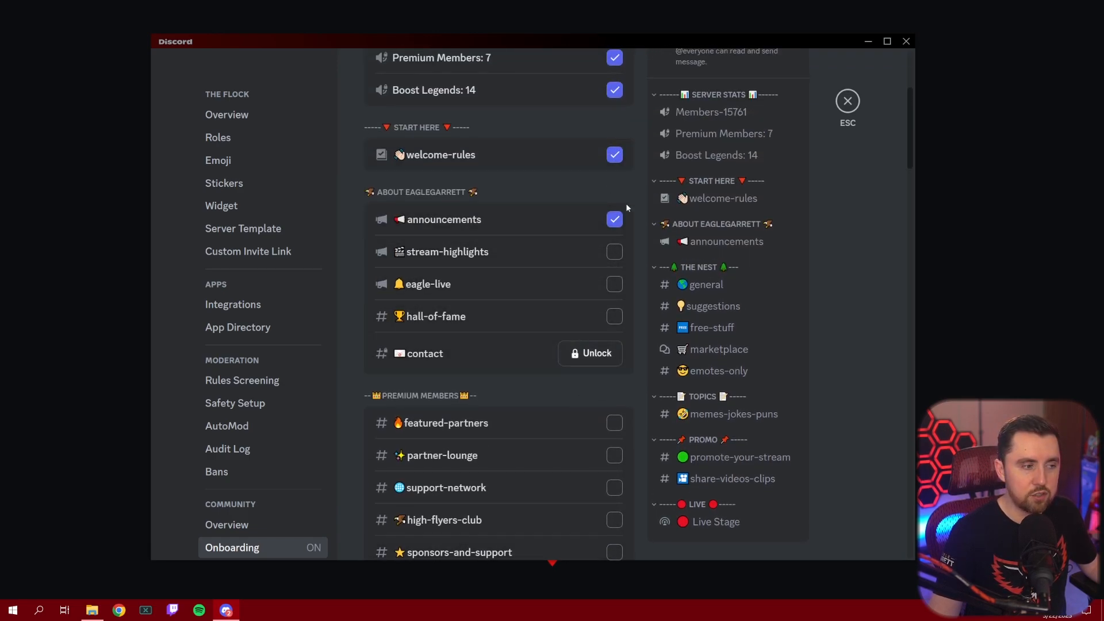
pyautogui.click(612, 305)
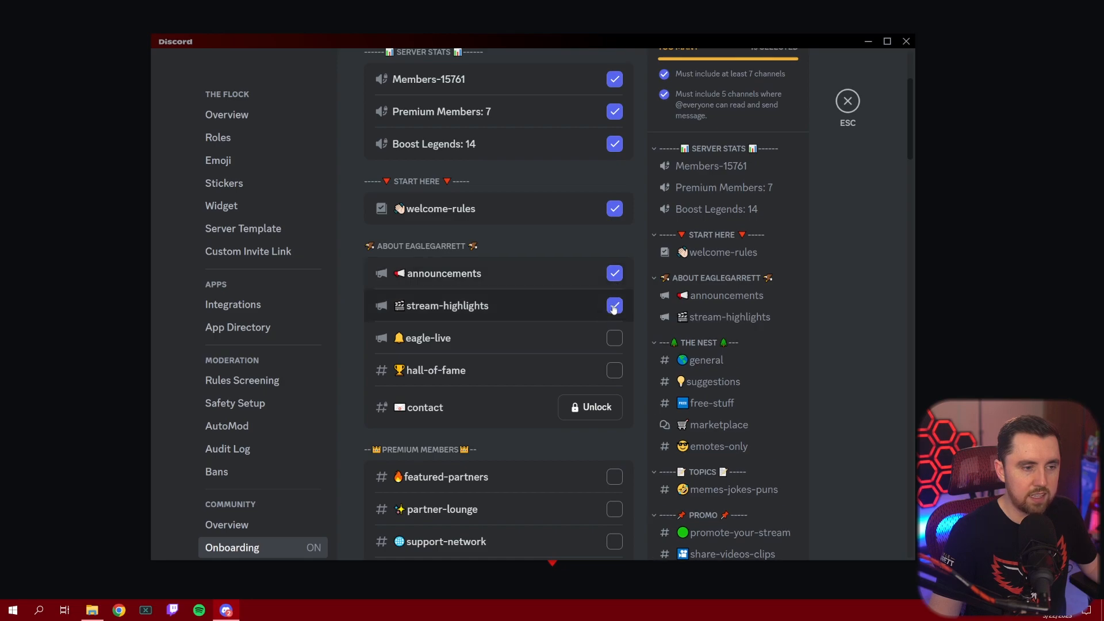
pyautogui.click(614, 306)
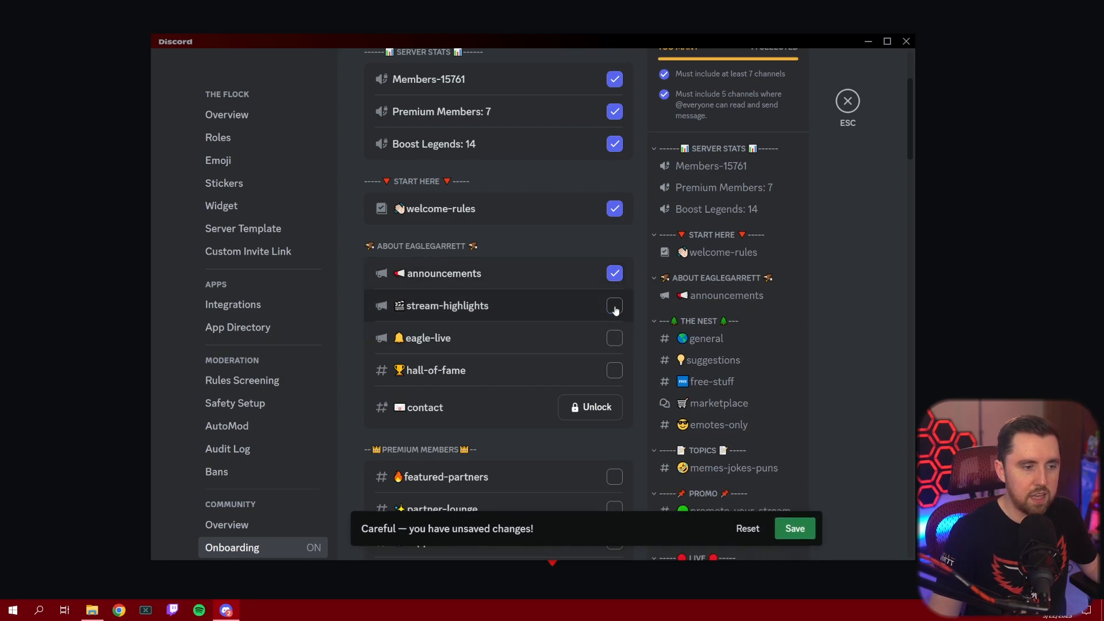
pyautogui.click(613, 305)
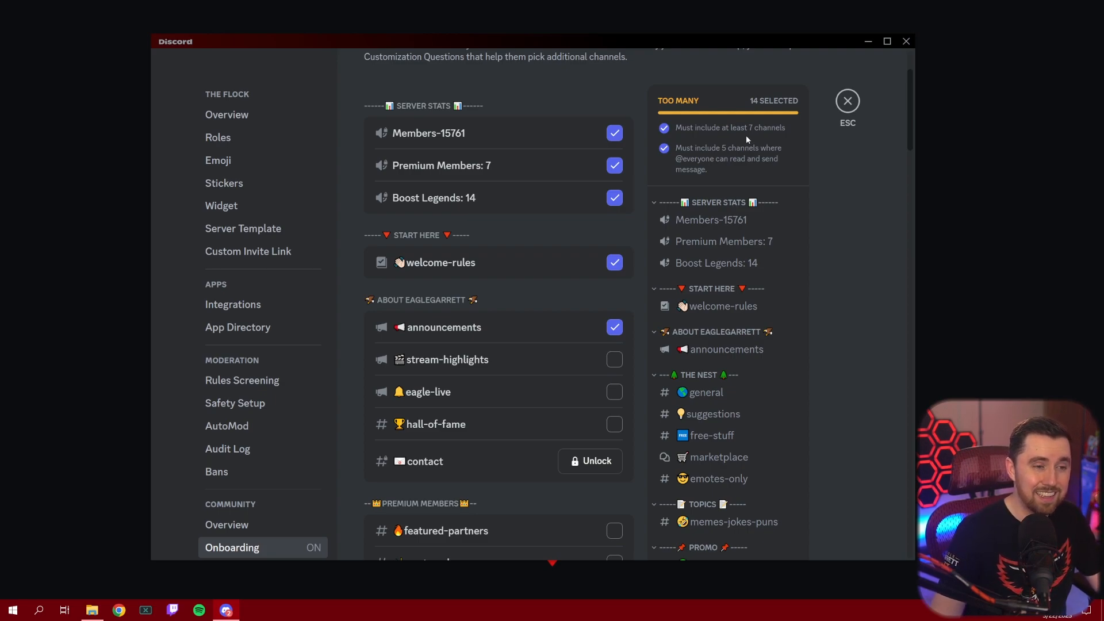
pyautogui.moveTo(730, 340)
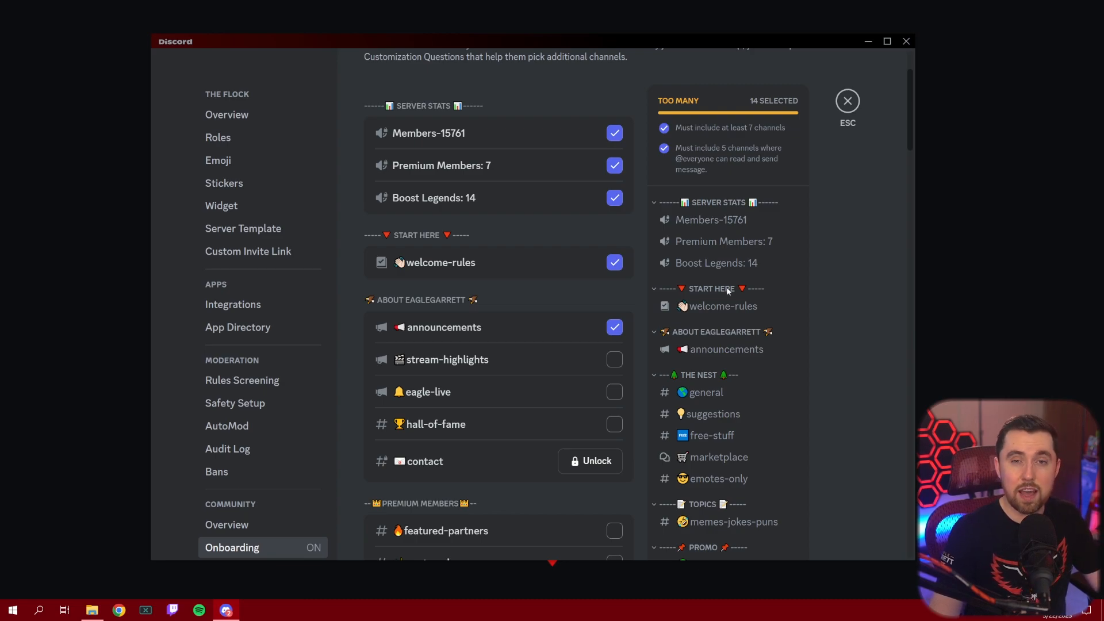
pyautogui.scroll(-3)
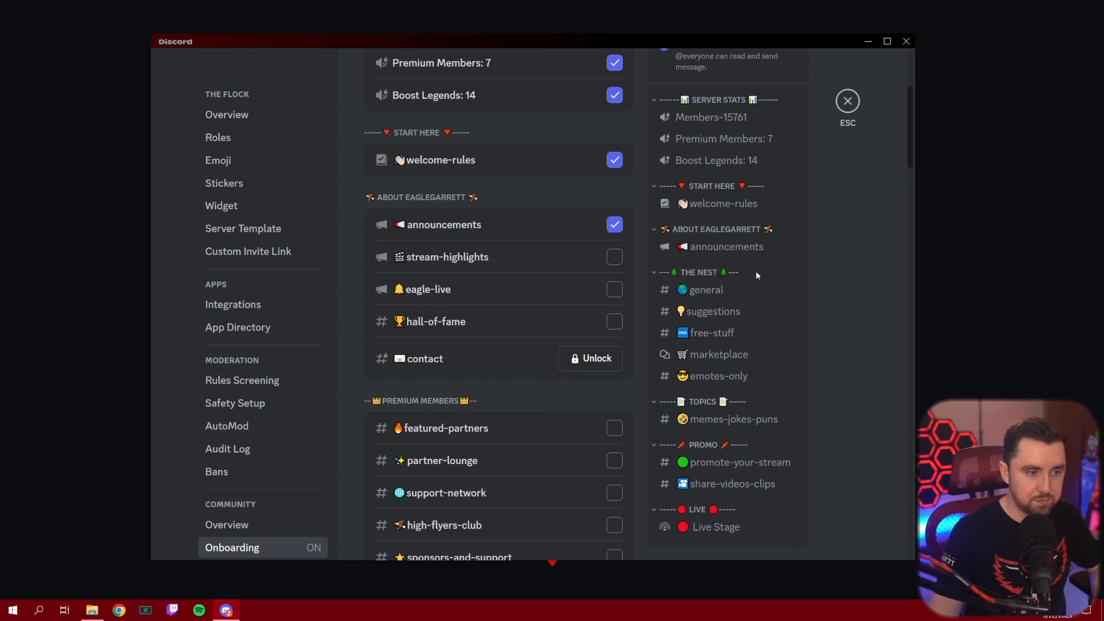
pyautogui.scroll(3)
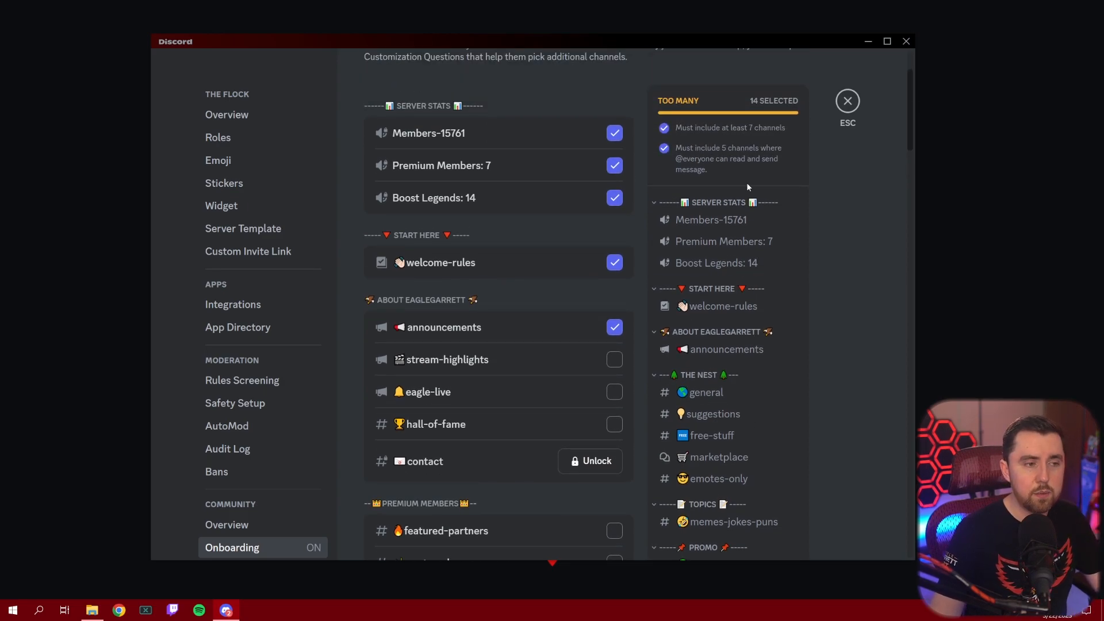
pyautogui.moveTo(727, 162)
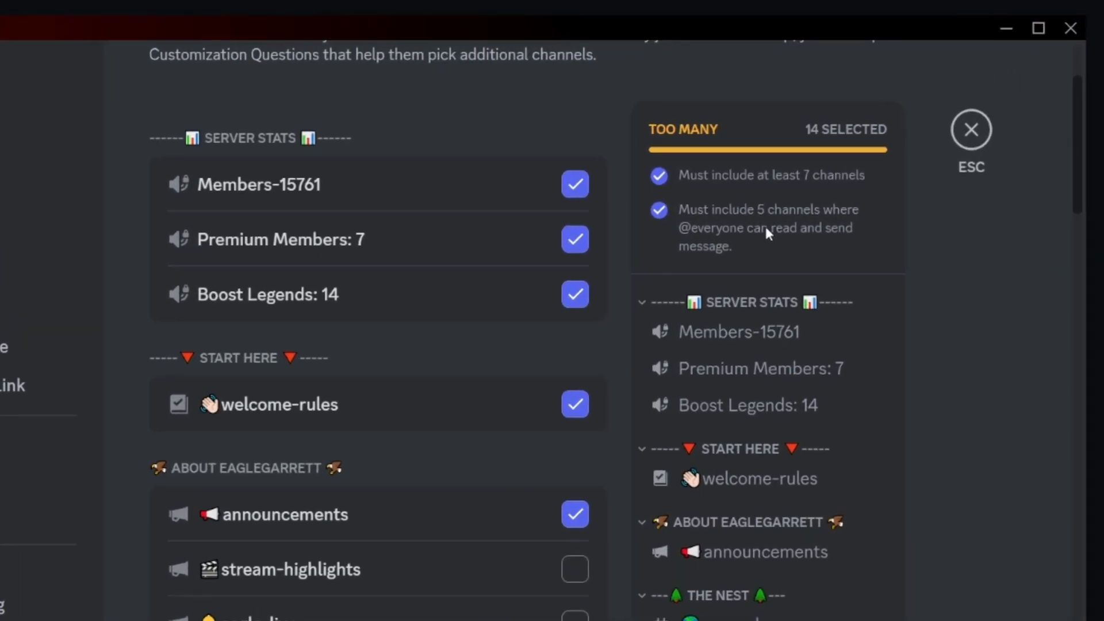
pyautogui.moveTo(768, 246)
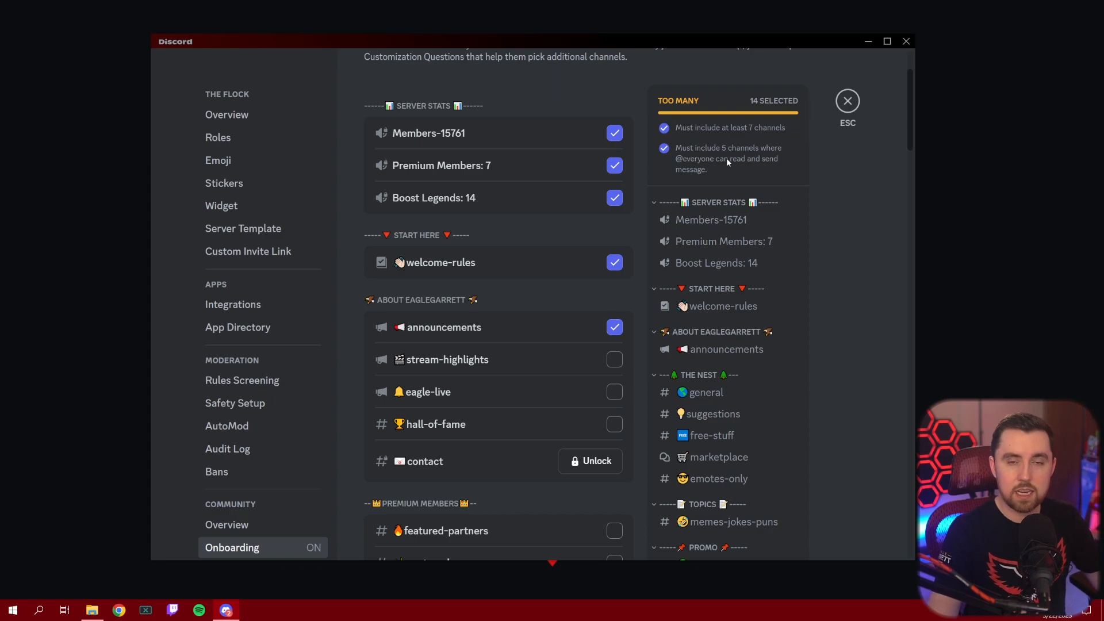
pyautogui.moveTo(737, 170)
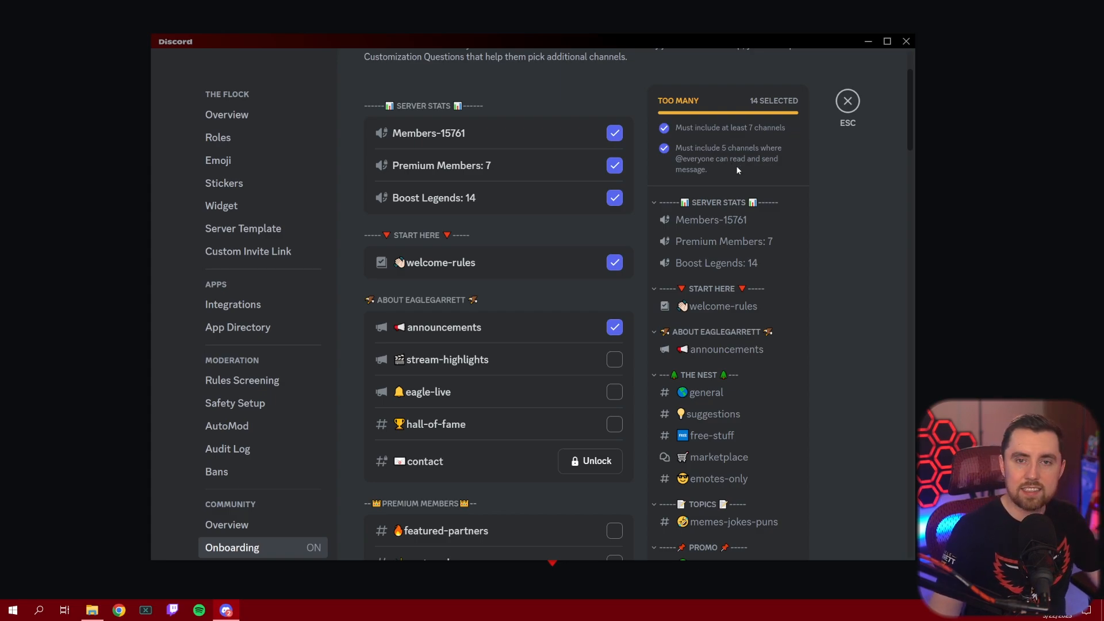
pyautogui.moveTo(734, 170)
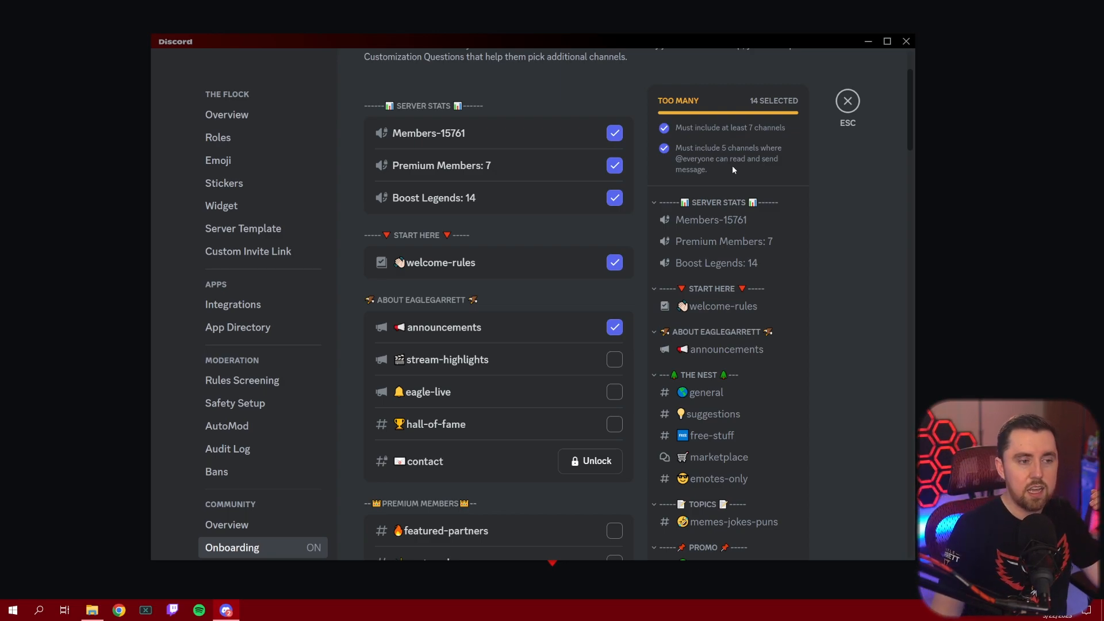
pyautogui.moveTo(726, 168)
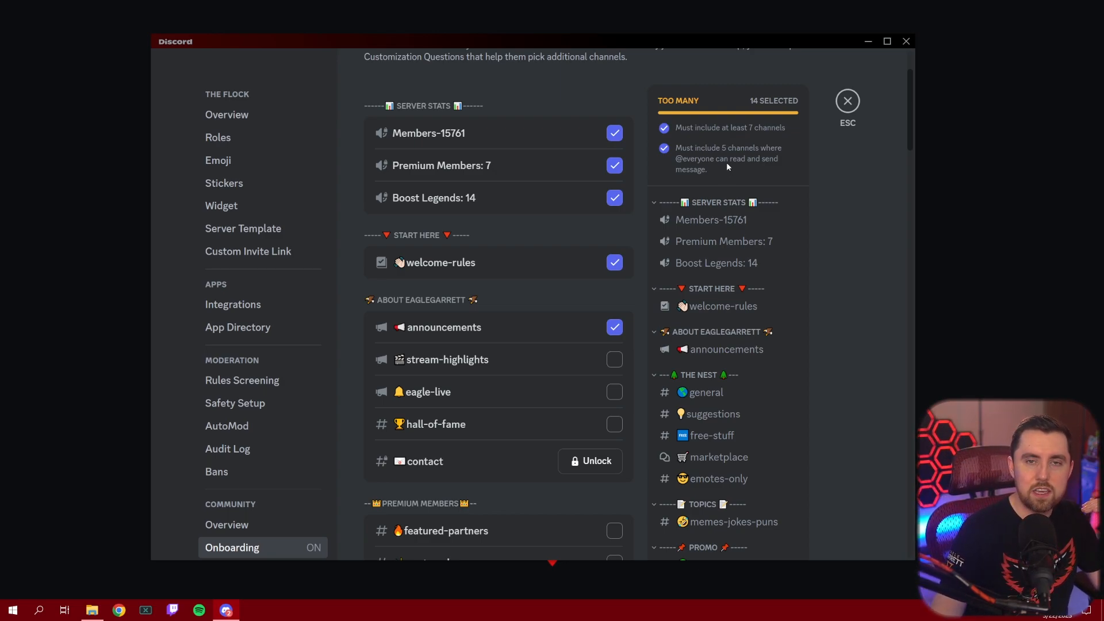
pyautogui.moveTo(725, 171)
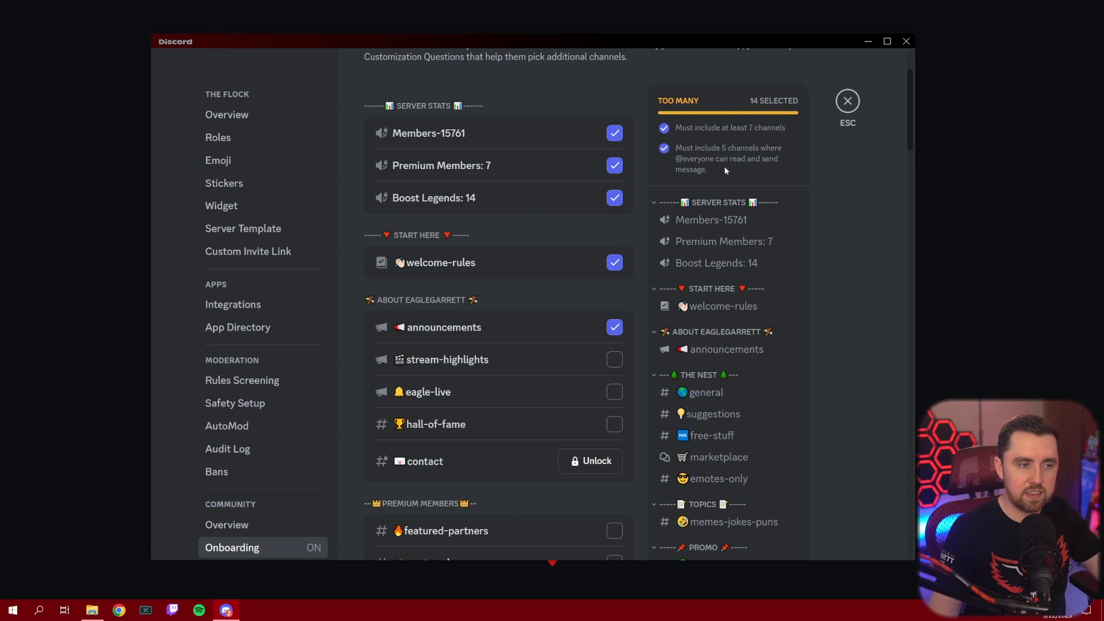
pyautogui.moveTo(750, 143)
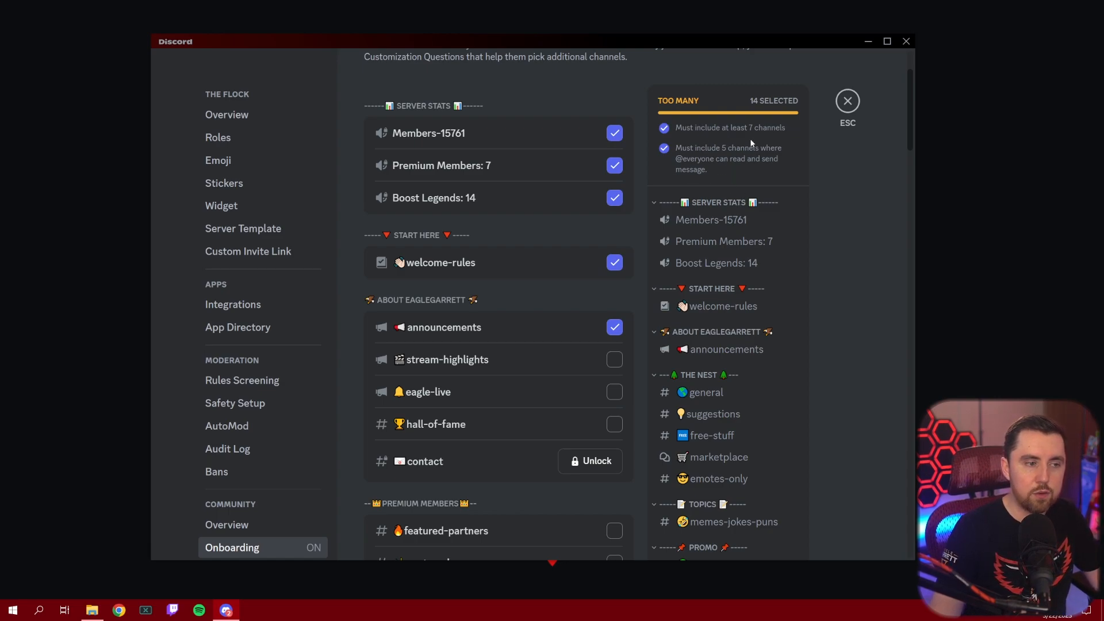
pyautogui.scroll(-3)
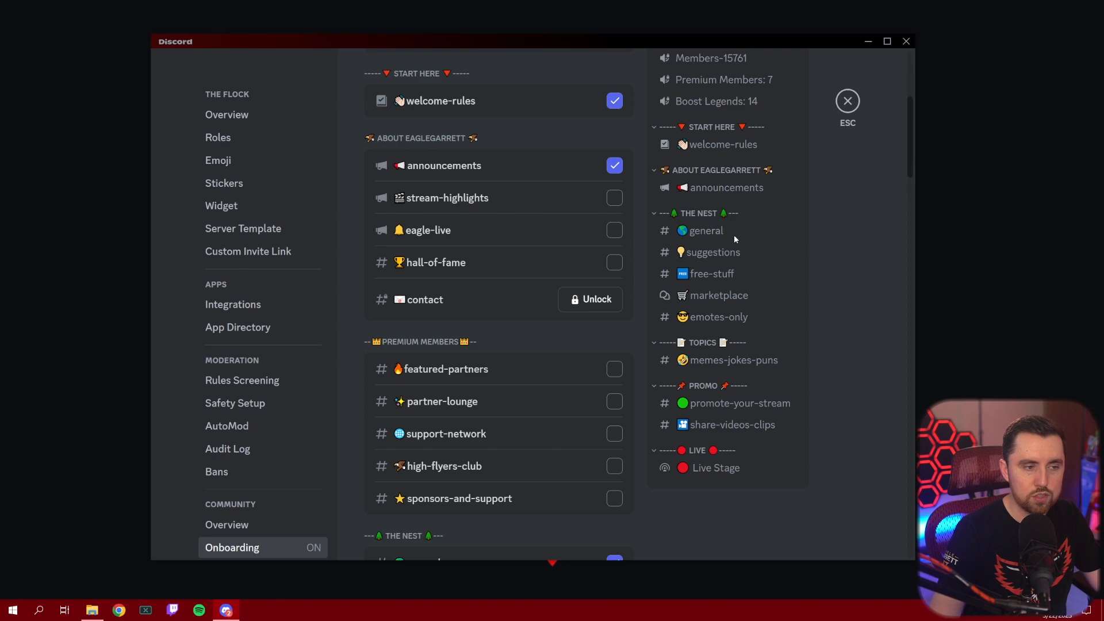
pyautogui.moveTo(764, 241)
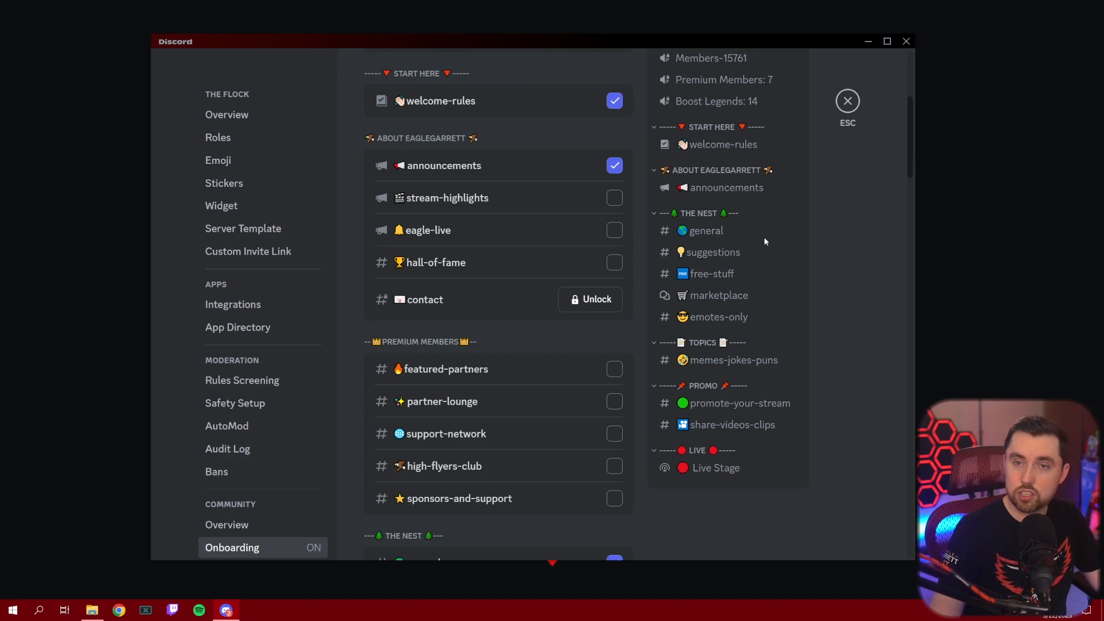
pyautogui.moveTo(759, 242)
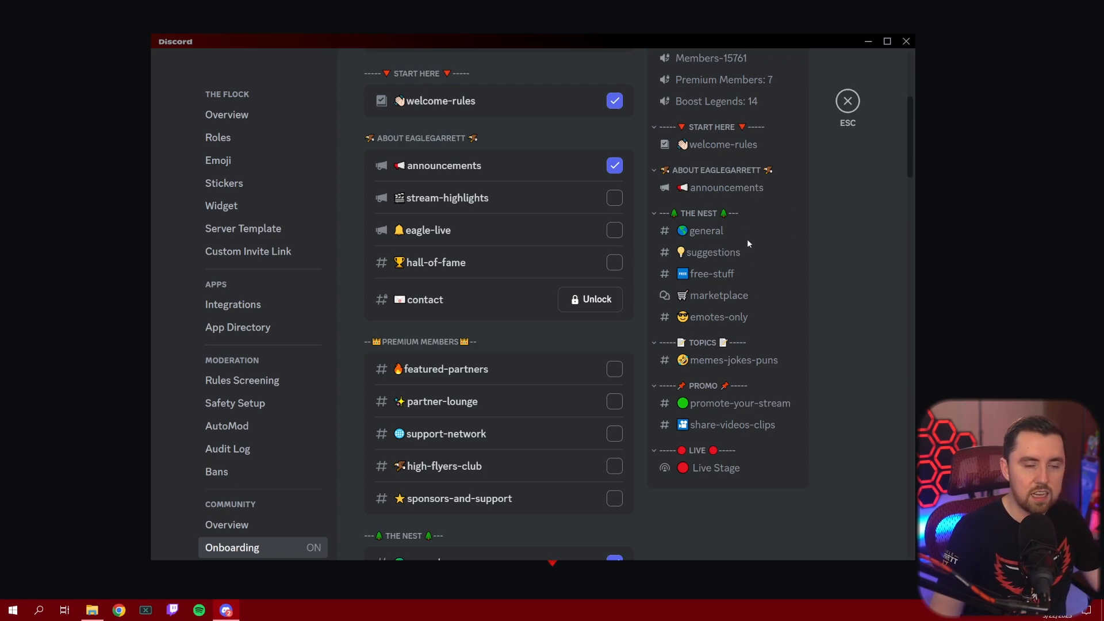
pyautogui.moveTo(748, 212)
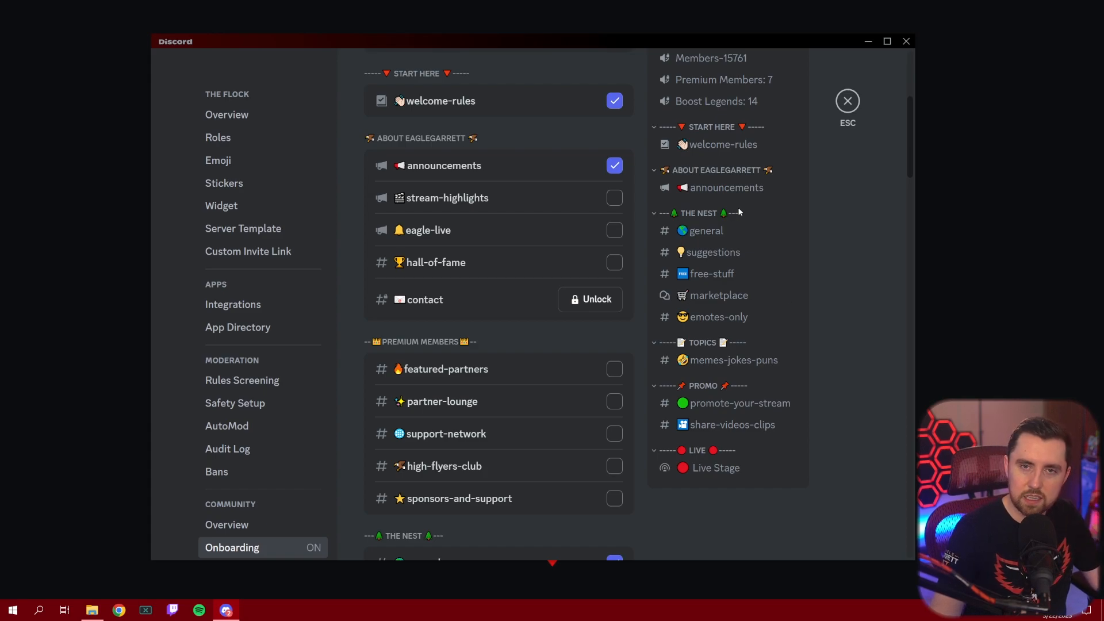
pyautogui.moveTo(735, 215)
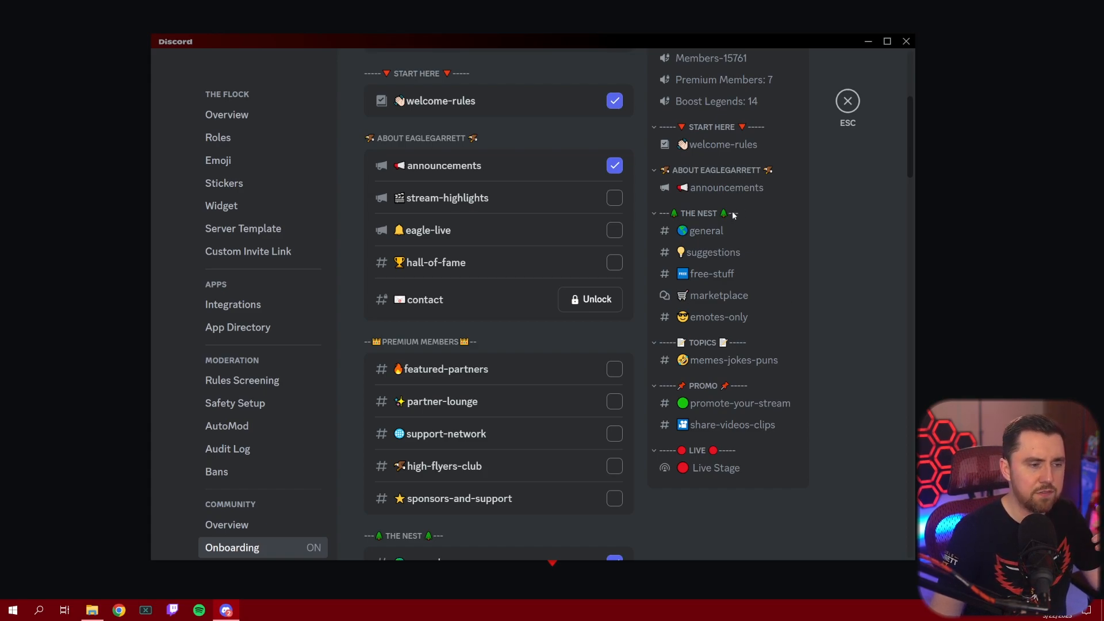
pyautogui.scroll(-3)
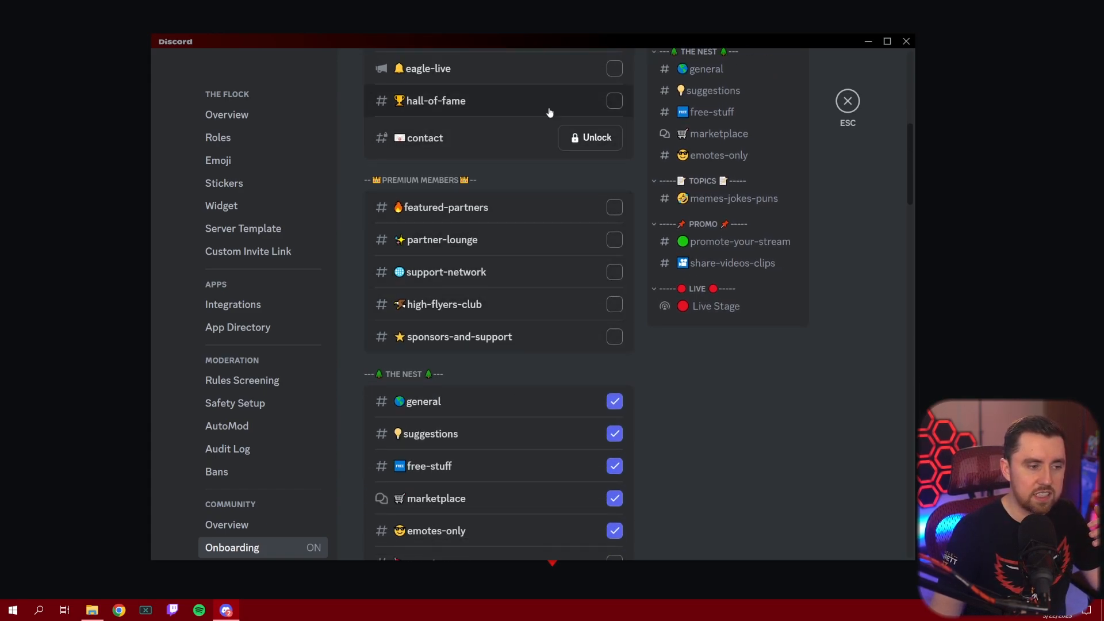
pyautogui.scroll(-3)
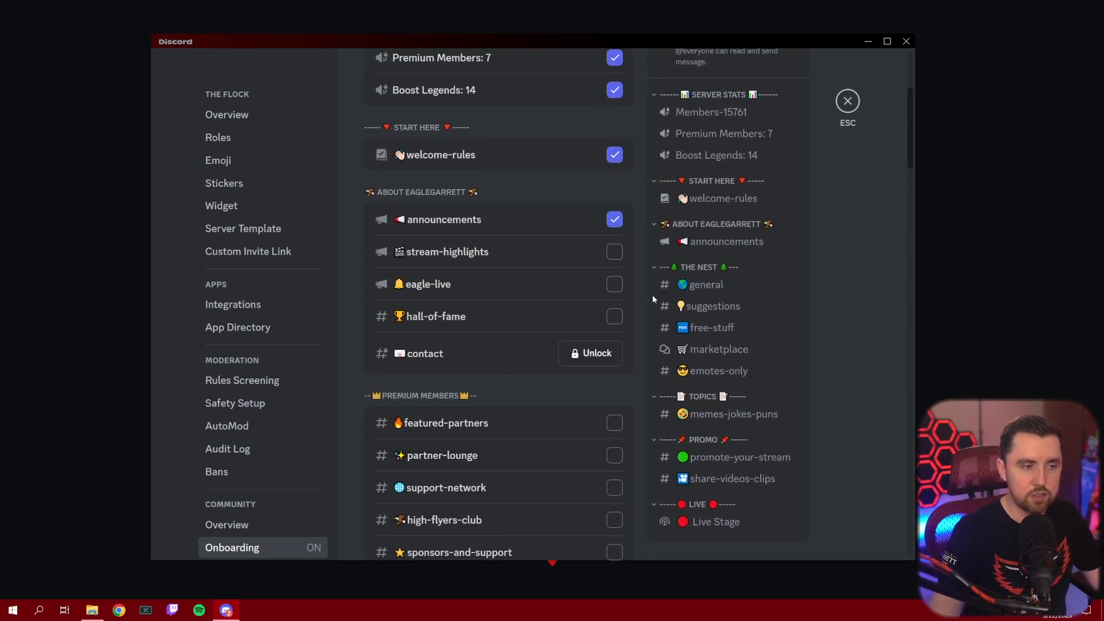
pyautogui.scroll(3)
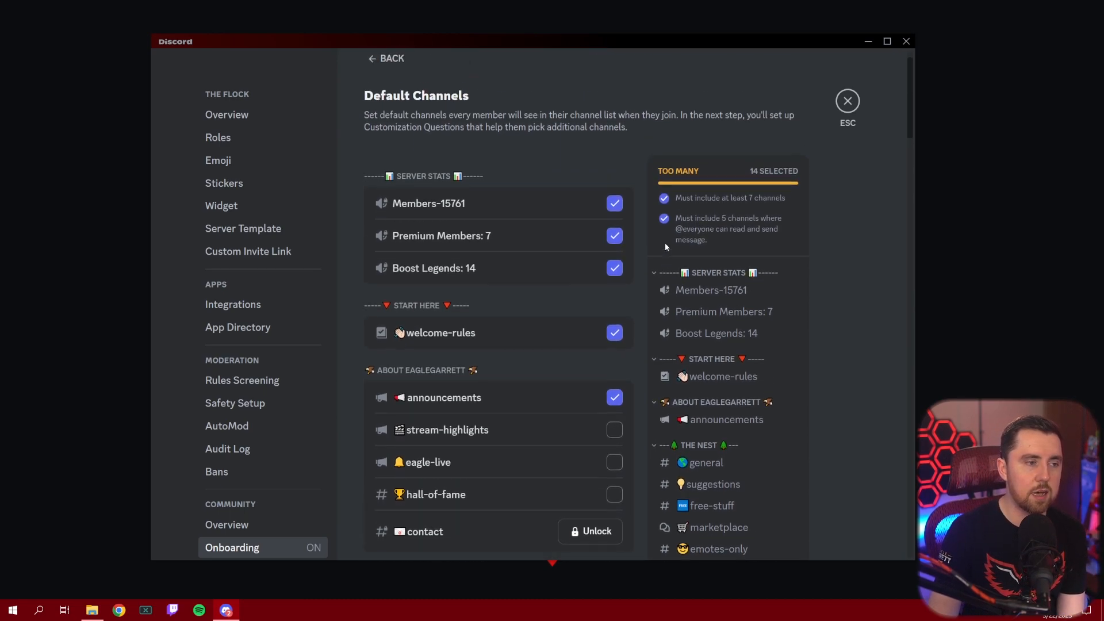
pyautogui.scroll(-3)
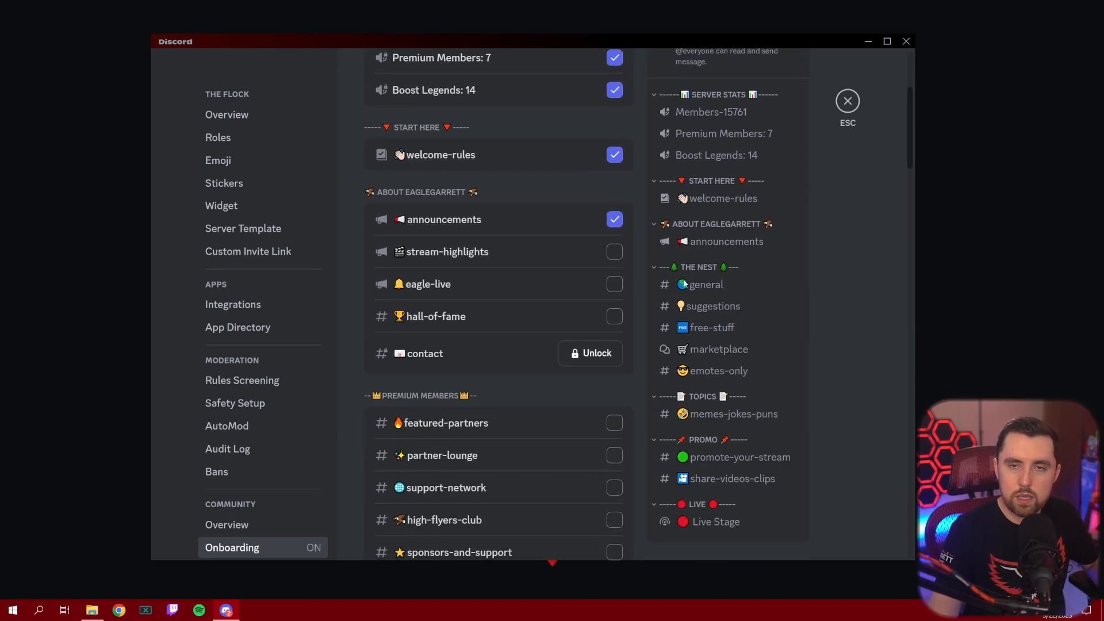
pyautogui.scroll(3)
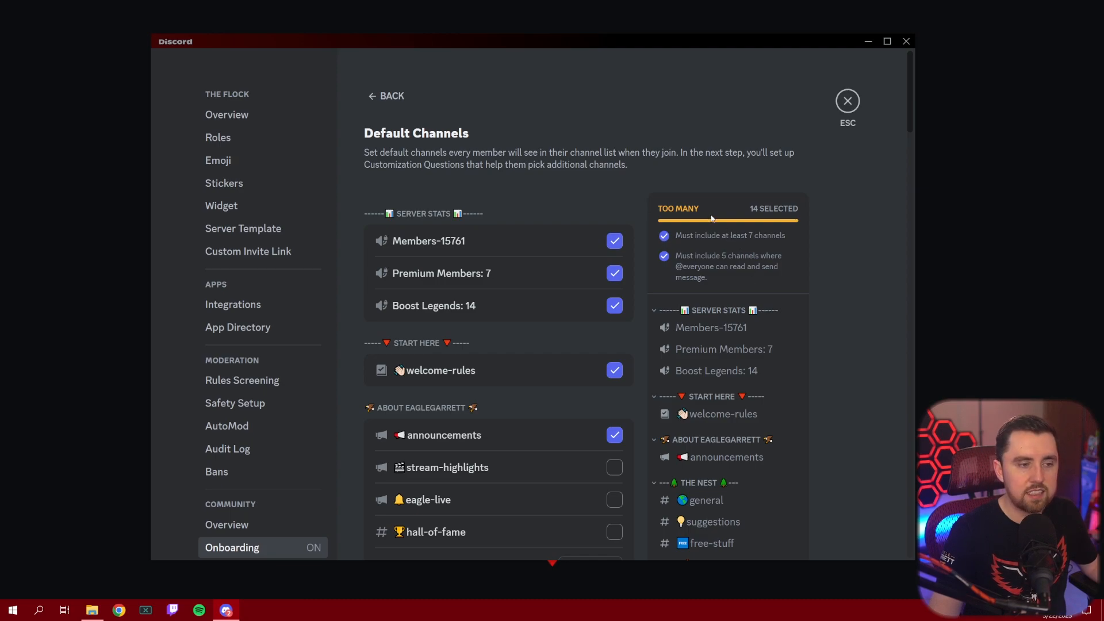
pyautogui.moveTo(717, 283)
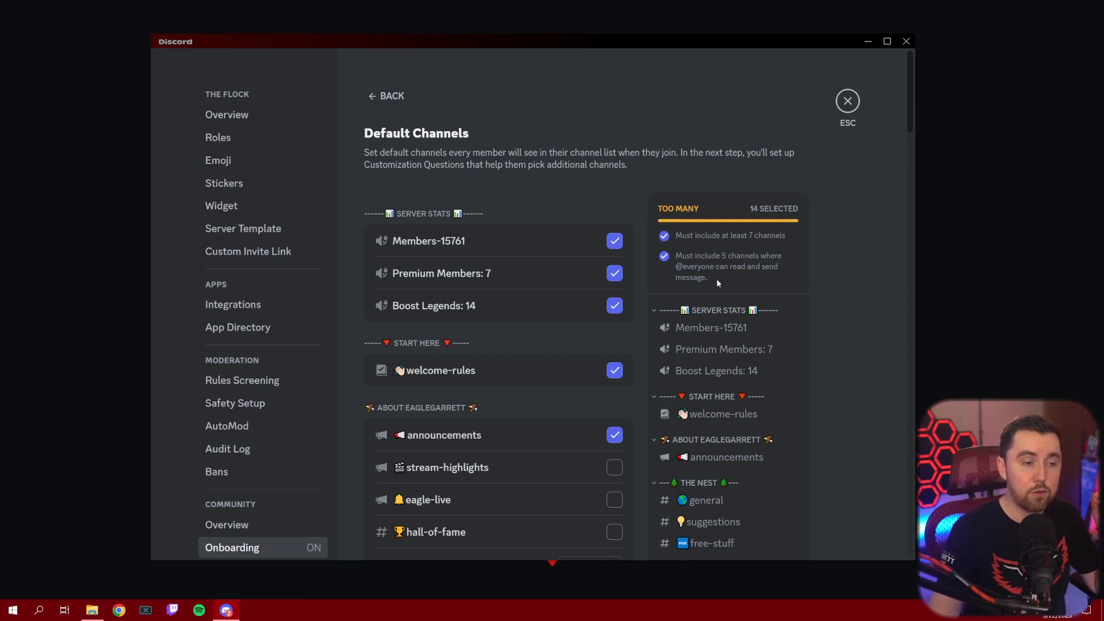
pyautogui.moveTo(711, 281)
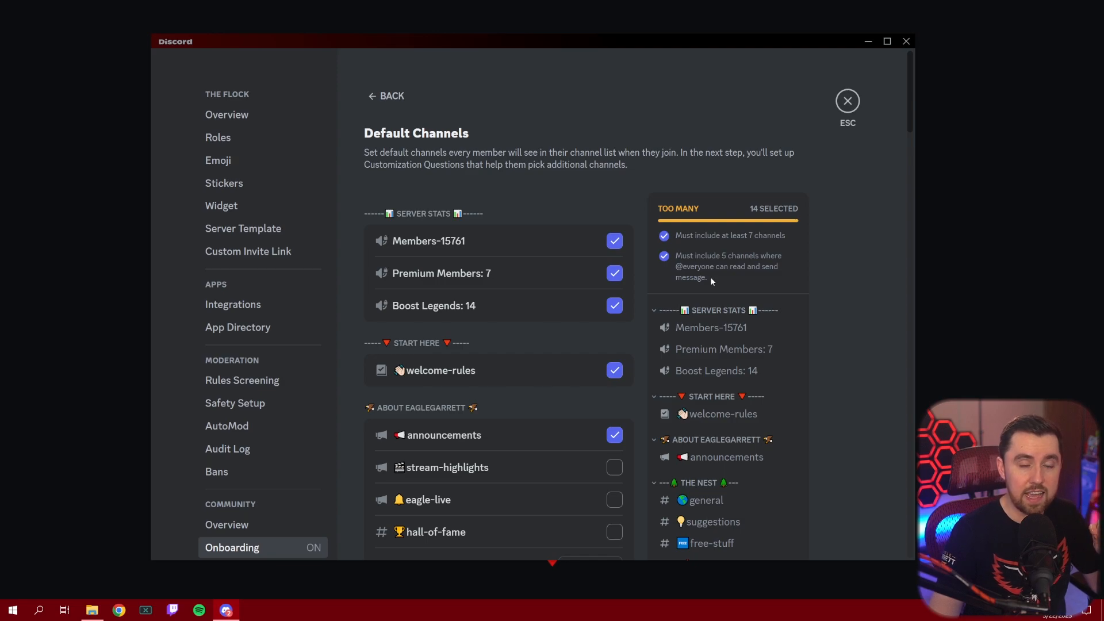
pyautogui.moveTo(683, 251)
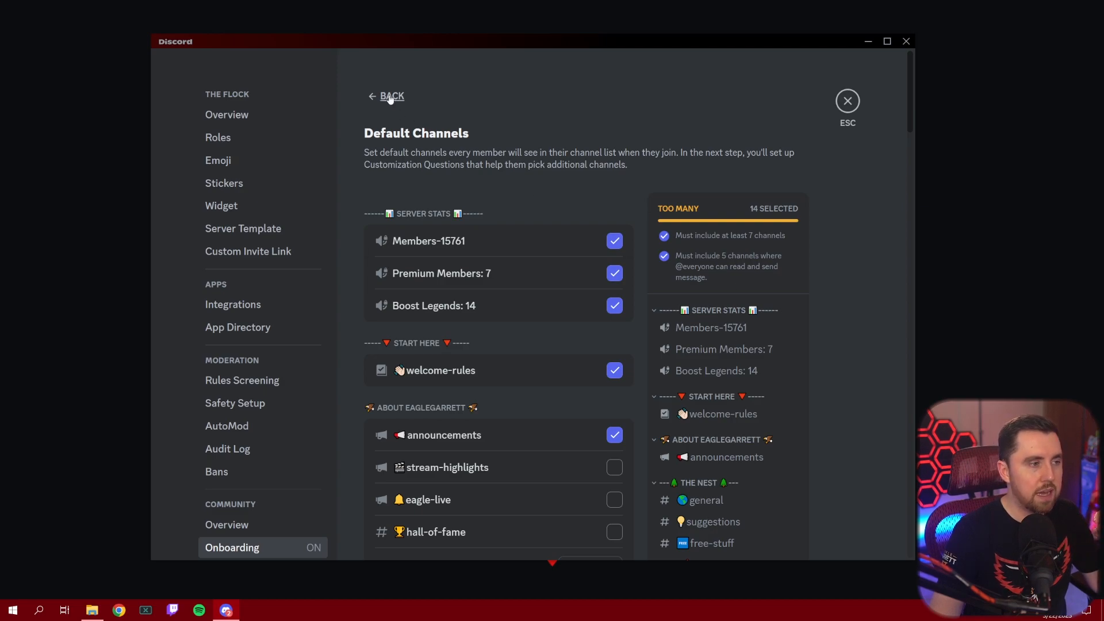
# Return to the onboarding overview and bring up the pre-join Questions for editing
pyautogui.click(391, 97)
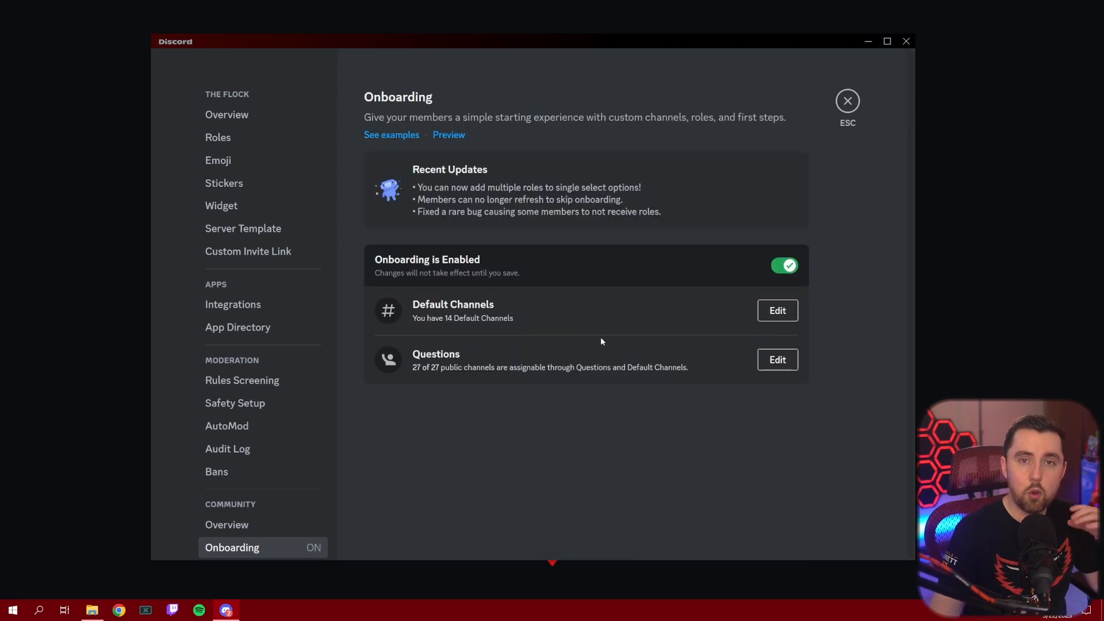
pyautogui.moveTo(537, 329)
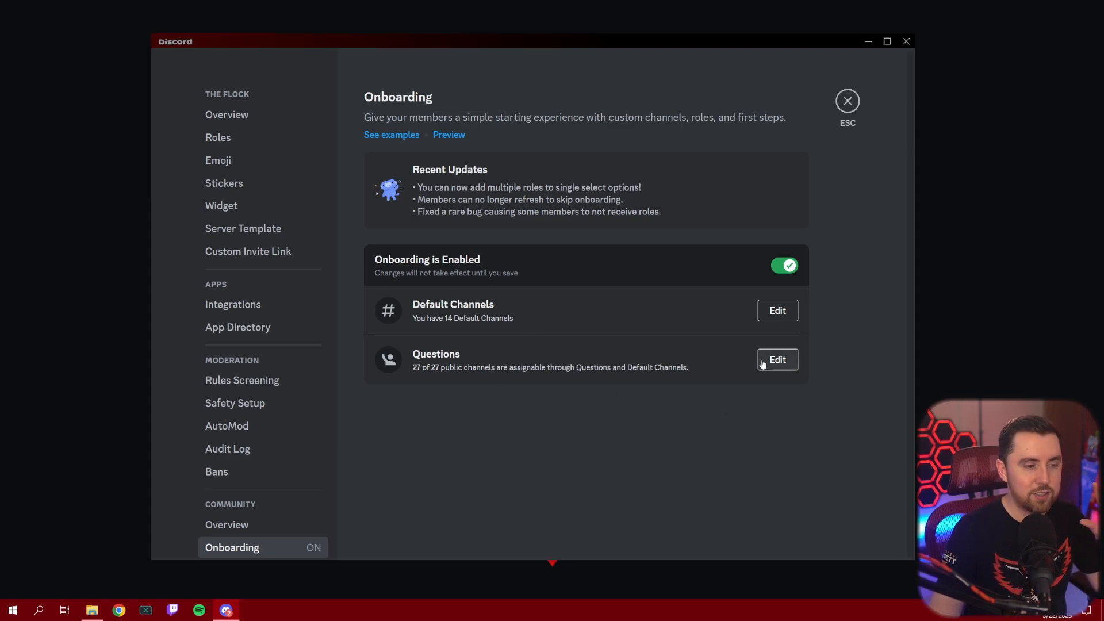
pyautogui.click(776, 360)
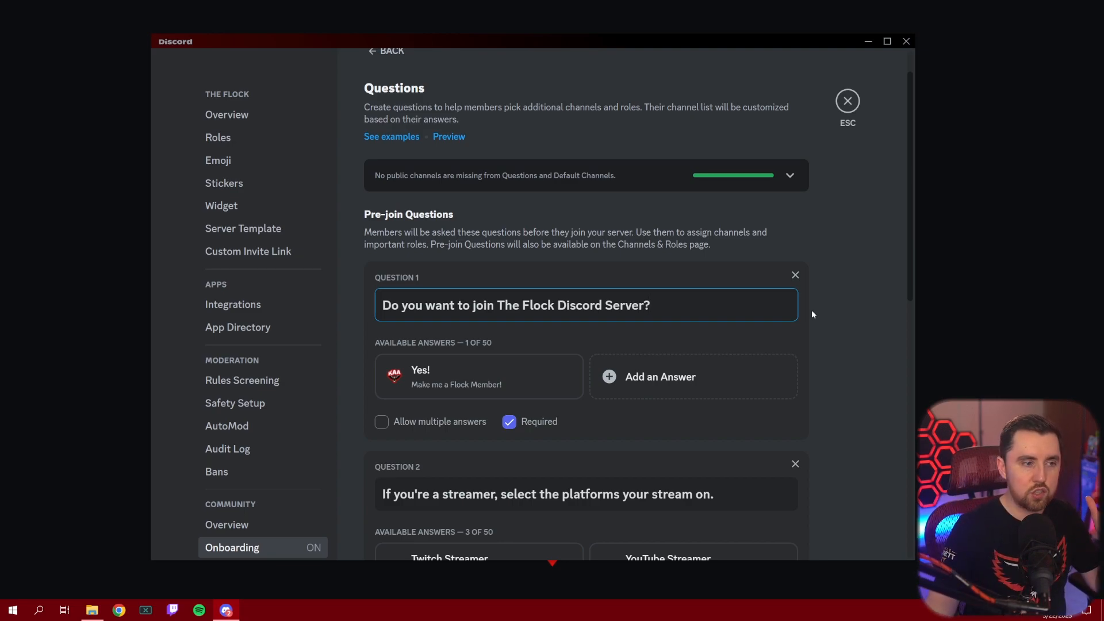
# Read through the #welcome-rules channel's guidelines post in The Flock
pyautogui.click(847, 100)
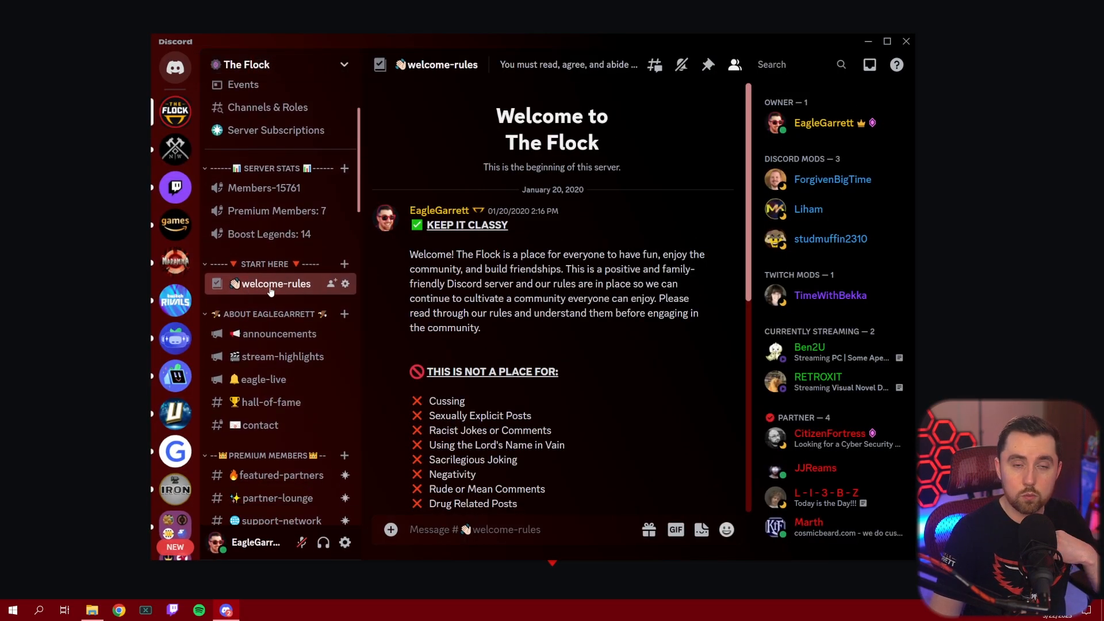
pyautogui.scroll(-3)
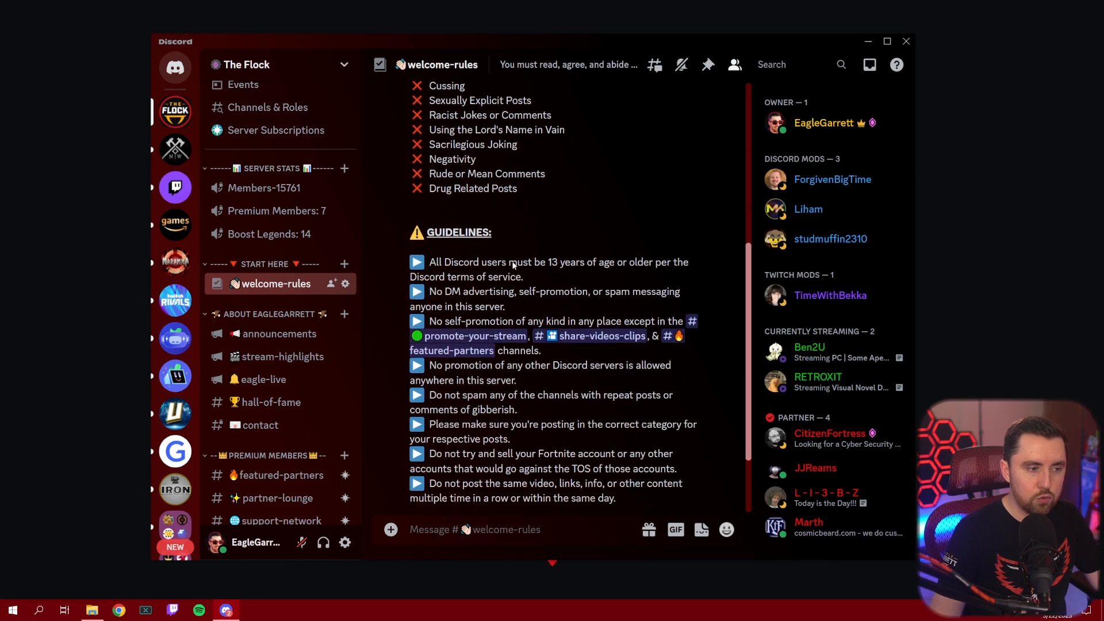
pyautogui.scroll(-3)
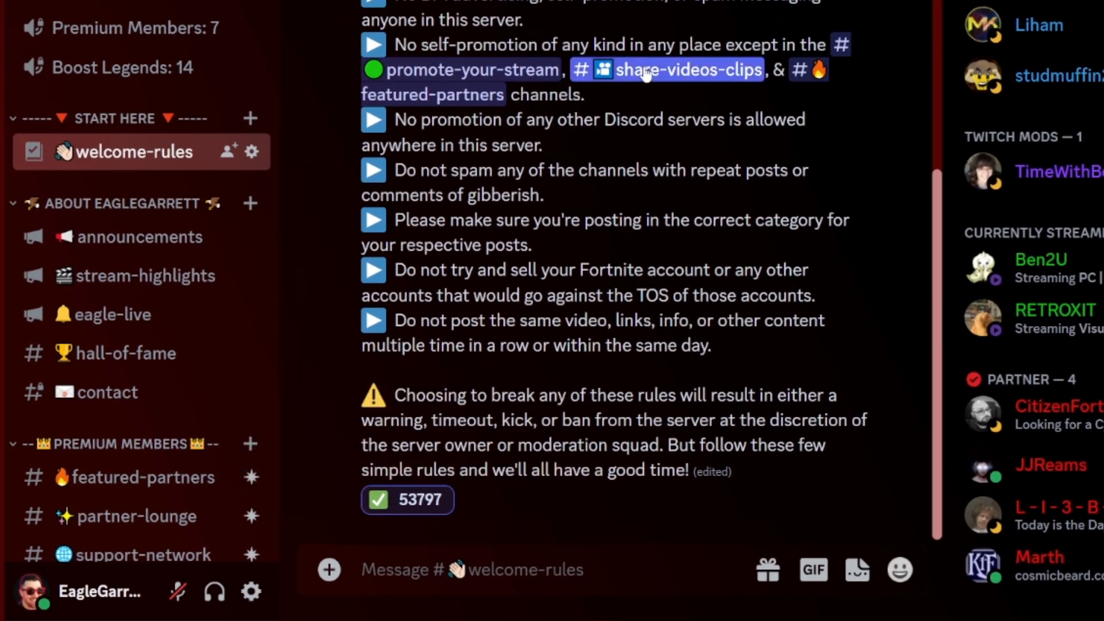
pyautogui.moveTo(153, 140)
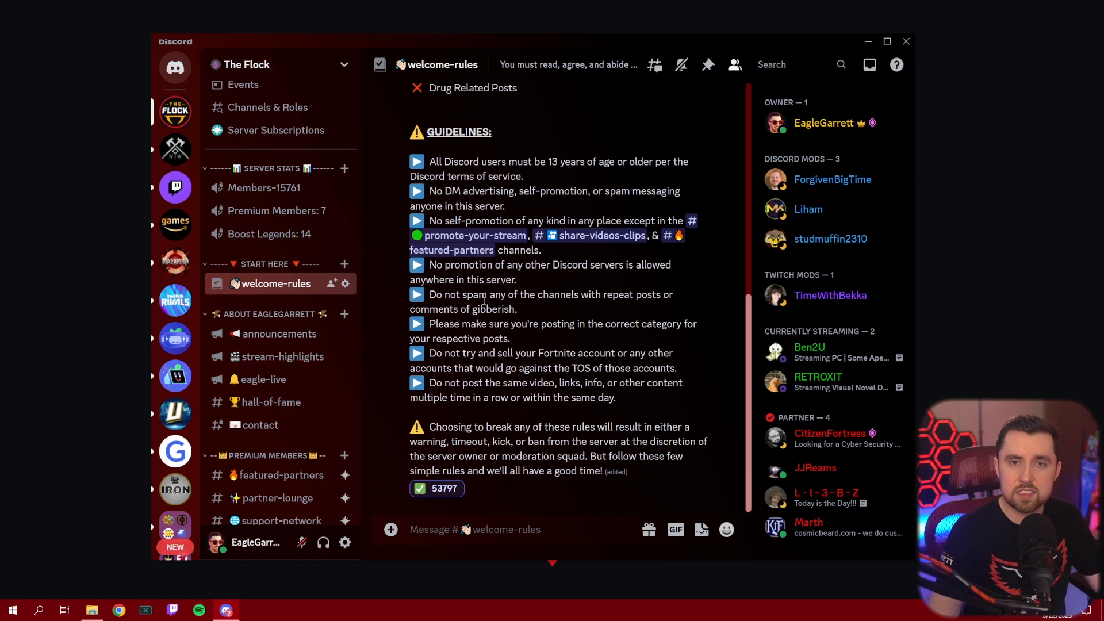
pyautogui.moveTo(366, 309)
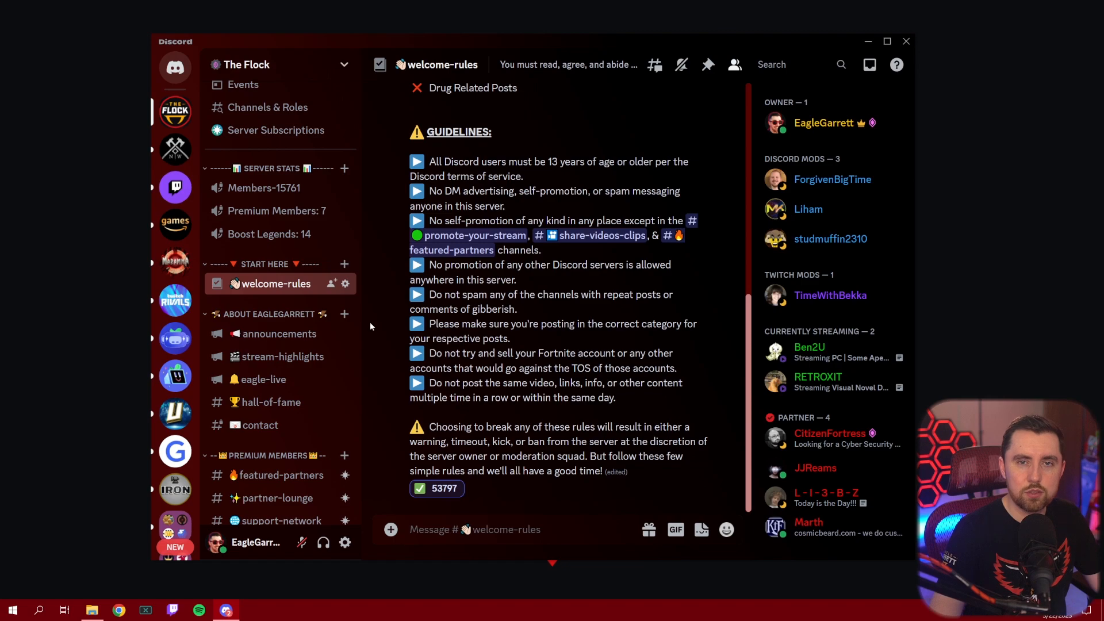
pyautogui.moveTo(484, 493)
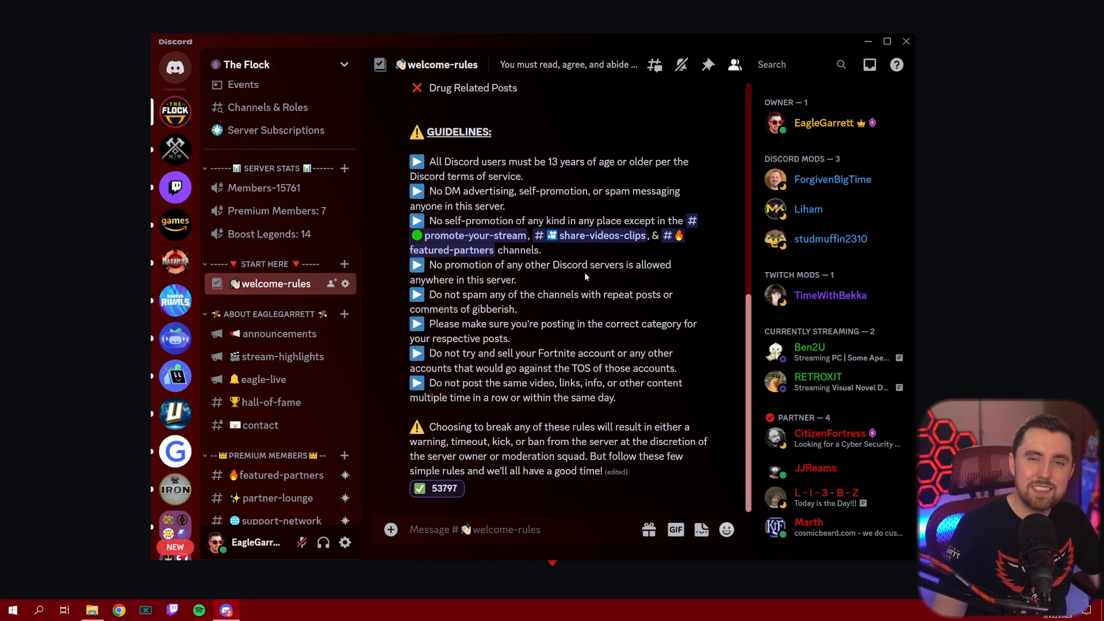
pyautogui.moveTo(589, 282)
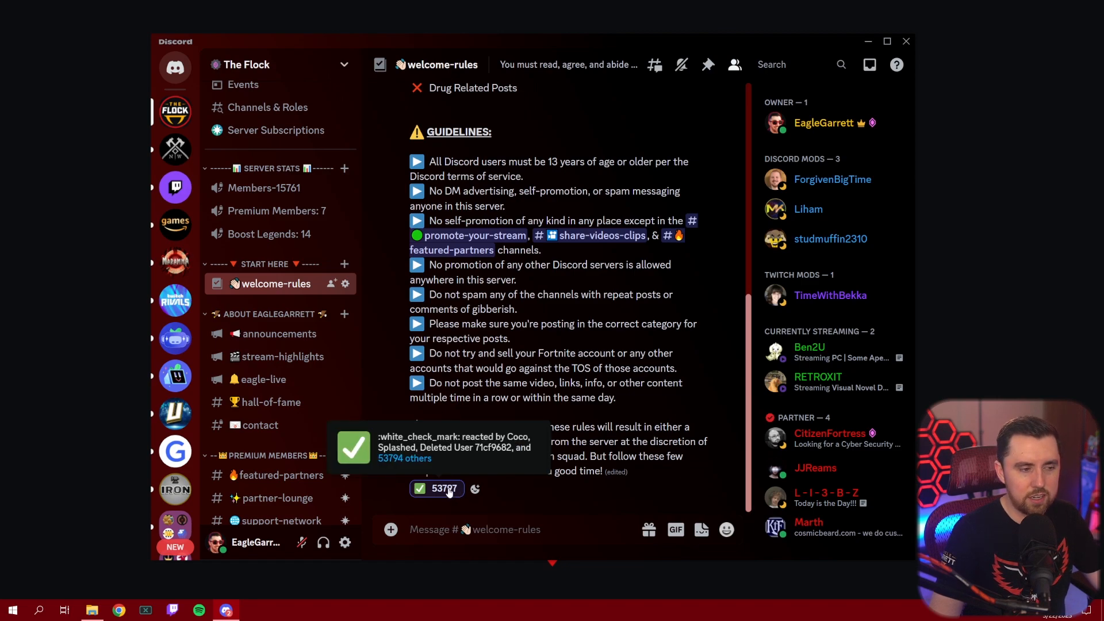
pyautogui.moveTo(525, 425)
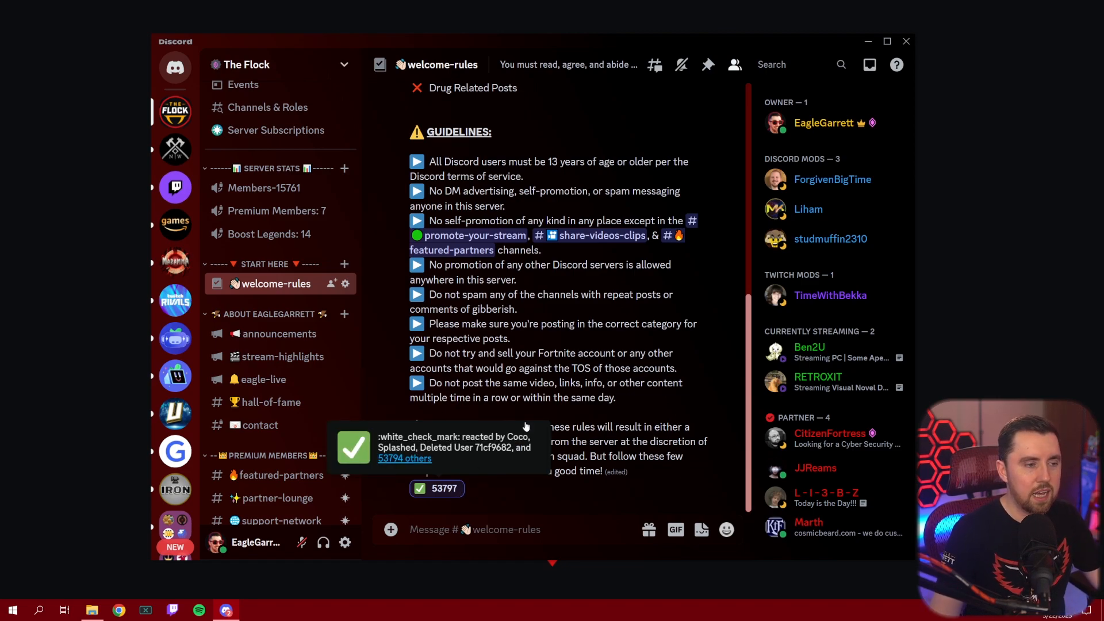
pyautogui.moveTo(497, 355)
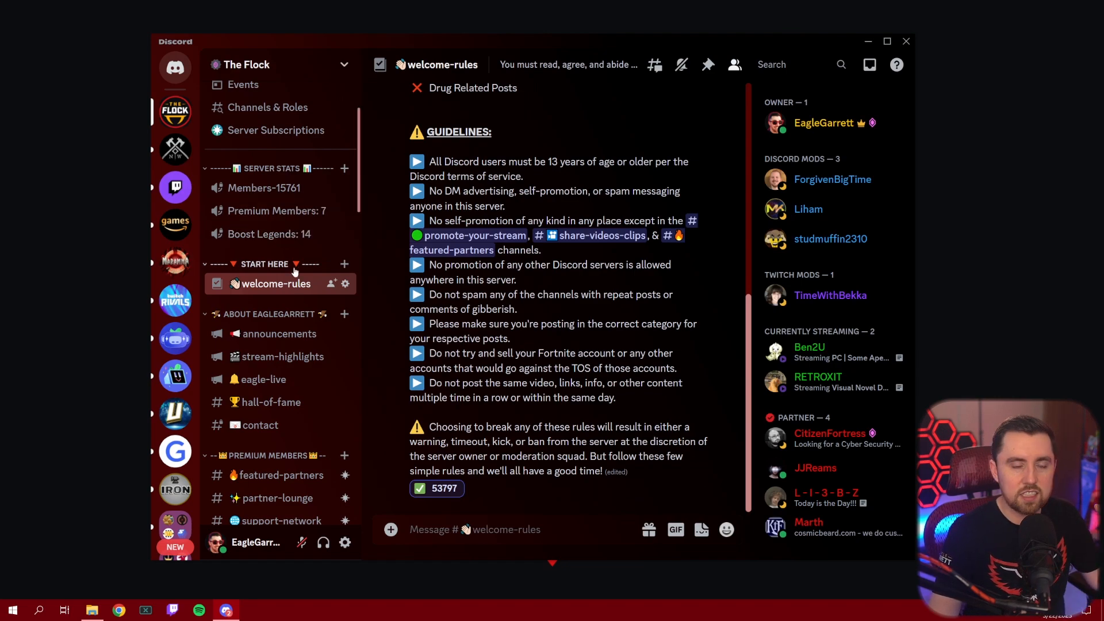
pyautogui.scroll(3)
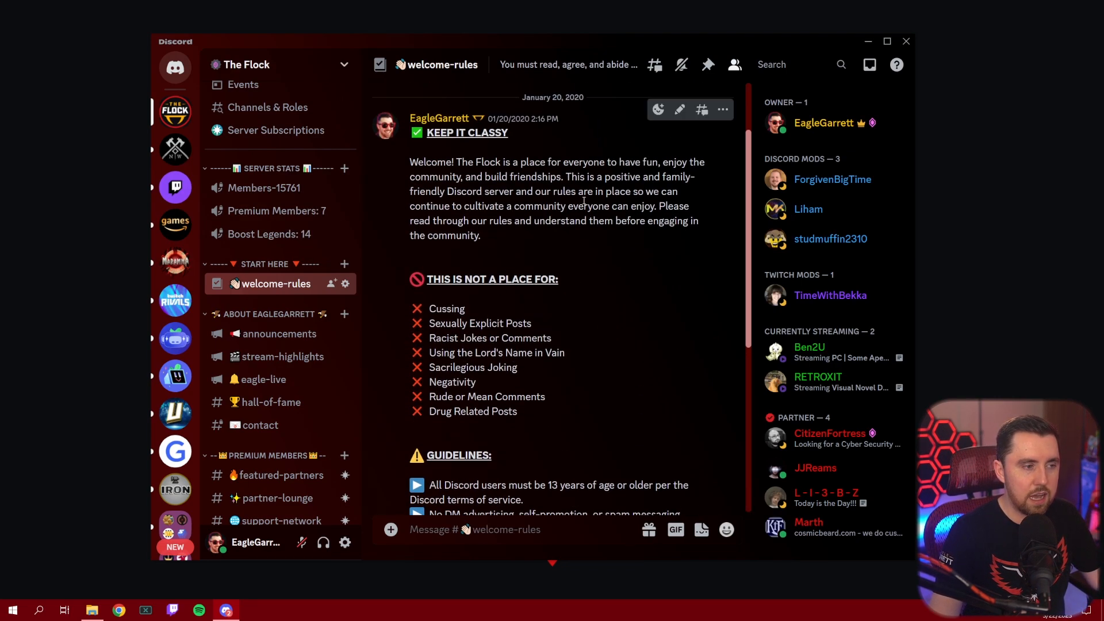
pyautogui.scroll(-3)
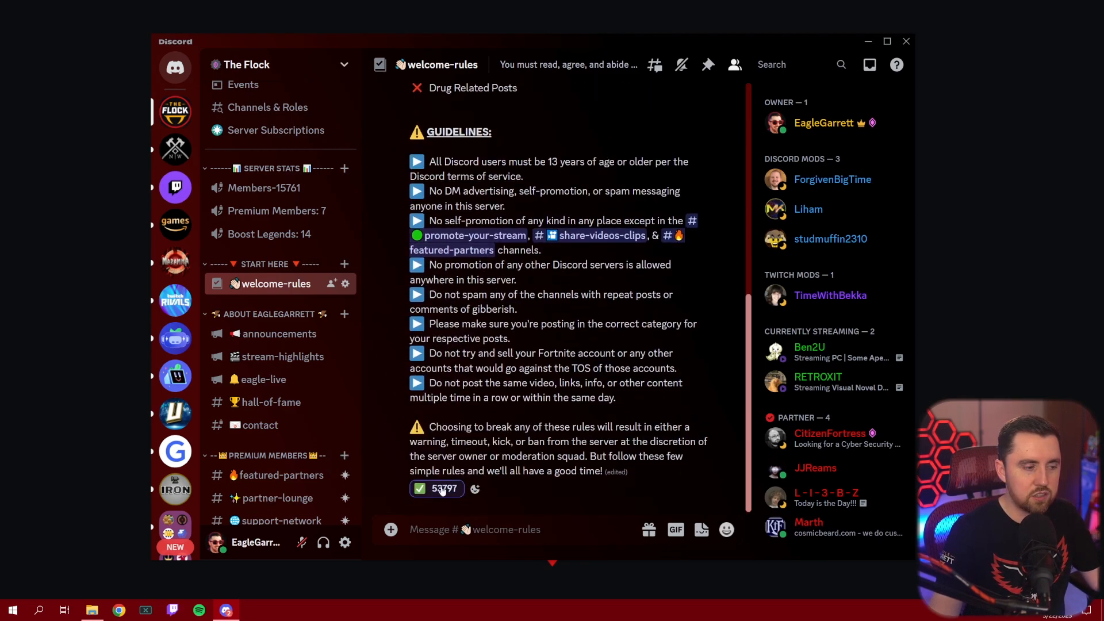
pyautogui.moveTo(452, 494)
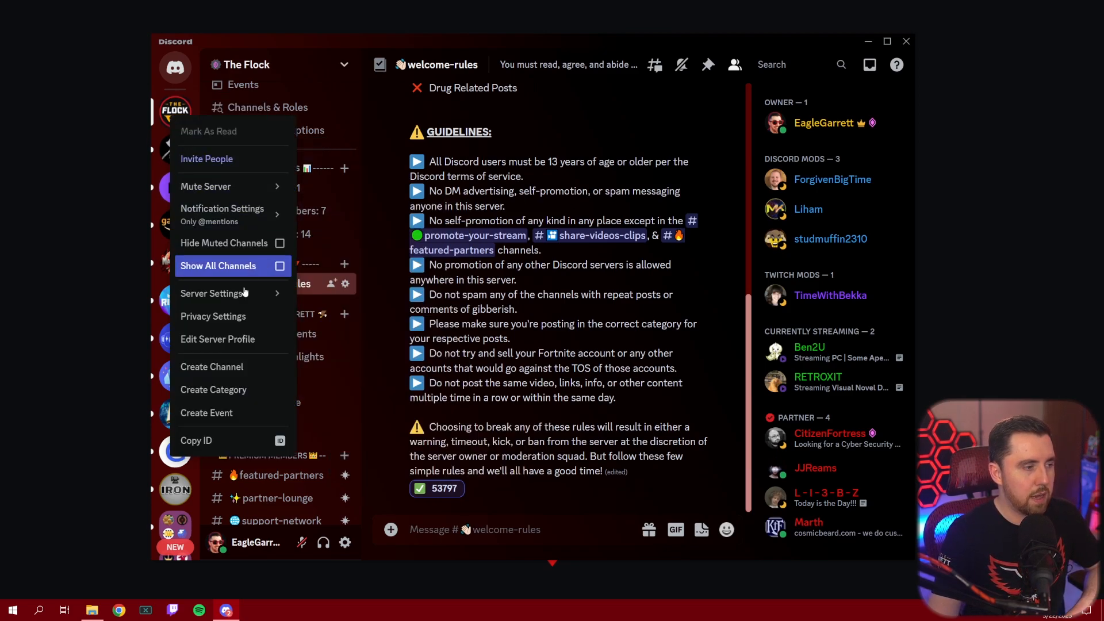
# Reach the onboarding Pre-join Questions section showing Question 1 and its Yes! answer
pyautogui.click(211, 293)
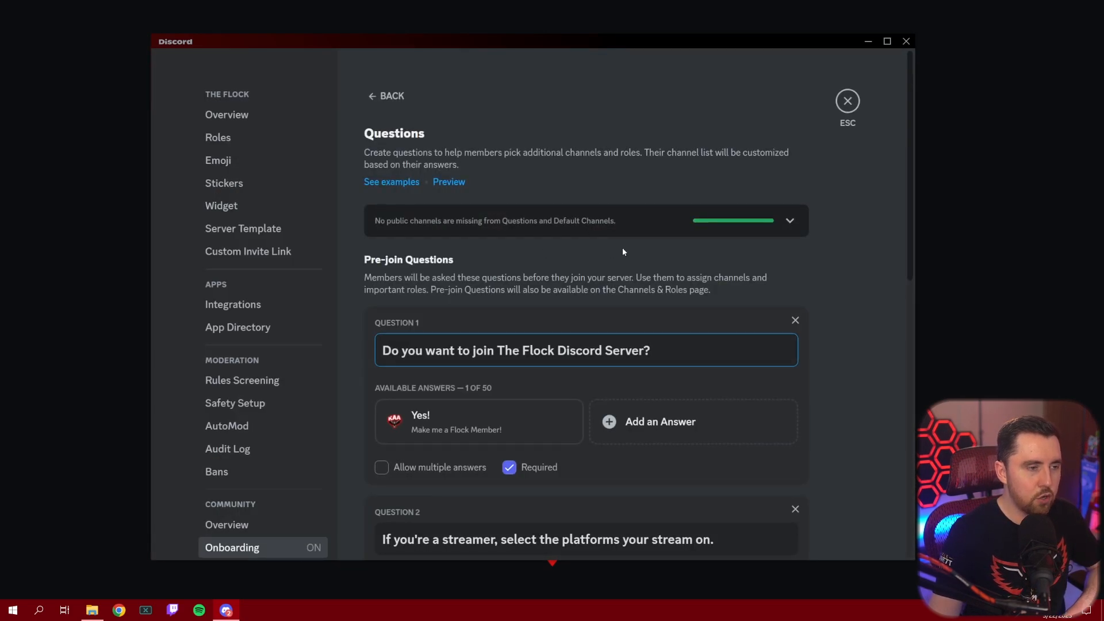
pyautogui.scroll(-3)
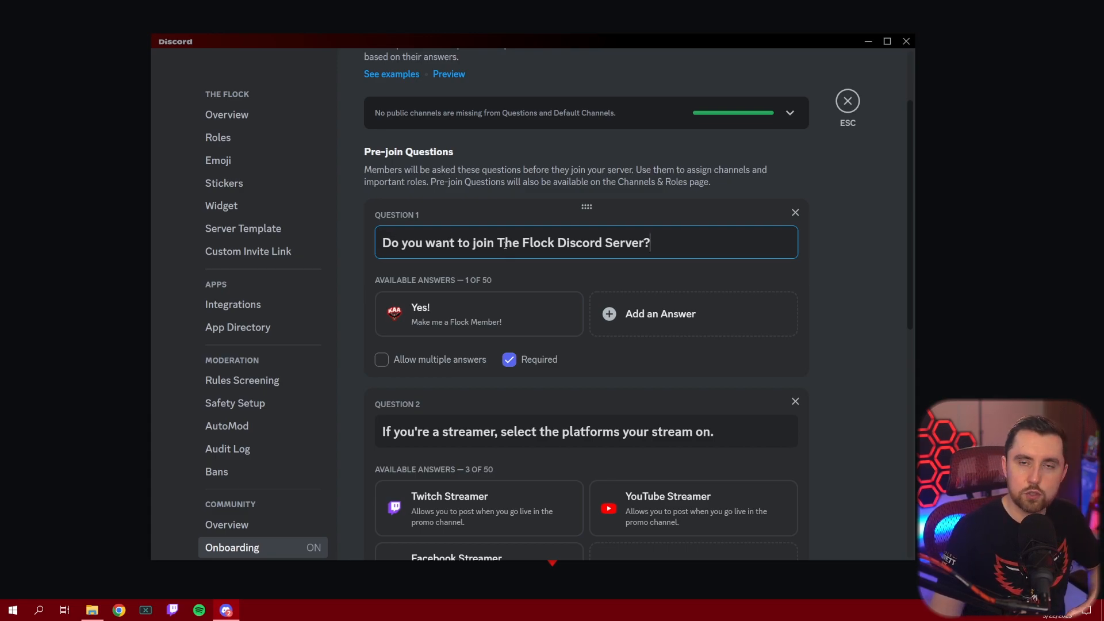
pyautogui.moveTo(666, 320)
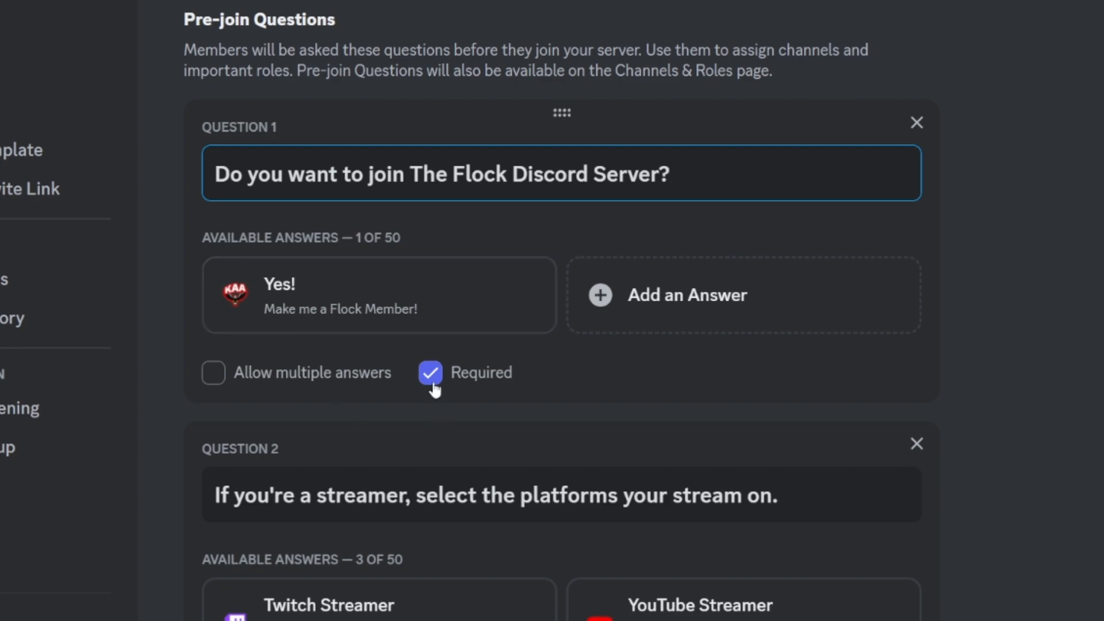
pyautogui.moveTo(308, 285)
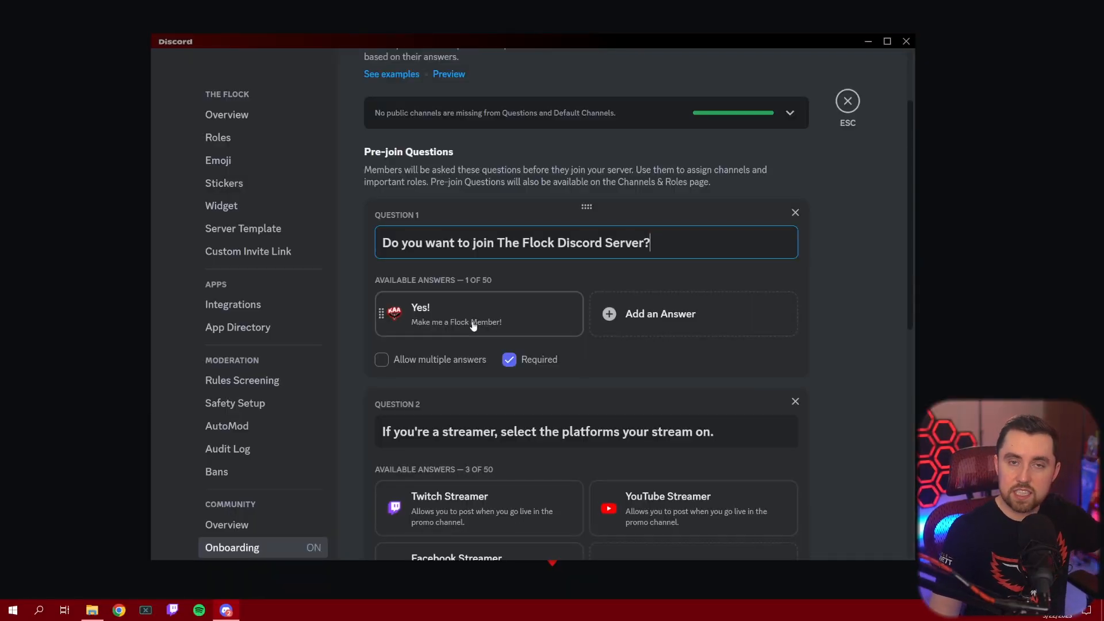
pyautogui.moveTo(564, 272)
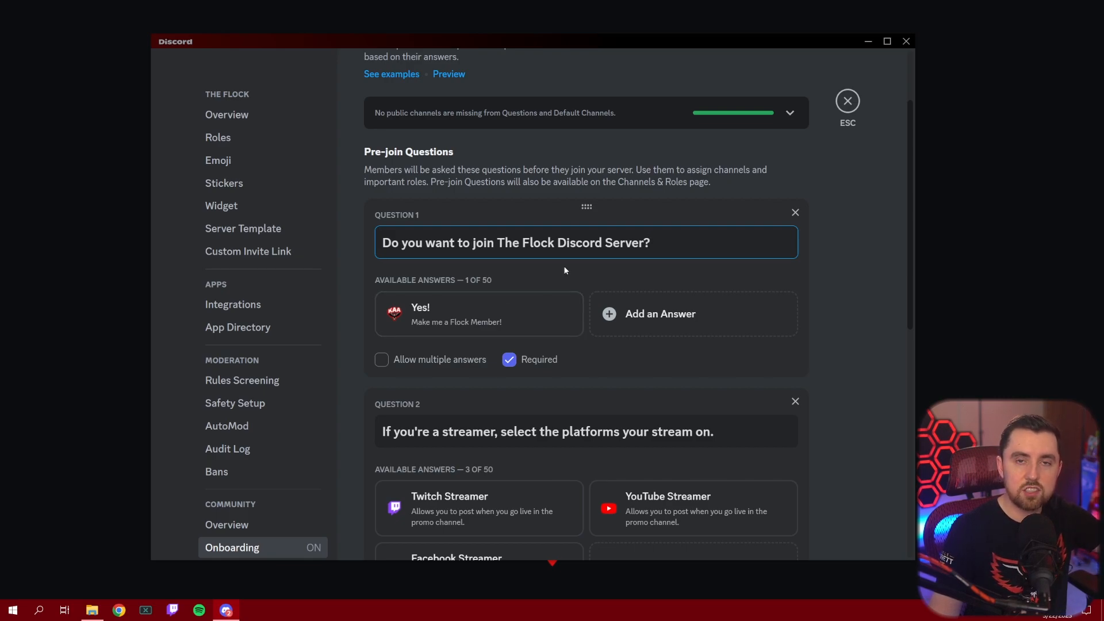
pyautogui.moveTo(574, 330)
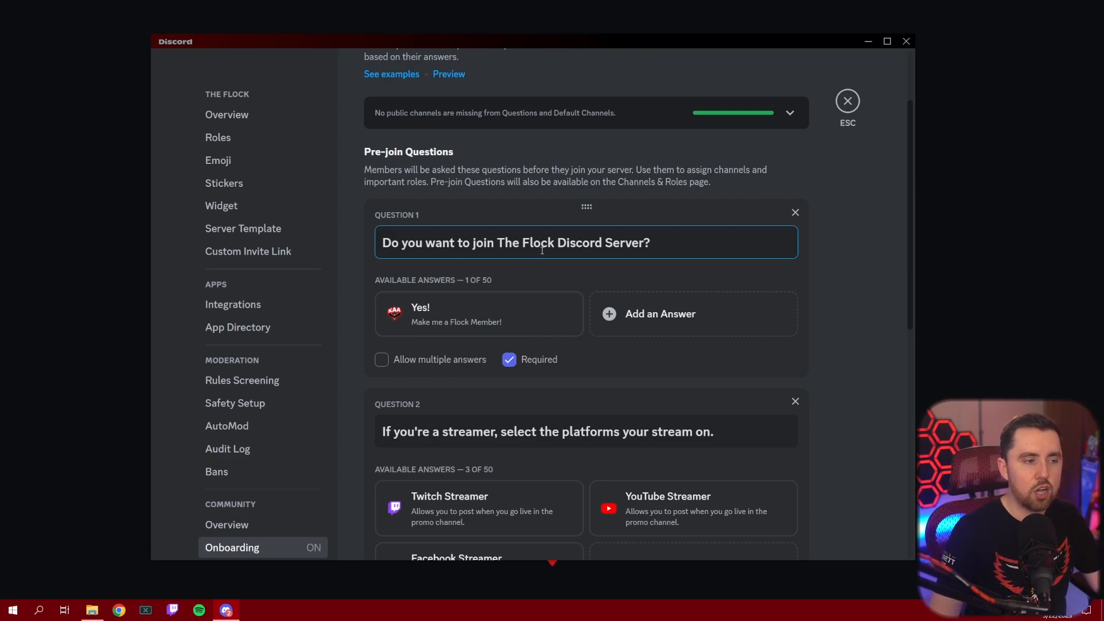
pyautogui.moveTo(462, 312)
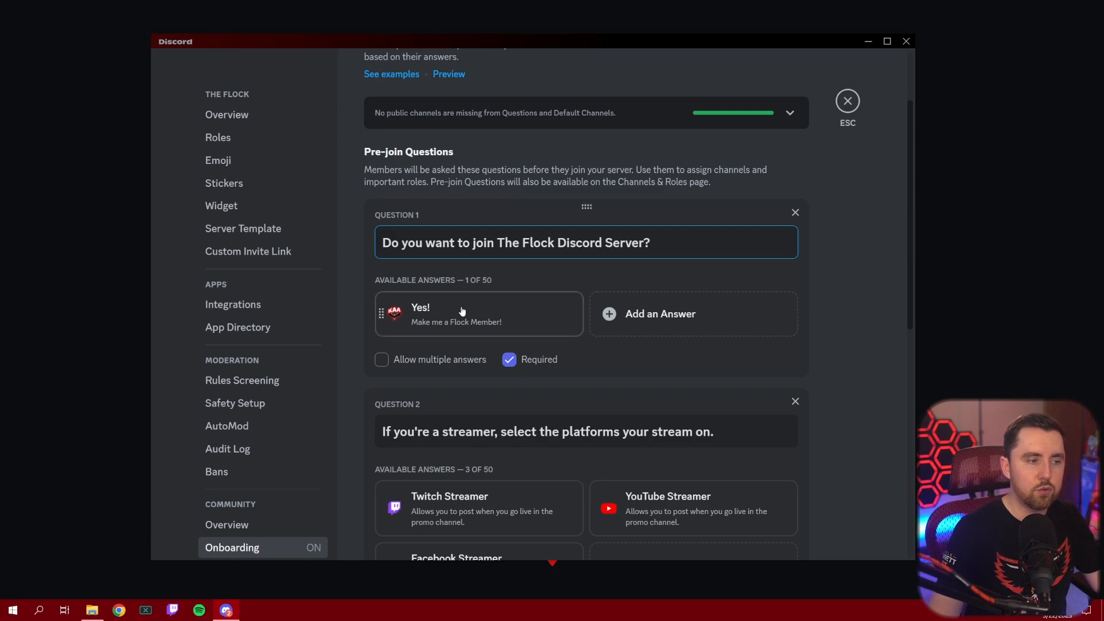
pyautogui.moveTo(465, 330)
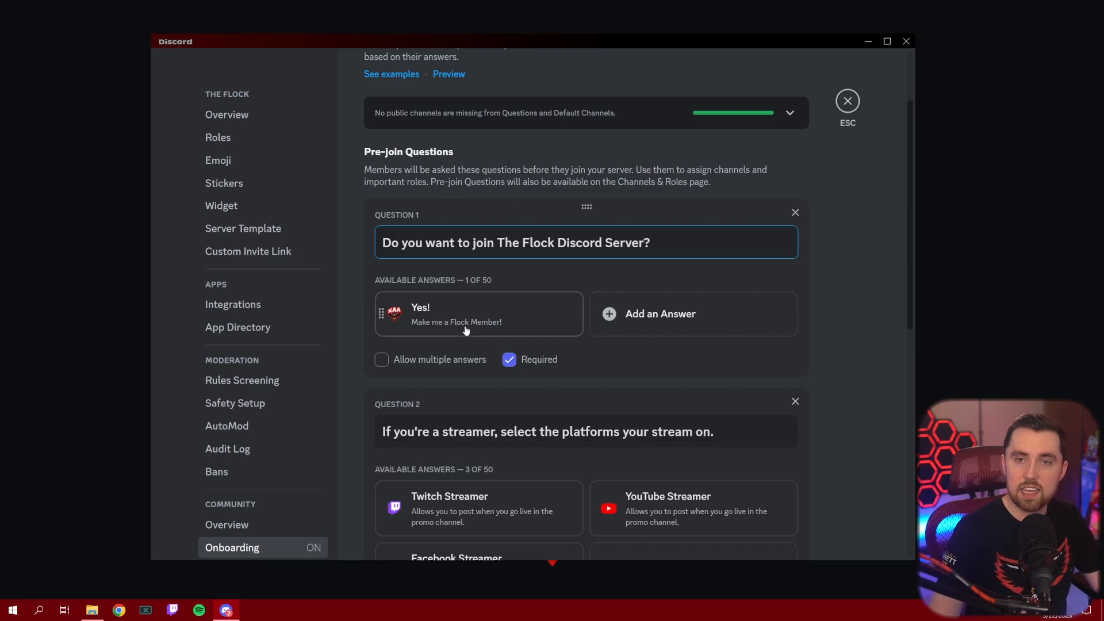
pyautogui.moveTo(780, 506)
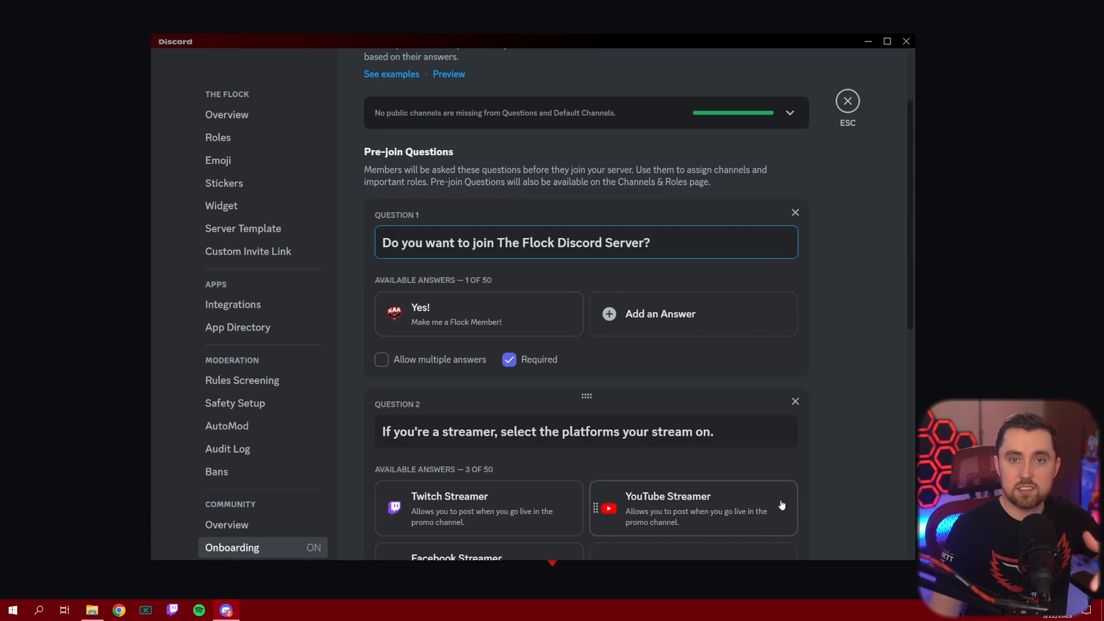
pyautogui.moveTo(696, 358)
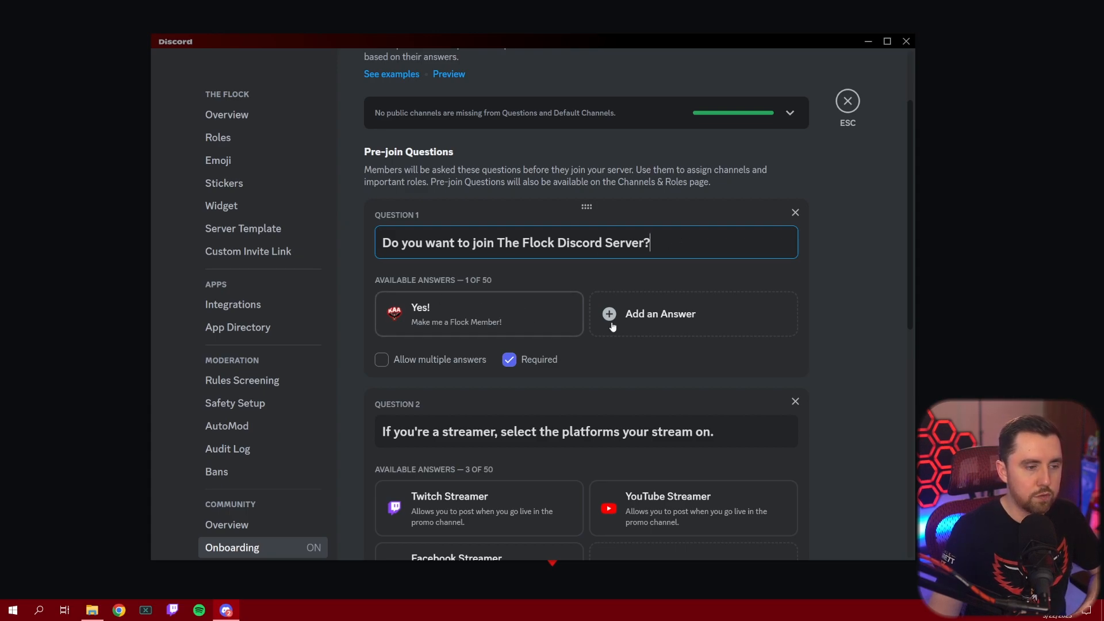
# Bring up the Yes! answer of Question 1 showing its channel categories and Flock Member role
pyautogui.click(479, 313)
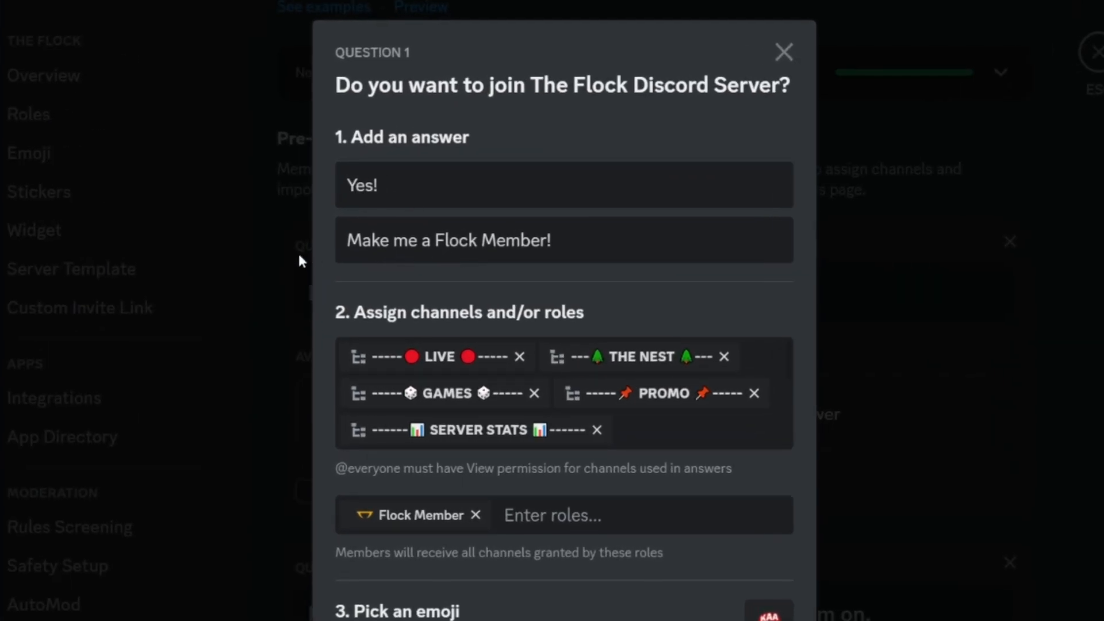
pyautogui.moveTo(602, 246)
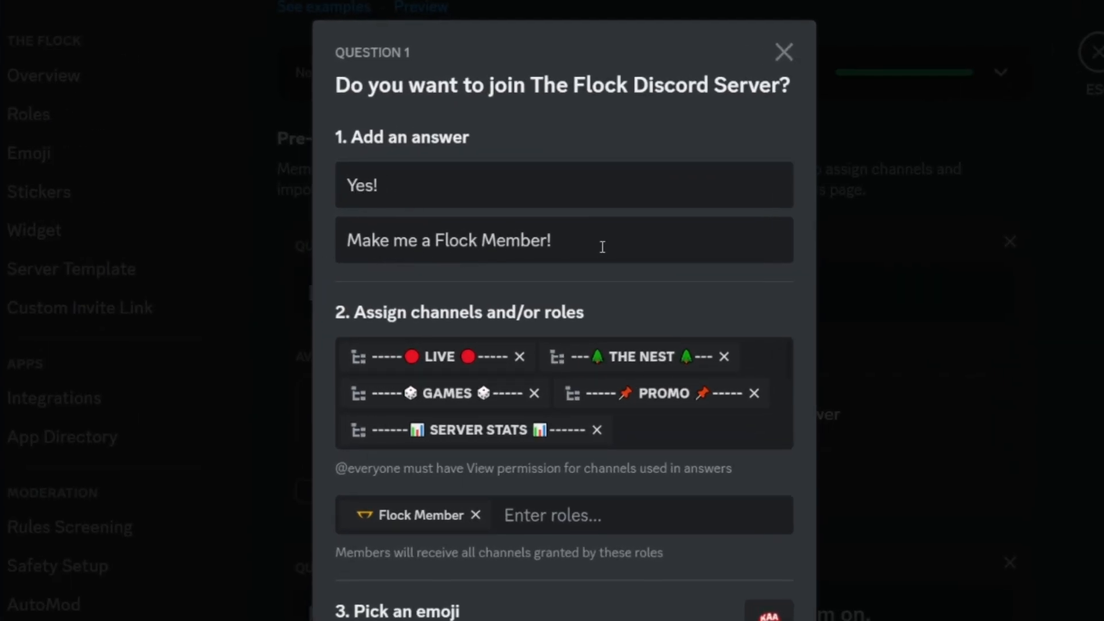
pyautogui.moveTo(577, 326)
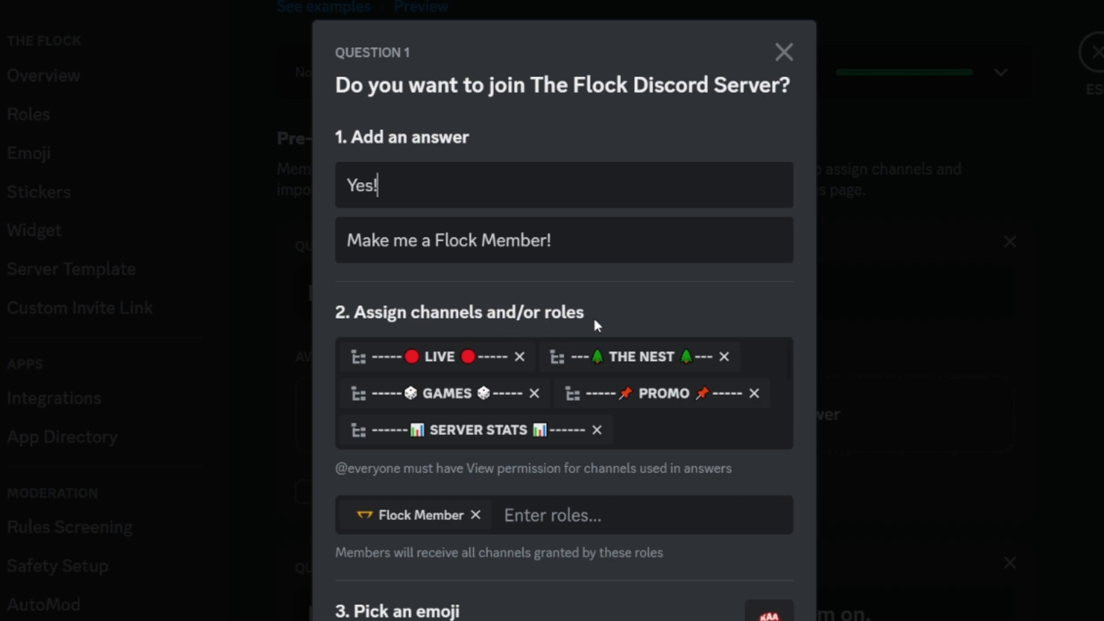
pyautogui.moveTo(587, 317)
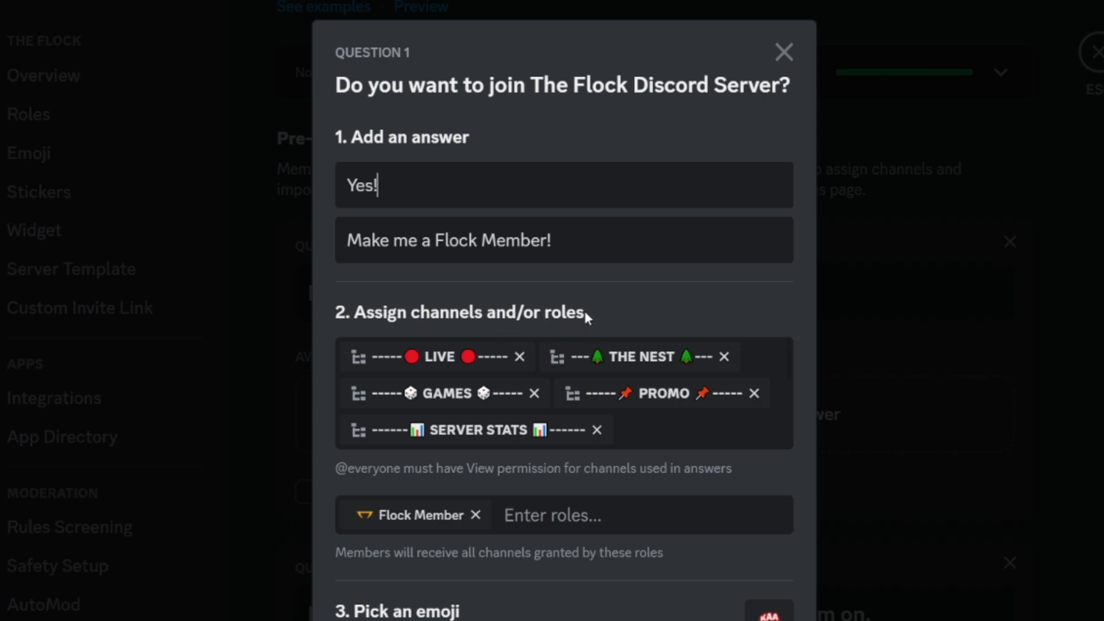
pyautogui.moveTo(609, 308)
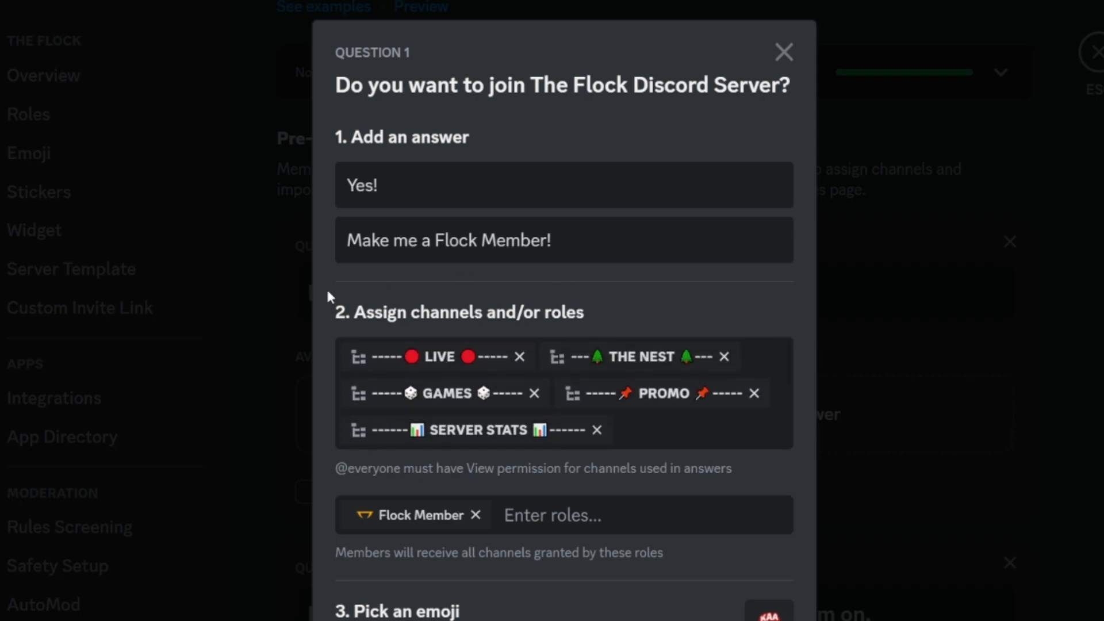
pyautogui.moveTo(547, 438)
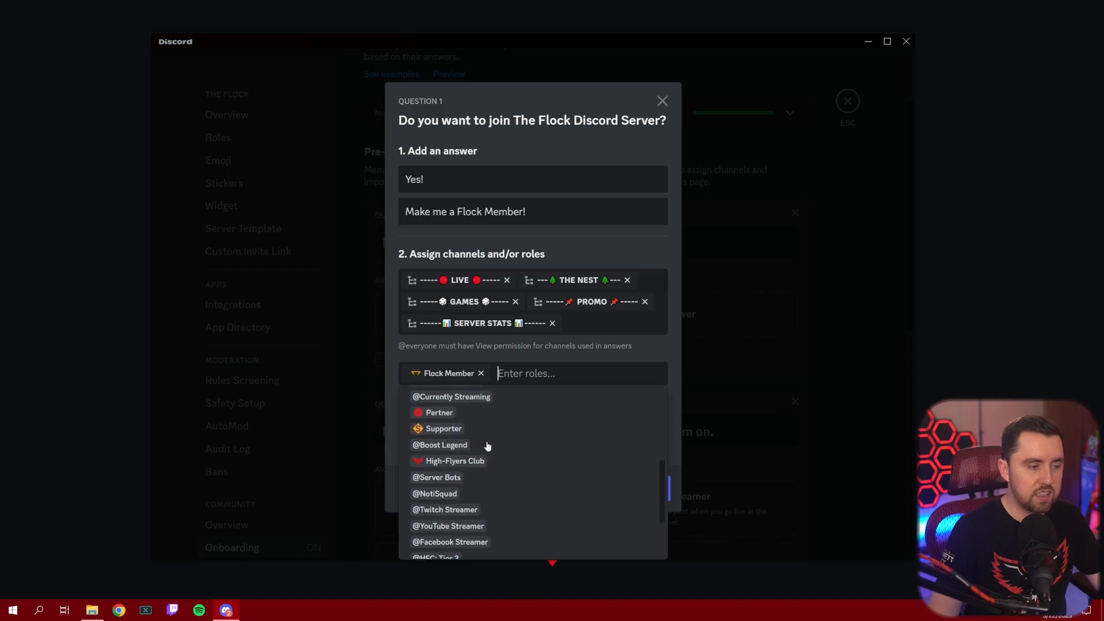
pyautogui.scroll(3)
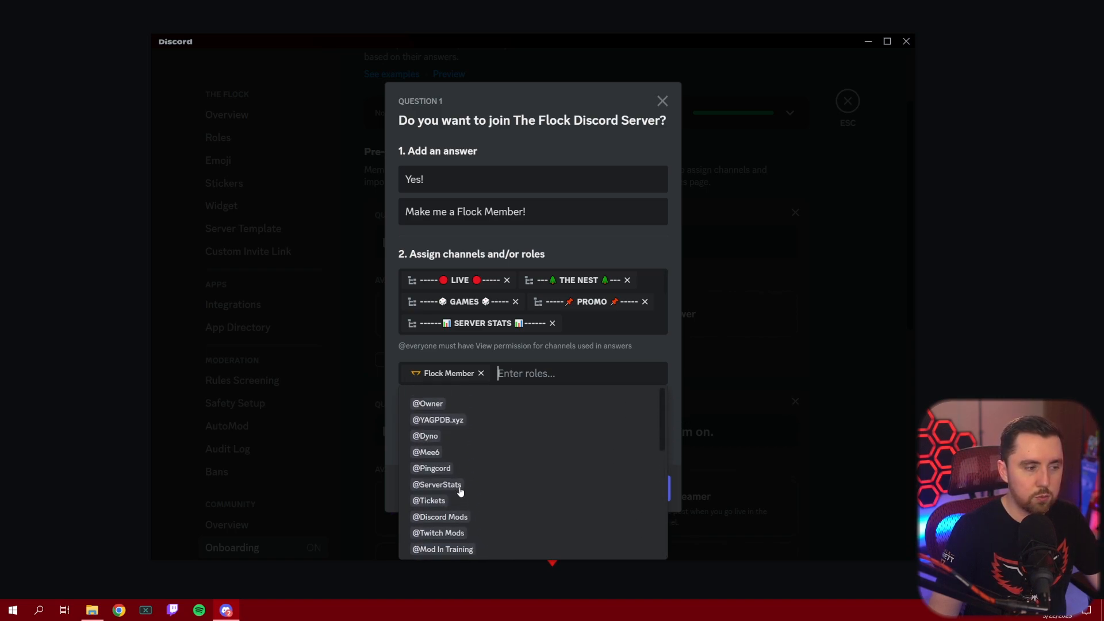
pyautogui.scroll(-3)
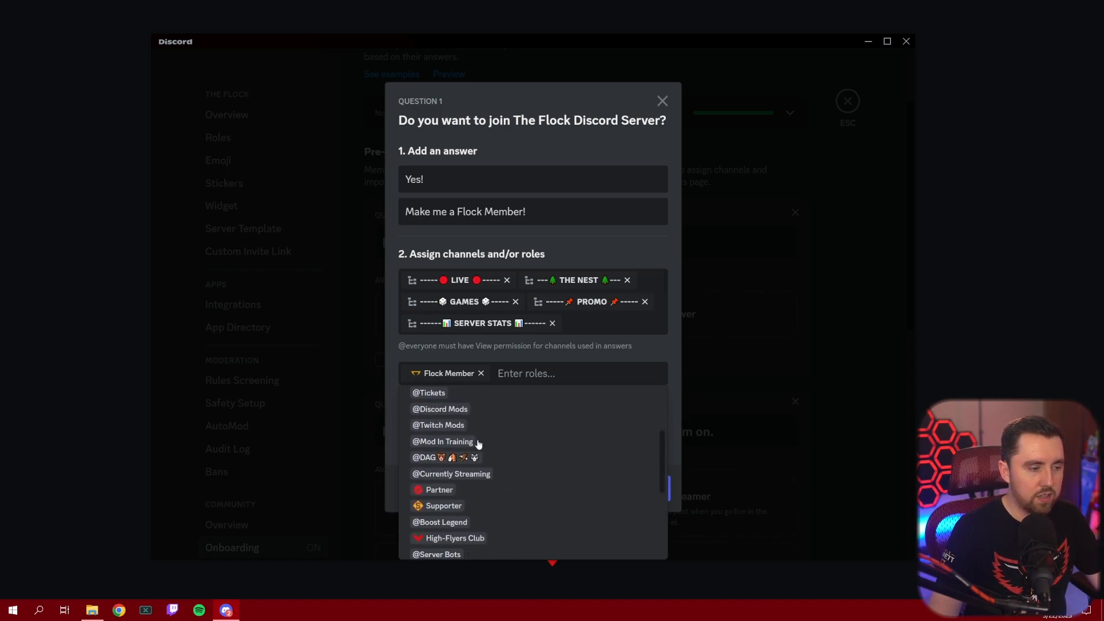
pyautogui.scroll(-3)
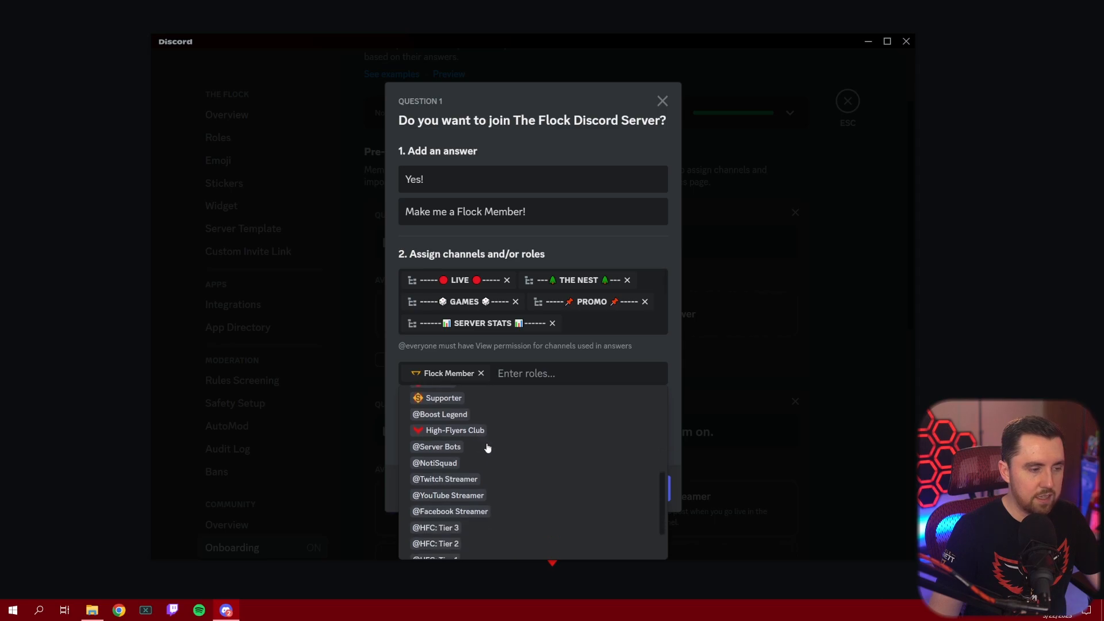
pyautogui.moveTo(464, 481)
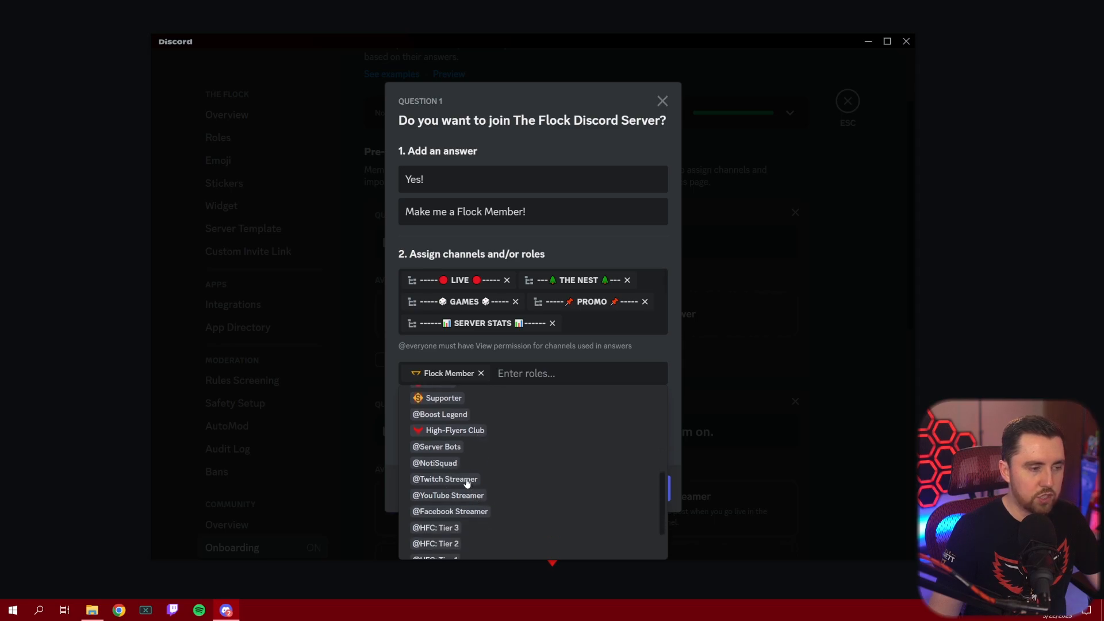
pyautogui.click(444, 478)
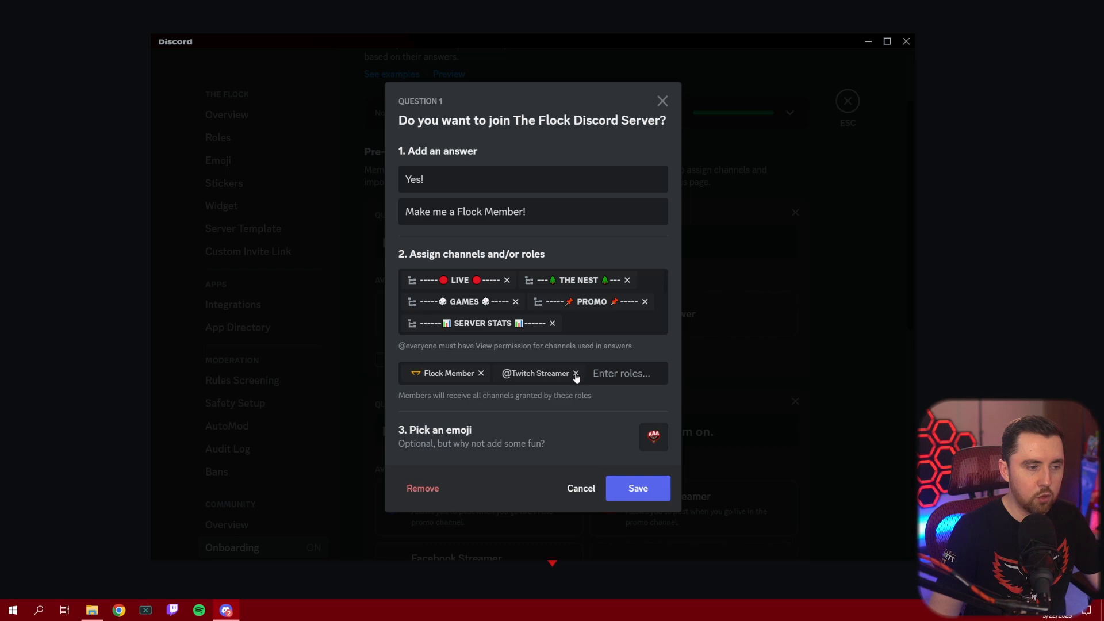
pyautogui.click(575, 373)
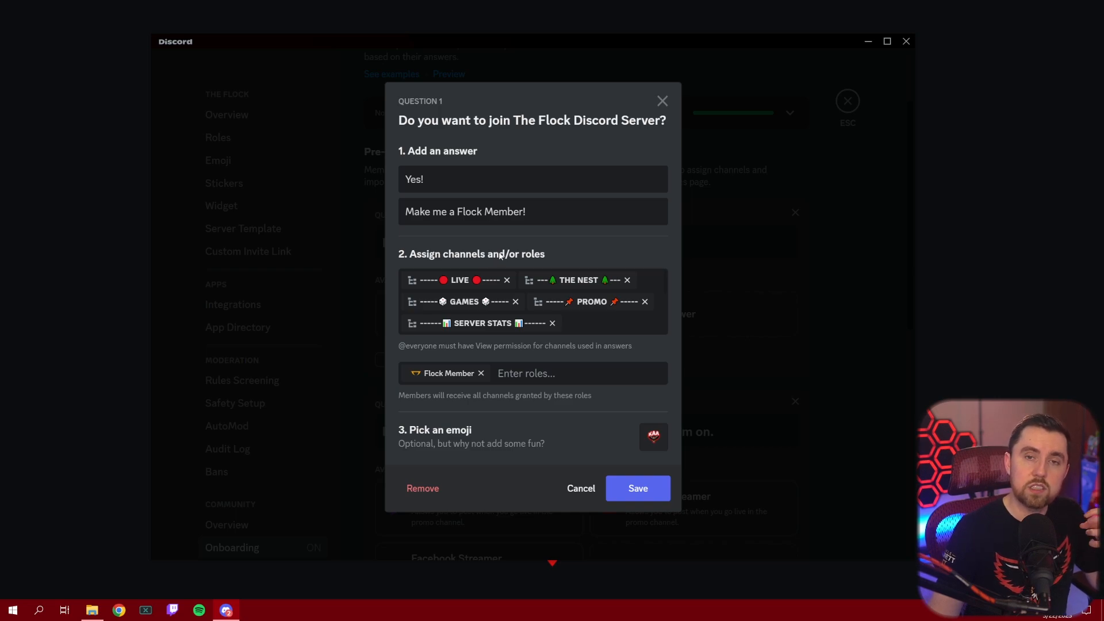
pyautogui.moveTo(497, 264)
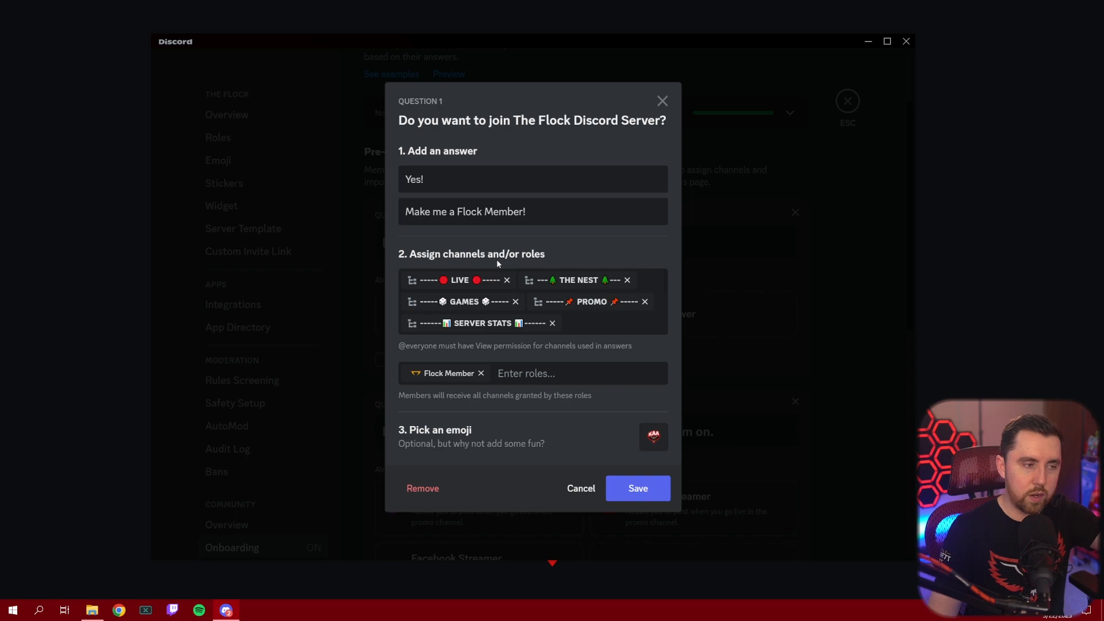
pyautogui.moveTo(633, 444)
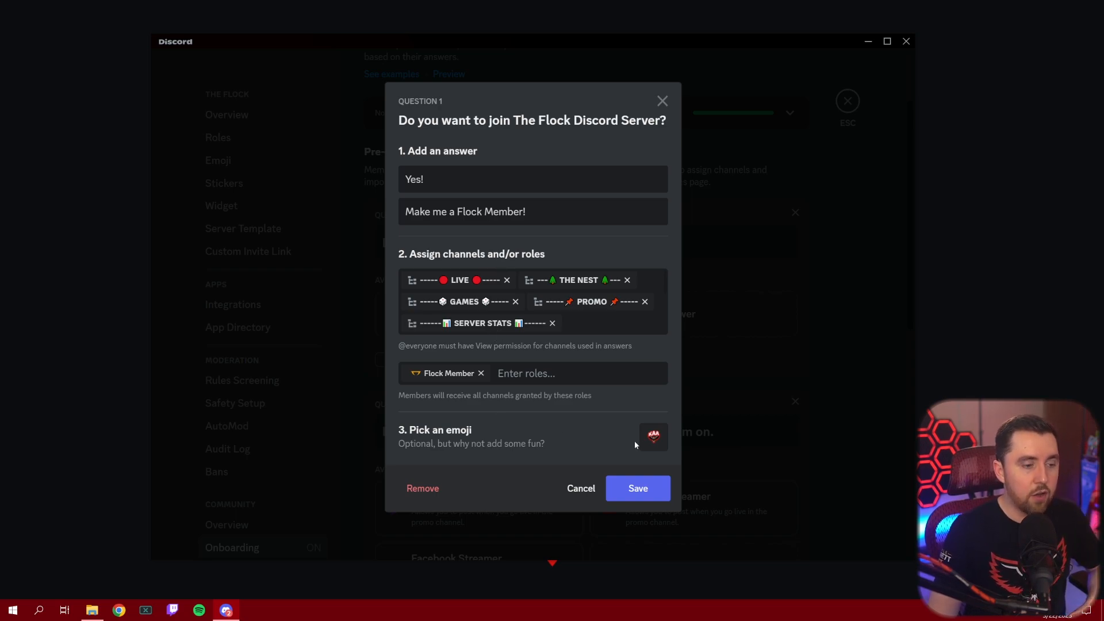
pyautogui.moveTo(638, 448)
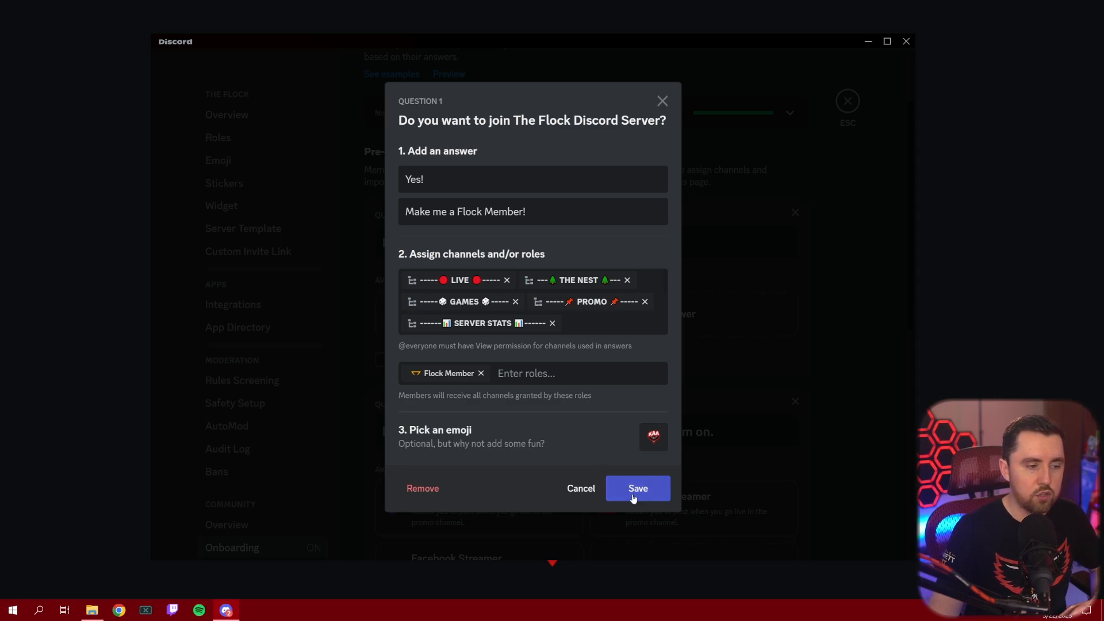
# Save the Yes! answer for Question 1 and return to the pre-join questions list
pyautogui.click(636, 487)
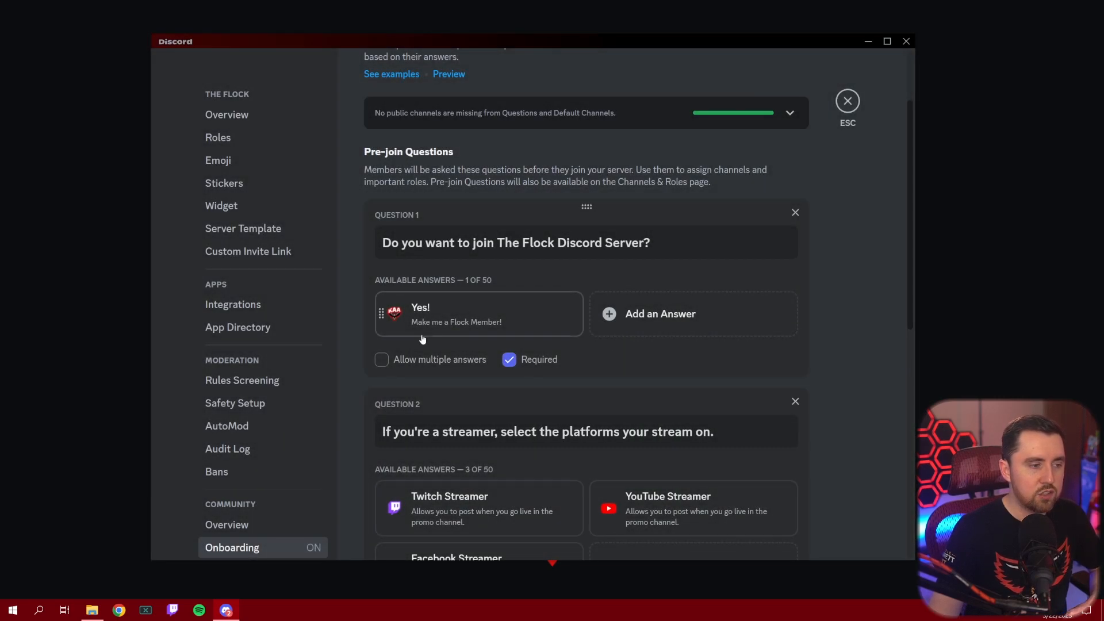
pyautogui.moveTo(445, 317)
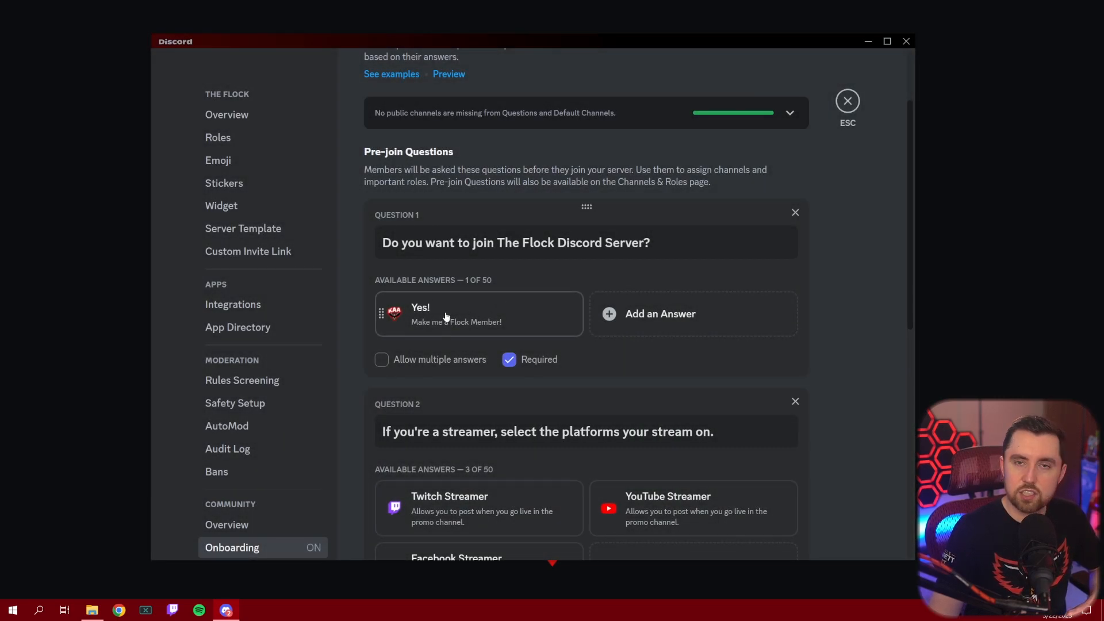
pyautogui.moveTo(524, 366)
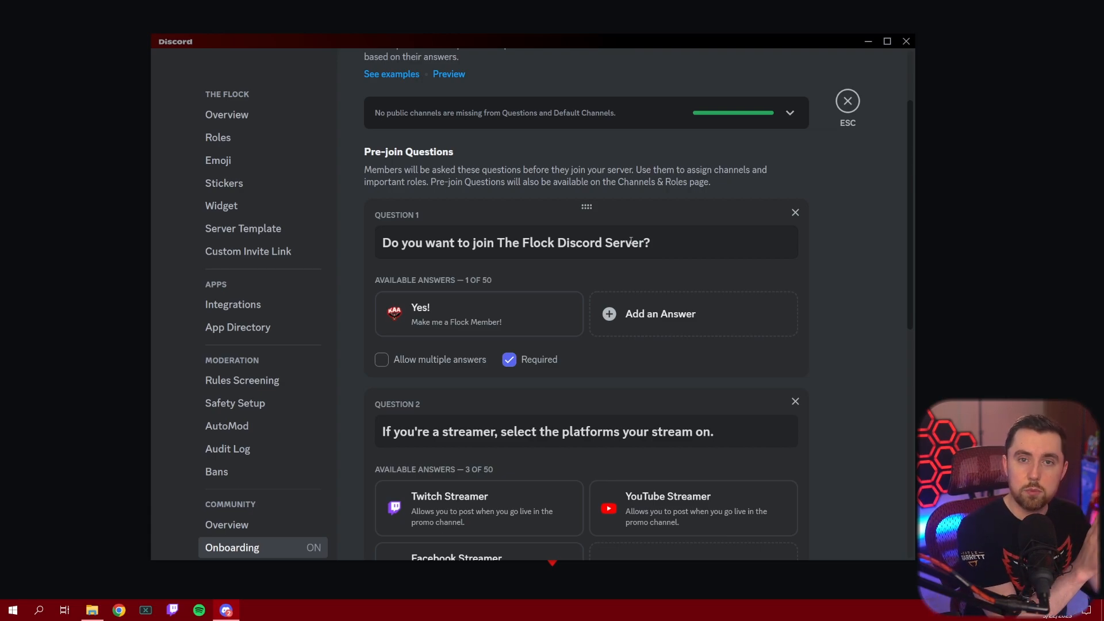
pyautogui.moveTo(527, 313)
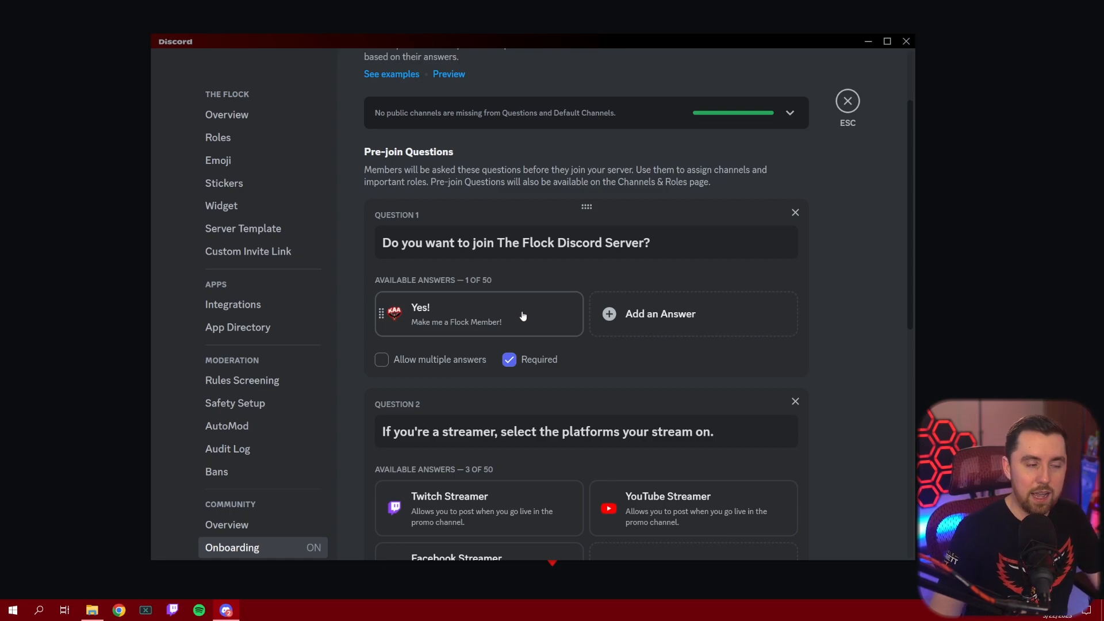
pyautogui.moveTo(555, 344)
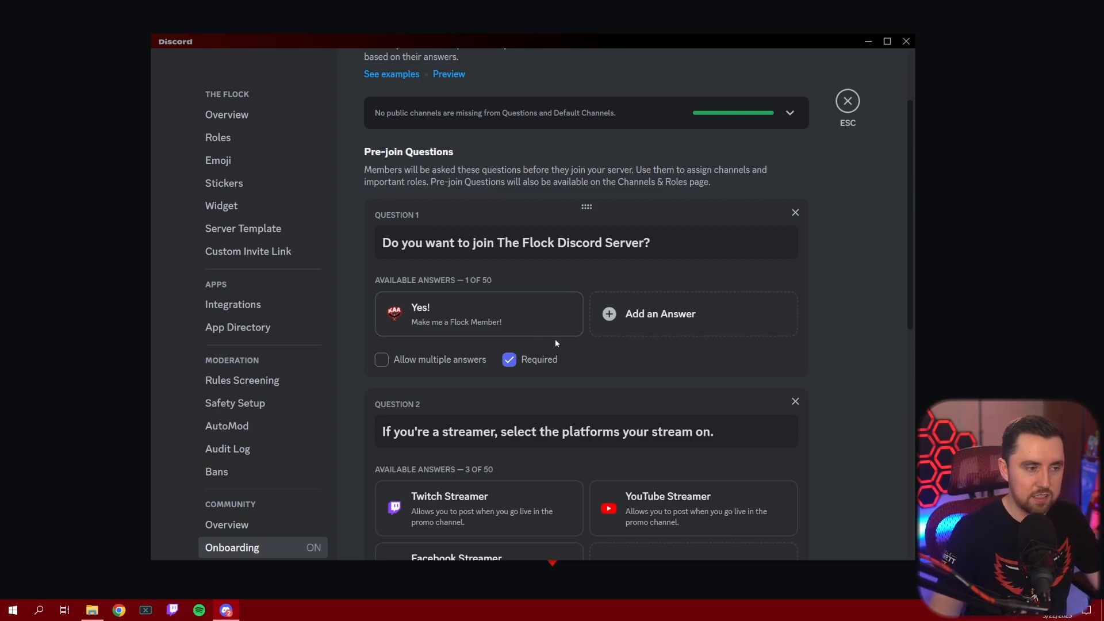
pyautogui.moveTo(590, 293)
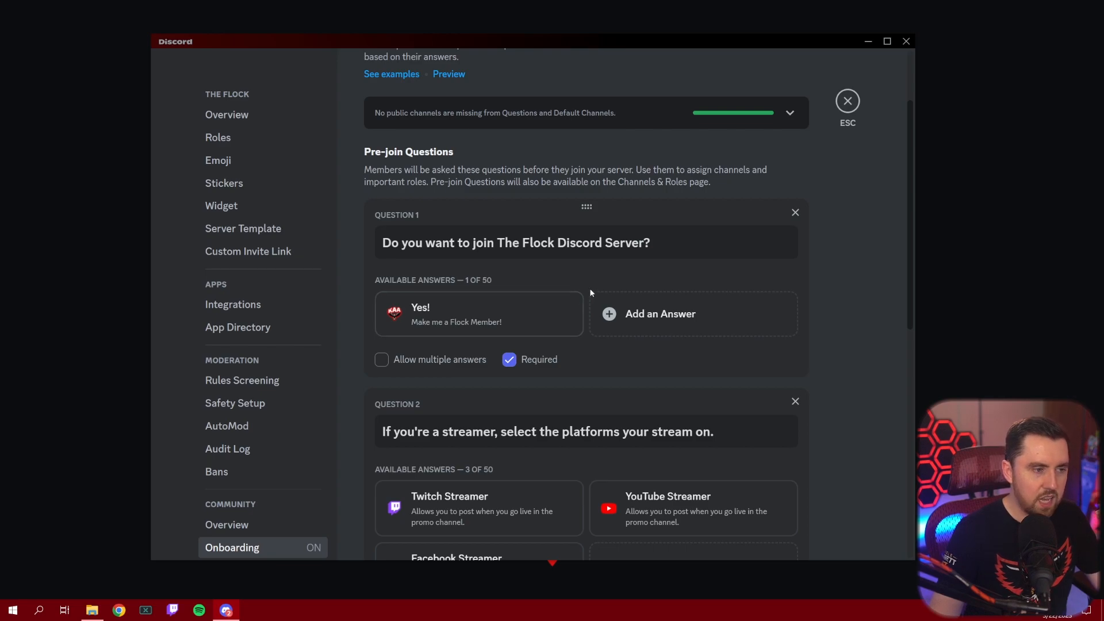
pyautogui.scroll(-3)
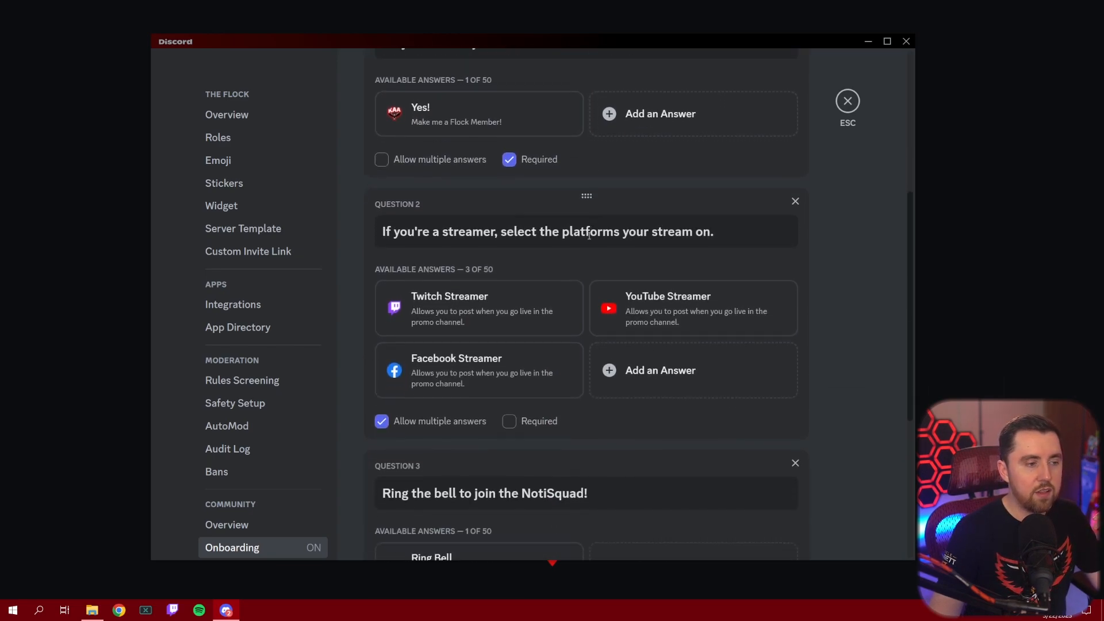
pyautogui.scroll(-3)
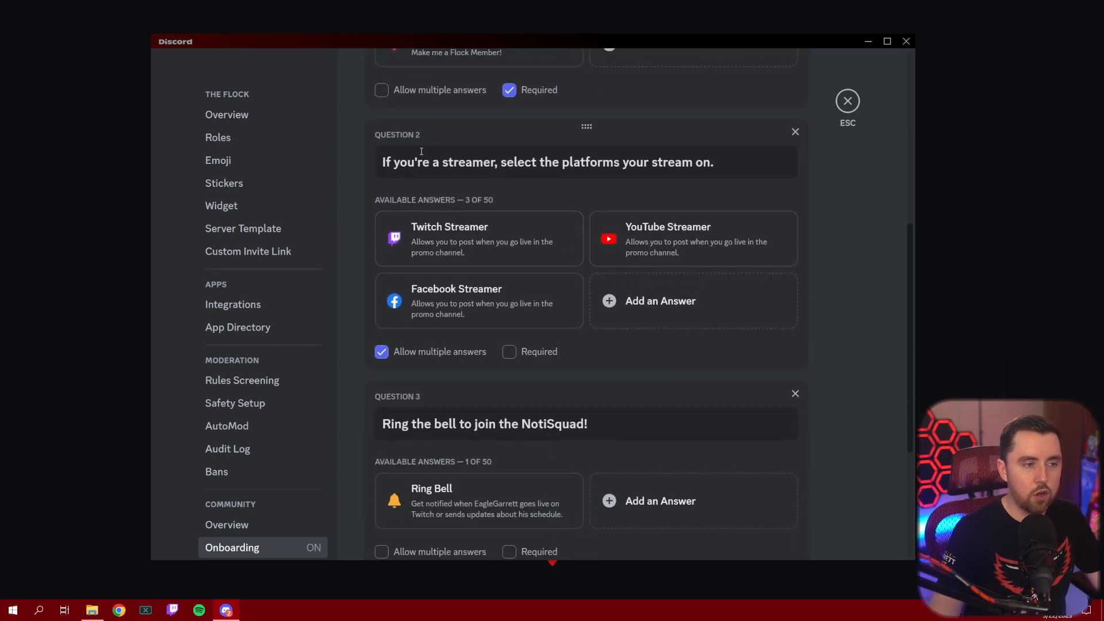
pyautogui.moveTo(591, 205)
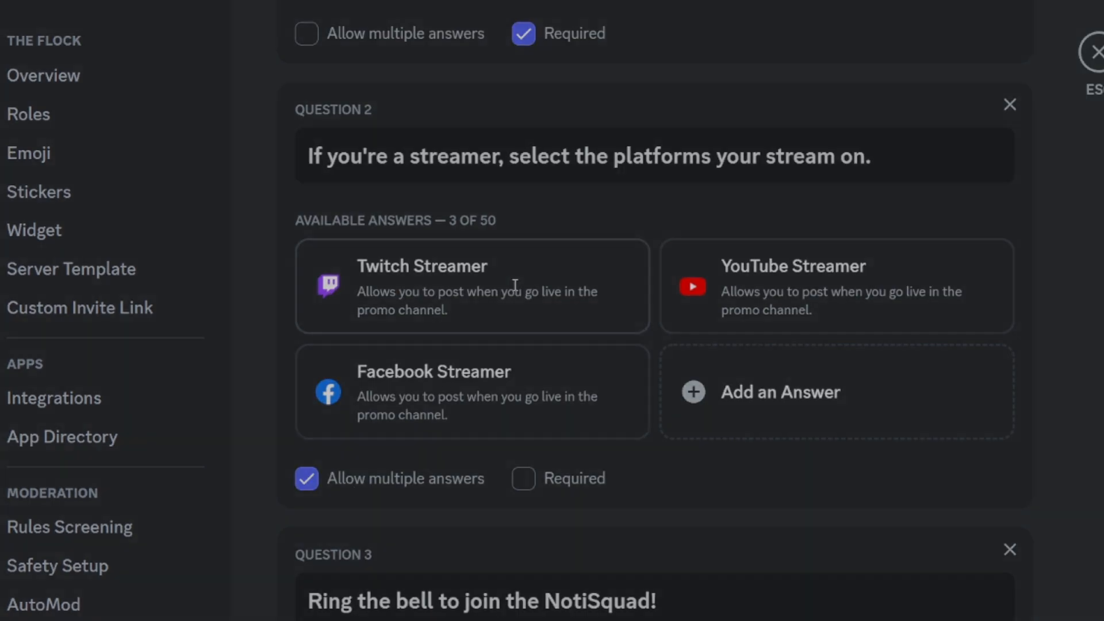
pyautogui.click(471, 285)
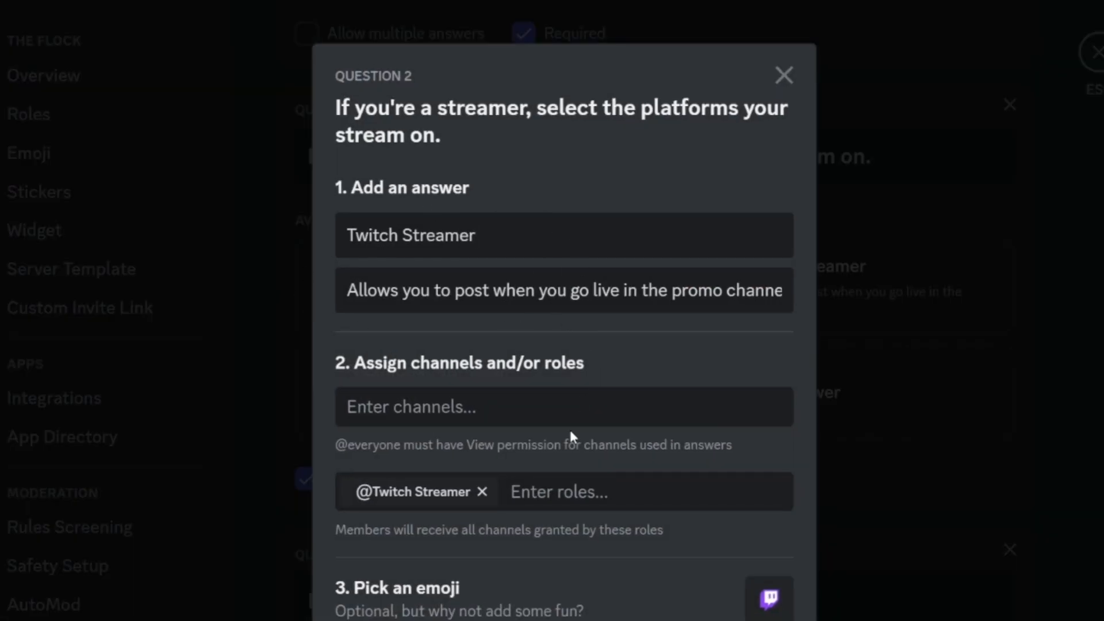
pyautogui.moveTo(849, 182)
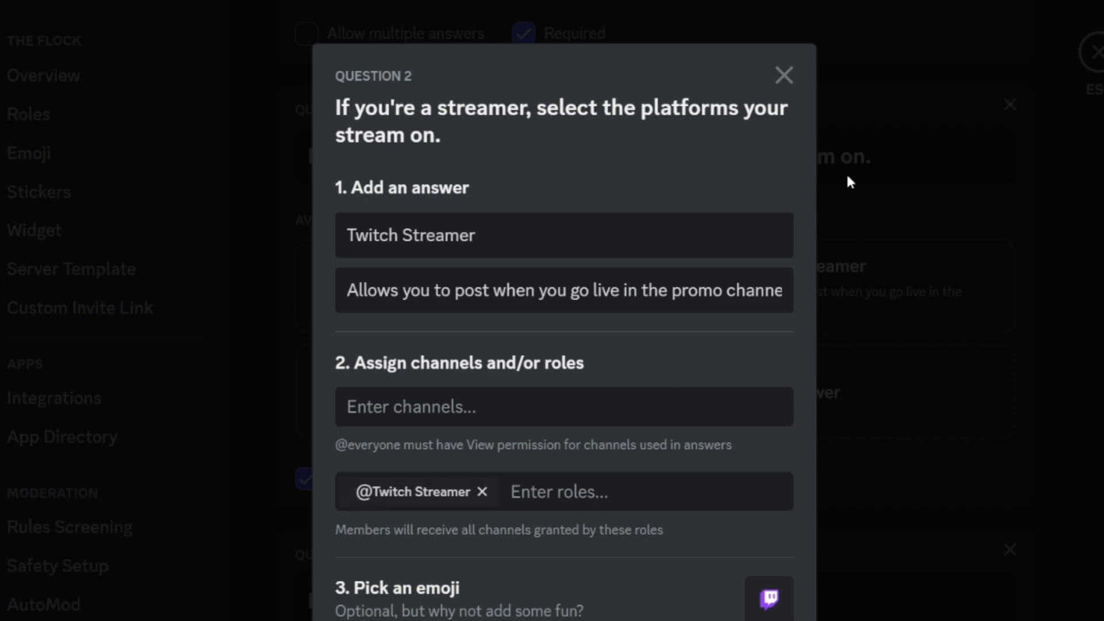
pyautogui.click(783, 76)
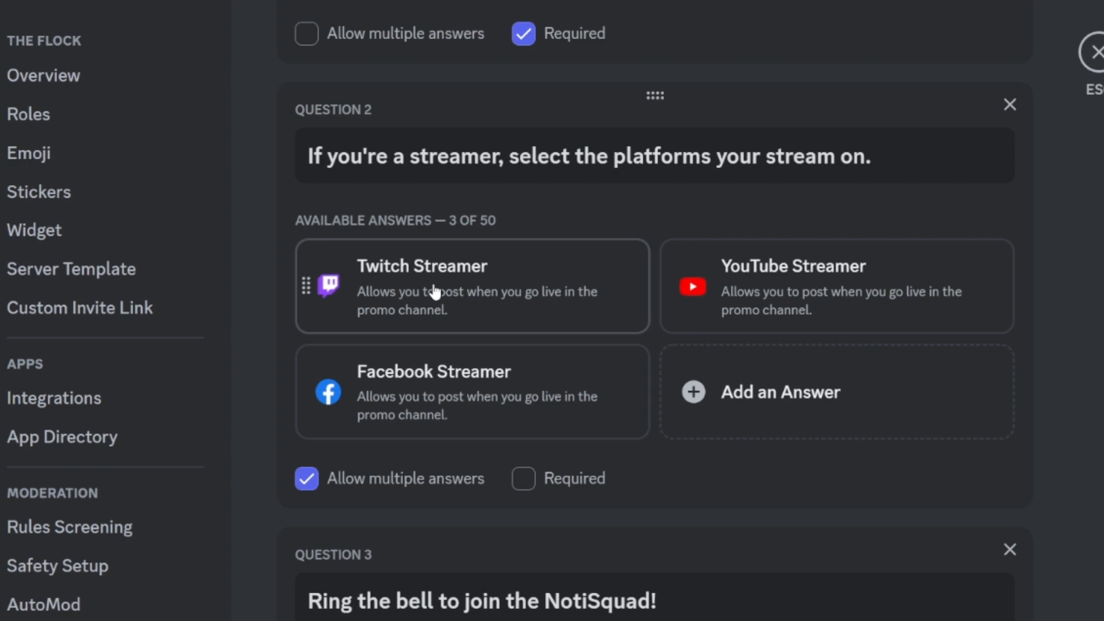
pyautogui.moveTo(590, 358)
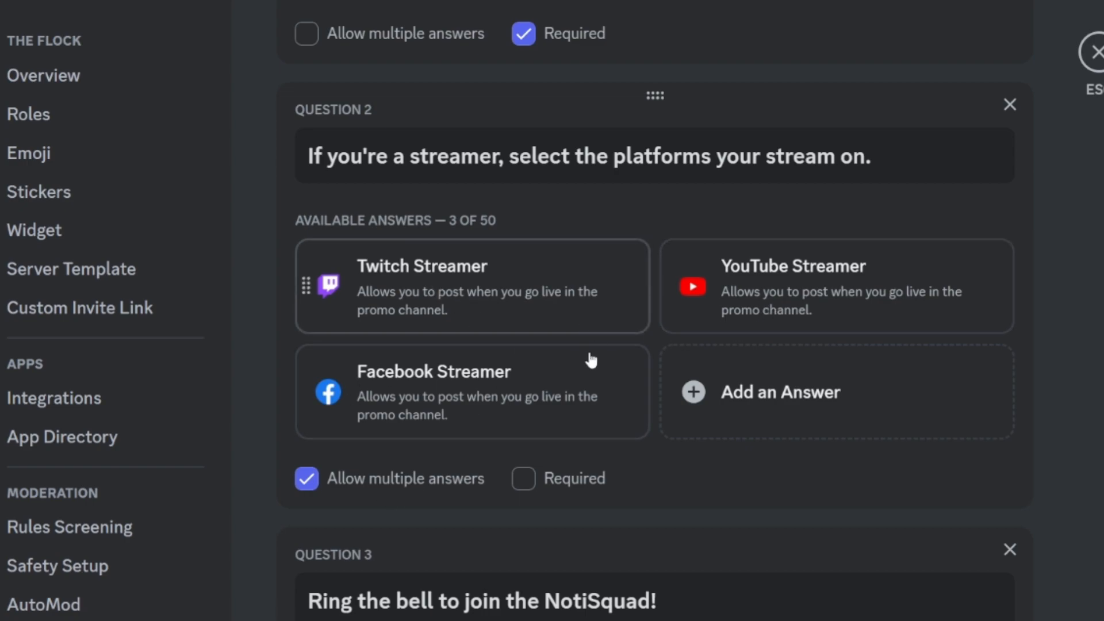
pyautogui.moveTo(591, 503)
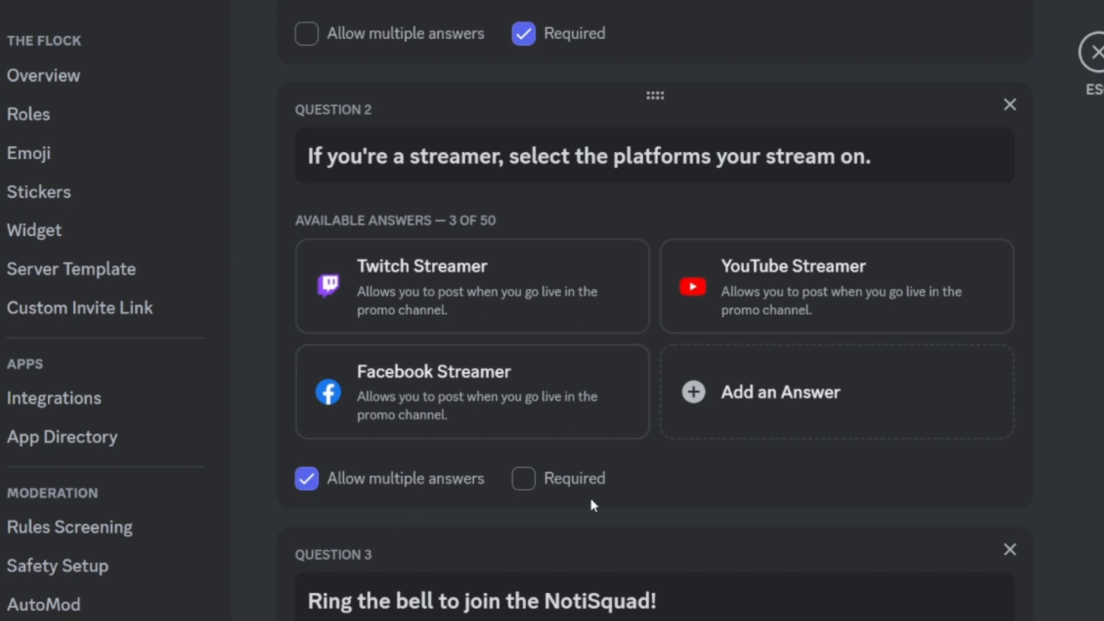
pyautogui.moveTo(532, 255)
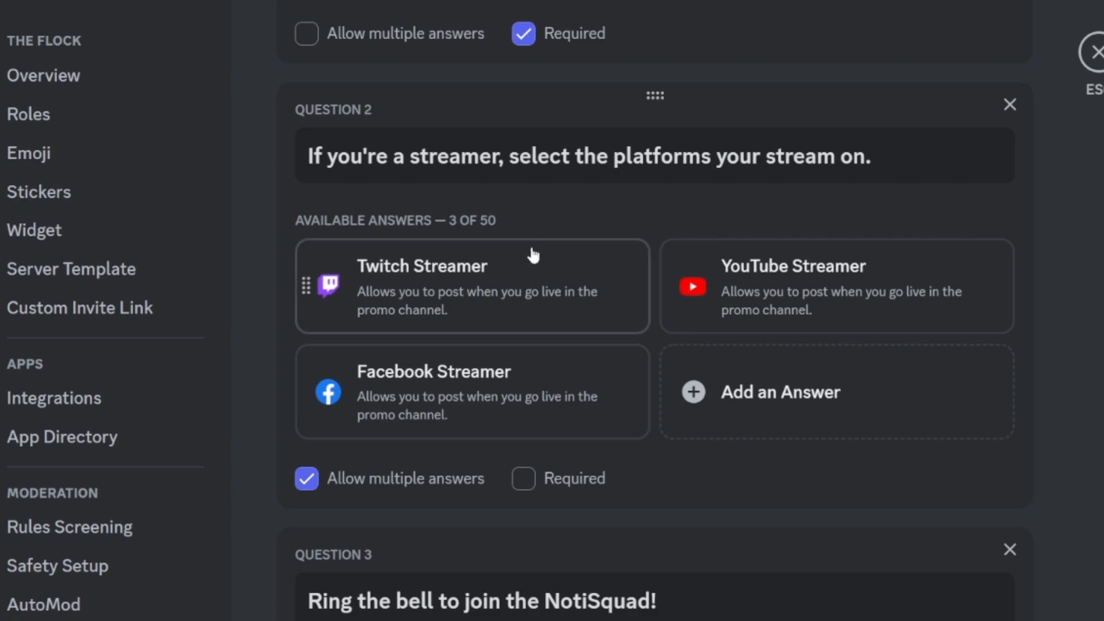
pyautogui.scroll(-3)
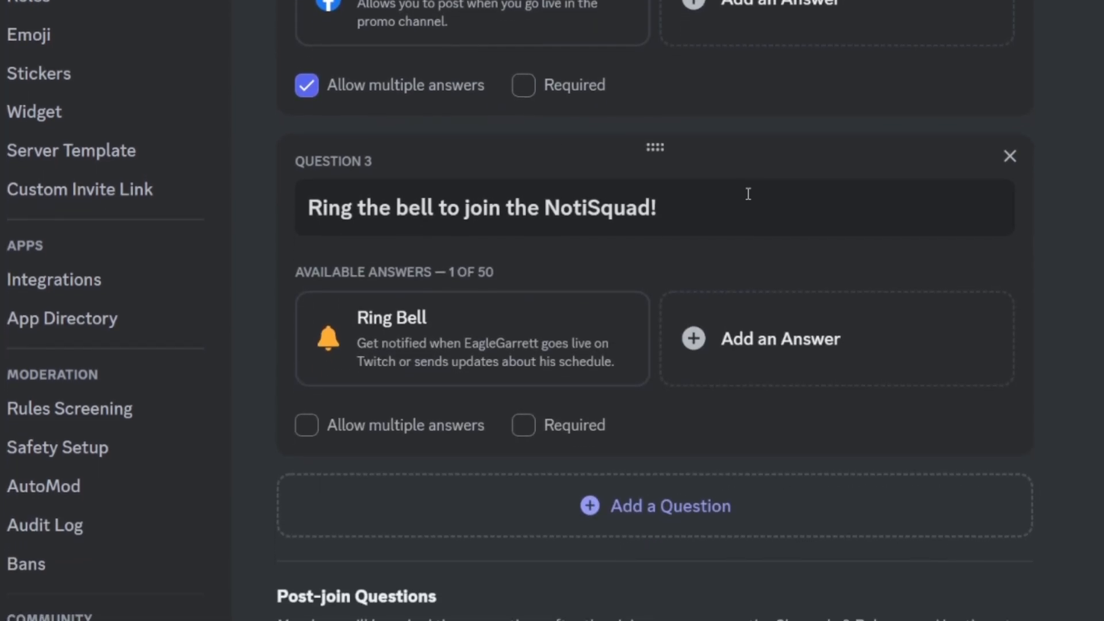
pyautogui.moveTo(503, 348)
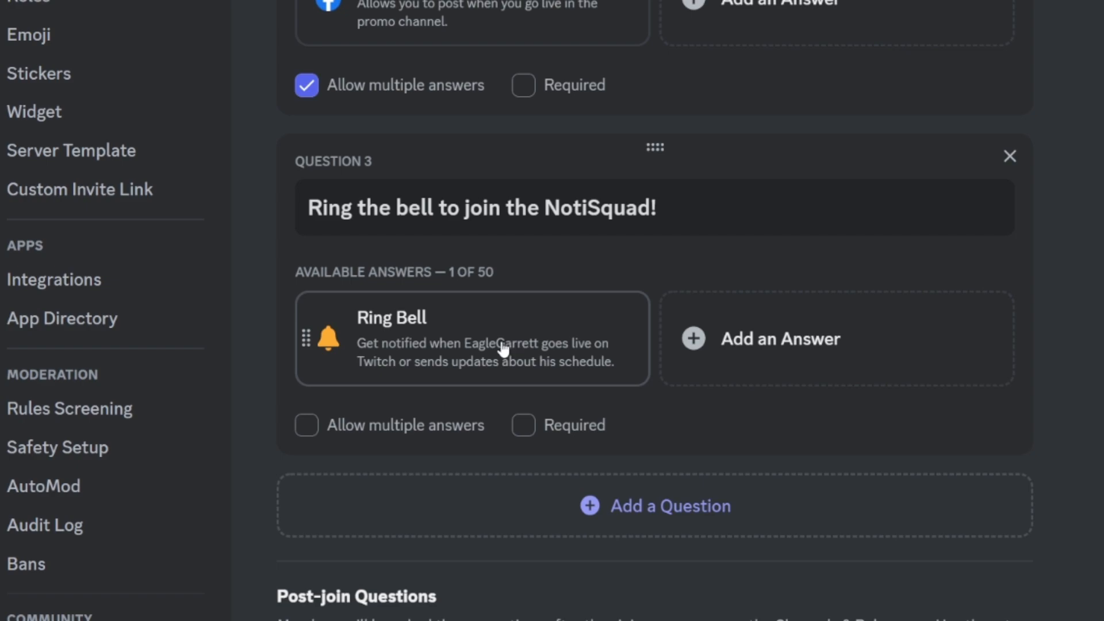
pyautogui.moveTo(537, 39)
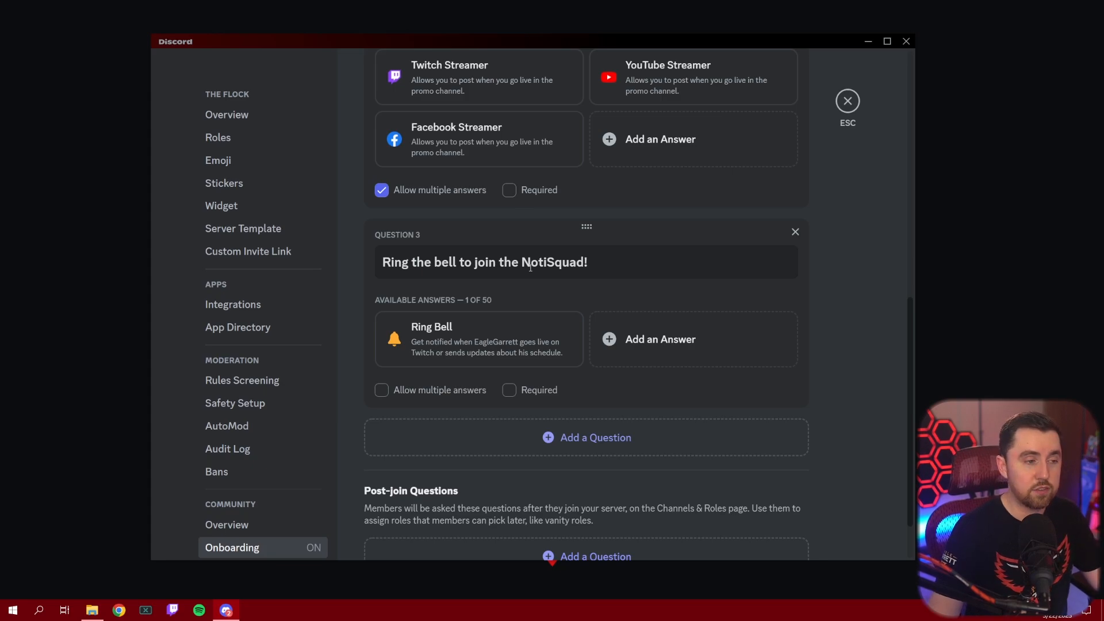
pyautogui.moveTo(504, 334)
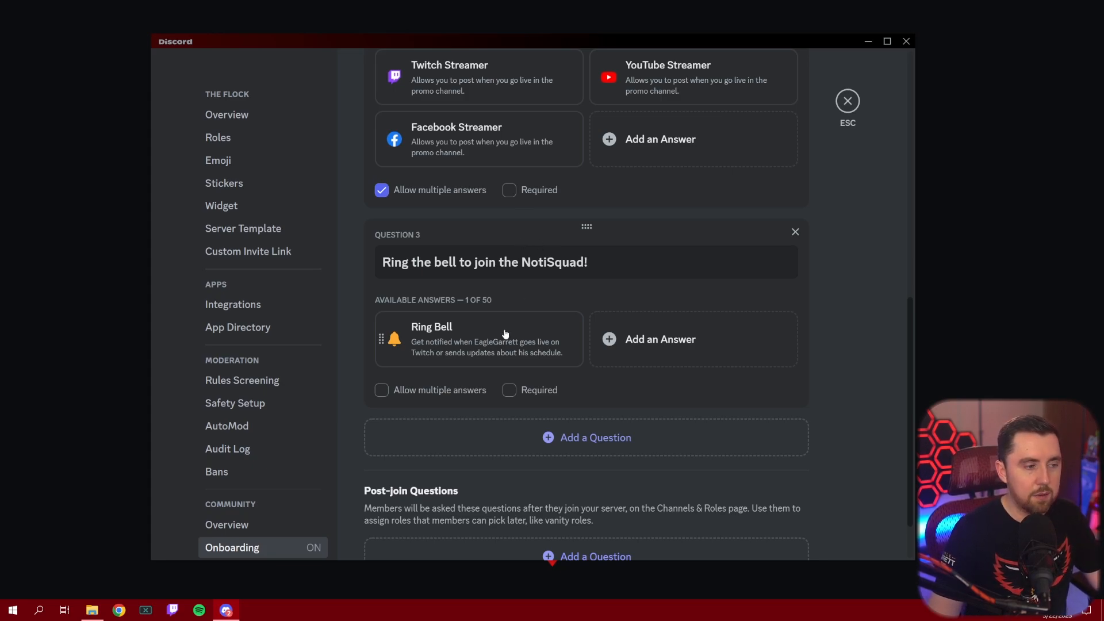
pyautogui.moveTo(521, 315)
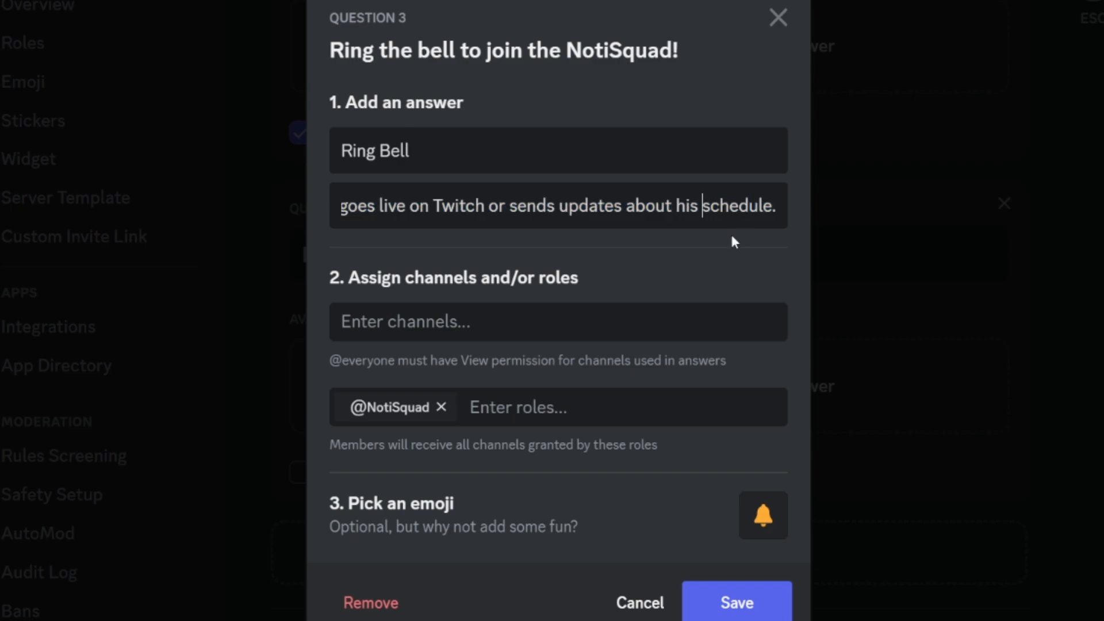
pyautogui.click(736, 601)
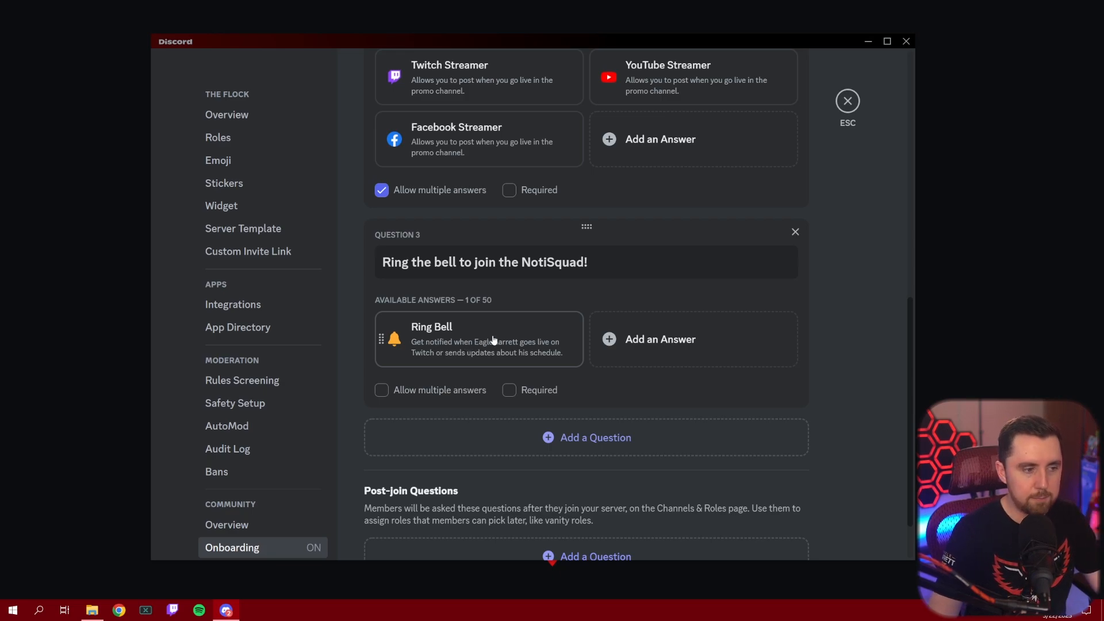
pyautogui.scroll(3)
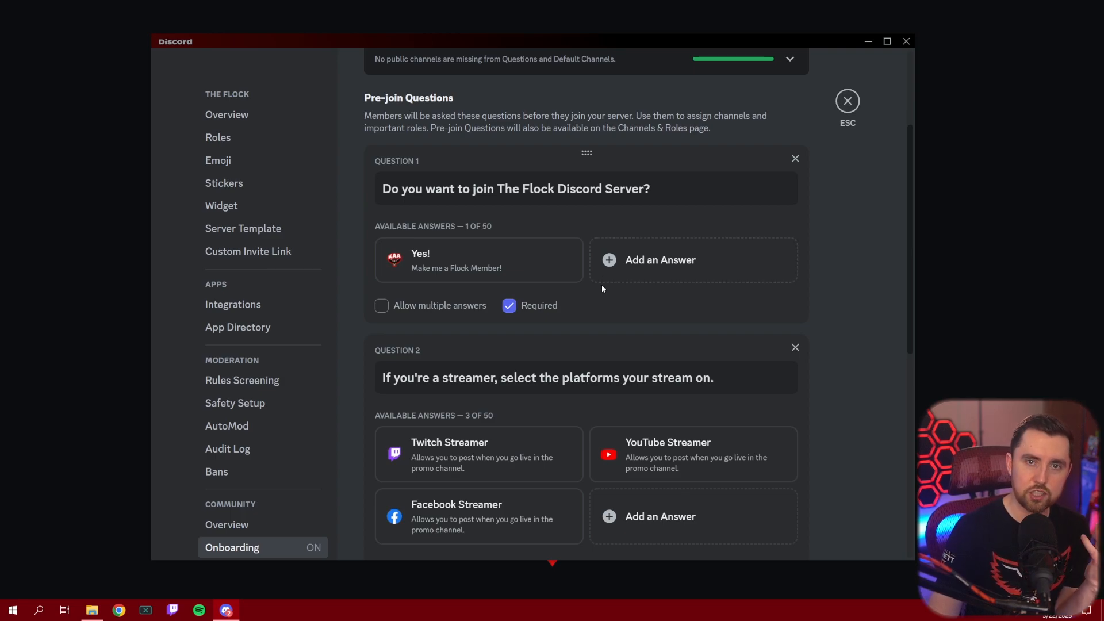
pyautogui.scroll(-3)
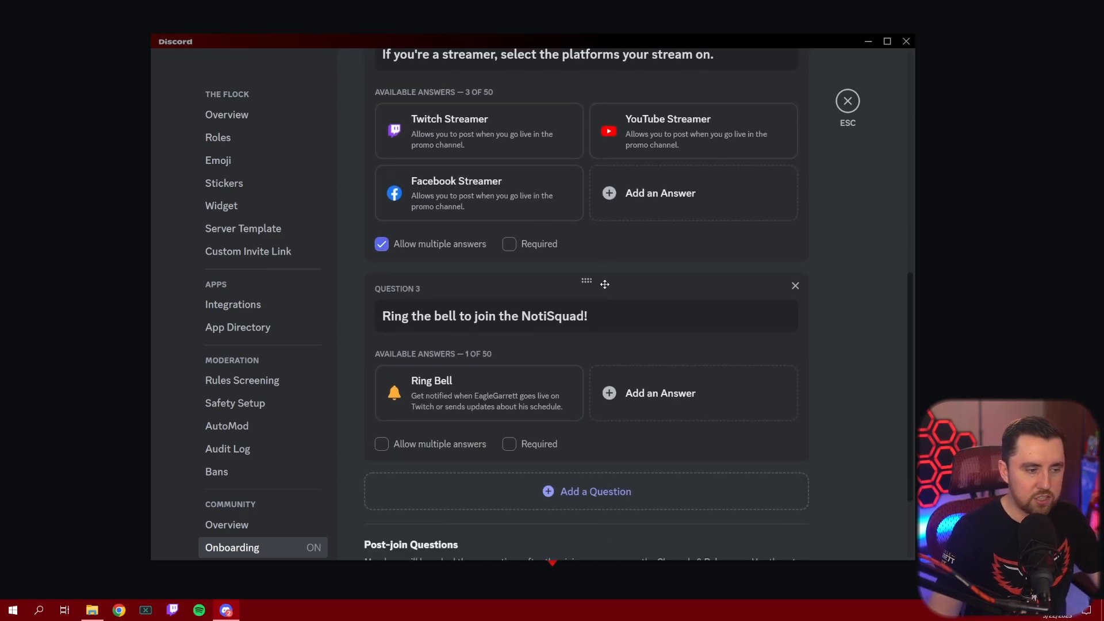
pyautogui.scroll(3)
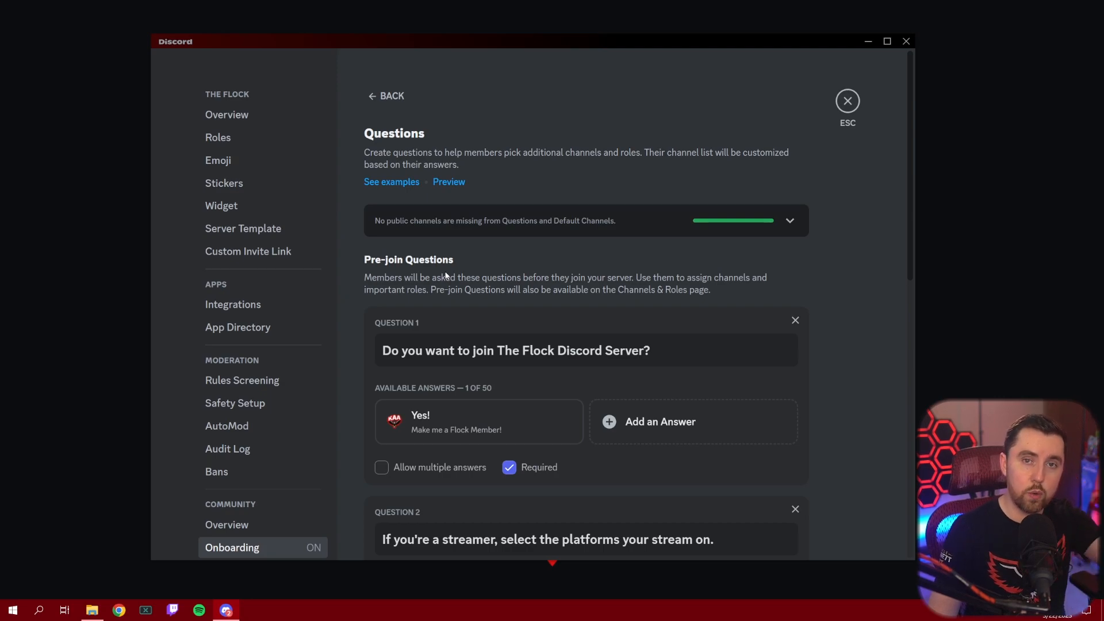
pyautogui.scroll(-3)
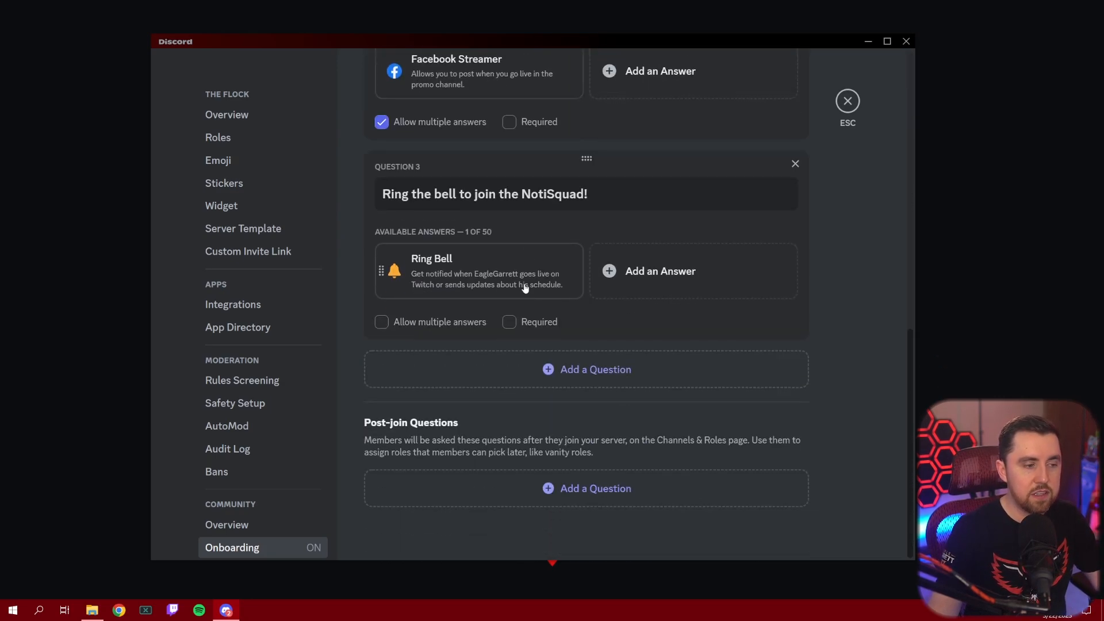
pyautogui.moveTo(434, 456)
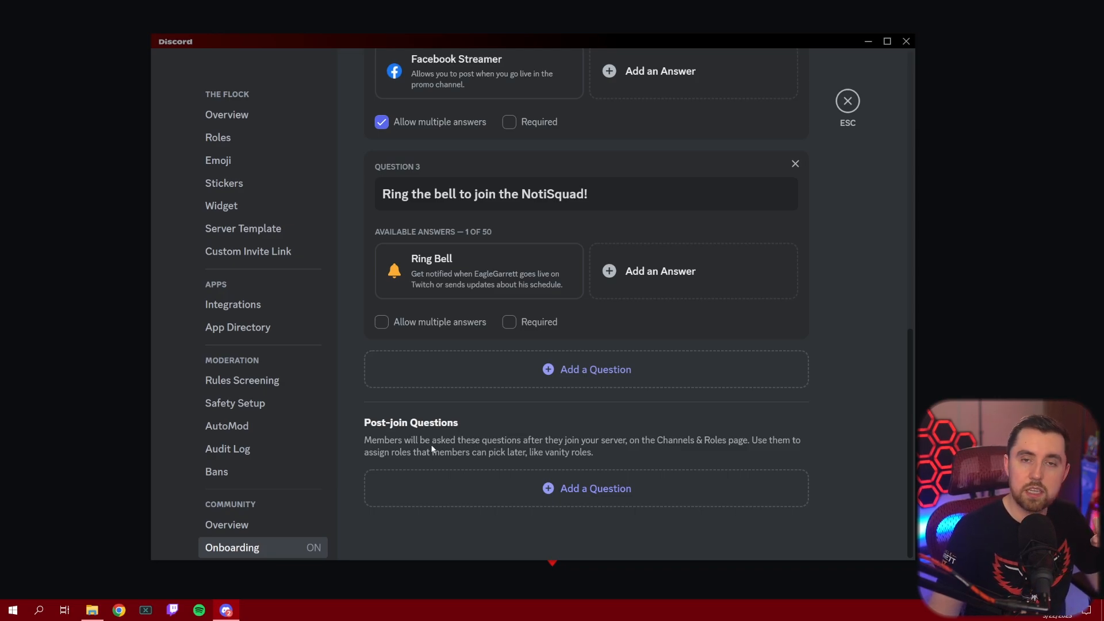
pyautogui.scroll(3)
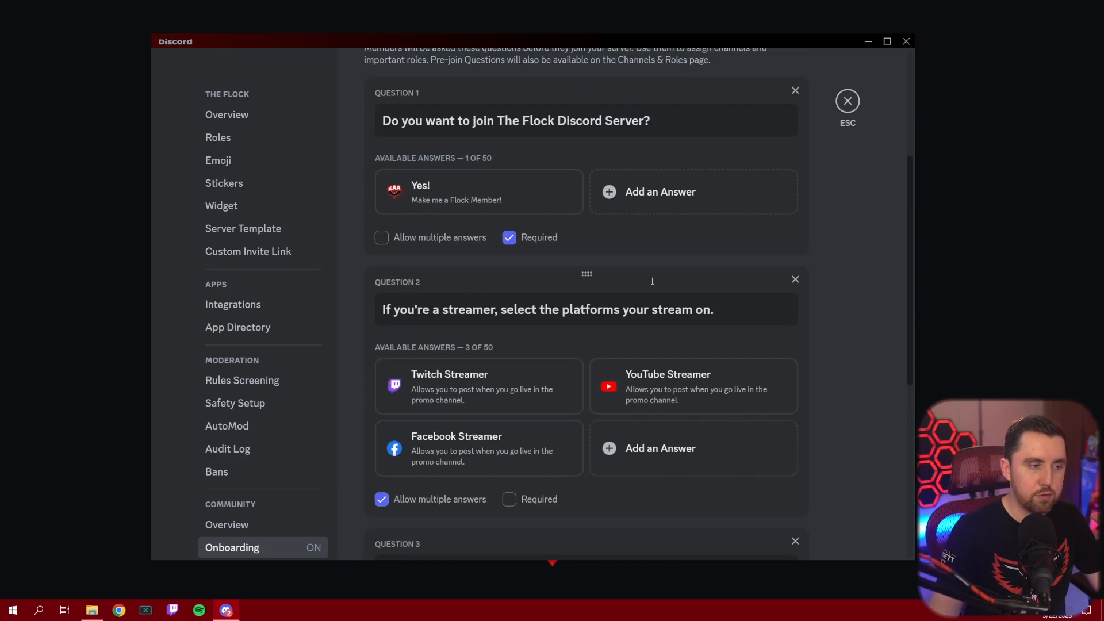
pyautogui.scroll(-3)
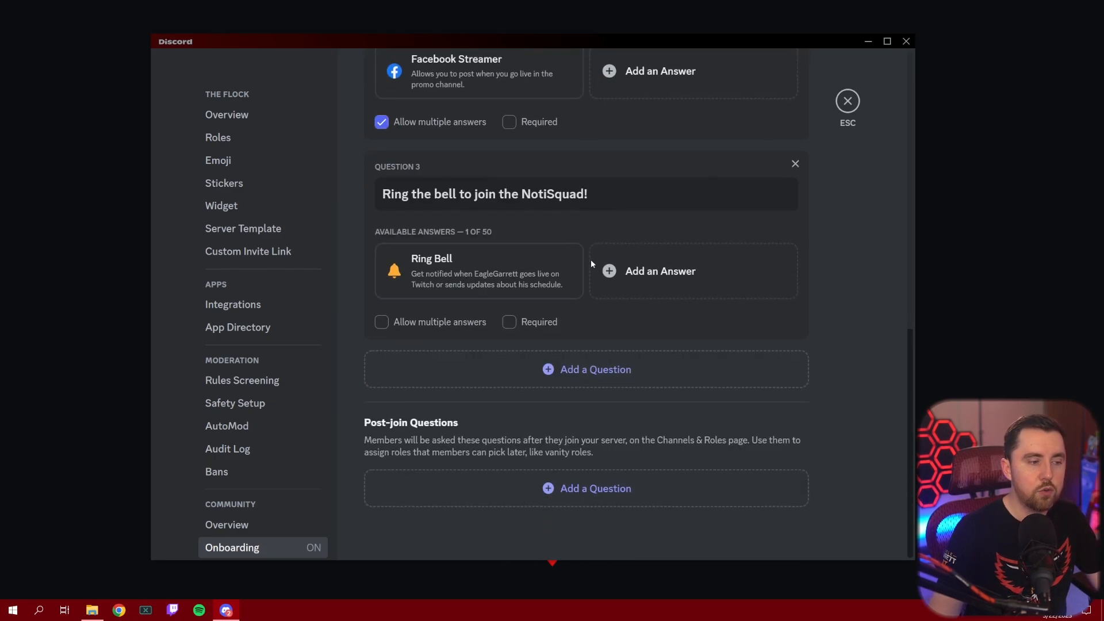
pyautogui.moveTo(446, 448)
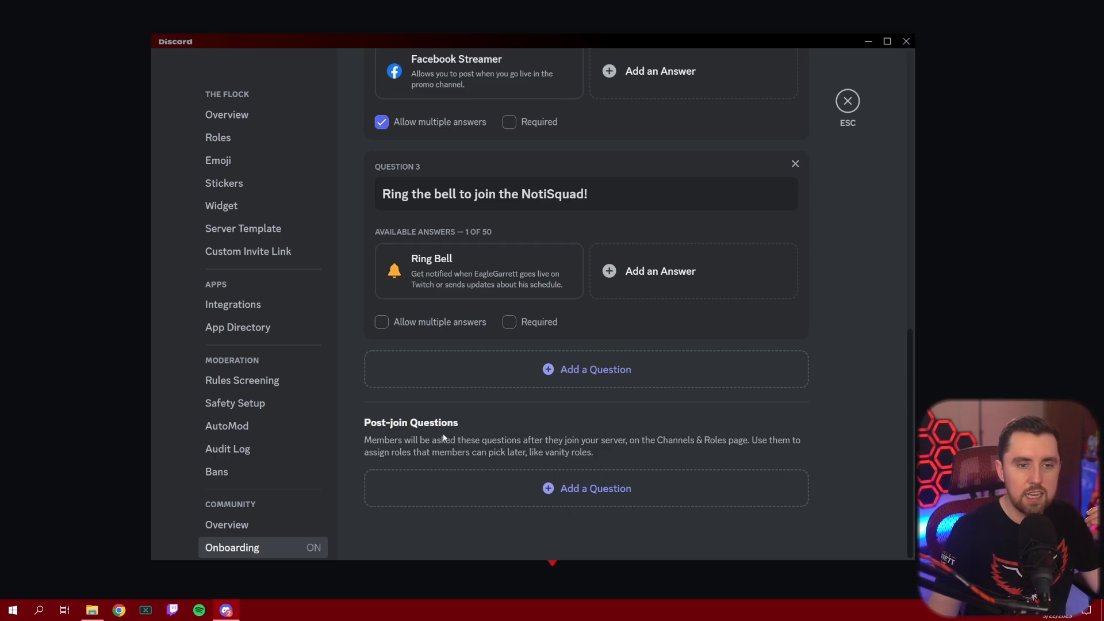
pyautogui.moveTo(441, 386)
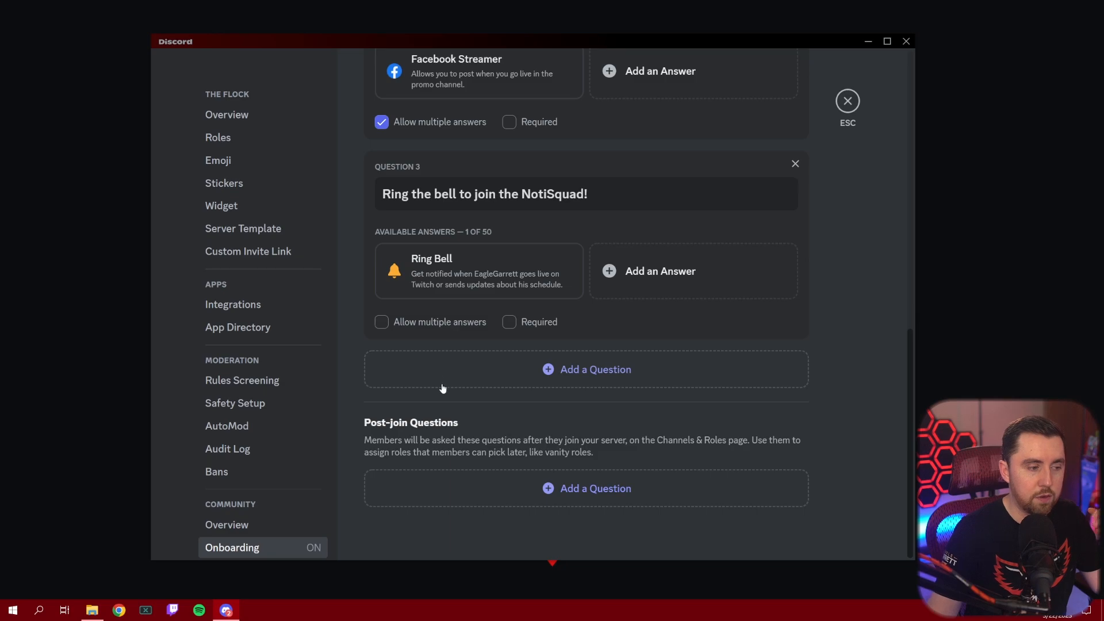
pyautogui.click(585, 488)
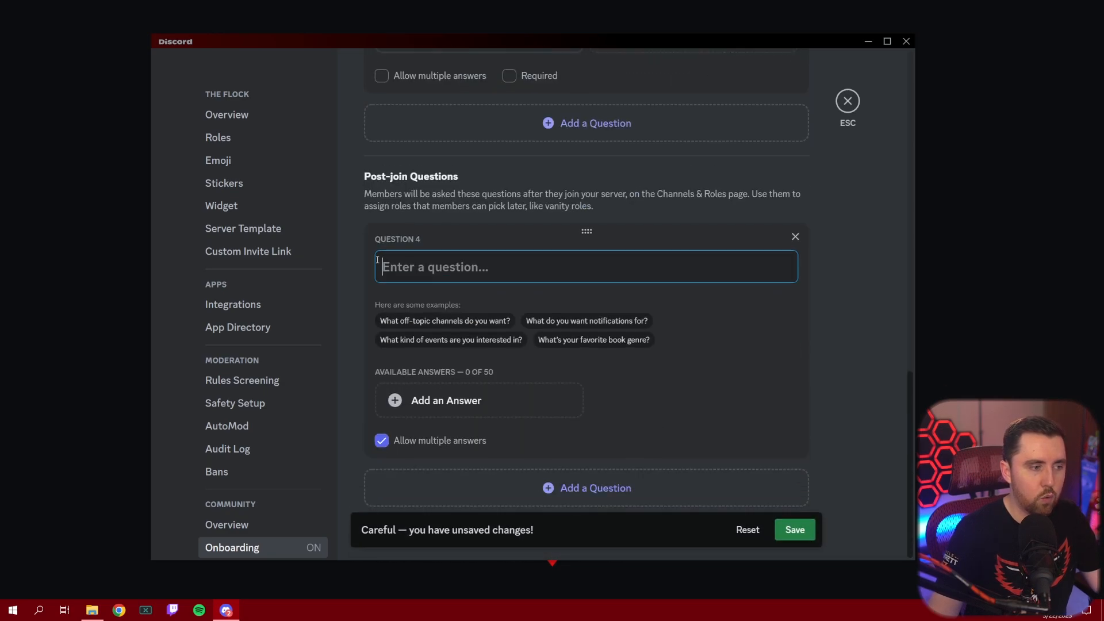
pyautogui.click(446, 400)
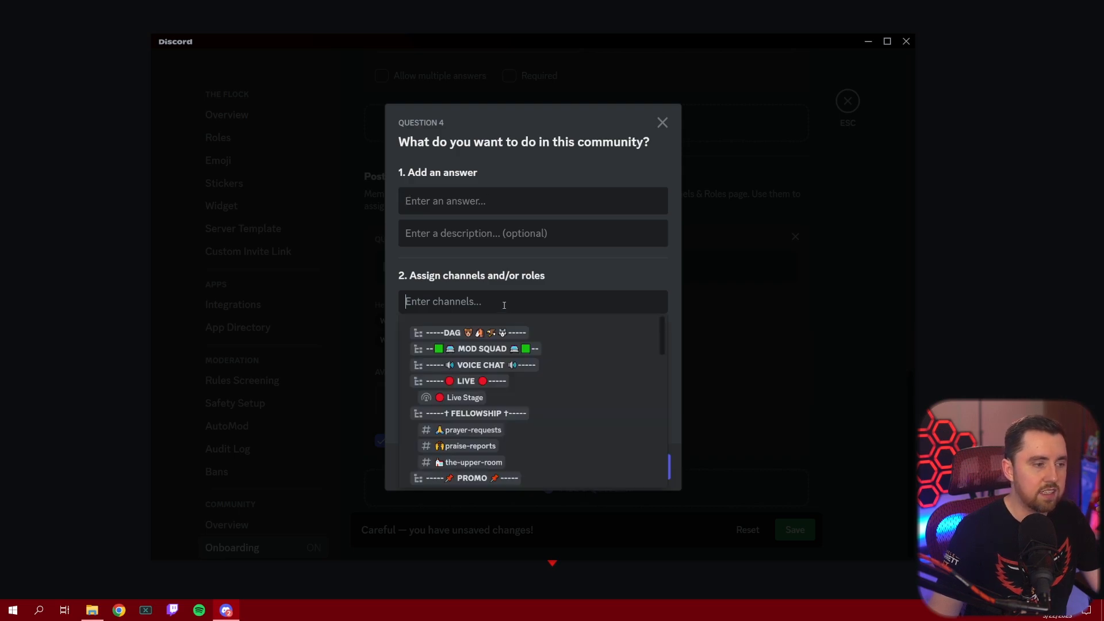
pyautogui.scroll(-3)
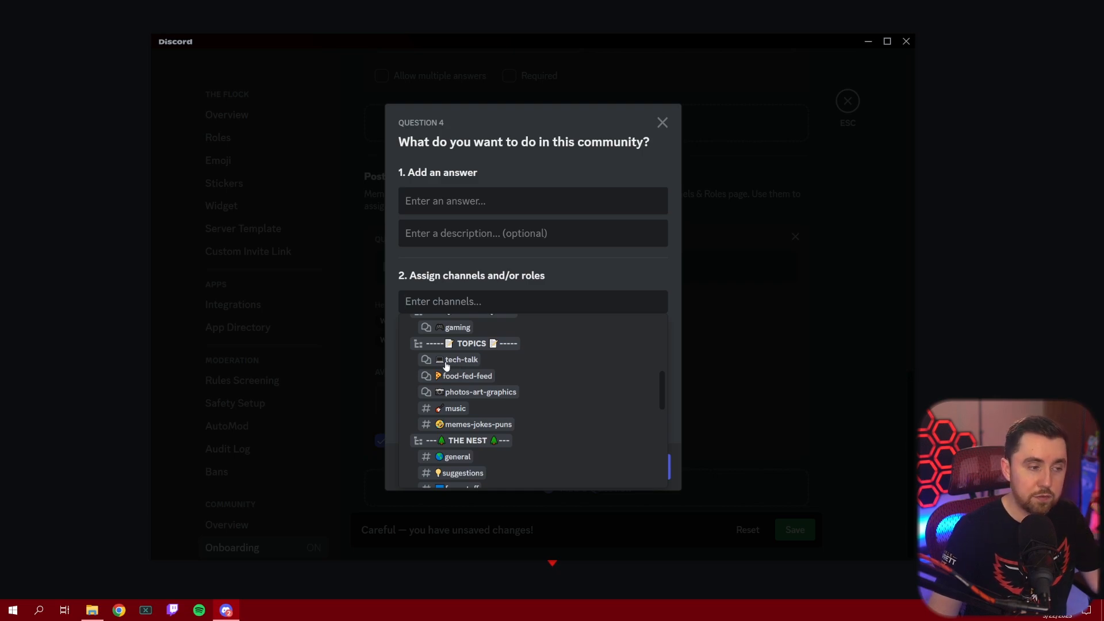
pyautogui.moveTo(661, 123)
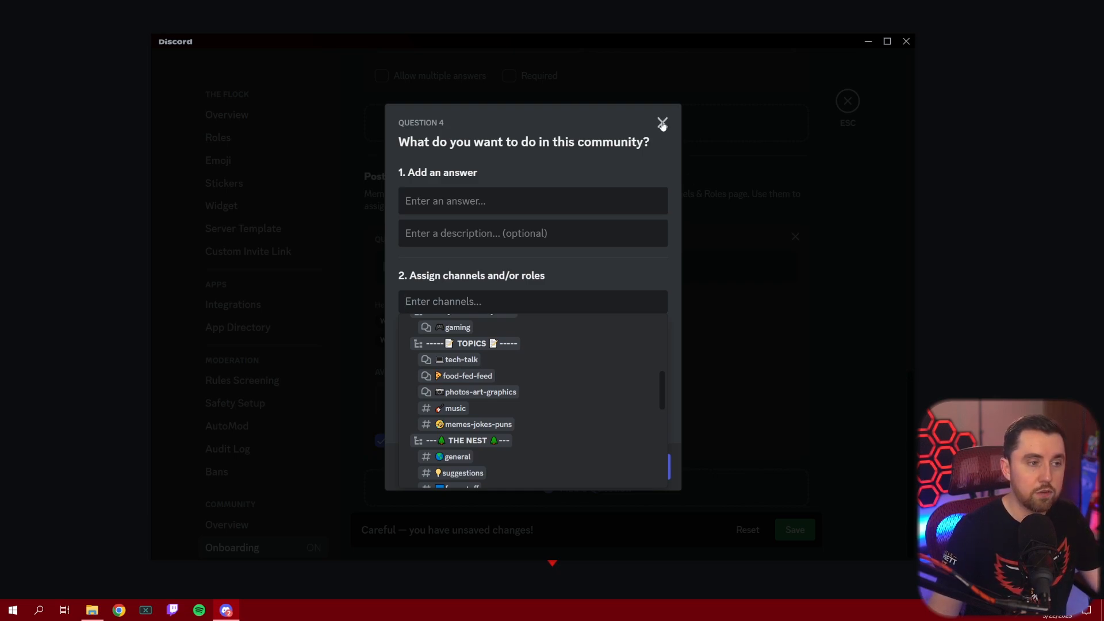
pyautogui.click(661, 123)
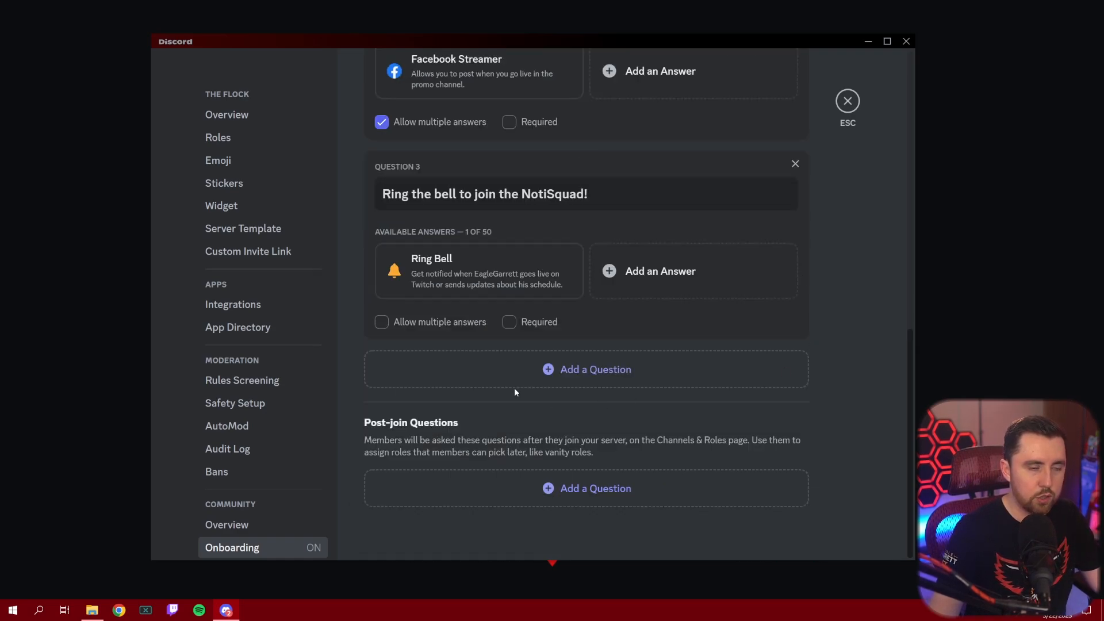
pyautogui.scroll(3)
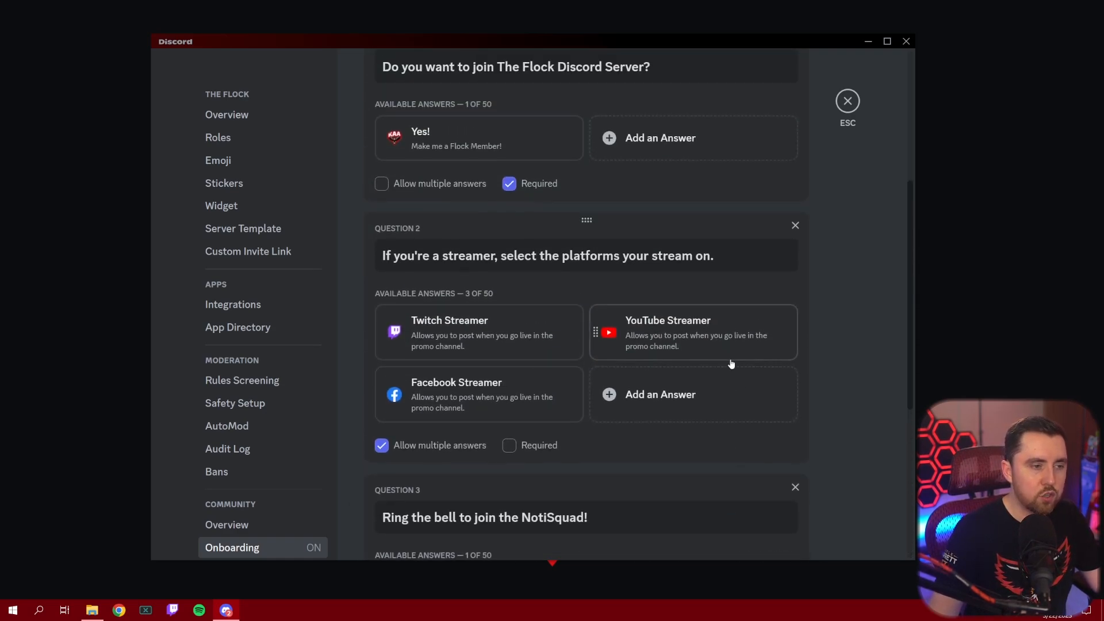
pyautogui.scroll(3)
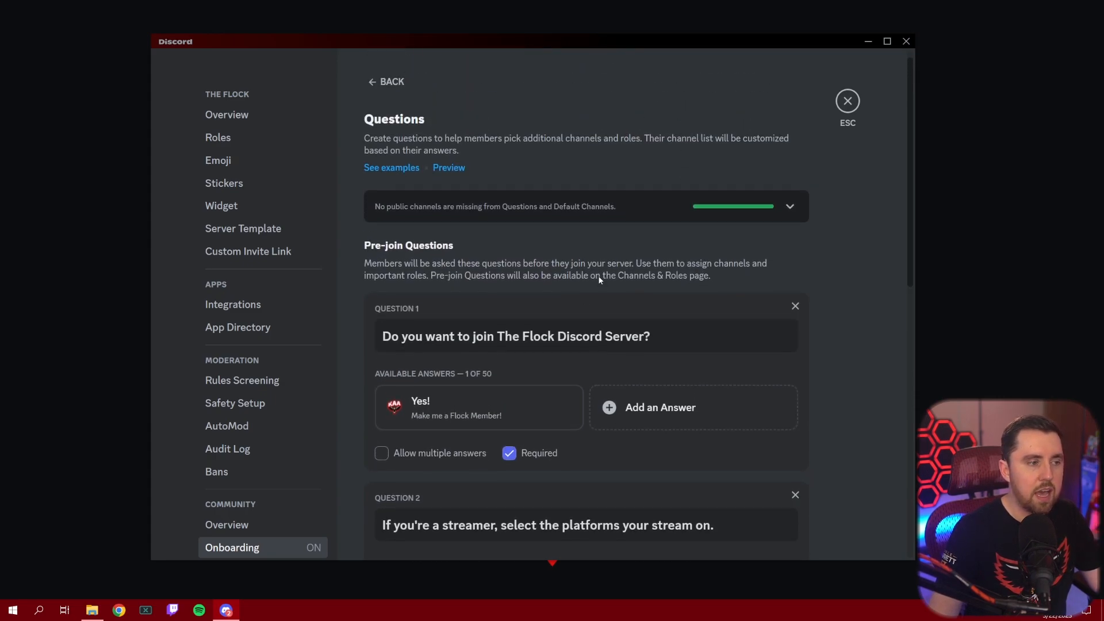
pyautogui.scroll(3)
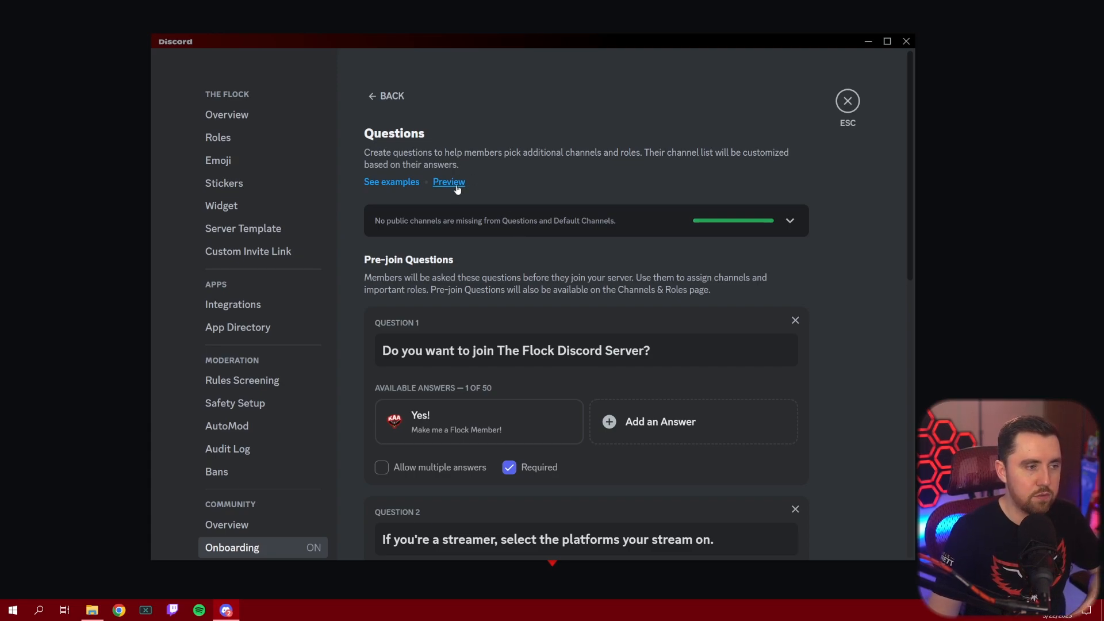
# Preview onboarding as a new member, answer Yes! to Question 1 and advance to Question 2
pyautogui.click(448, 182)
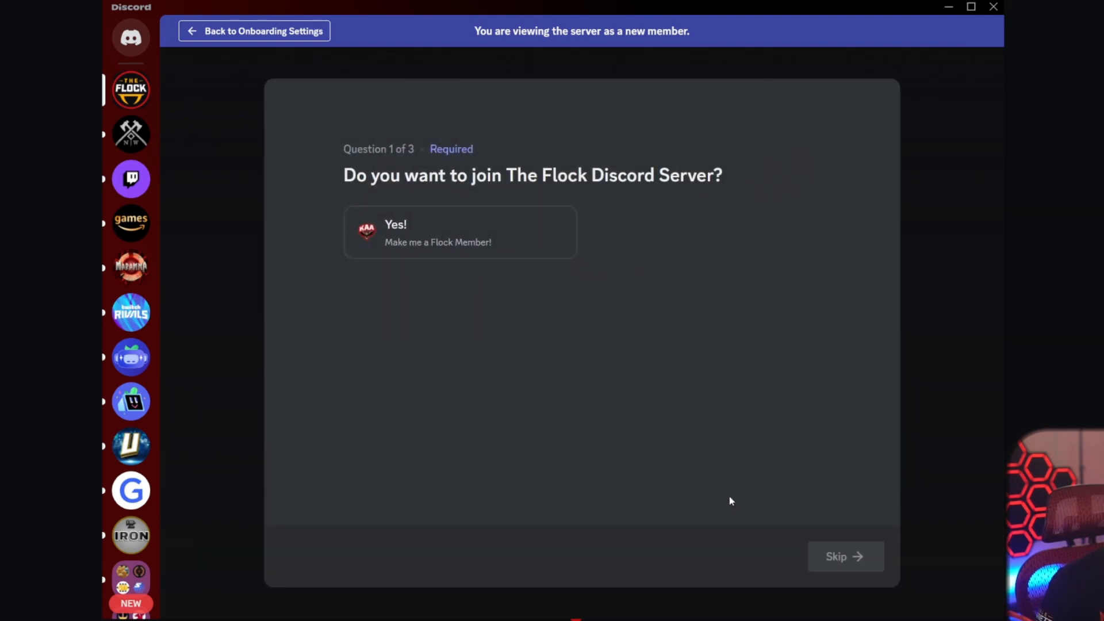
pyautogui.moveTo(735, 489)
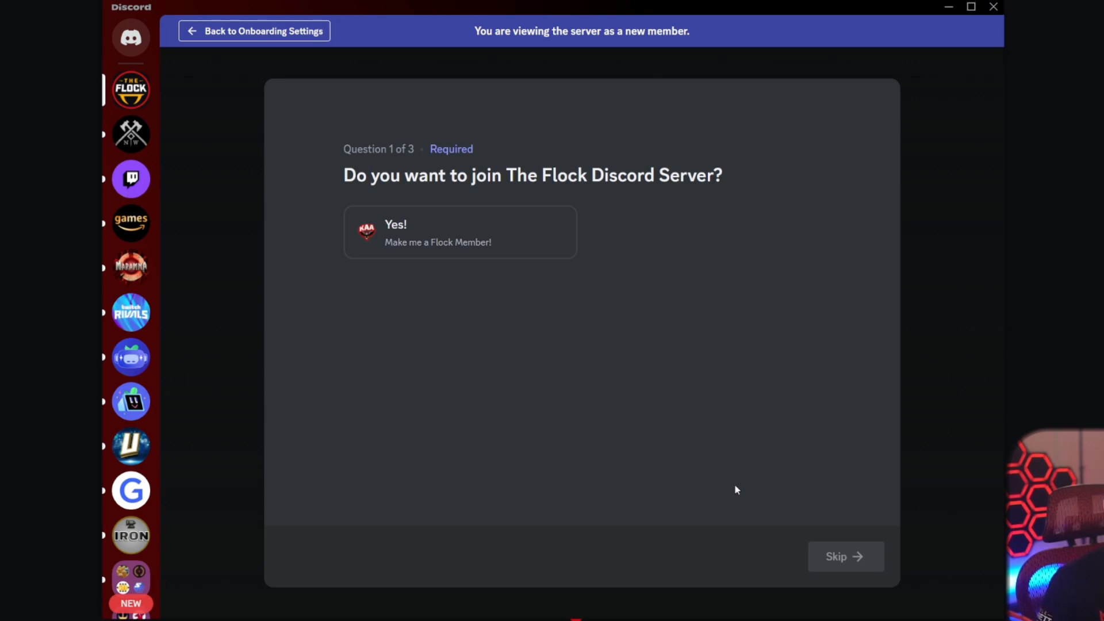
pyautogui.moveTo(273, 186)
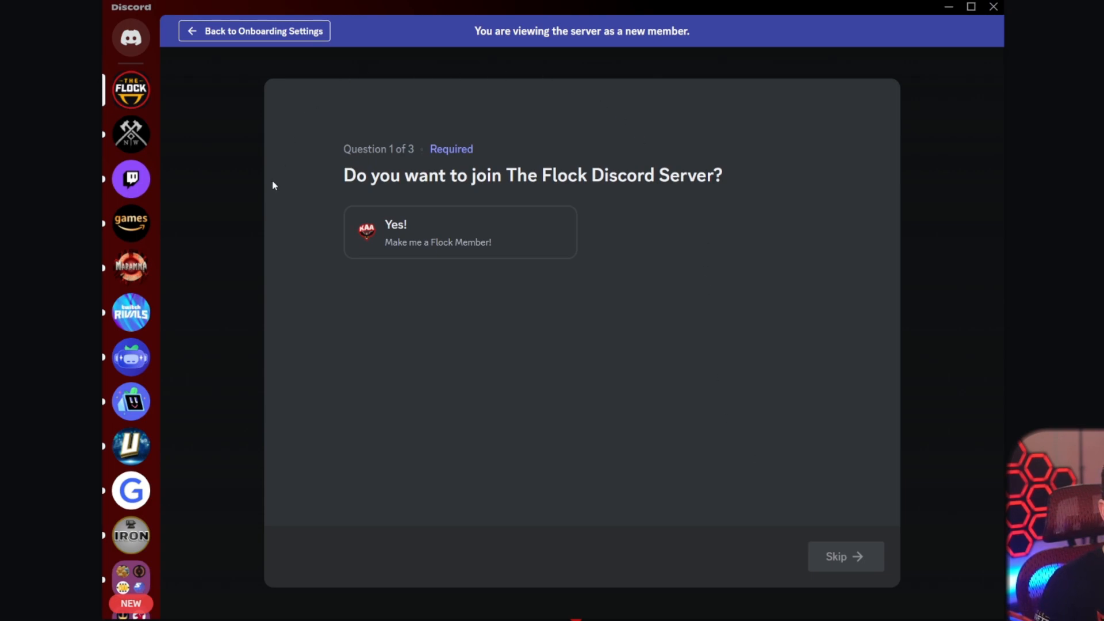
pyautogui.moveTo(618, 264)
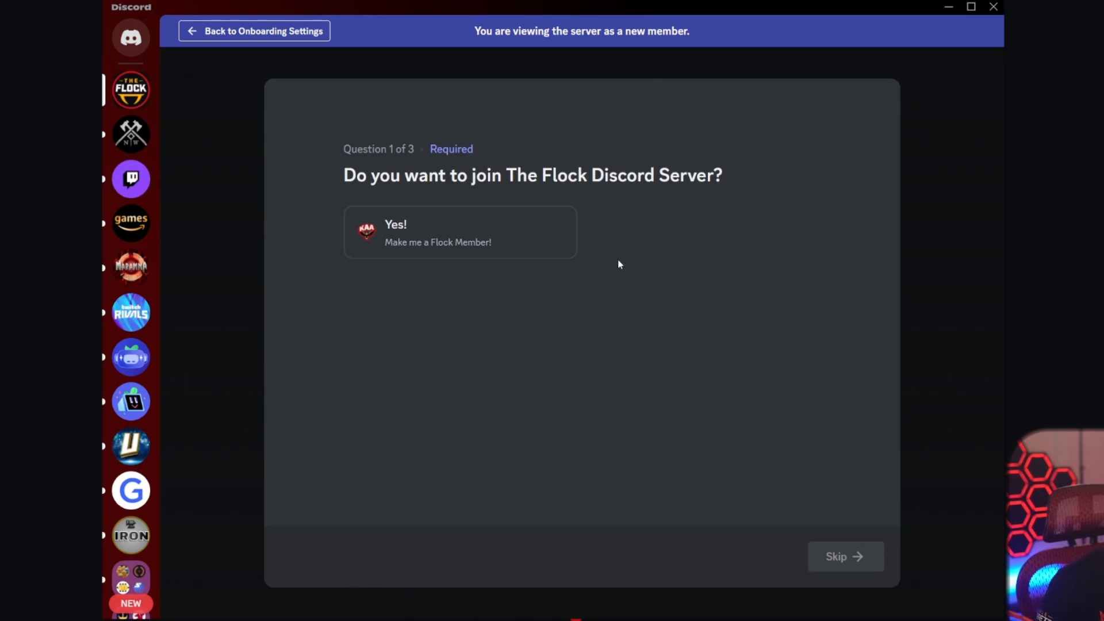
pyautogui.moveTo(450, 248)
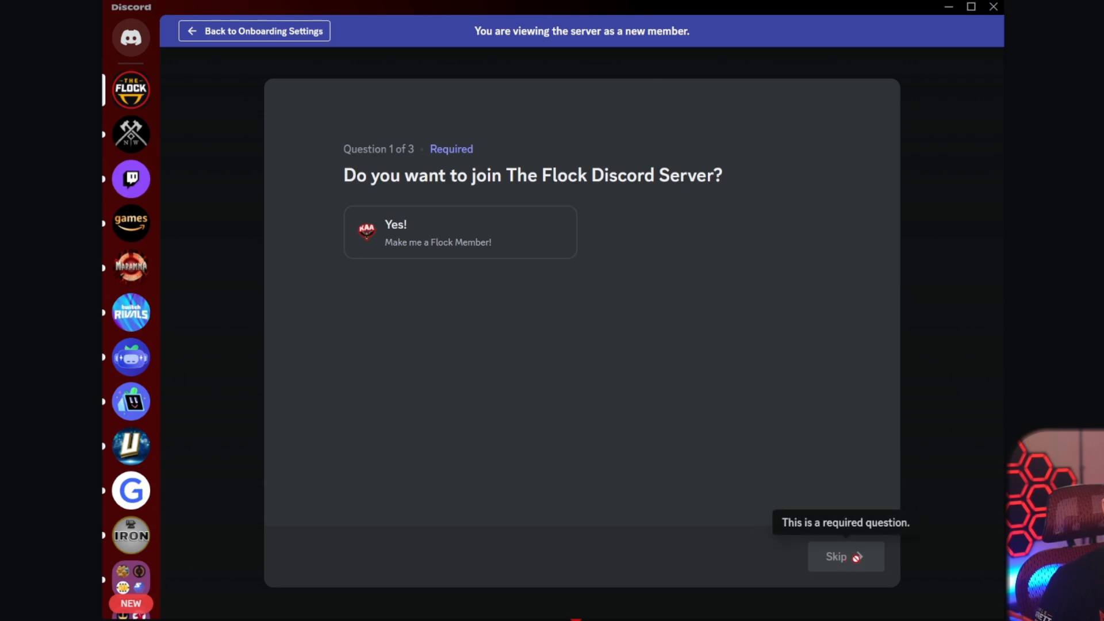
pyautogui.moveTo(640, 490)
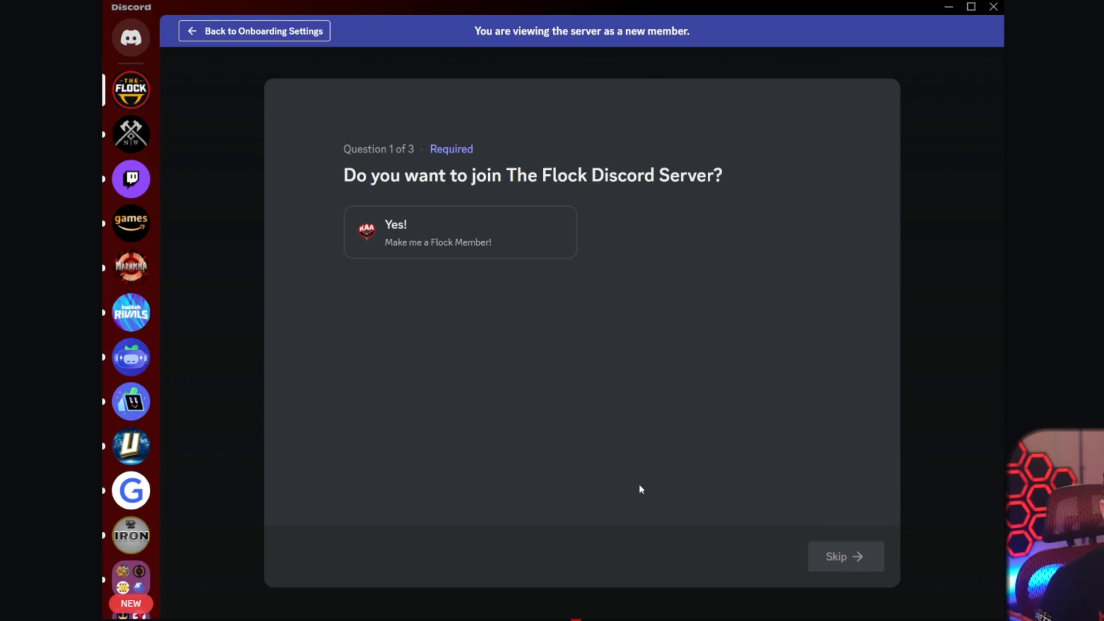
pyautogui.moveTo(220, 464)
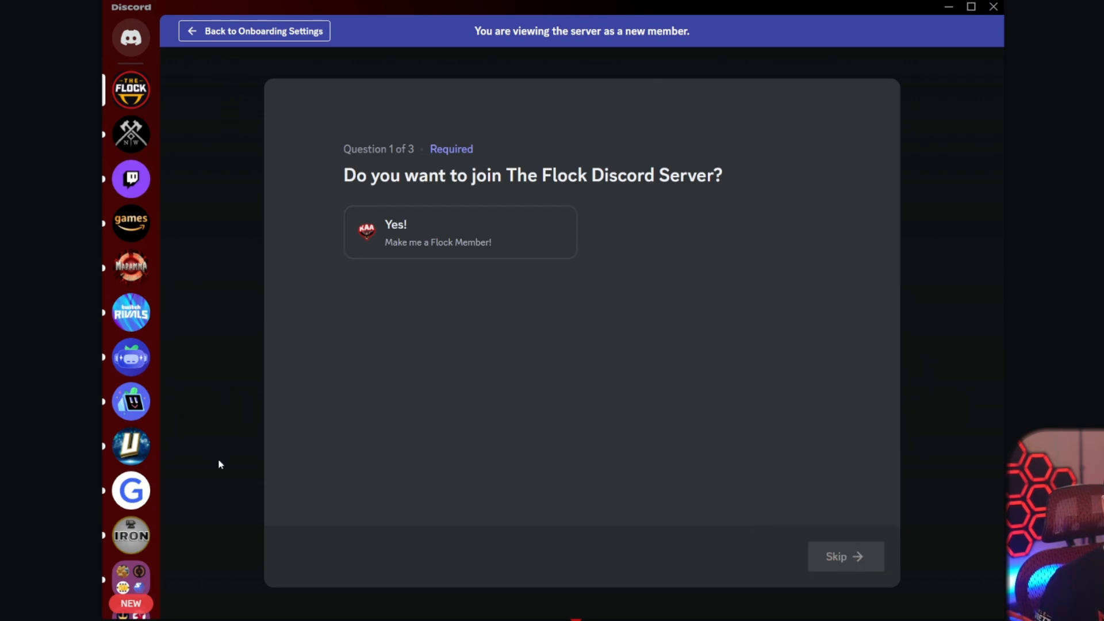
pyautogui.moveTo(448, 273)
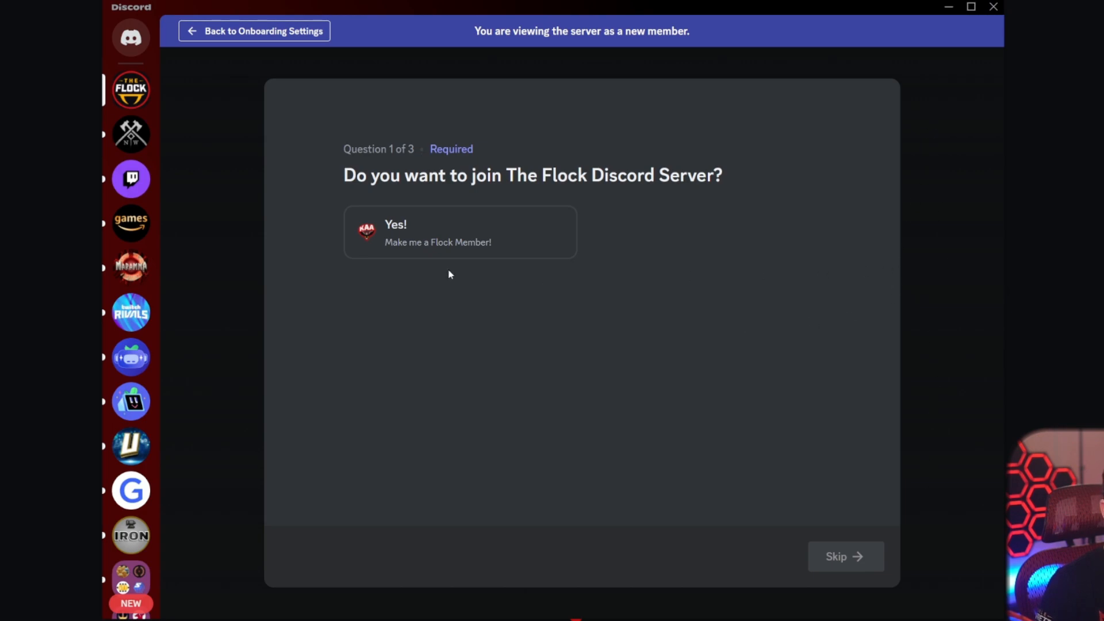
pyautogui.moveTo(426, 231)
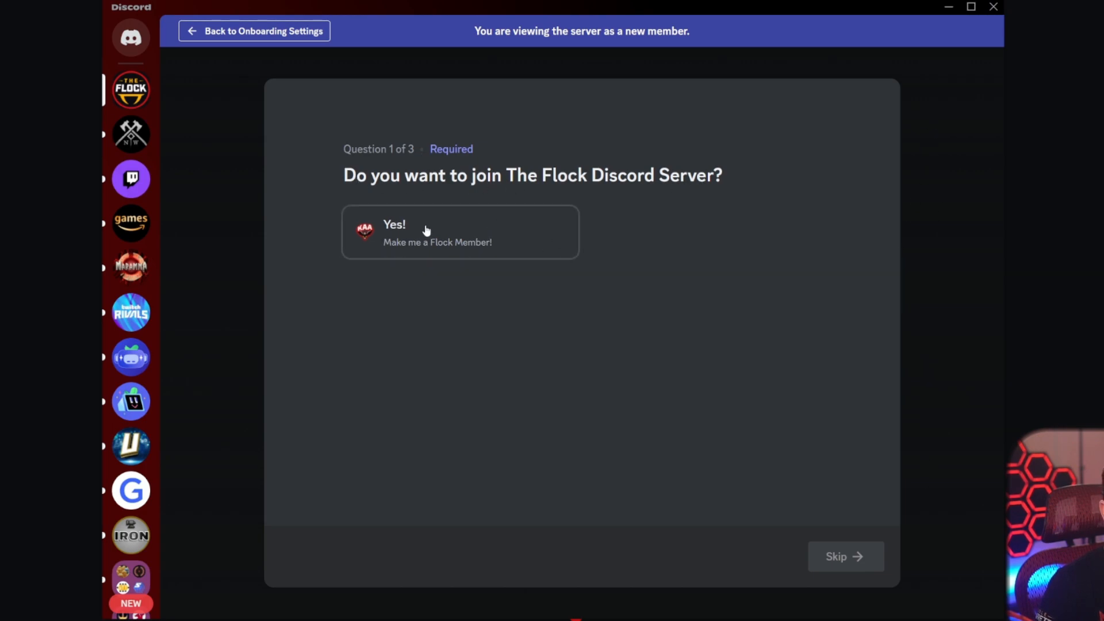
pyautogui.click(460, 232)
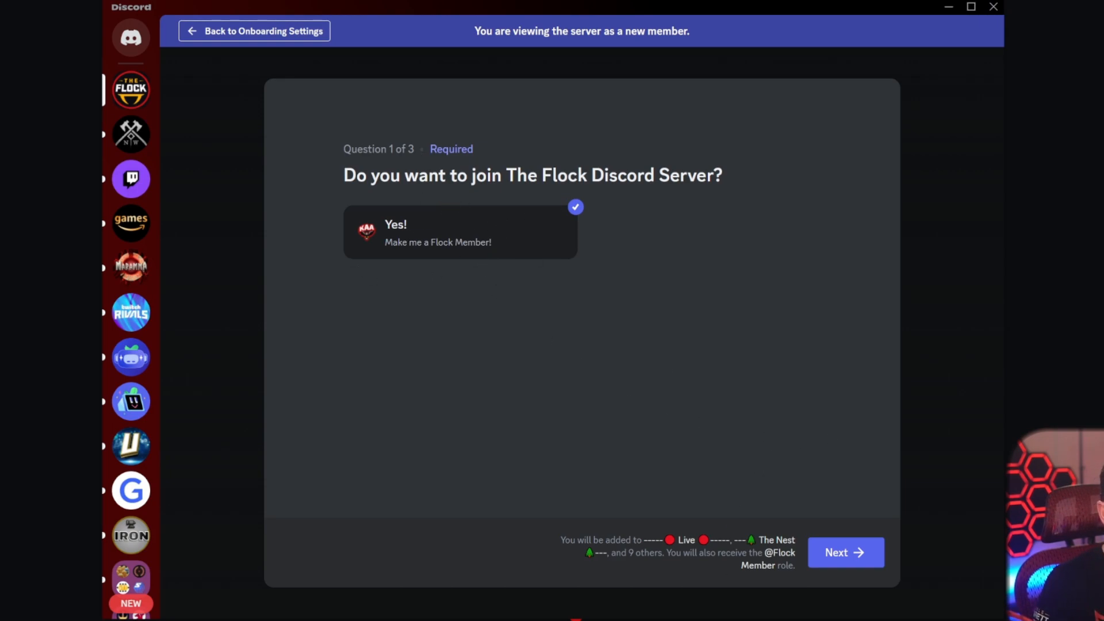
pyautogui.moveTo(744, 555)
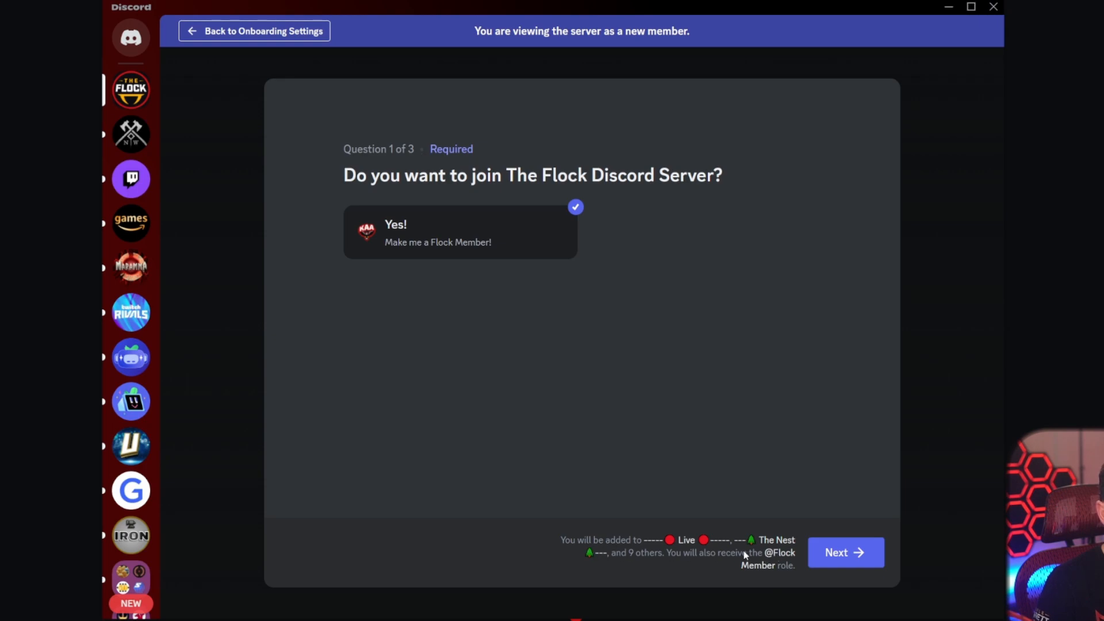
pyautogui.moveTo(653, 540)
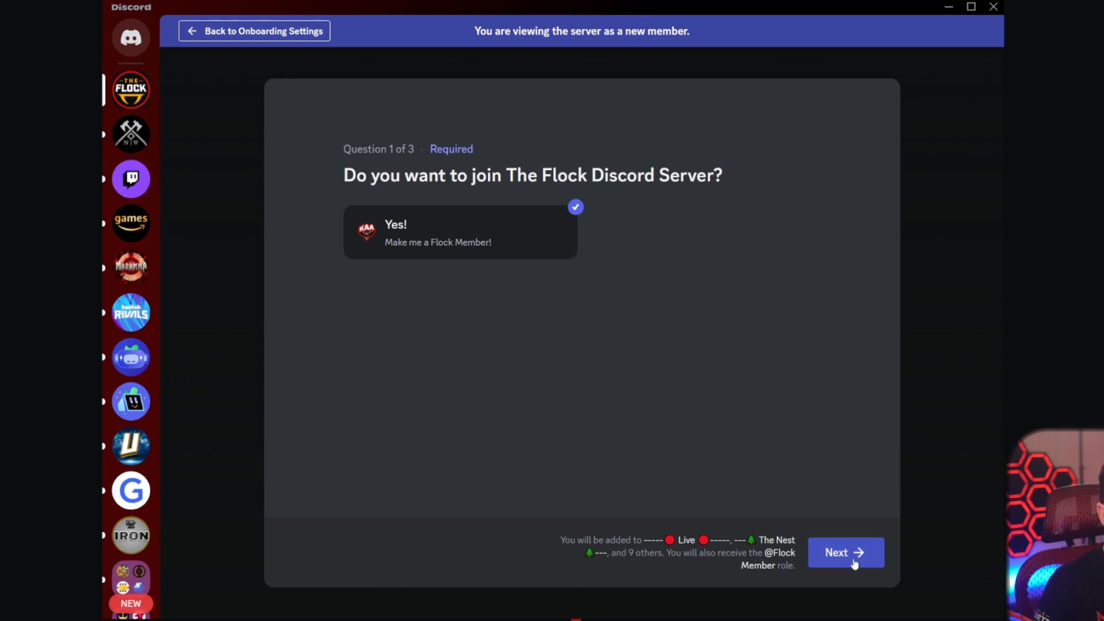
pyautogui.click(843, 551)
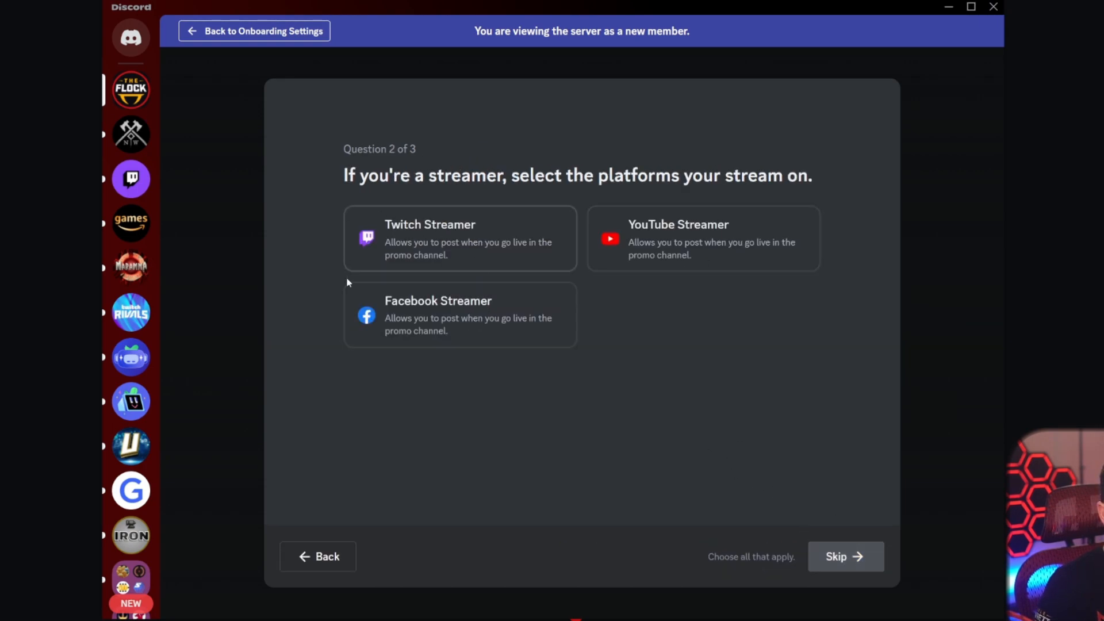
# Choose Twitch Streamer, then Ring Bell for NotiSquad, and finish onboarding into the server
pyautogui.click(458, 238)
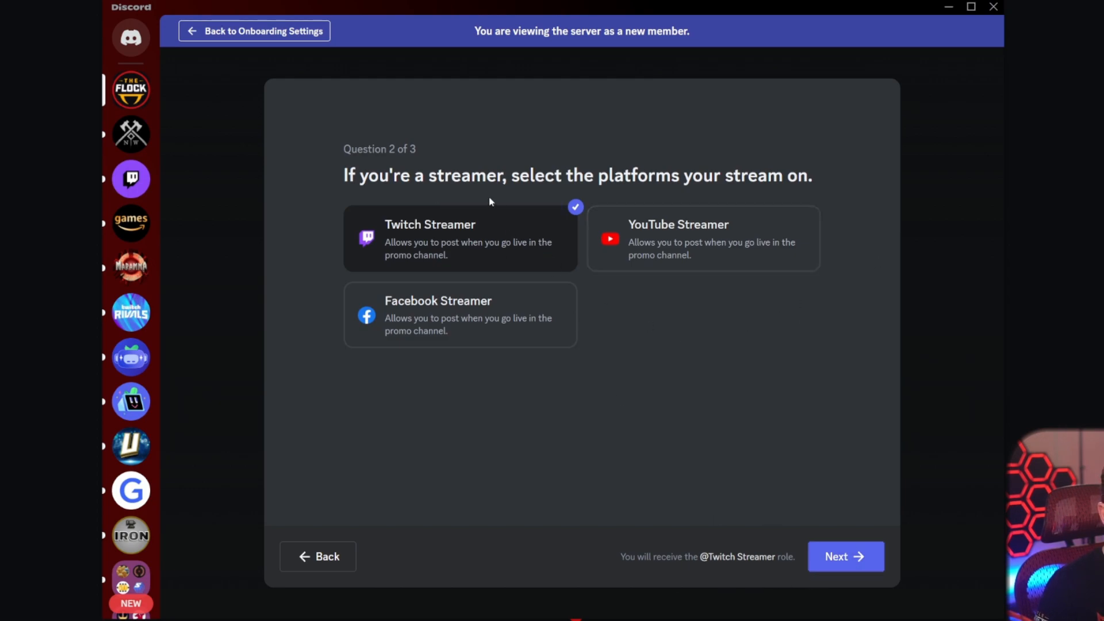
pyautogui.moveTo(773, 502)
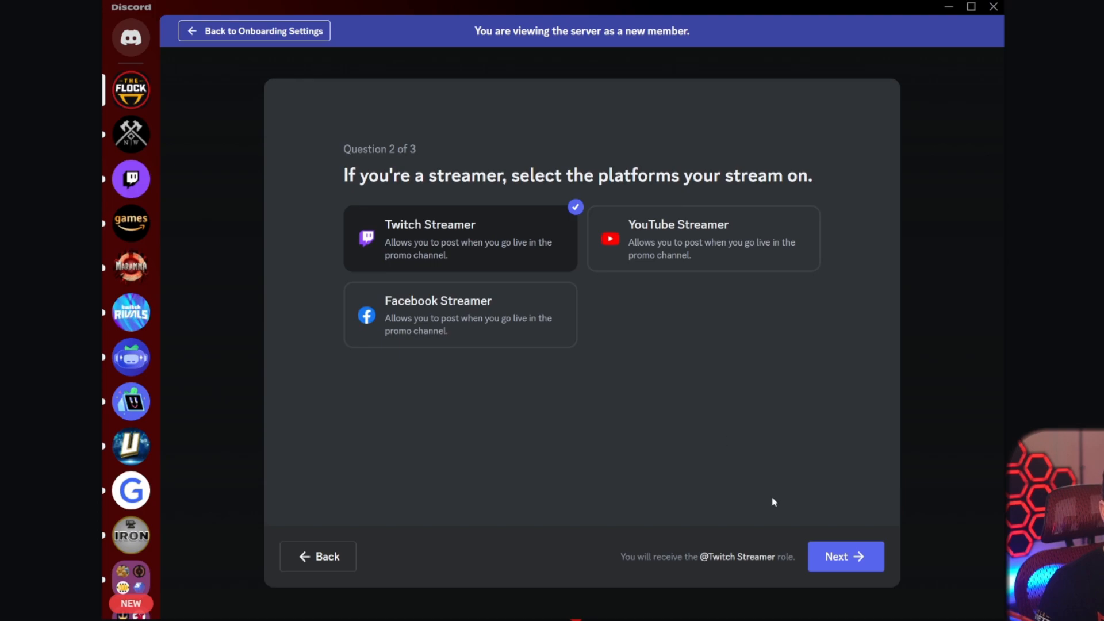
pyautogui.click(845, 556)
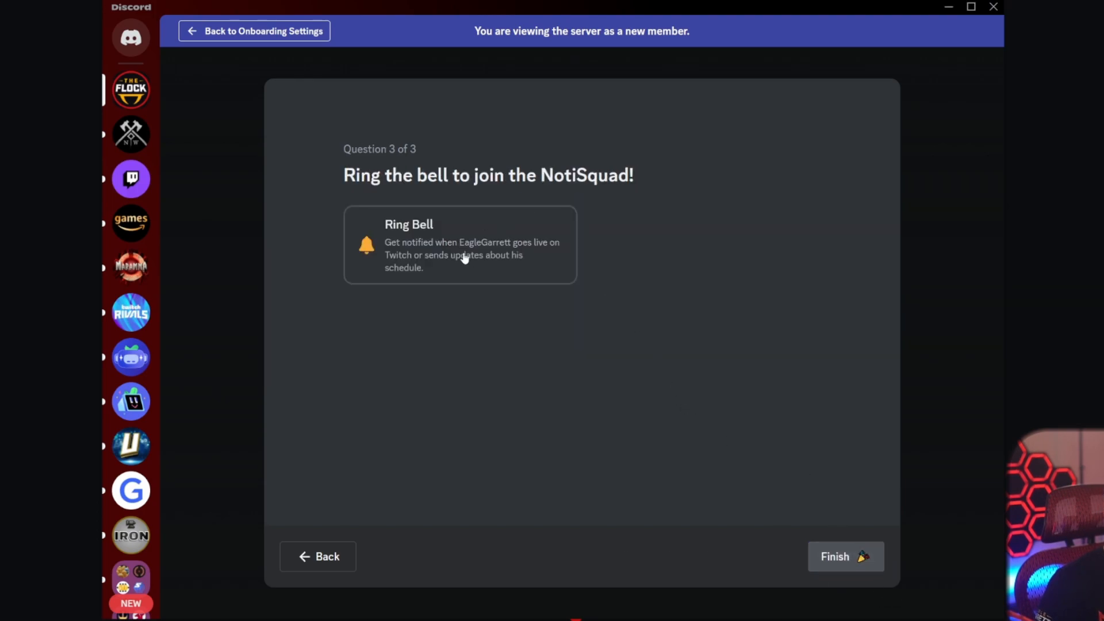
pyautogui.click(460, 244)
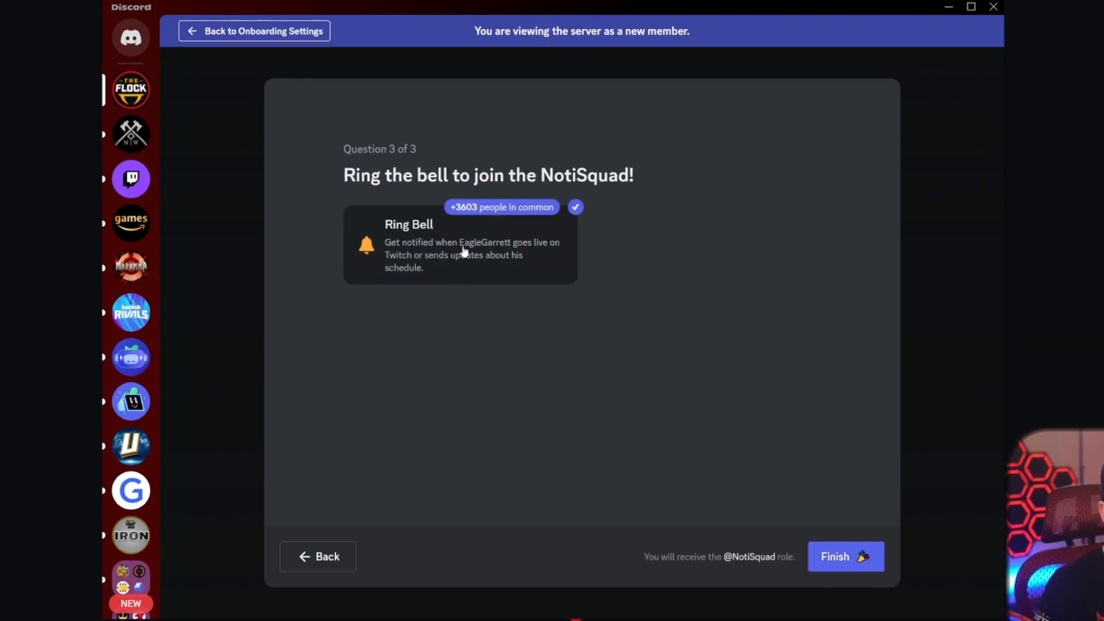
pyautogui.moveTo(662, 371)
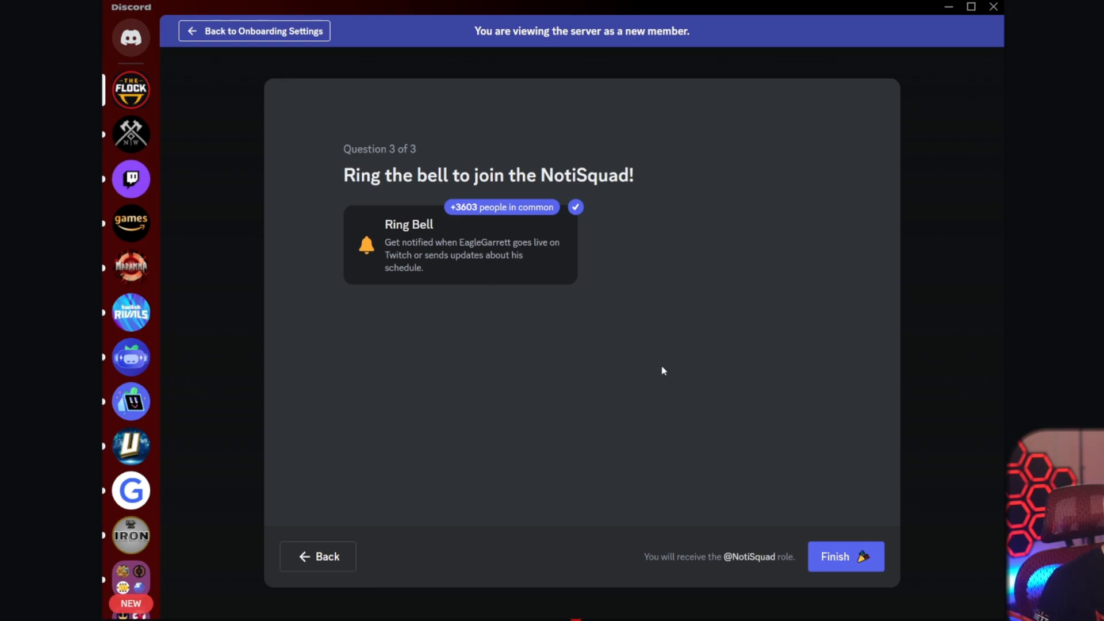
pyautogui.moveTo(748, 471)
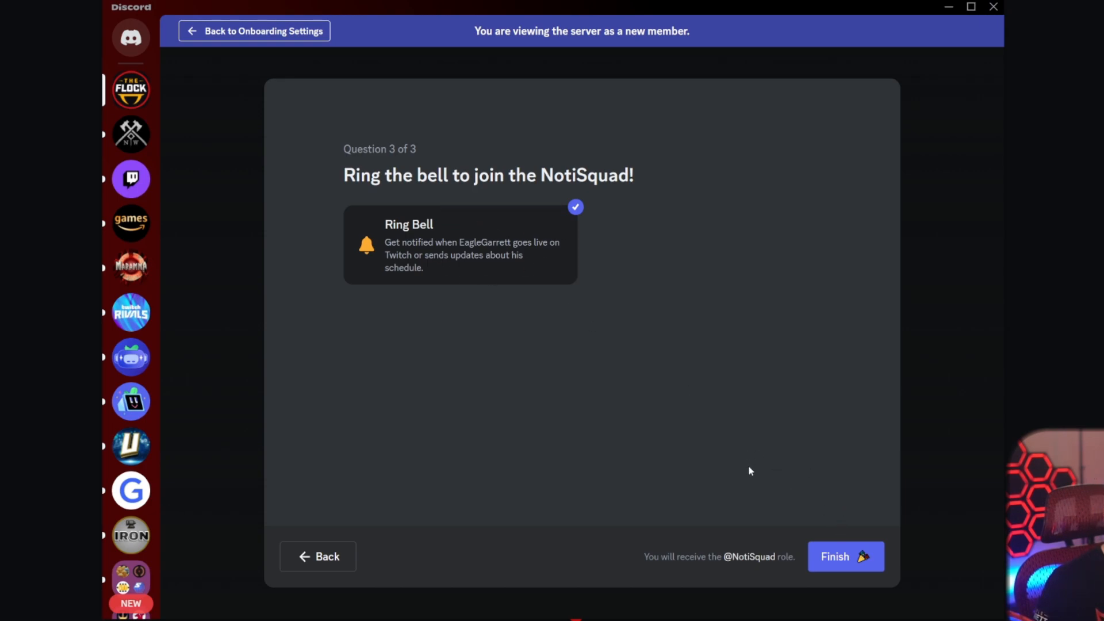
pyautogui.moveTo(845, 559)
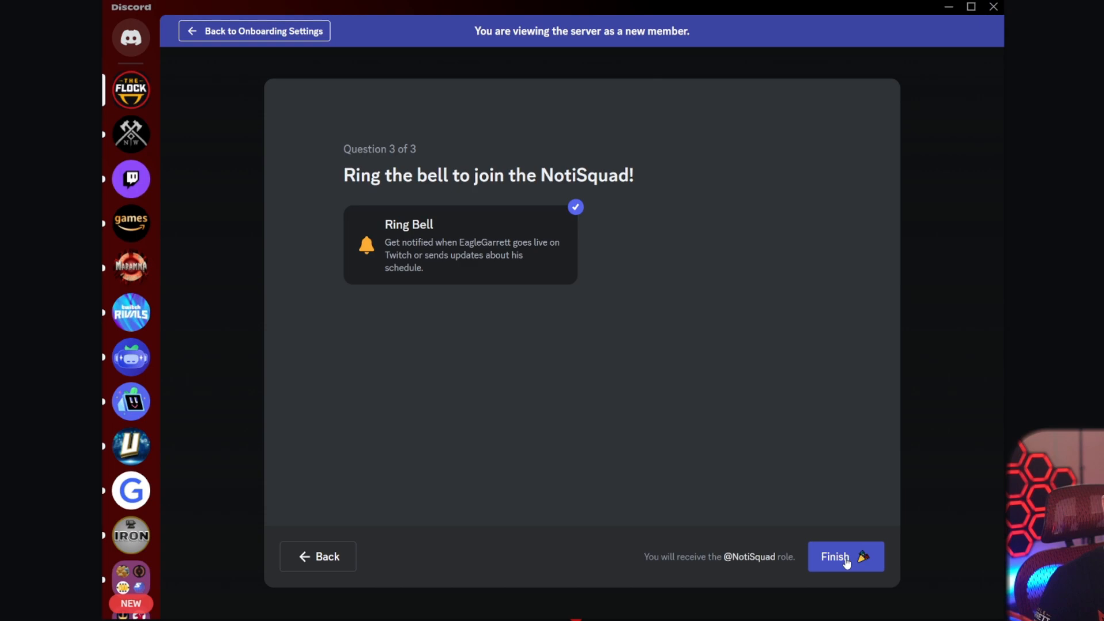
pyautogui.click(844, 557)
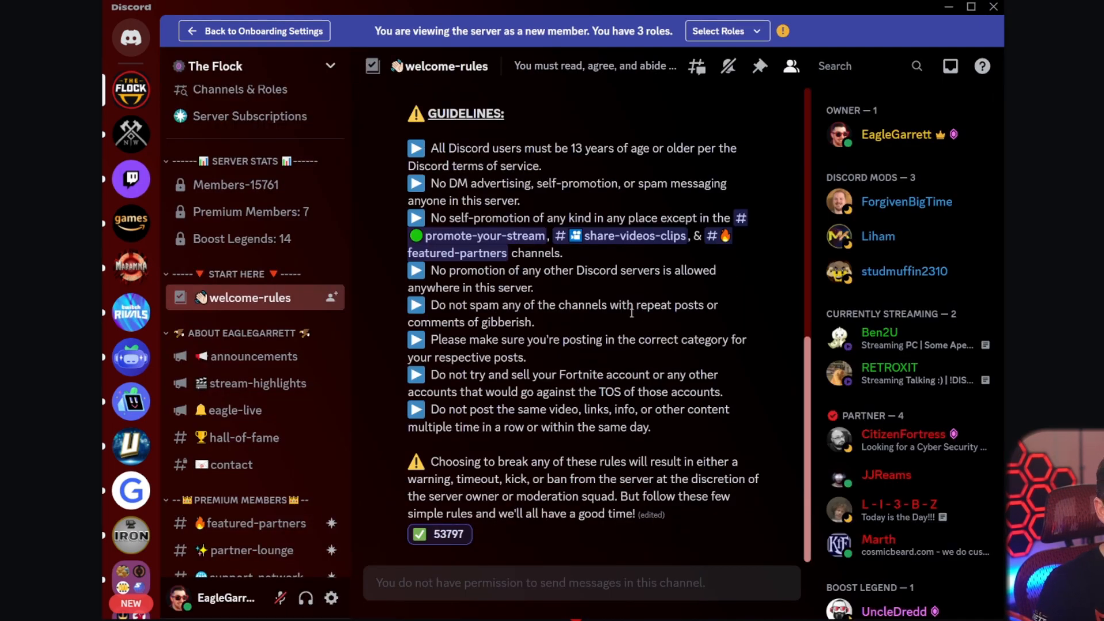
pyautogui.moveTo(234, 184)
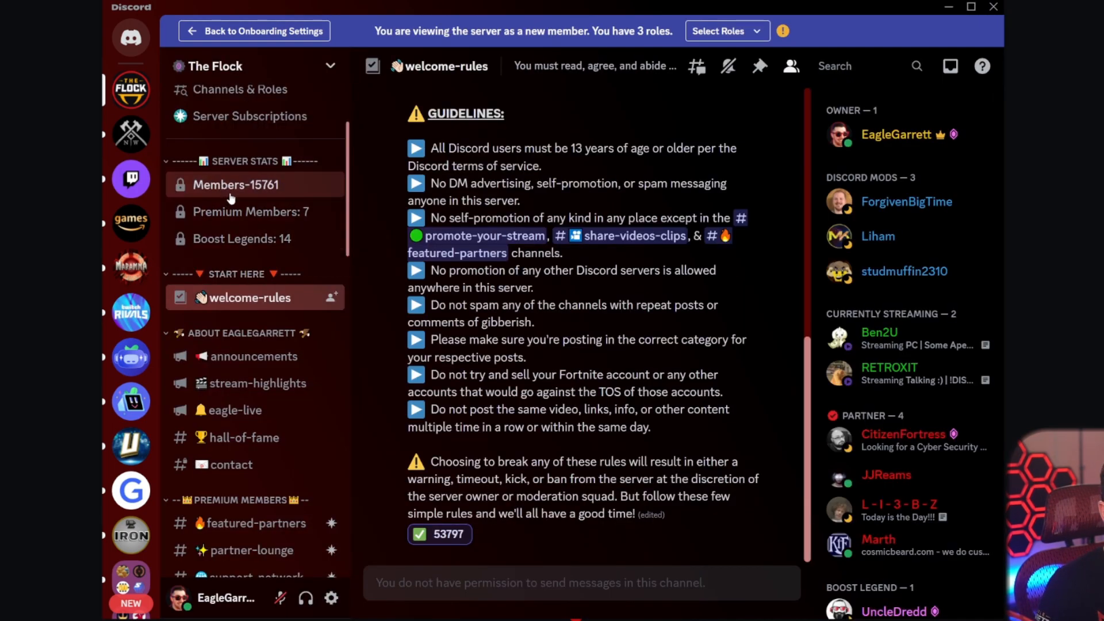
pyautogui.scroll(-3)
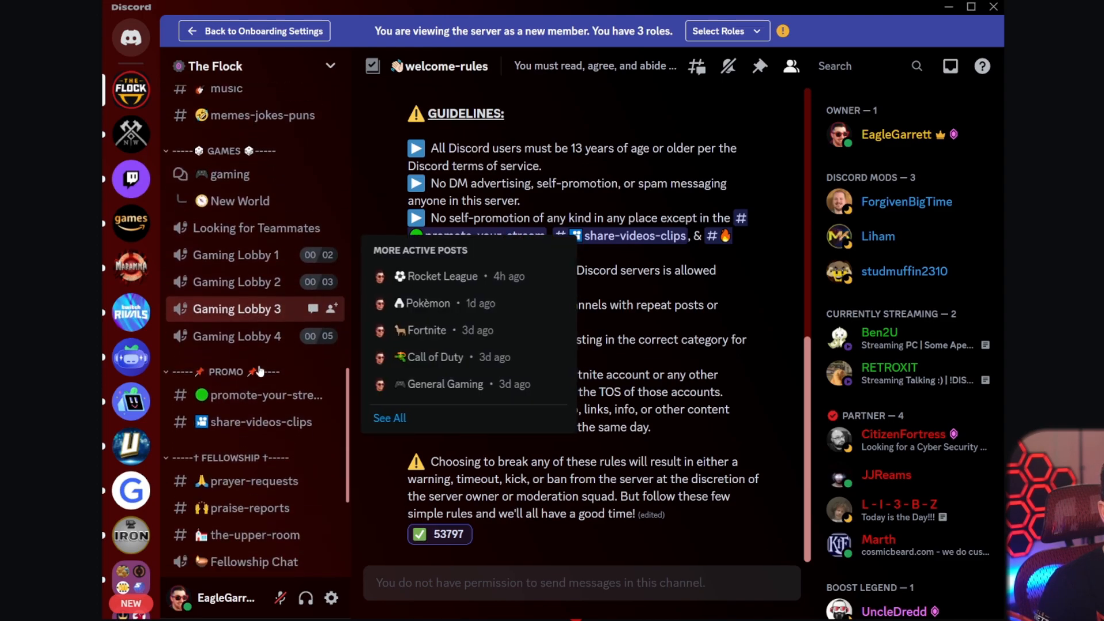
pyautogui.scroll(-3)
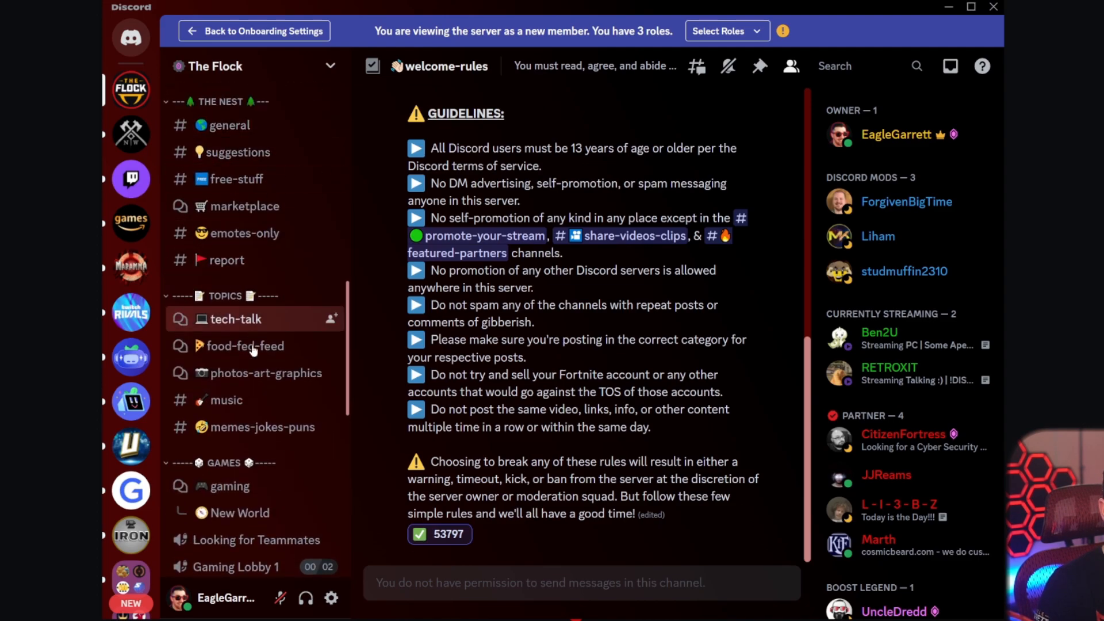
pyautogui.scroll(-3)
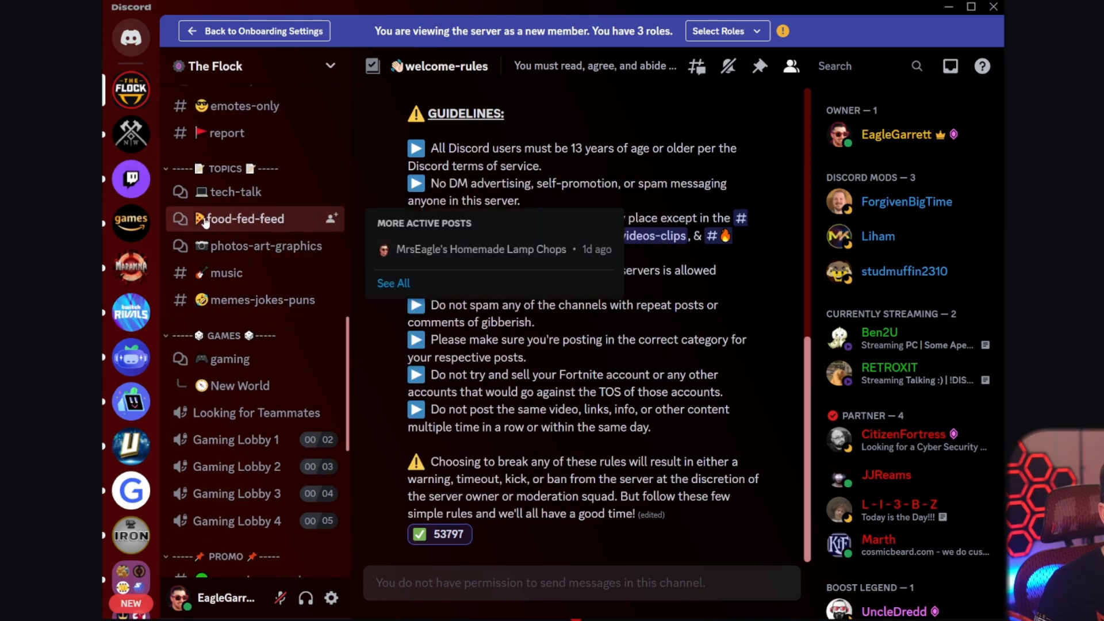
pyautogui.moveTo(230, 359)
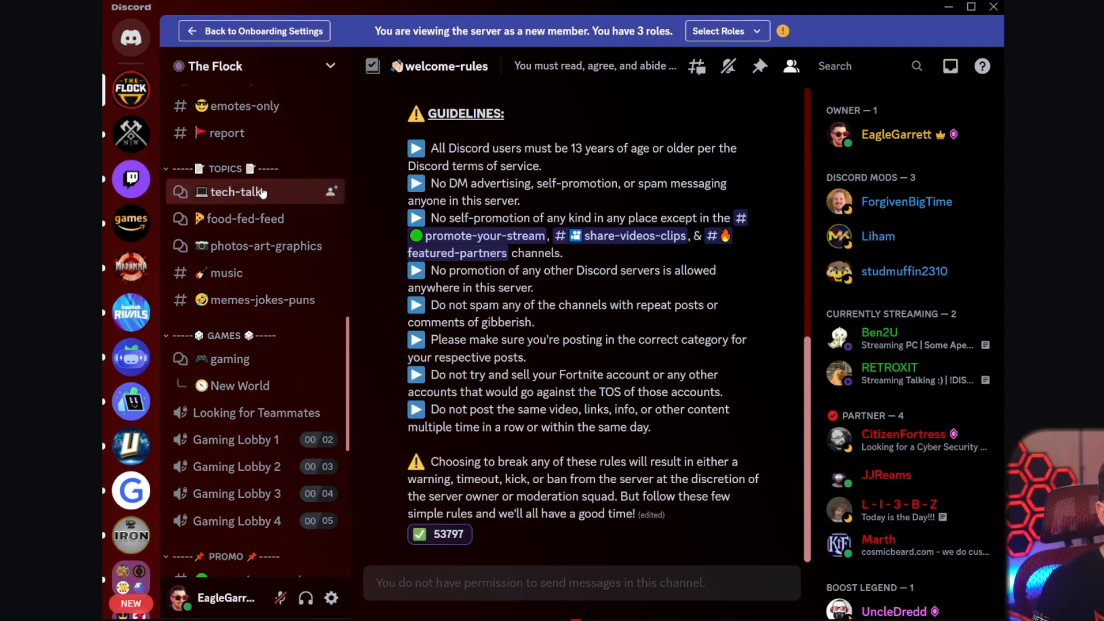
pyautogui.moveTo(300, 324)
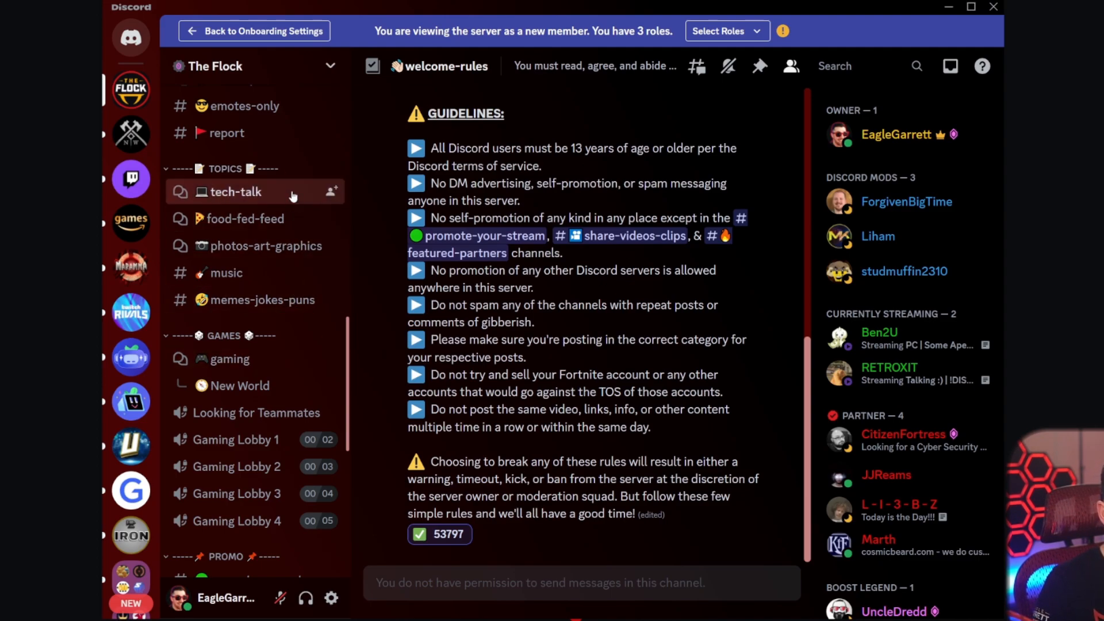
pyautogui.scroll(3)
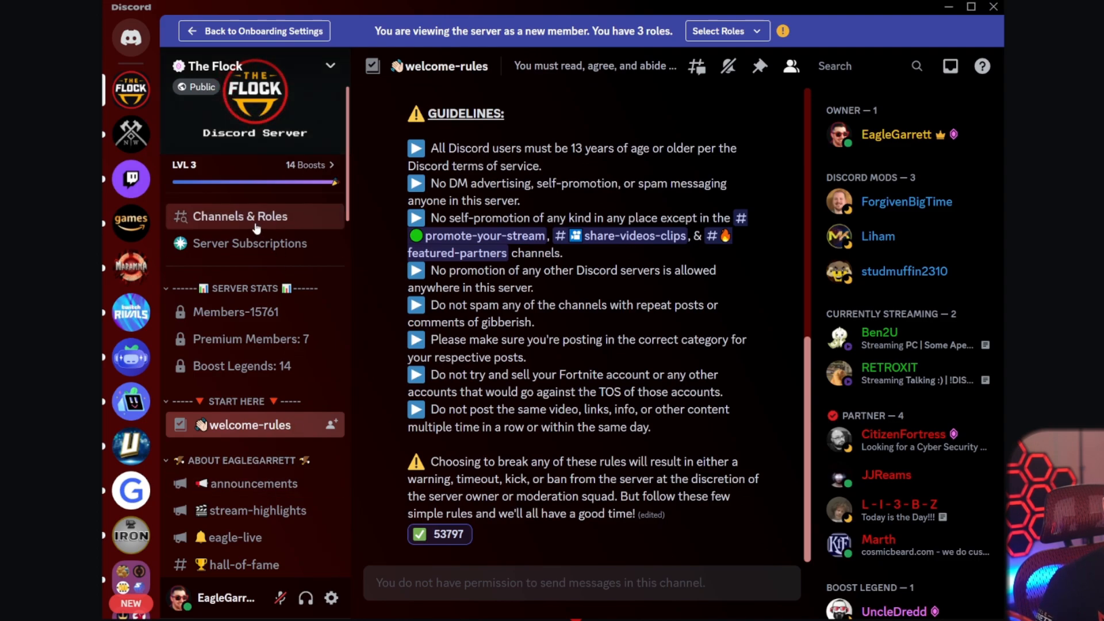
# In Channels & Roles, briefly add YouTube and Facebook Streamer, then keep only Twitch Streamer
pyautogui.click(240, 216)
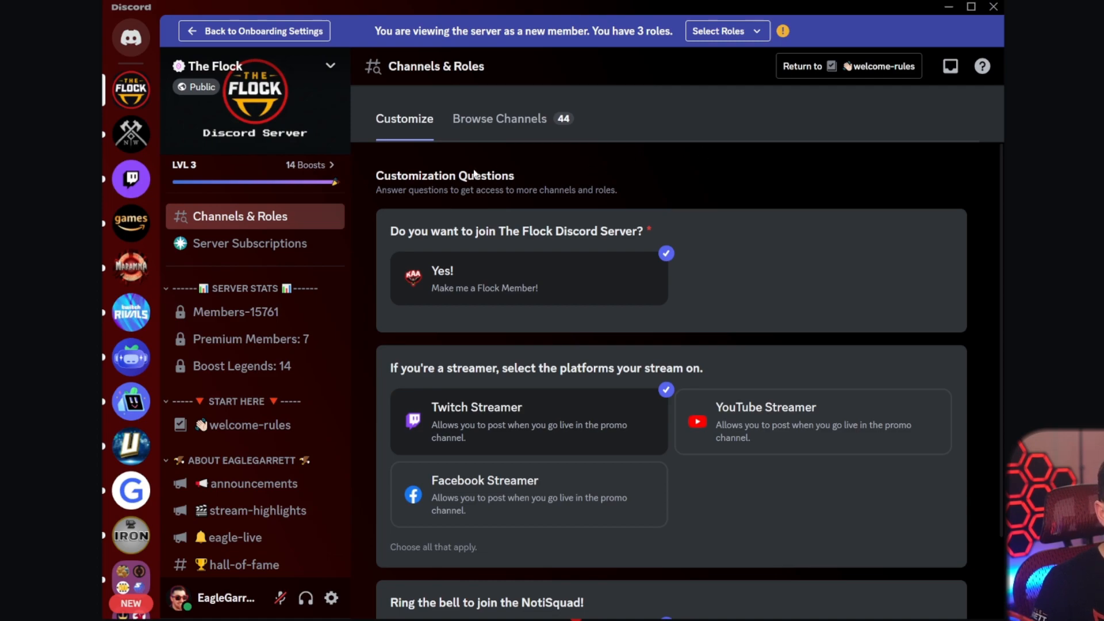
pyautogui.moveTo(710, 258)
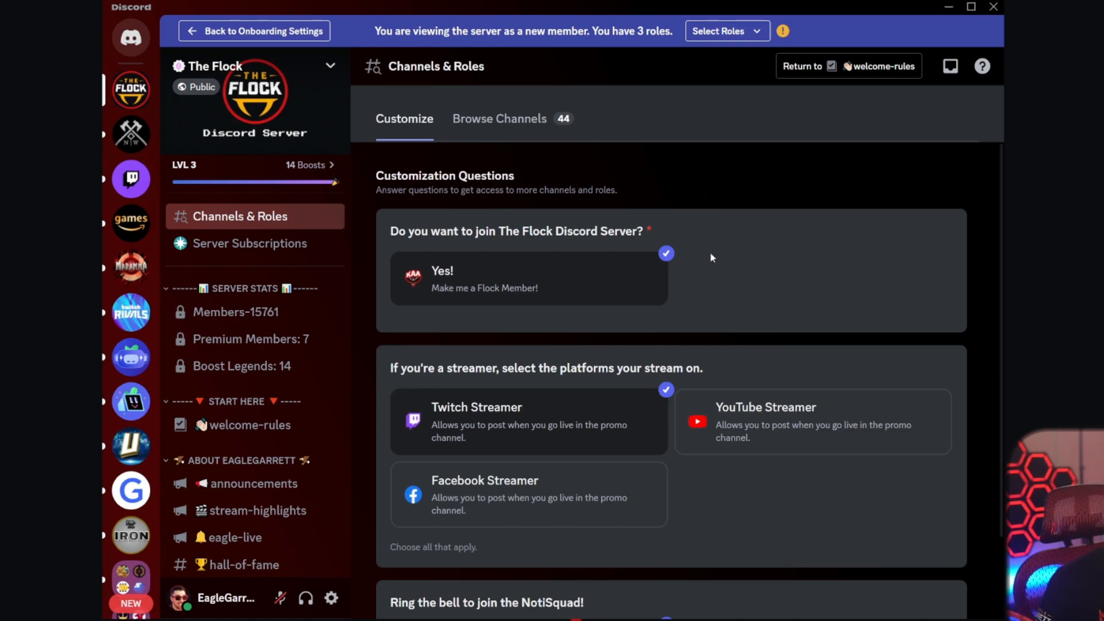
pyautogui.scroll(-3)
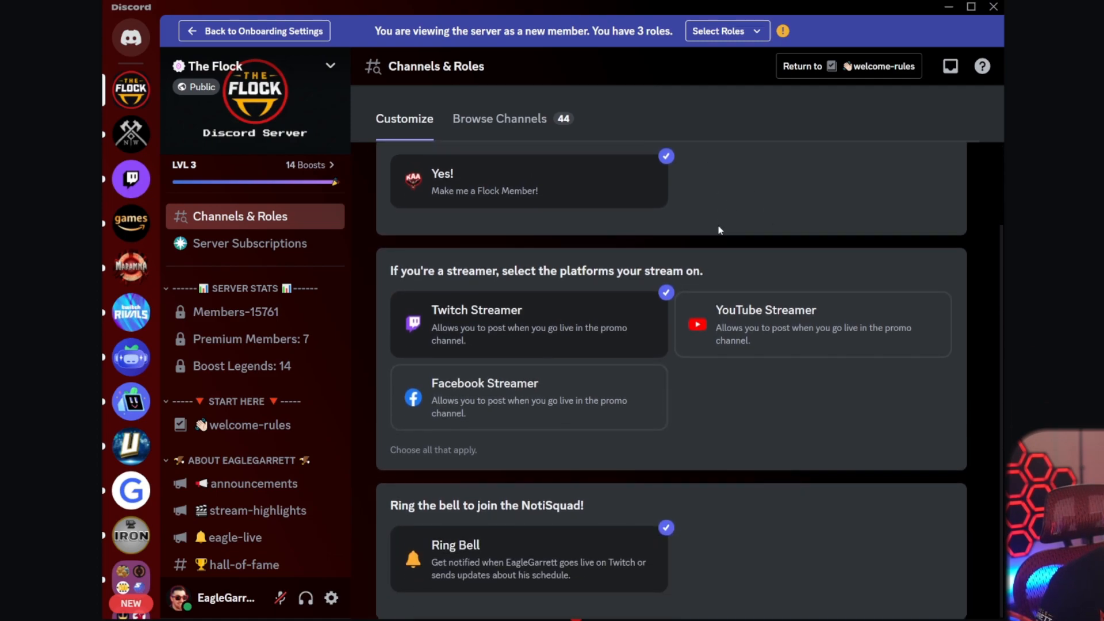
pyautogui.scroll(3)
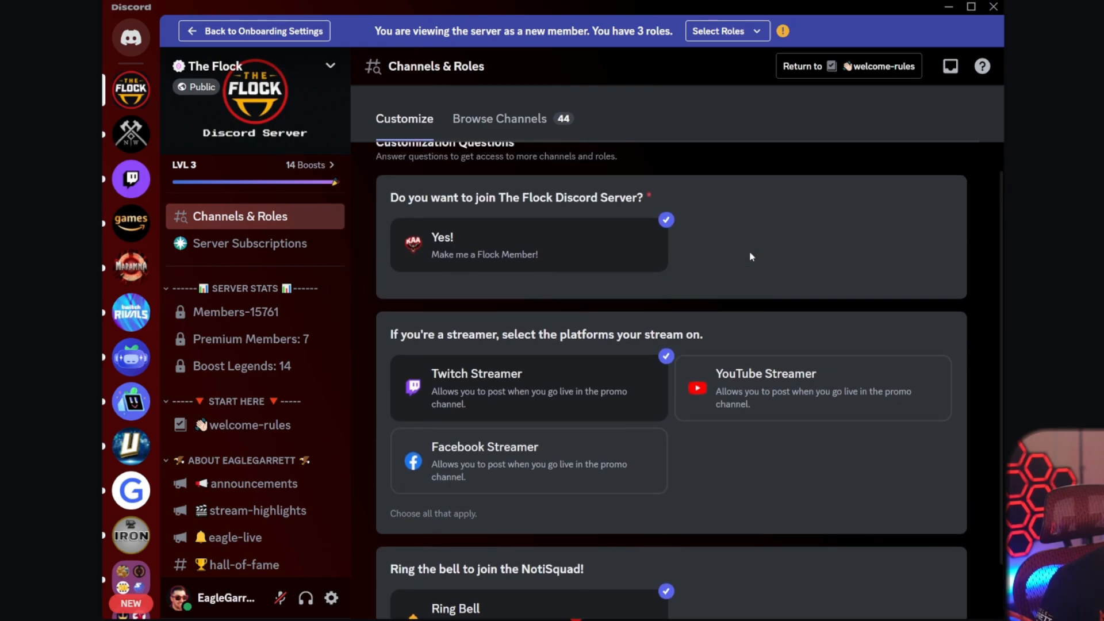
pyautogui.scroll(-3)
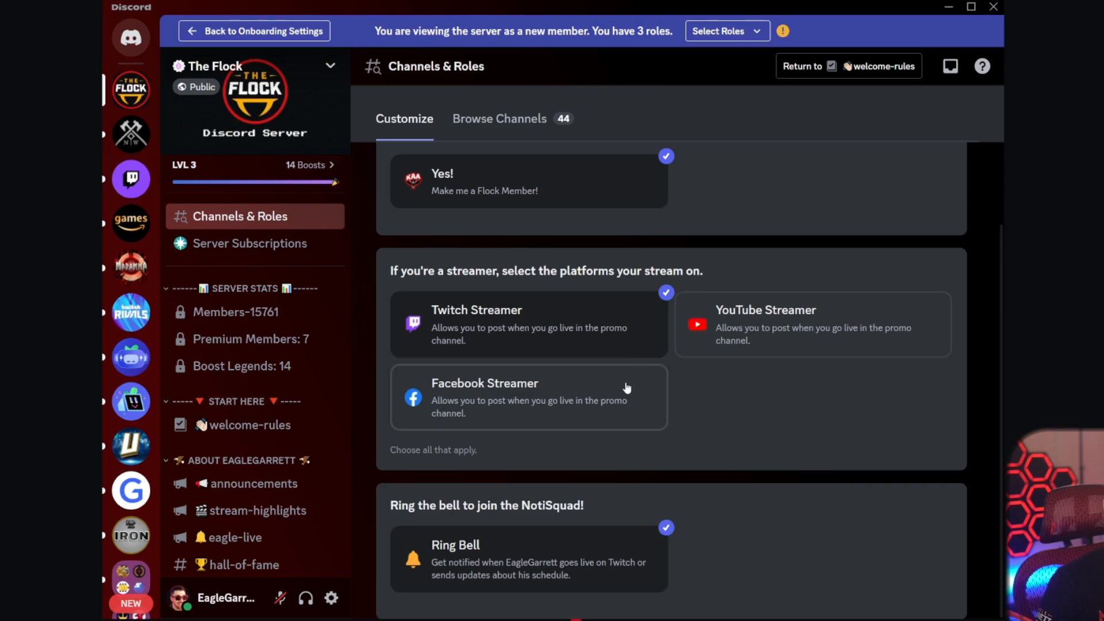
pyautogui.moveTo(537, 326)
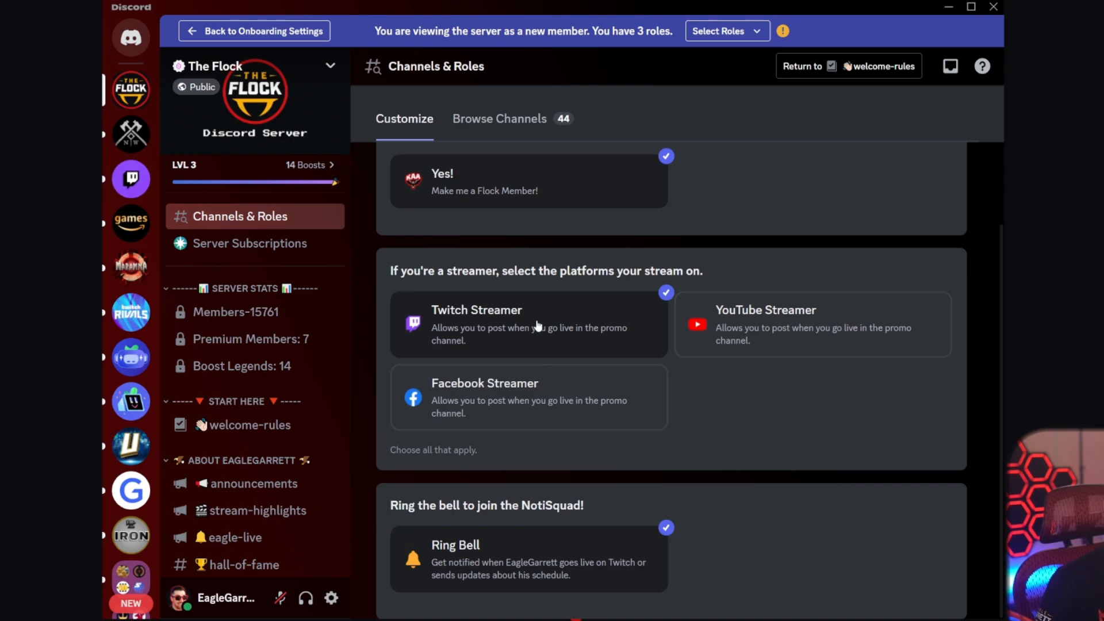
pyautogui.click(809, 324)
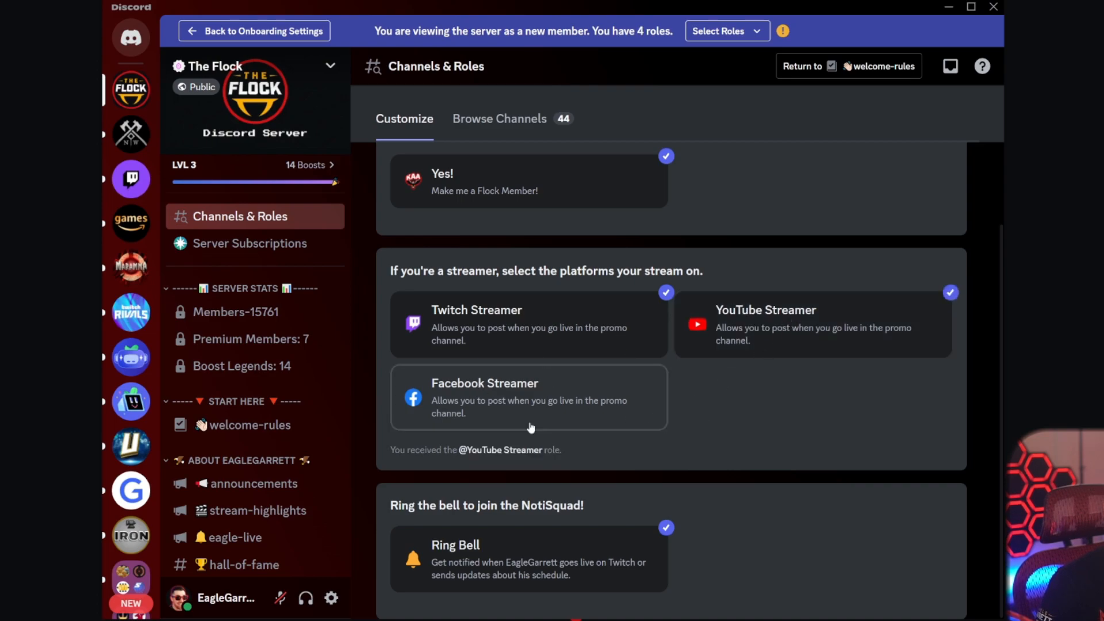
pyautogui.click(528, 398)
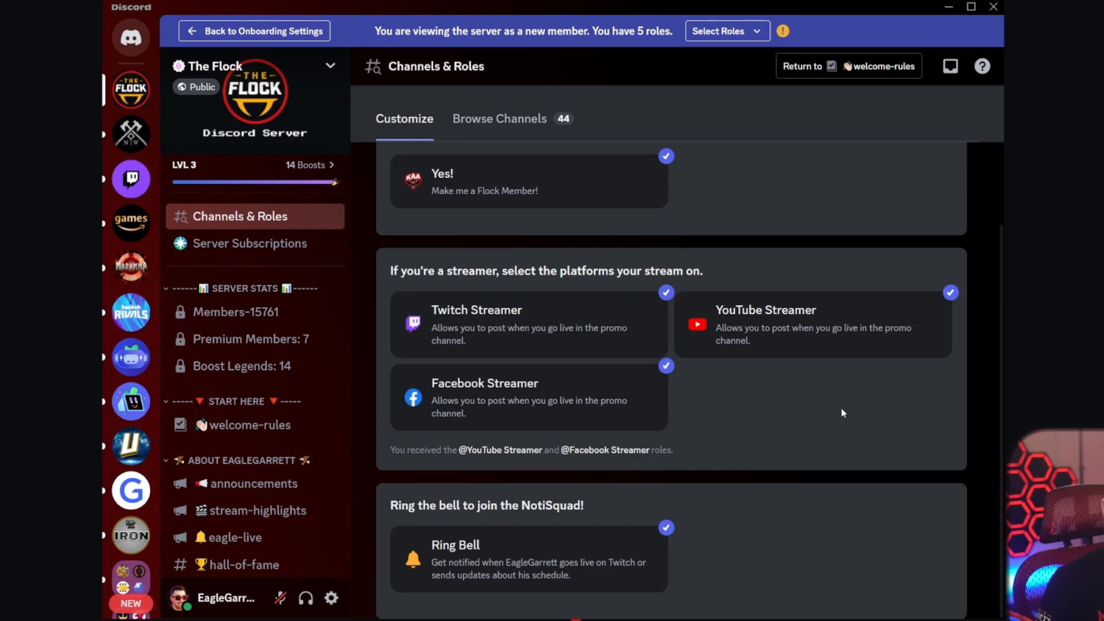
pyautogui.moveTo(795, 403)
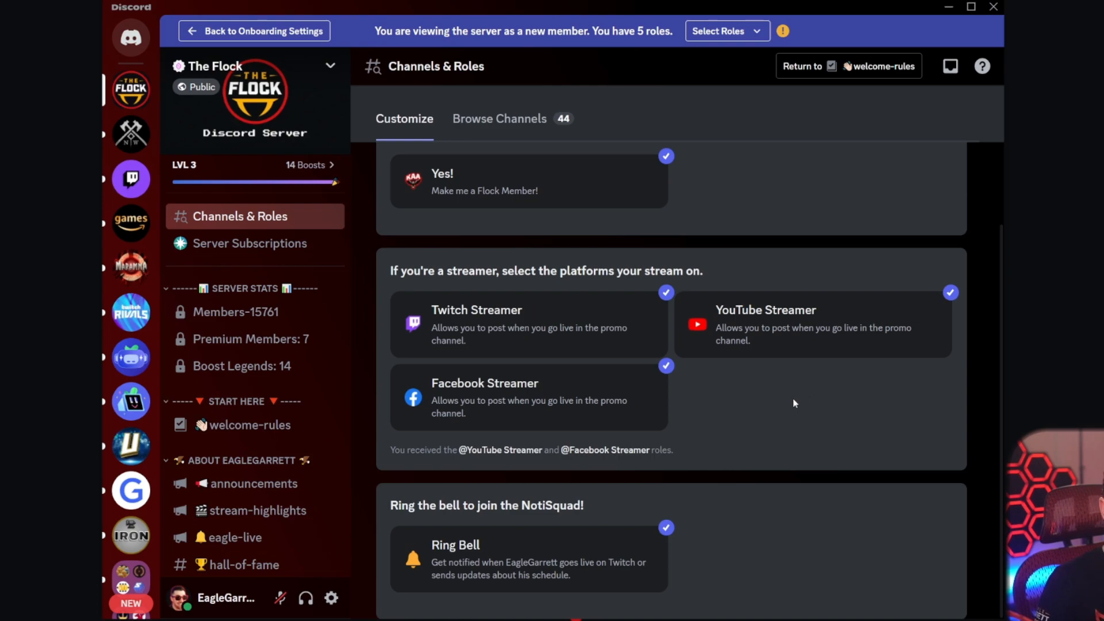
pyautogui.moveTo(651, 386)
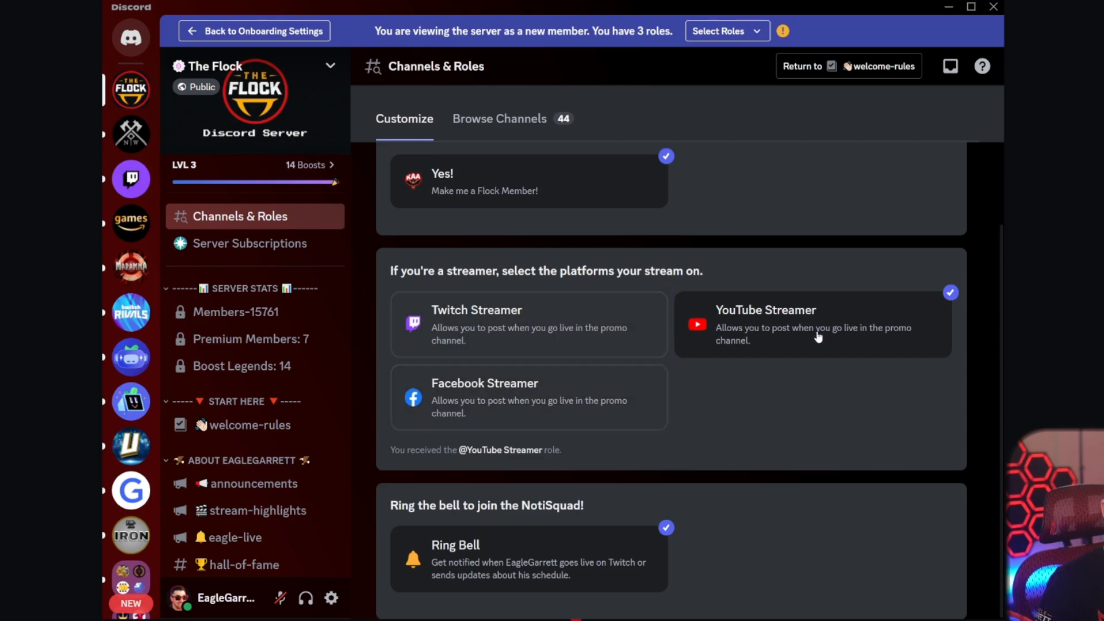
pyautogui.click(528, 325)
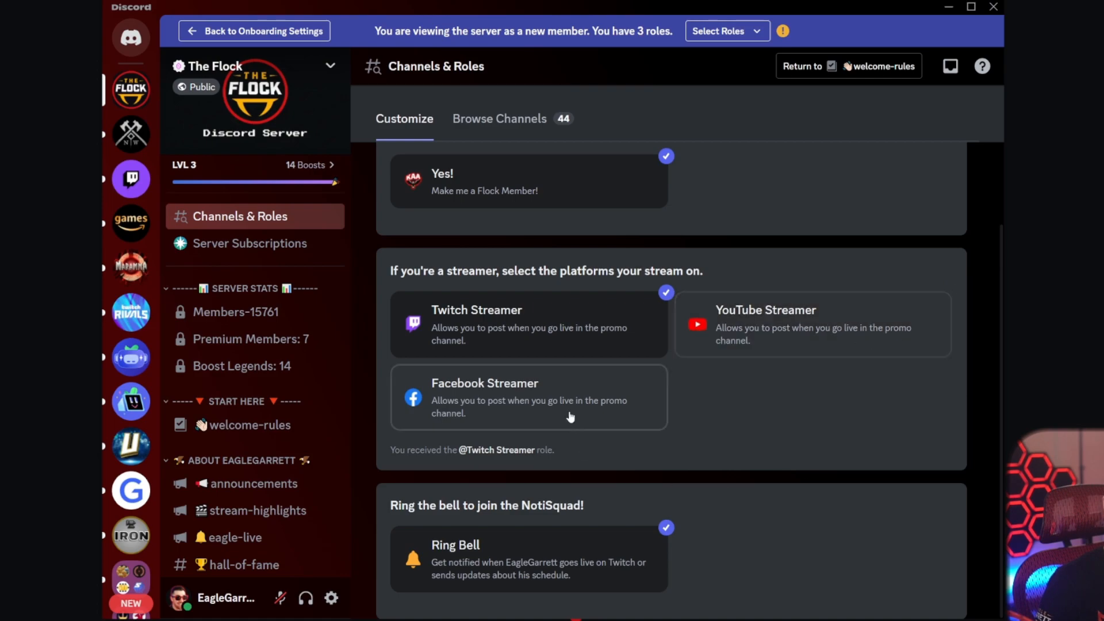
pyautogui.moveTo(650, 390)
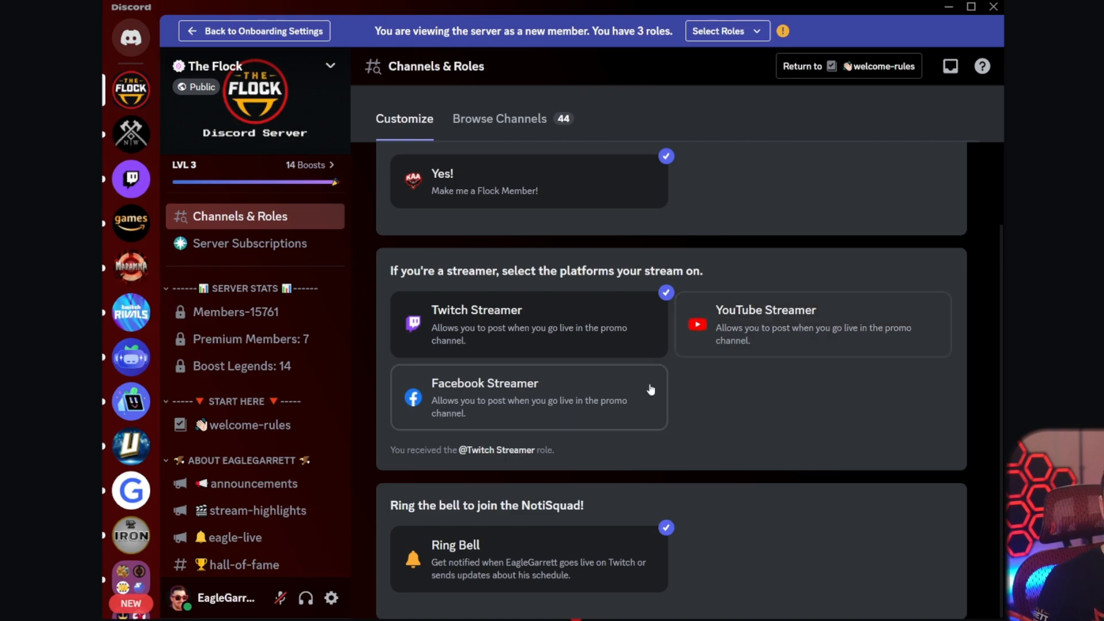
pyautogui.moveTo(772, 324)
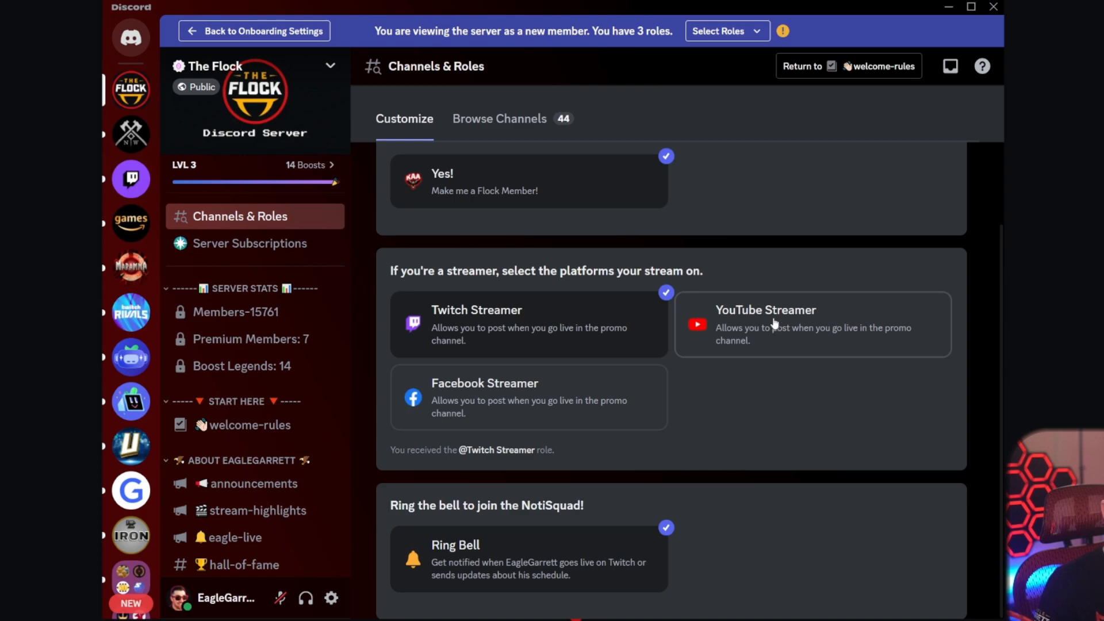
# Toggle the Ring Bell answer off and back on, restoring the NotiSquad role
pyautogui.scroll(3)
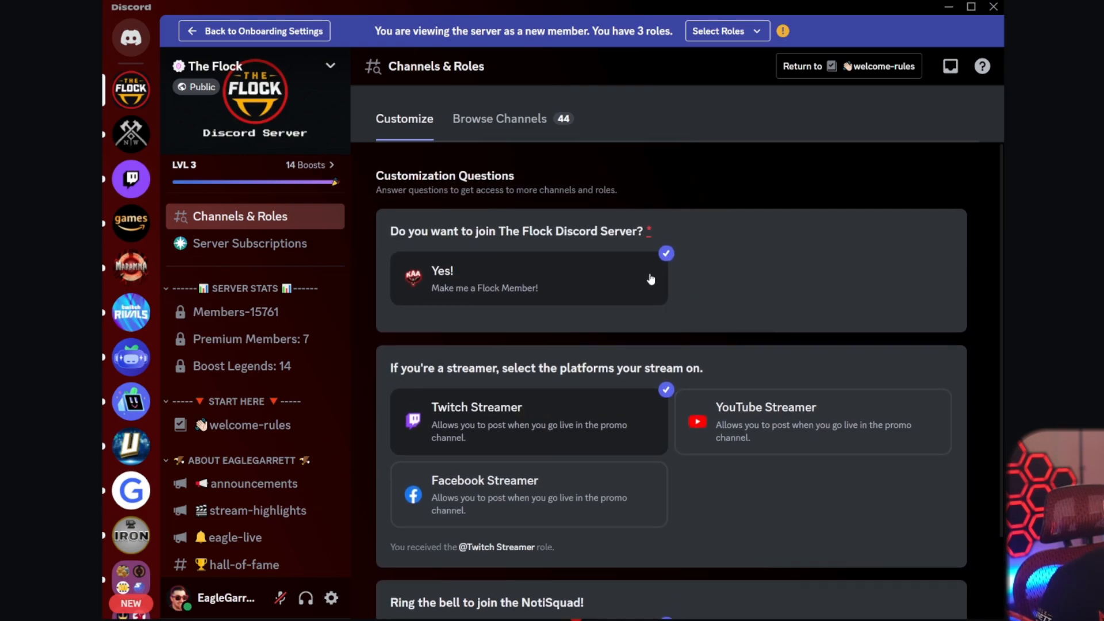
pyautogui.moveTo(633, 227)
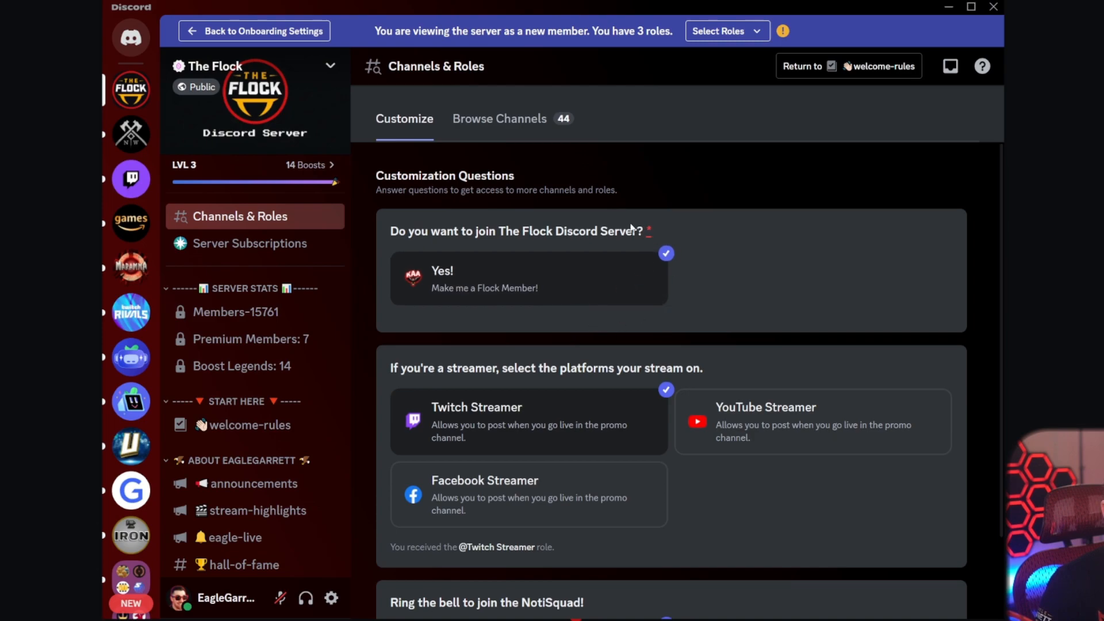
pyautogui.moveTo(491, 299)
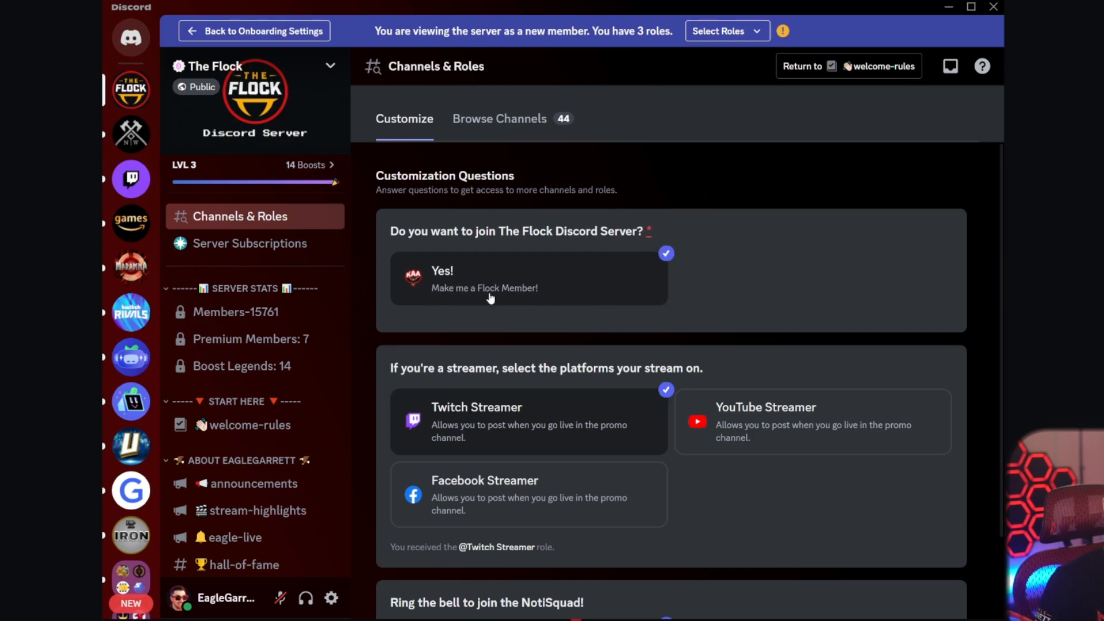
pyautogui.moveTo(635, 242)
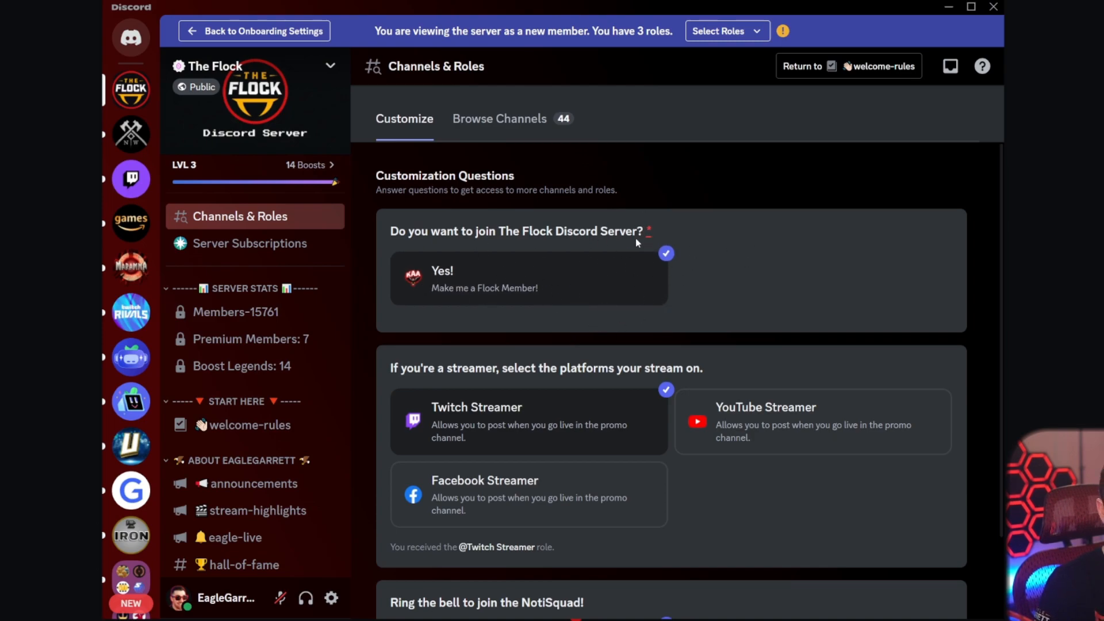
pyautogui.scroll(-3)
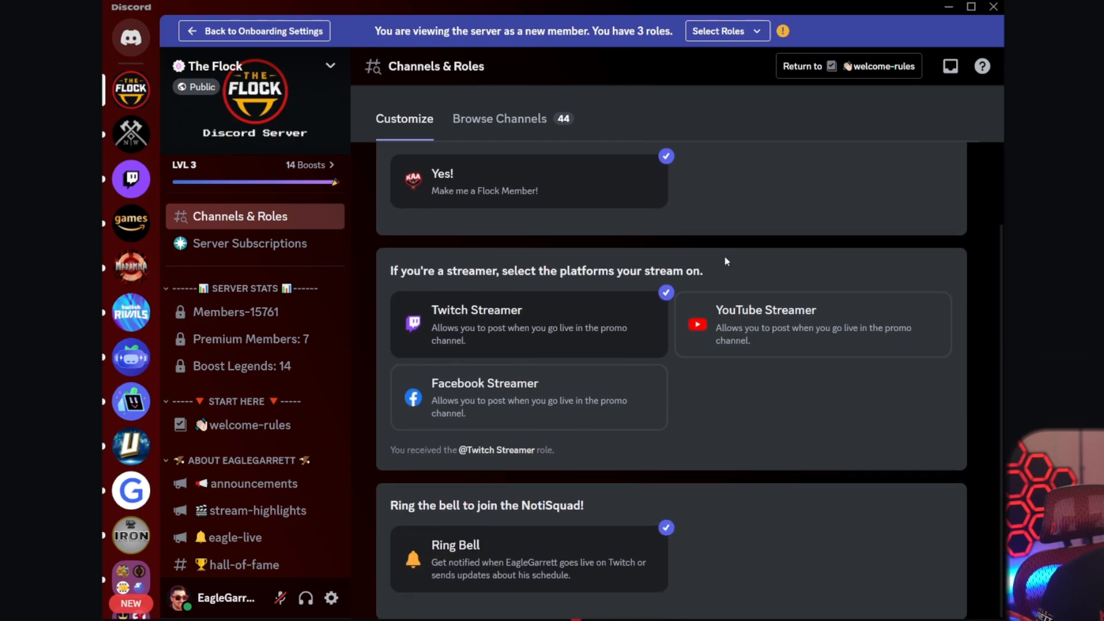
pyautogui.moveTo(595, 570)
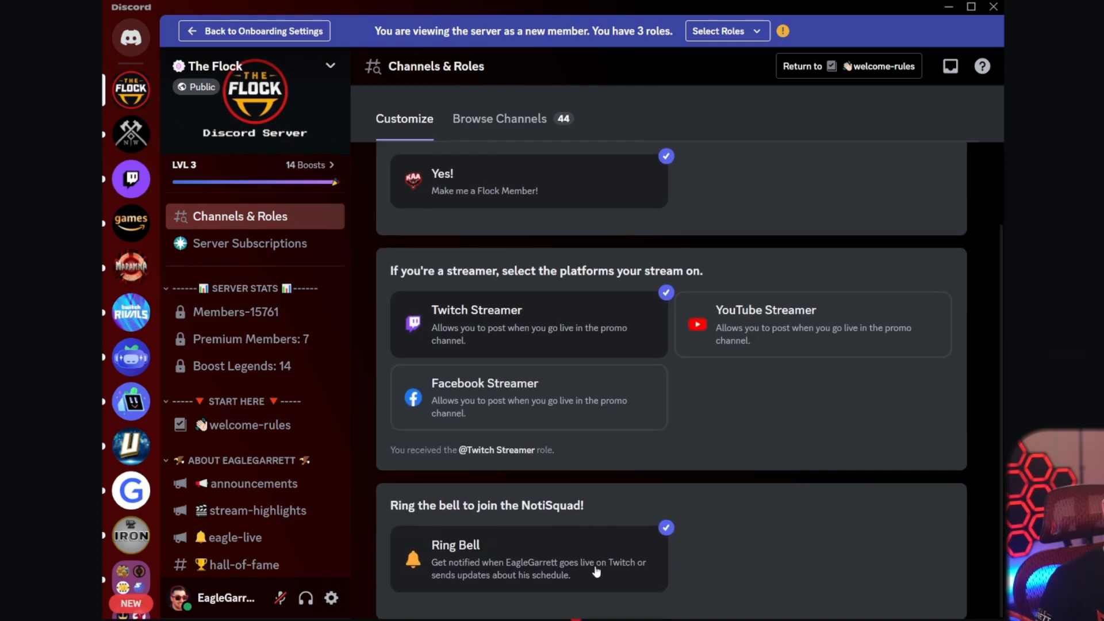
pyautogui.click(665, 526)
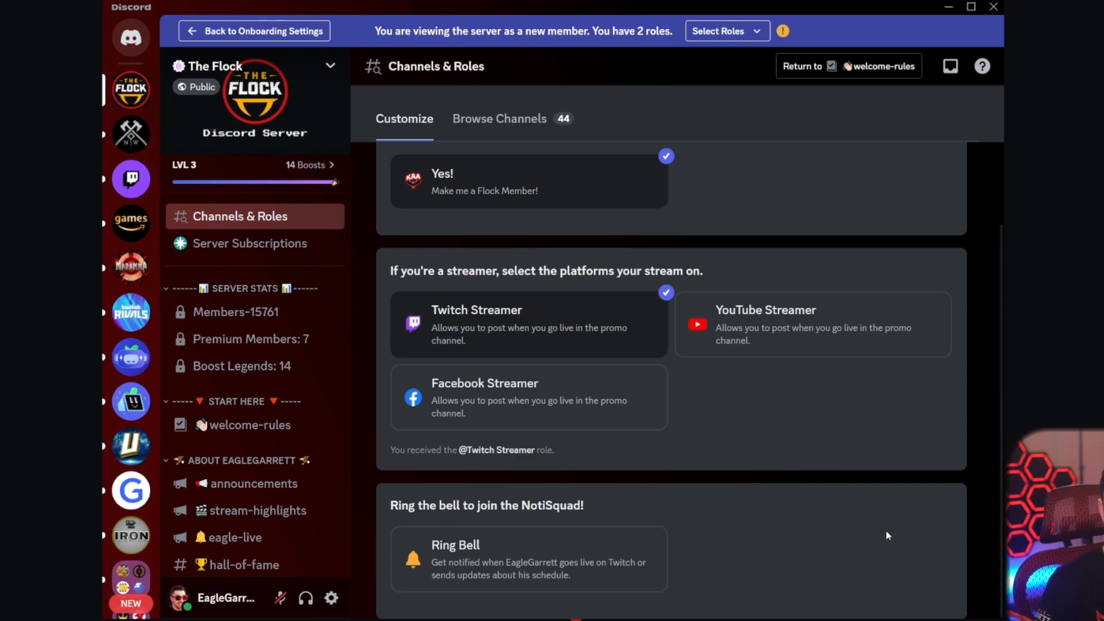
pyautogui.moveTo(761, 536)
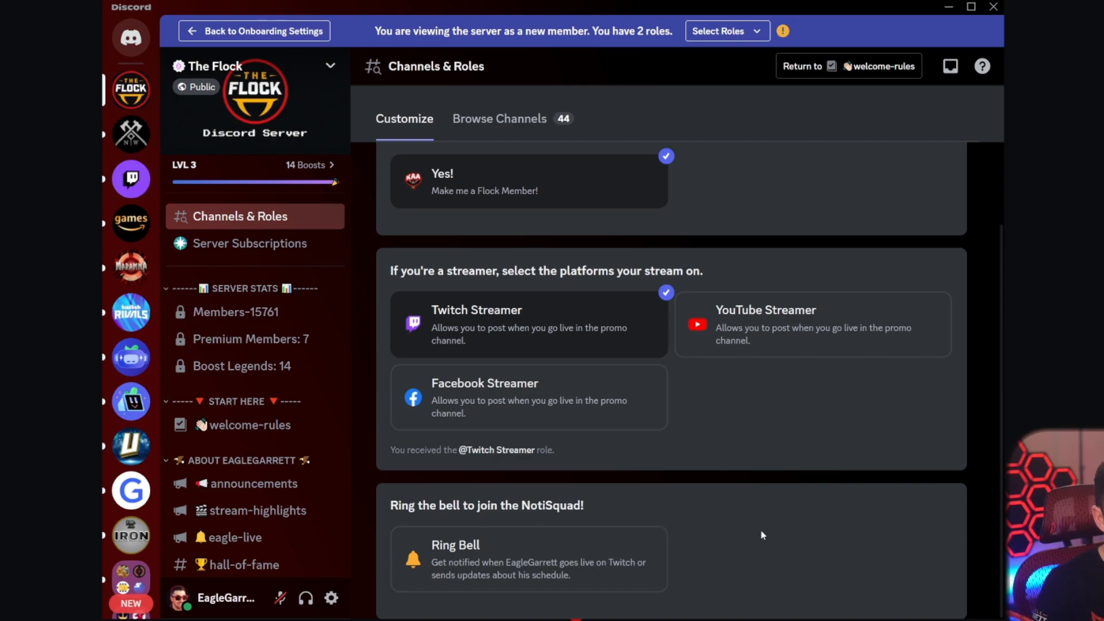
pyautogui.click(528, 559)
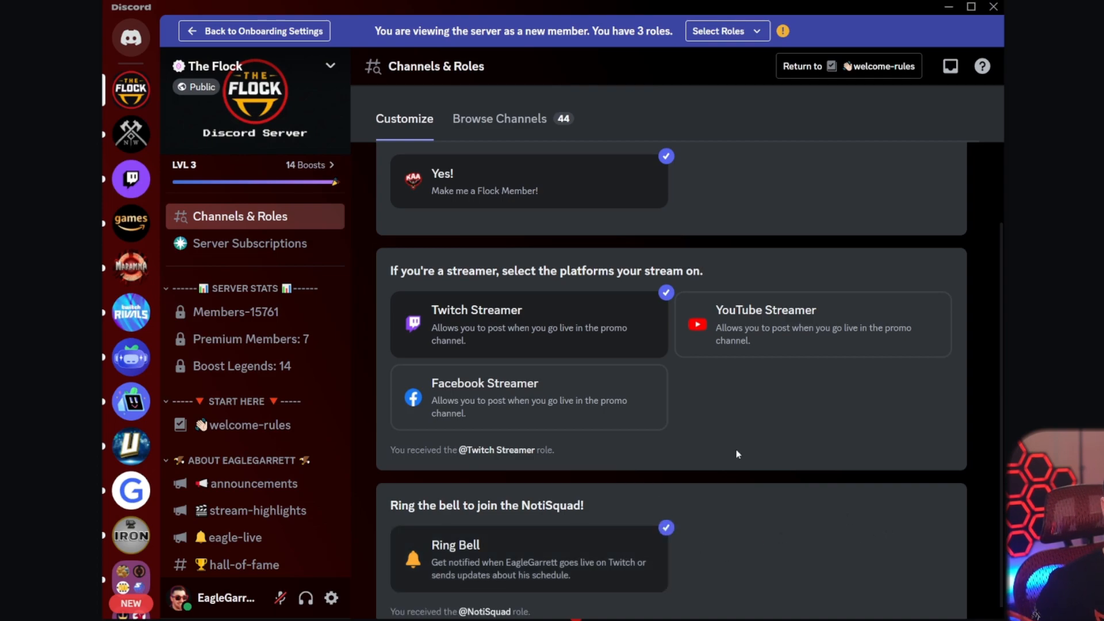
pyautogui.moveTo(752, 459)
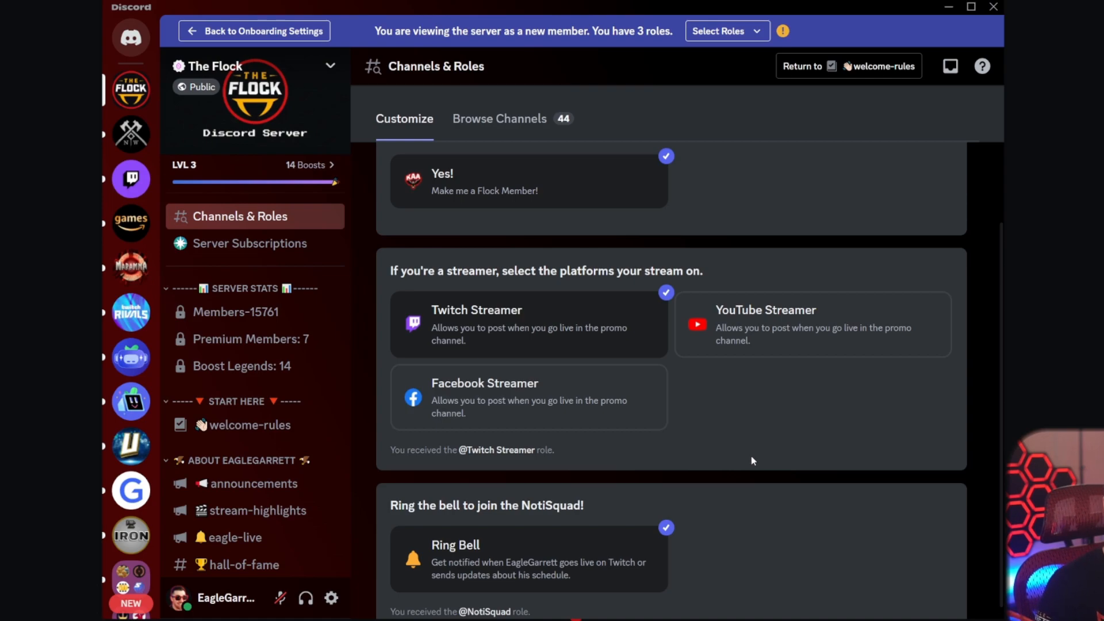
pyautogui.scroll(3)
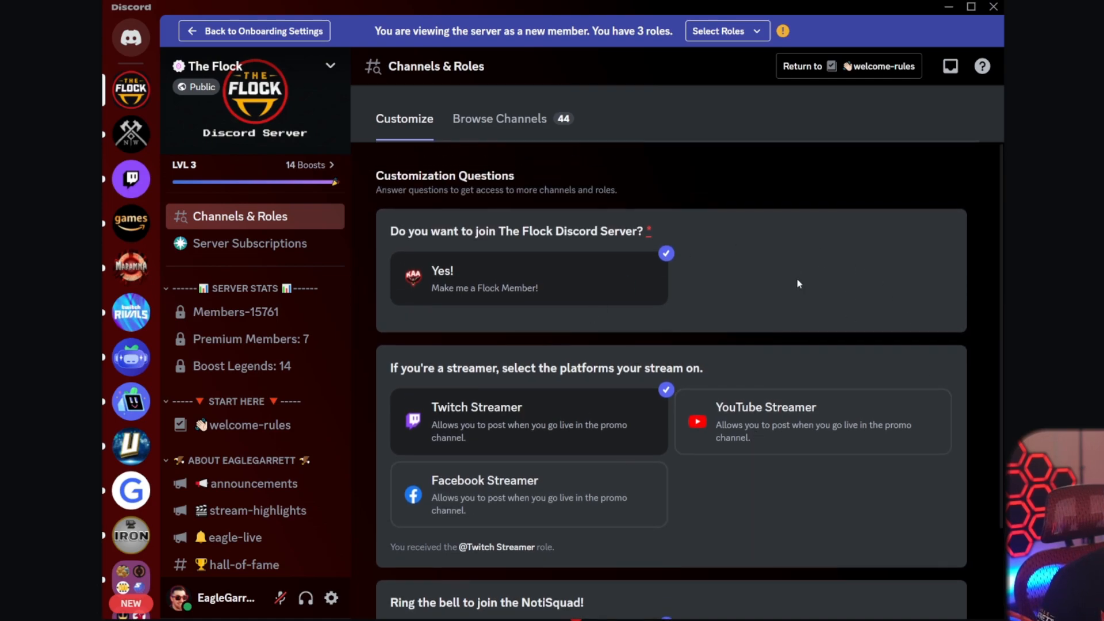
pyautogui.moveTo(553, 205)
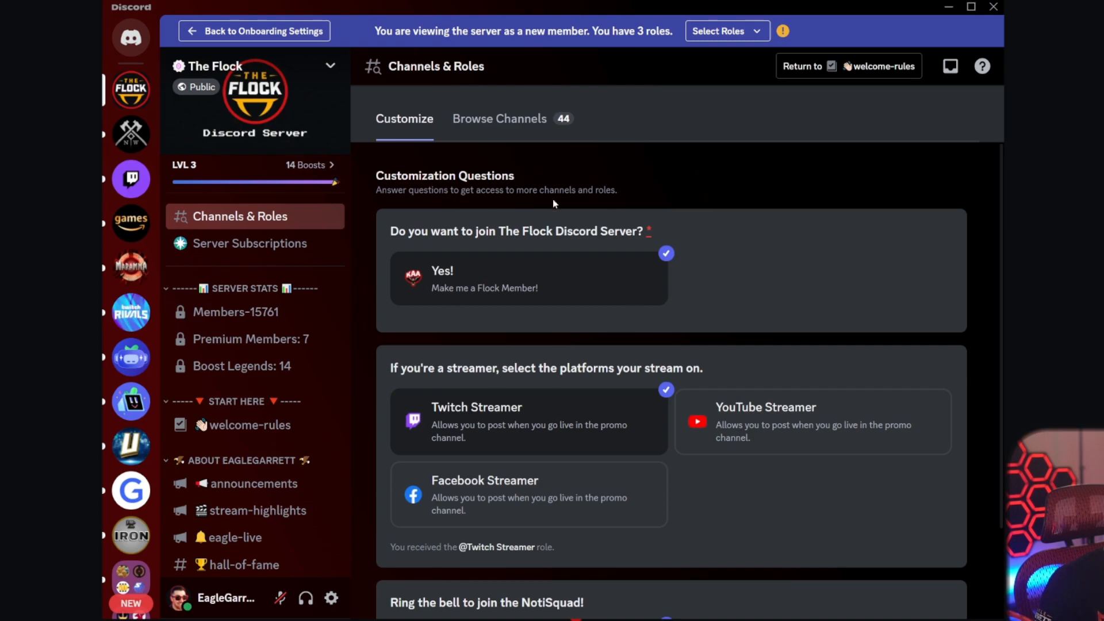
pyautogui.moveTo(485, 113)
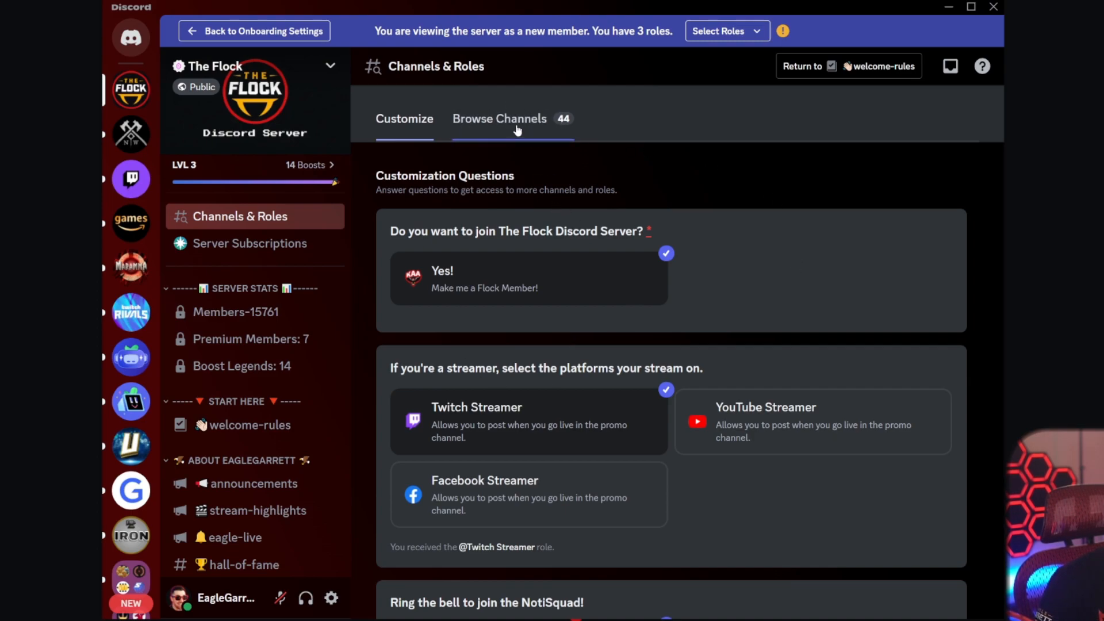
# View Browse Channels listing 44 channels across categories like The Nest and Topics
pyautogui.click(499, 119)
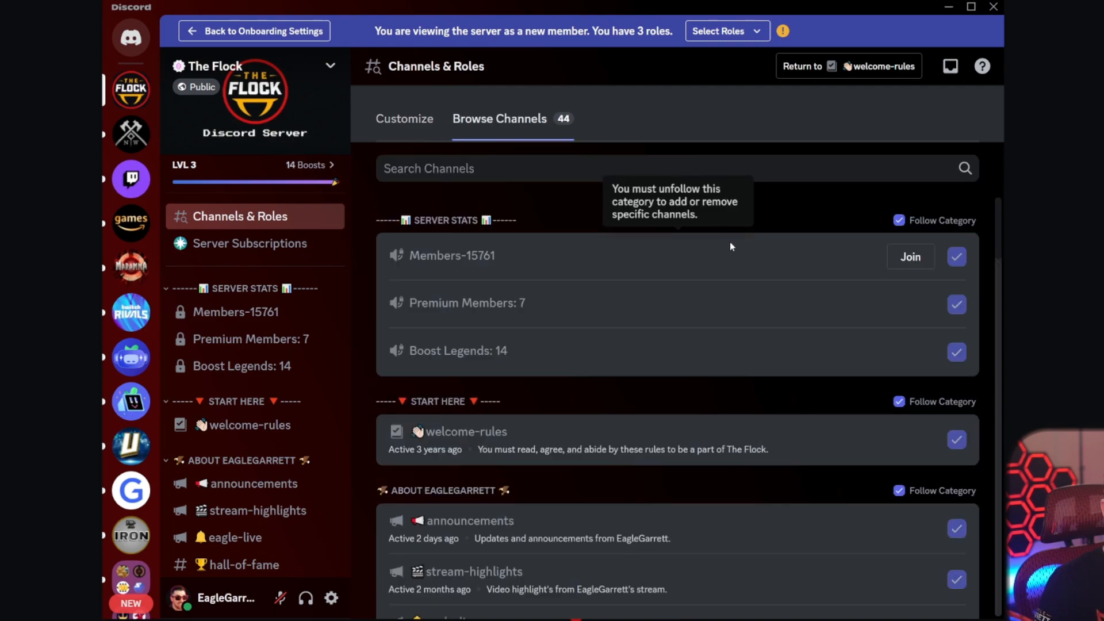
pyautogui.moveTo(637, 340)
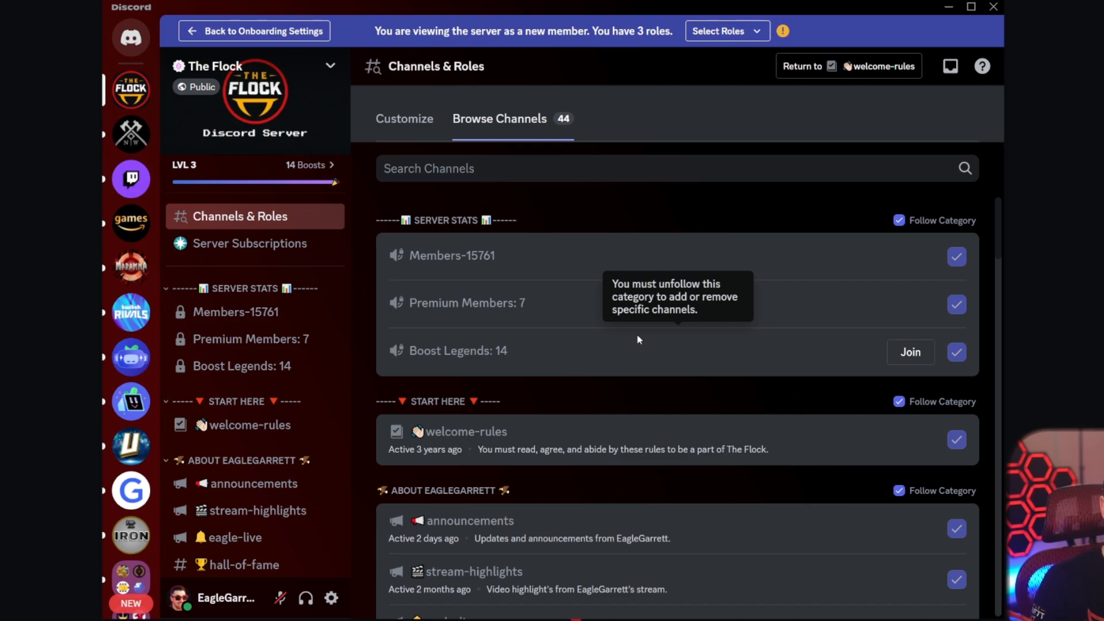
pyautogui.moveTo(601, 299)
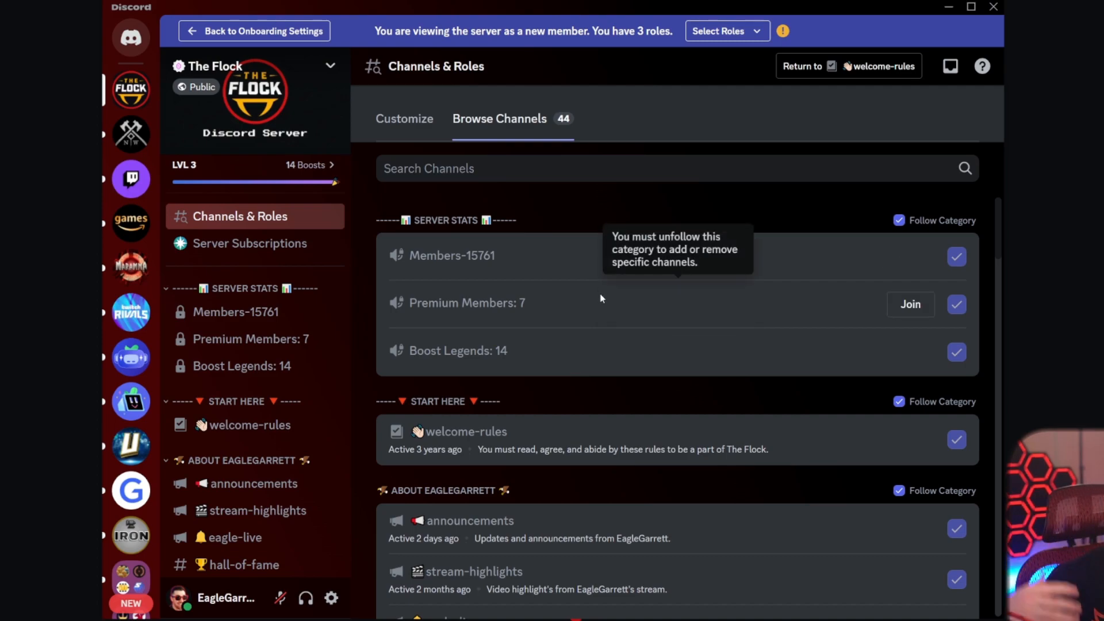
pyautogui.scroll(-3)
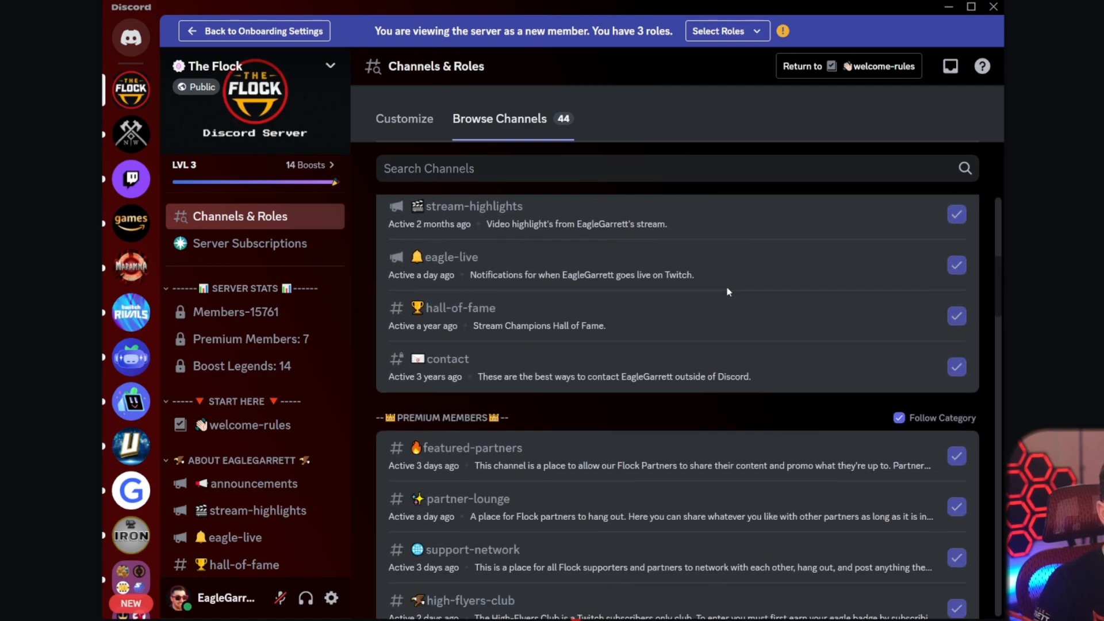
pyautogui.scroll(-3)
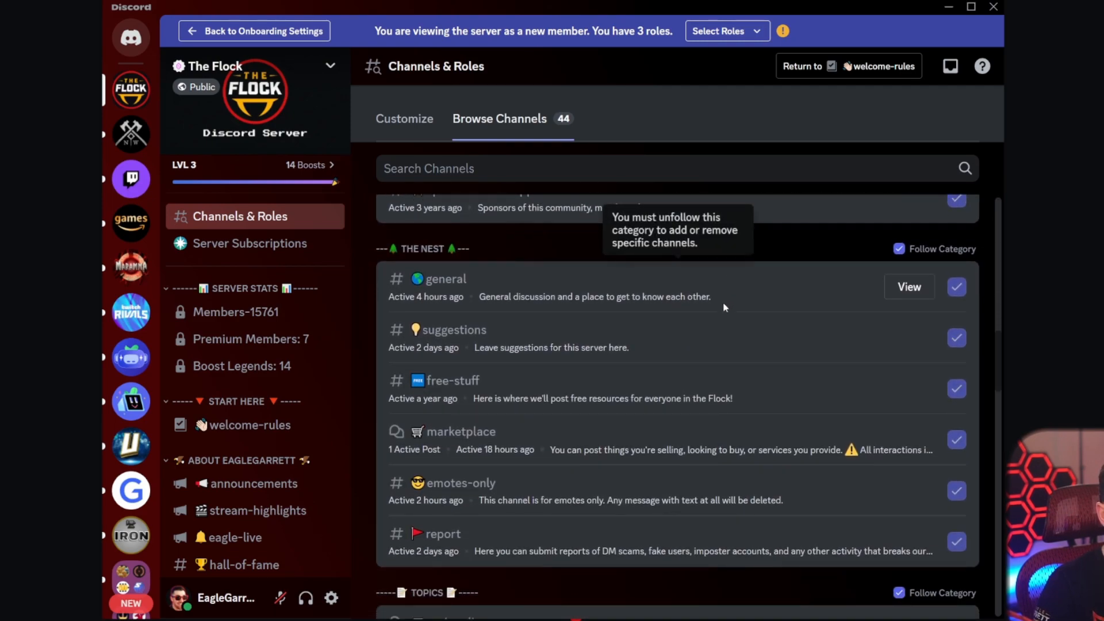
pyautogui.scroll(-3)
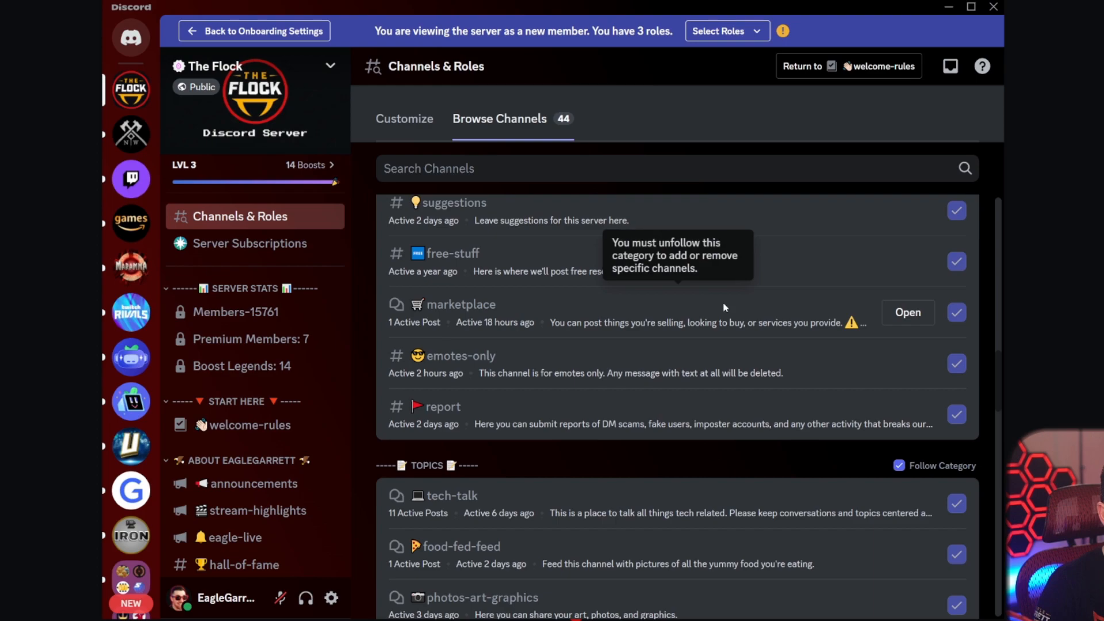
pyautogui.scroll(-3)
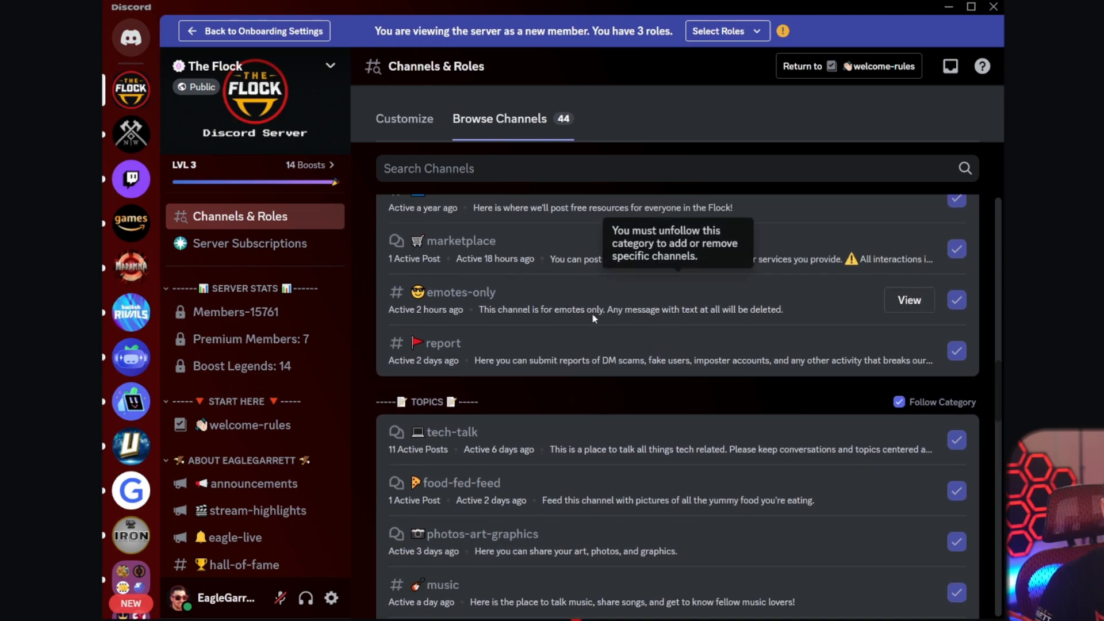
pyautogui.scroll(3)
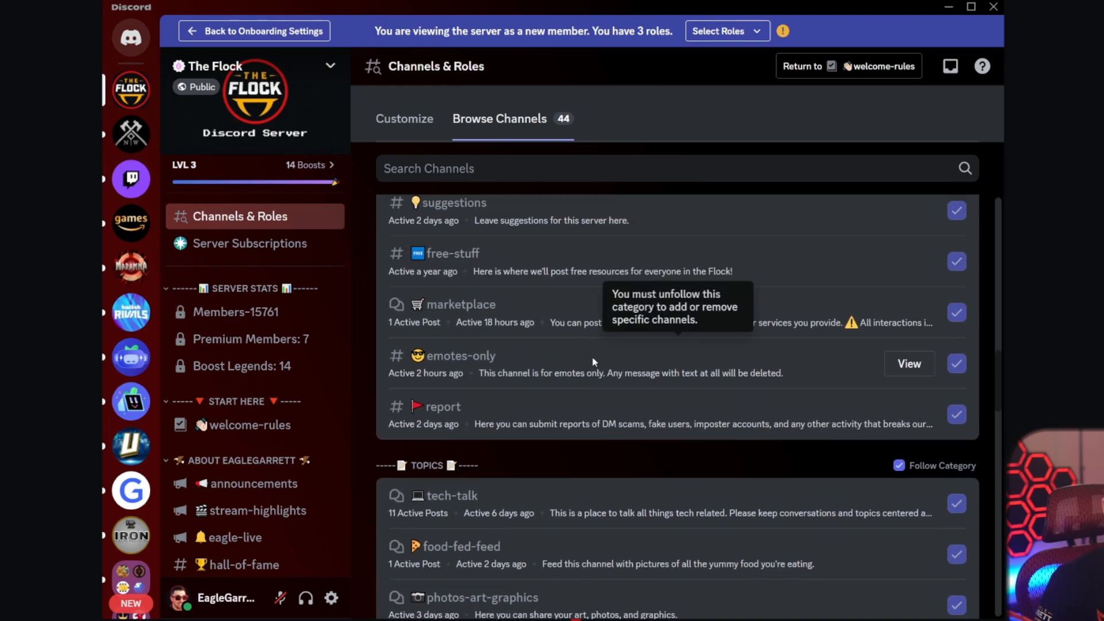
pyautogui.moveTo(609, 364)
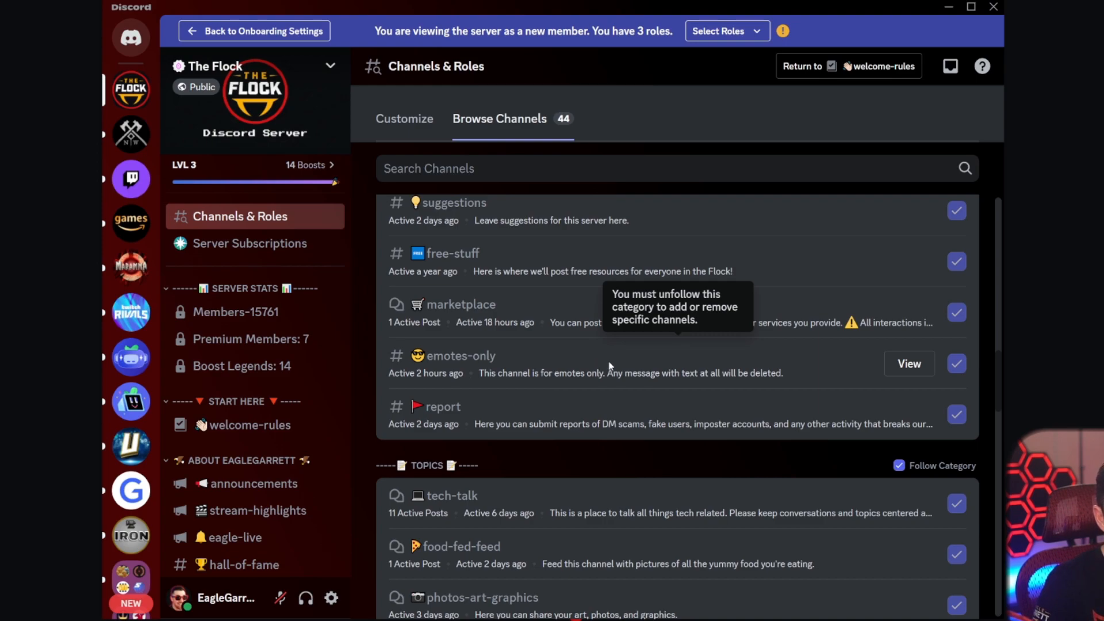
pyautogui.scroll(3)
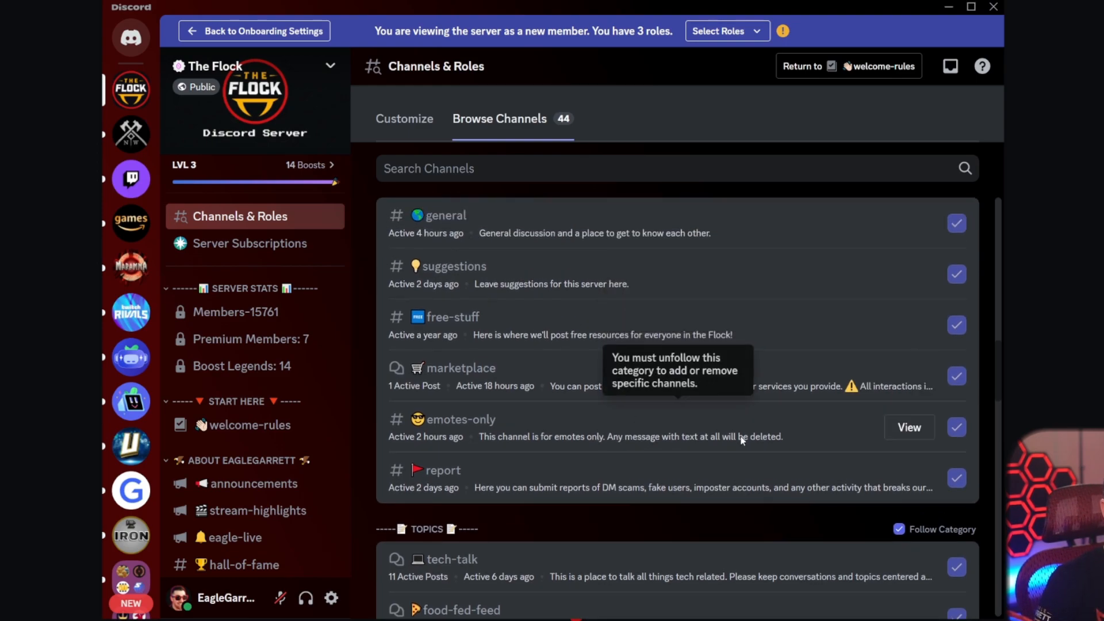
pyautogui.moveTo(800, 447)
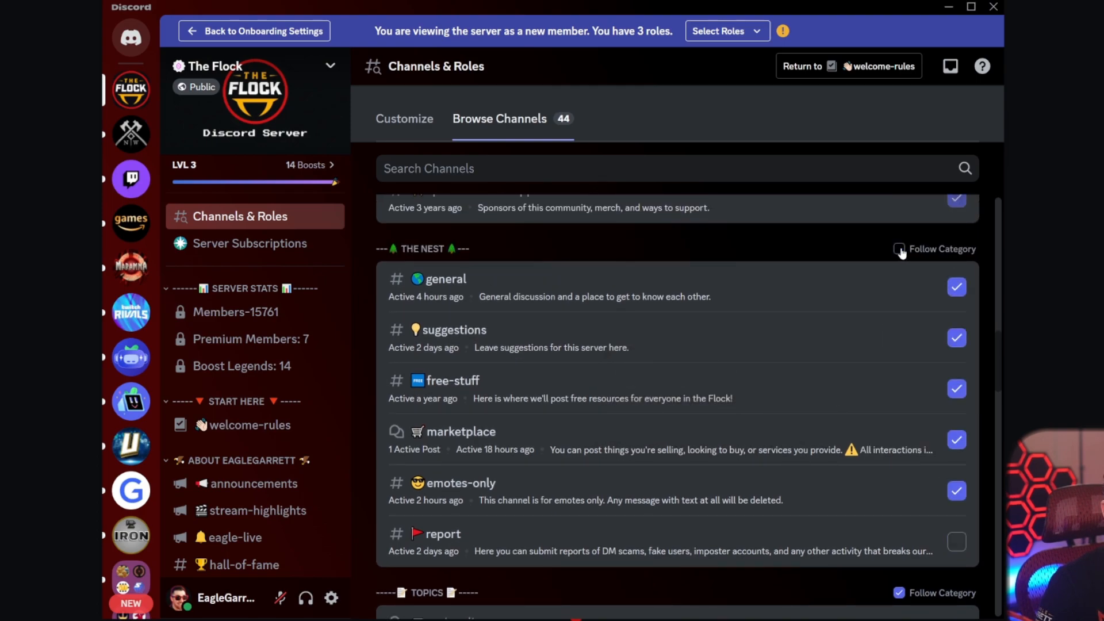
# Toggle the emotes-only channel off, on, and off again in Browse Channels
pyautogui.scroll(-3)
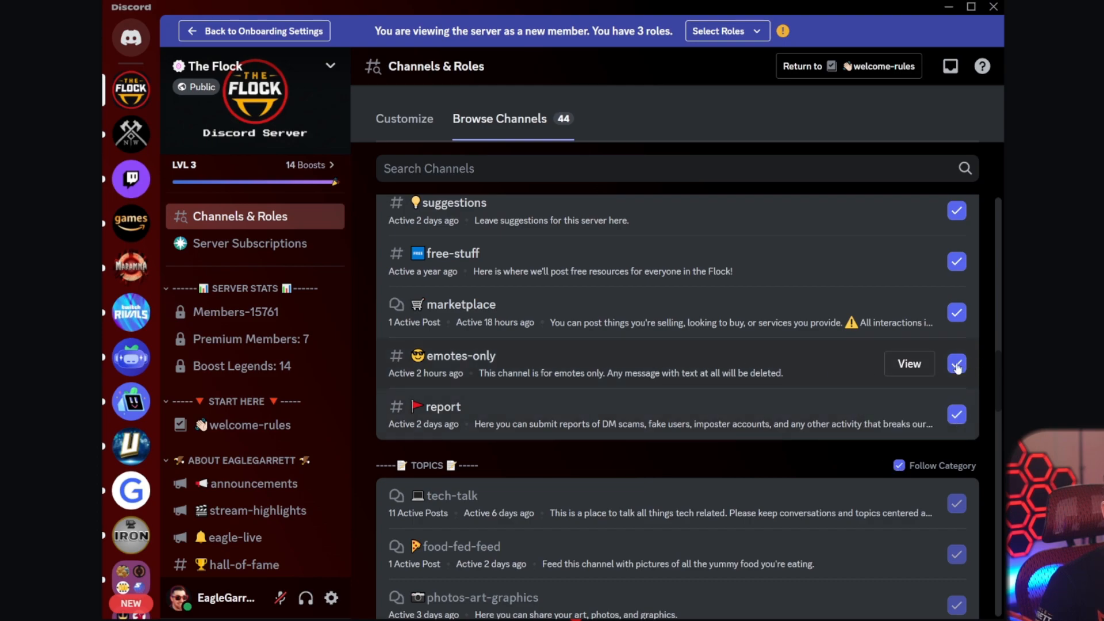
pyautogui.scroll(-3)
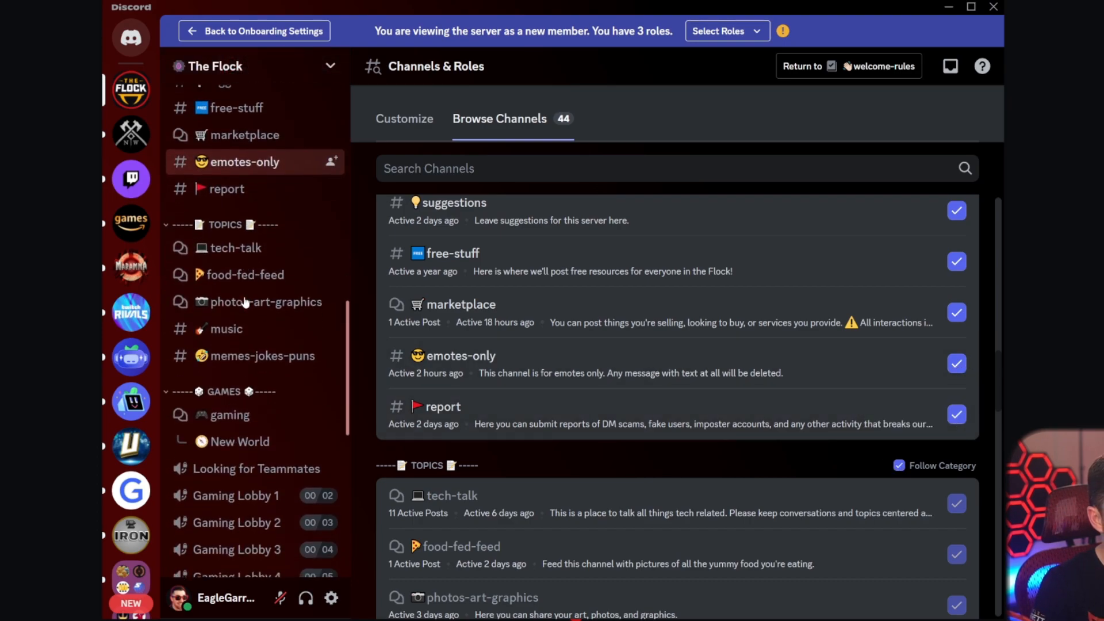
pyautogui.scroll(3)
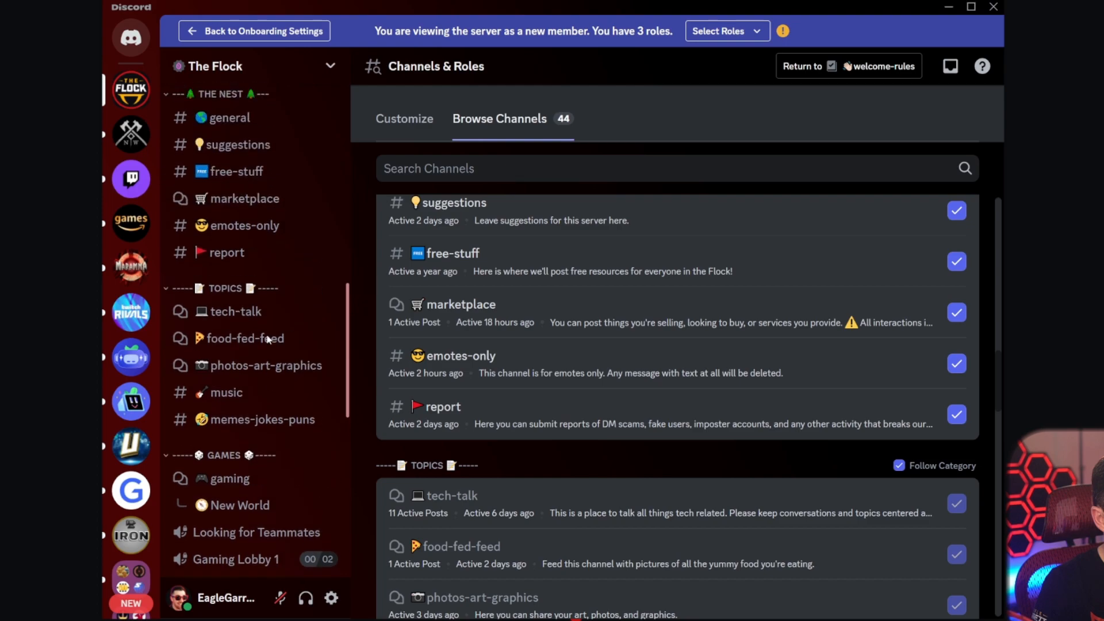
pyautogui.scroll(3)
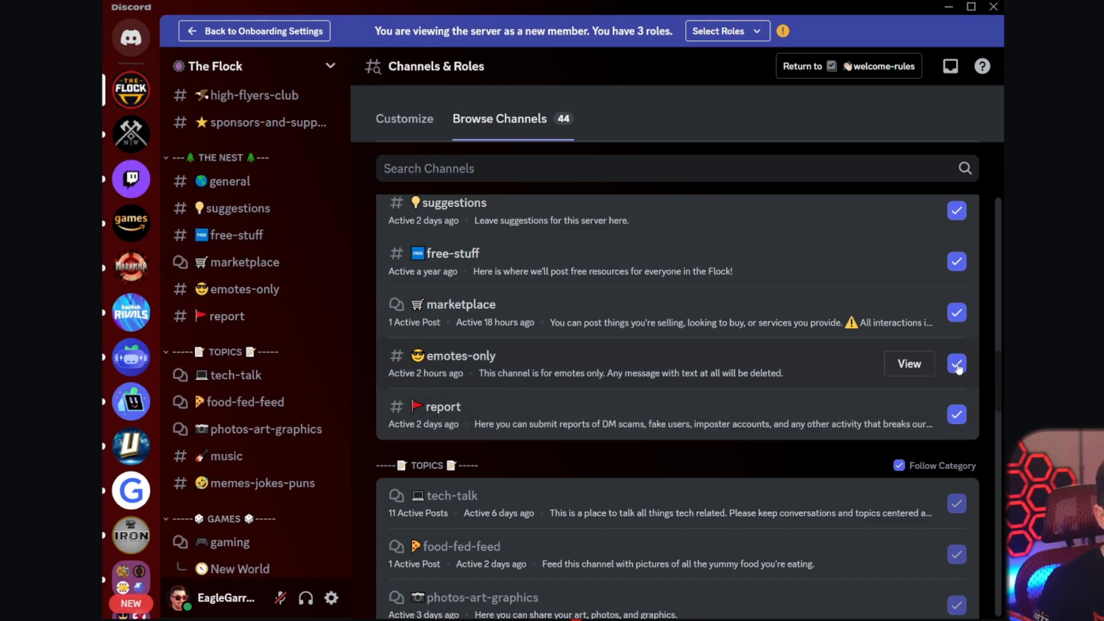
pyautogui.click(955, 364)
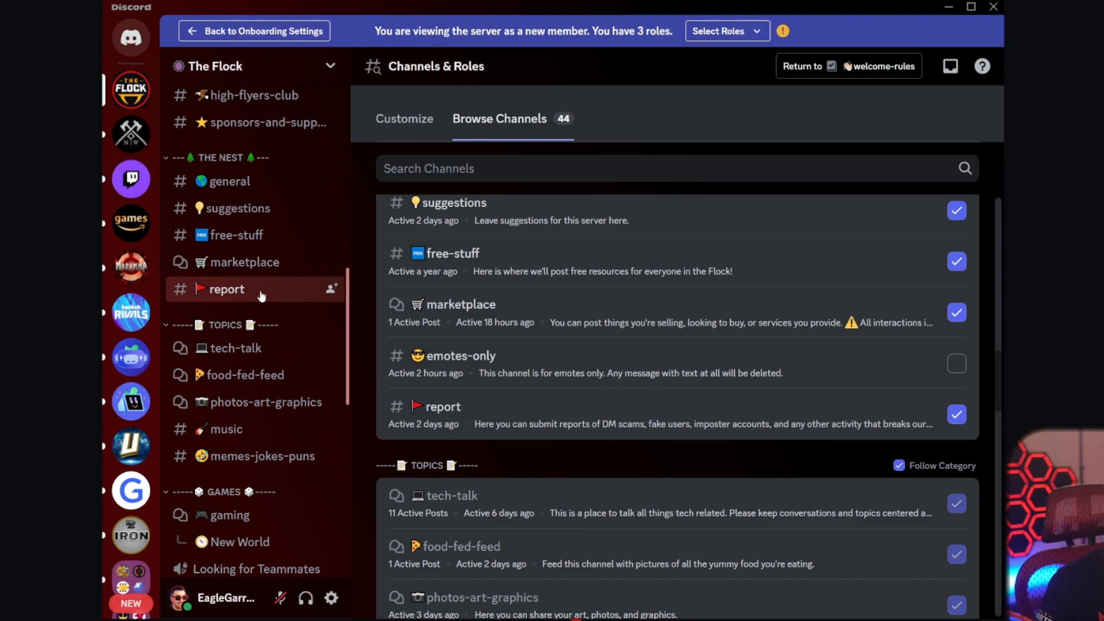
pyautogui.moveTo(273, 296)
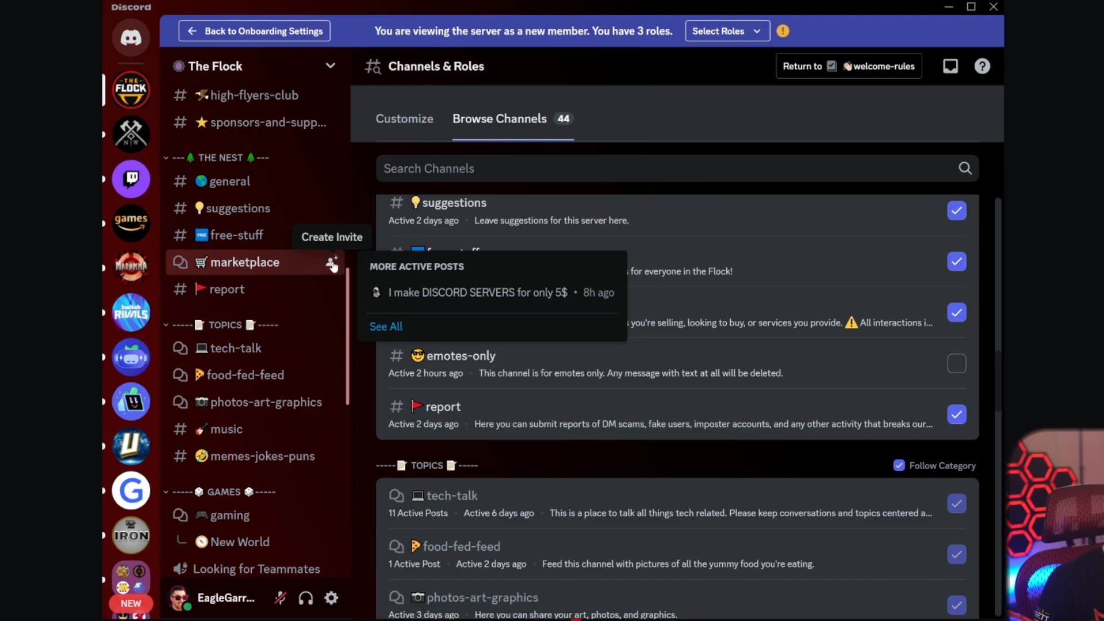
pyautogui.moveTo(377, 250)
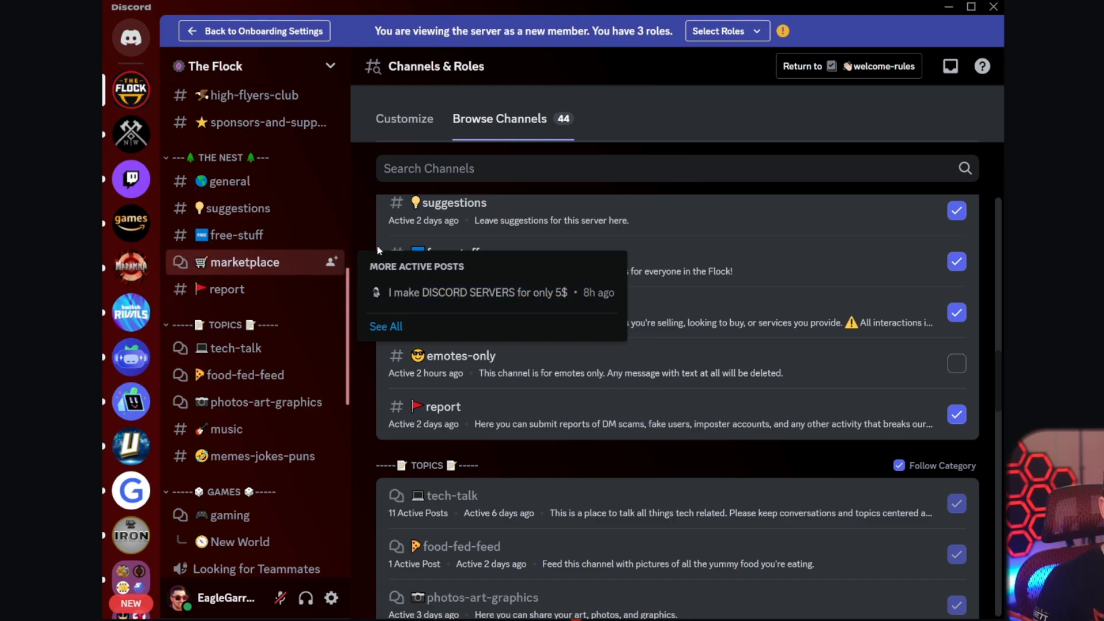
pyautogui.moveTo(631, 354)
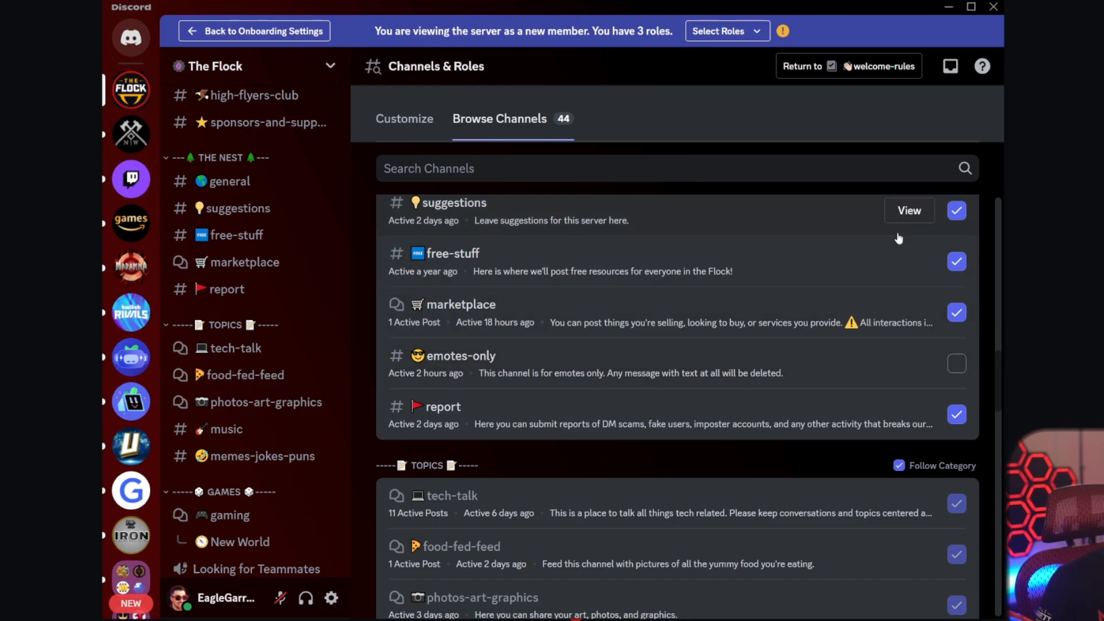
pyautogui.moveTo(904, 240)
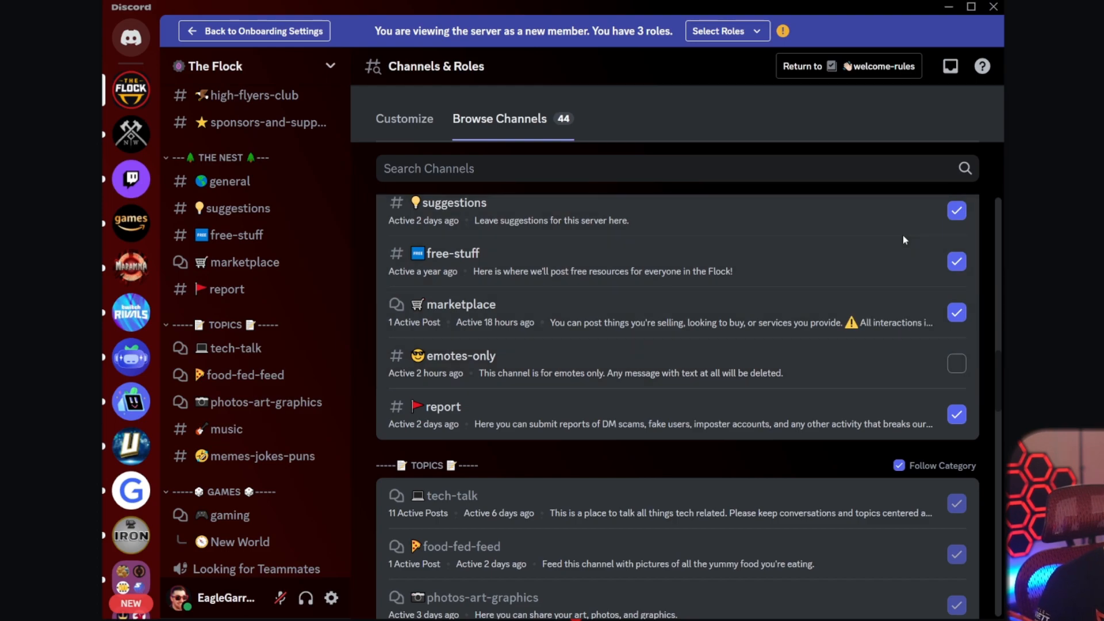
pyautogui.moveTo(906, 239)
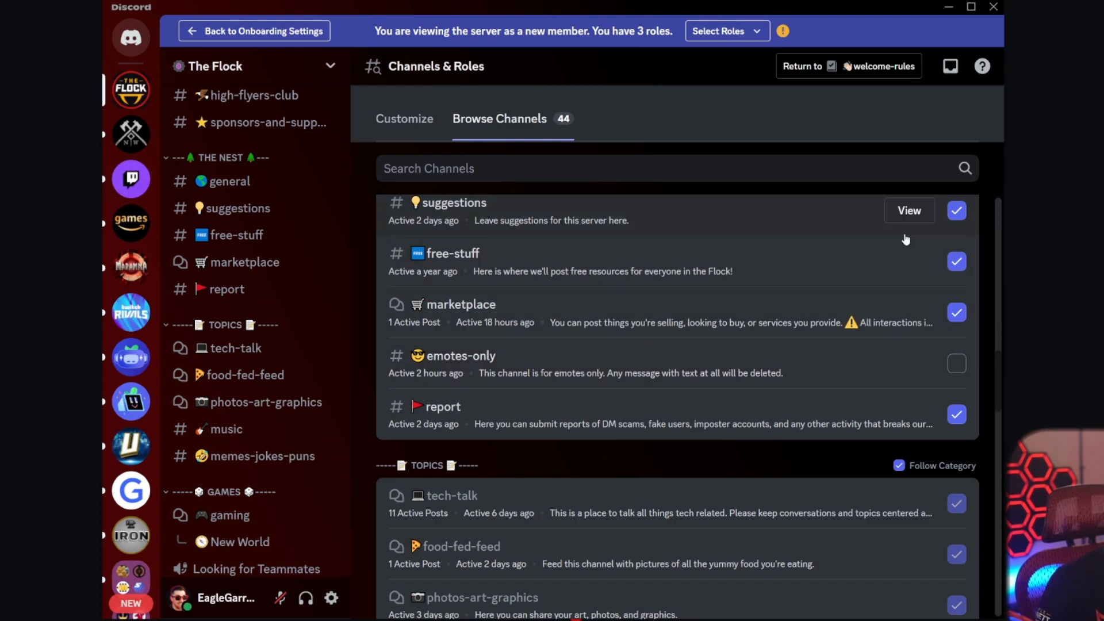
pyautogui.moveTo(768, 186)
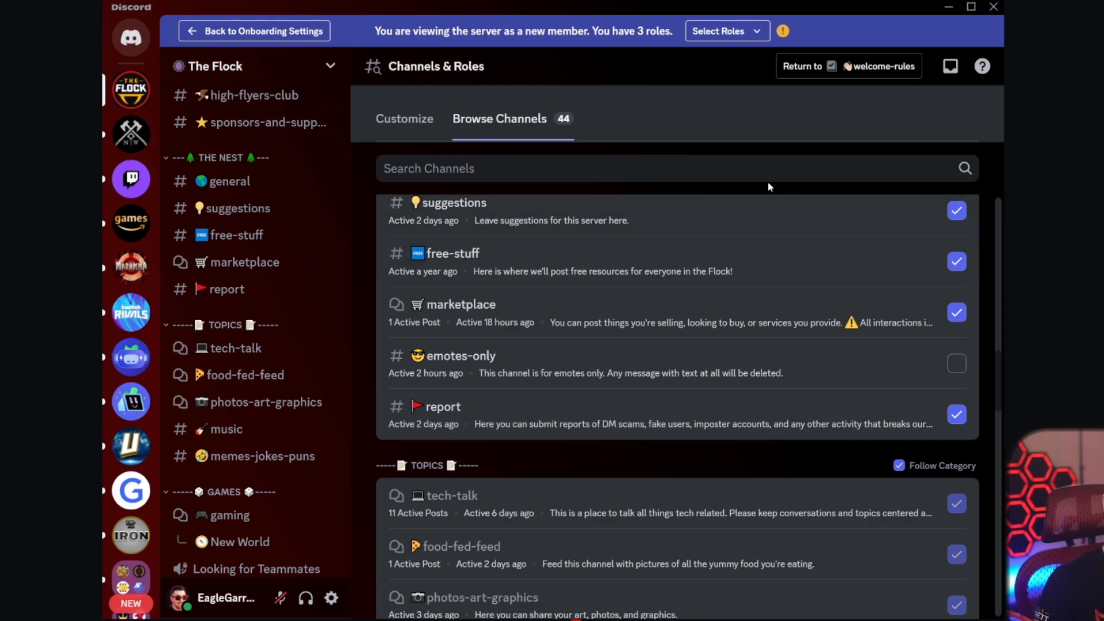
pyautogui.moveTo(245, 262)
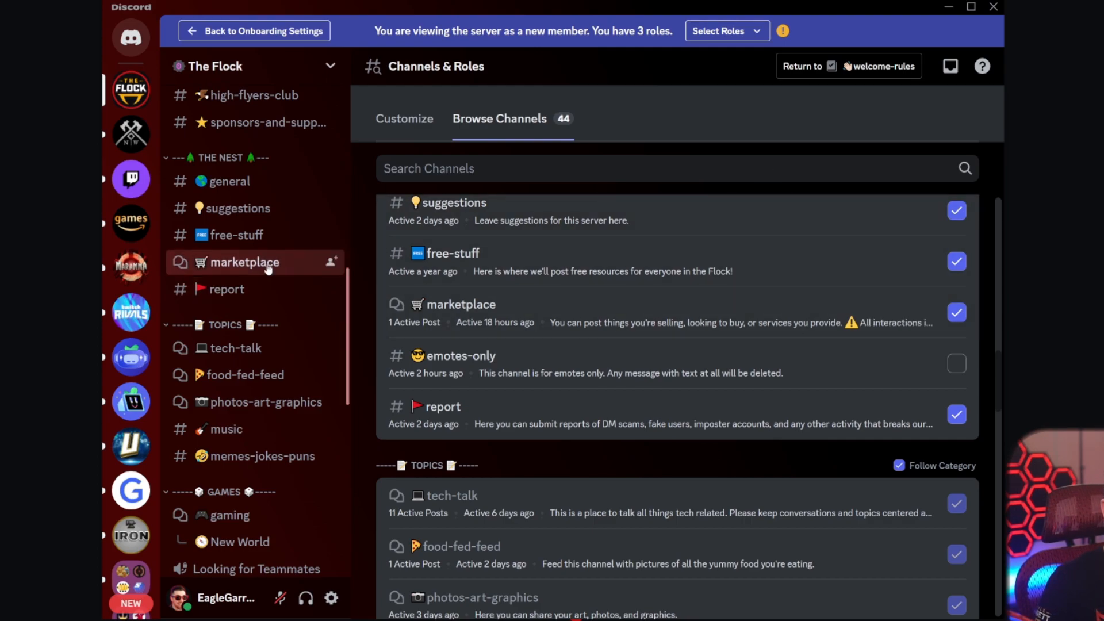
pyautogui.moveTo(927, 375)
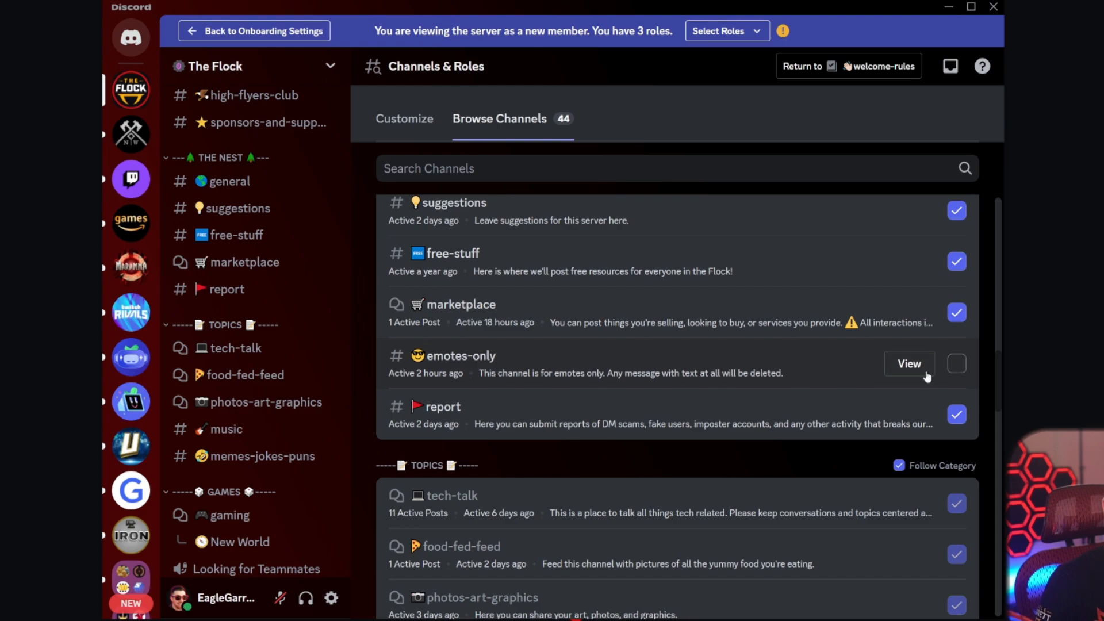
pyautogui.click(956, 363)
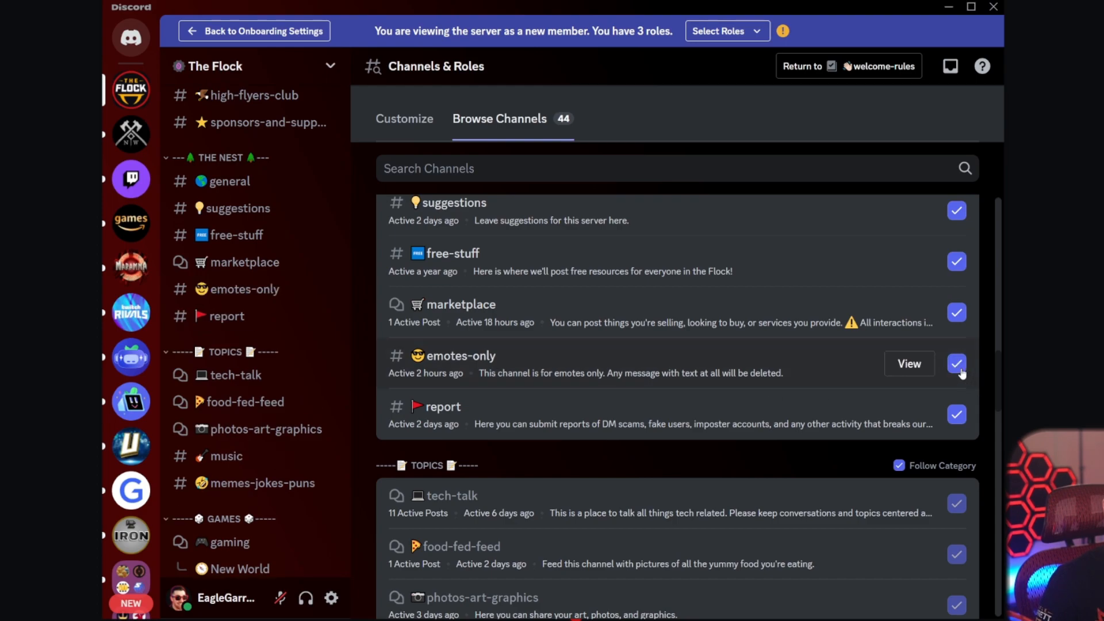
pyautogui.click(955, 365)
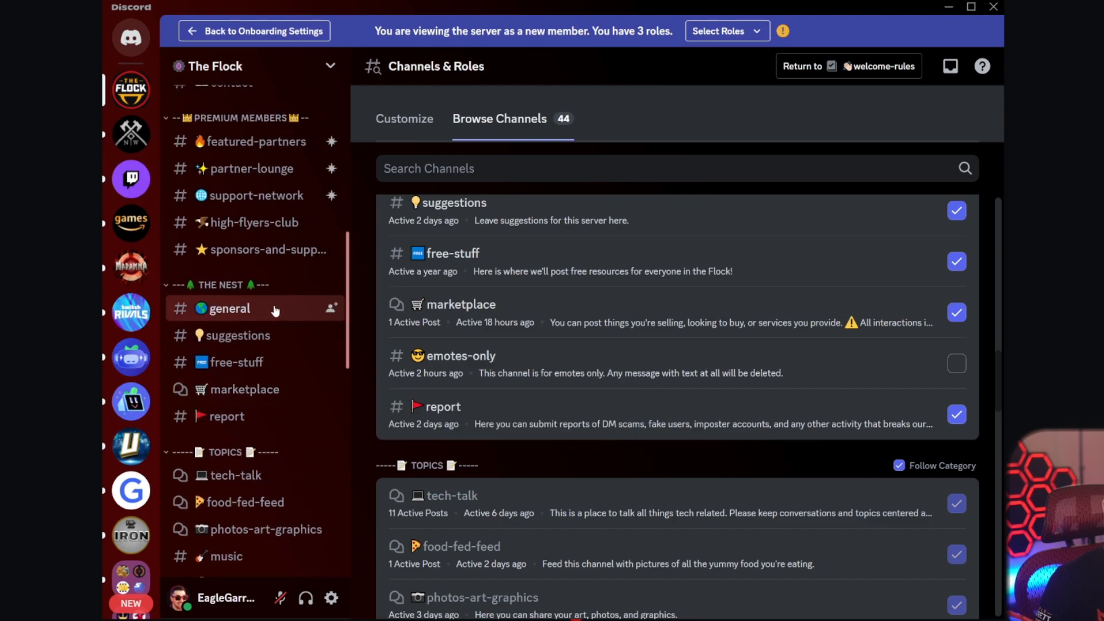
pyautogui.moveTo(259, 311)
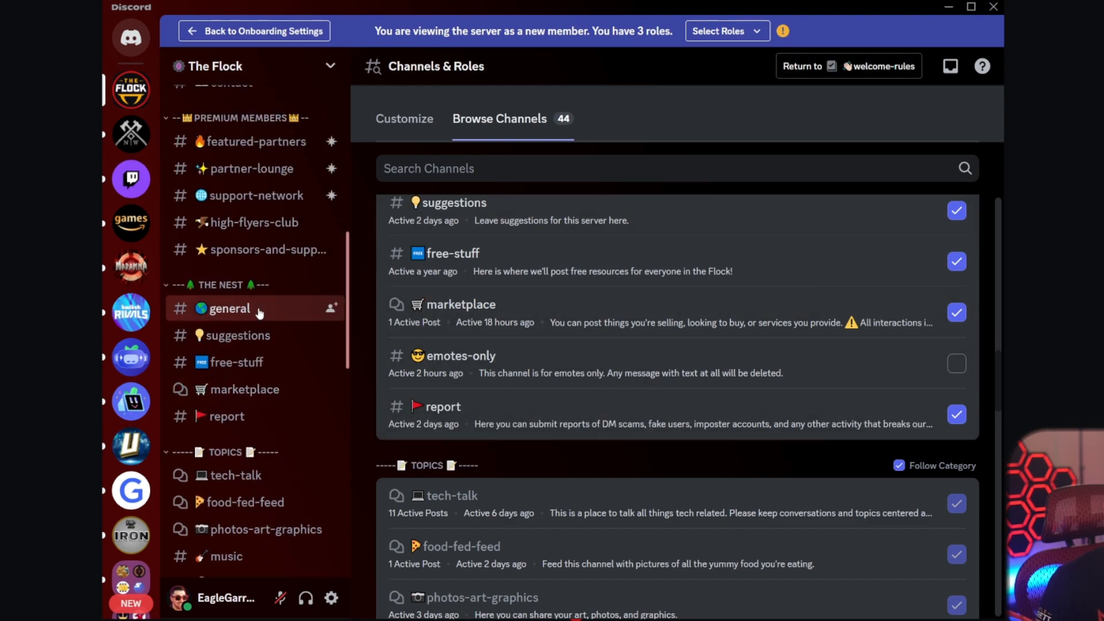
# Tick emotes-only once more so the member follows it
pyautogui.scroll(-3)
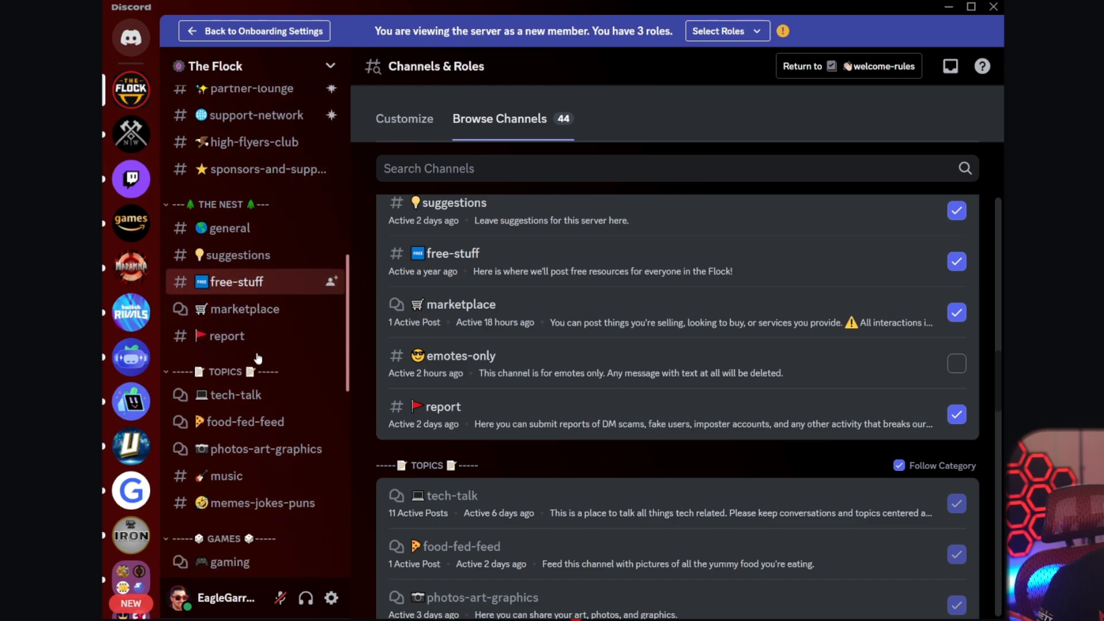
pyautogui.scroll(-3)
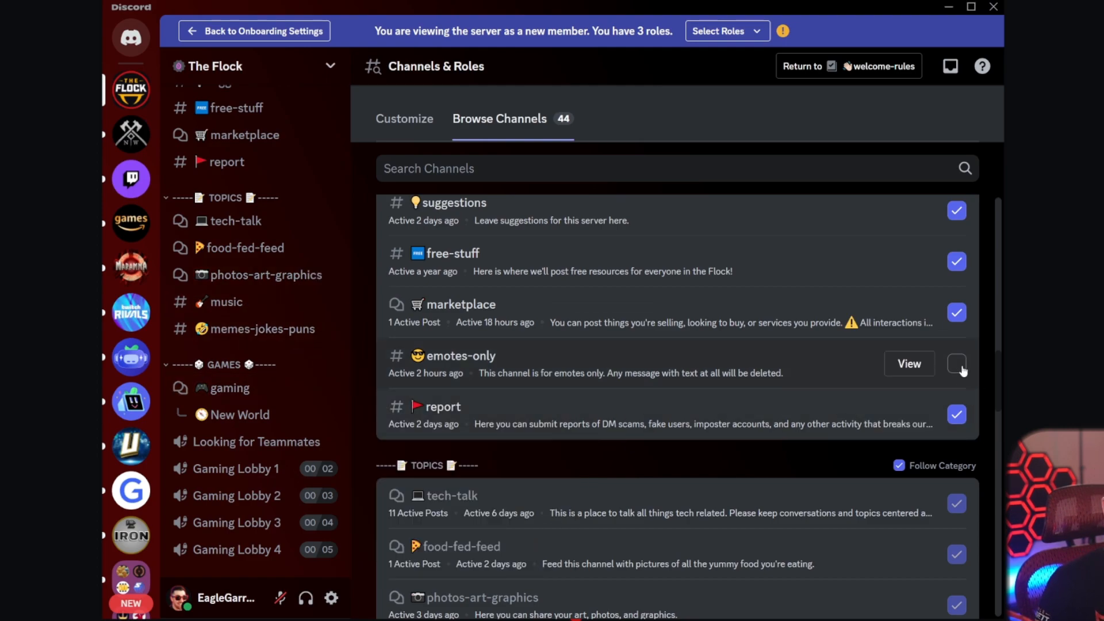
pyautogui.click(956, 363)
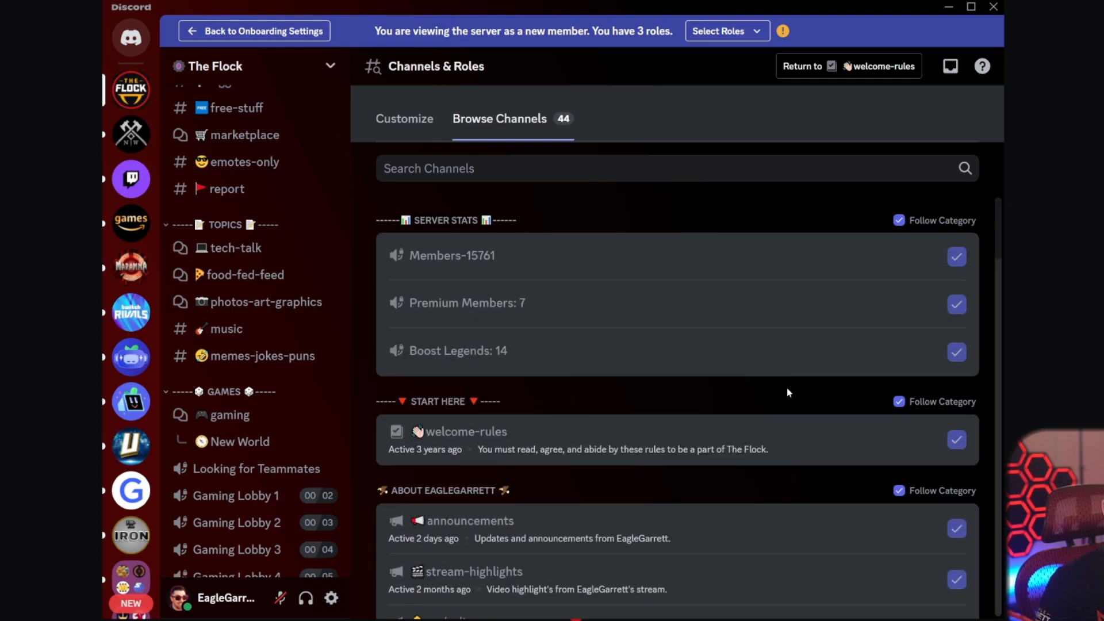
pyautogui.scroll(-3)
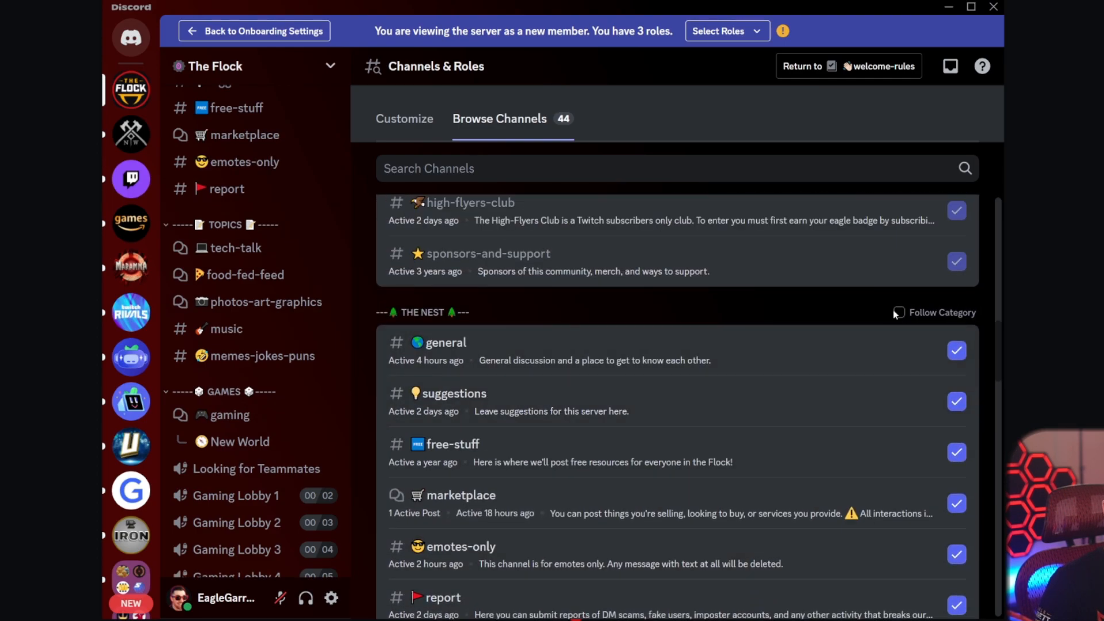
pyautogui.scroll(-3)
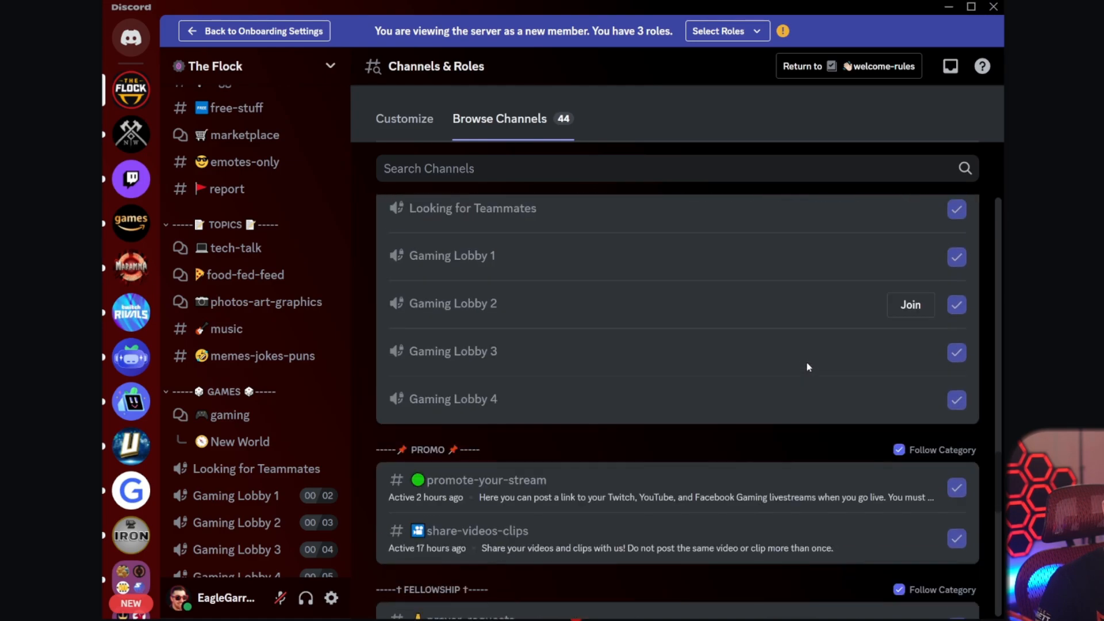
pyautogui.scroll(-3)
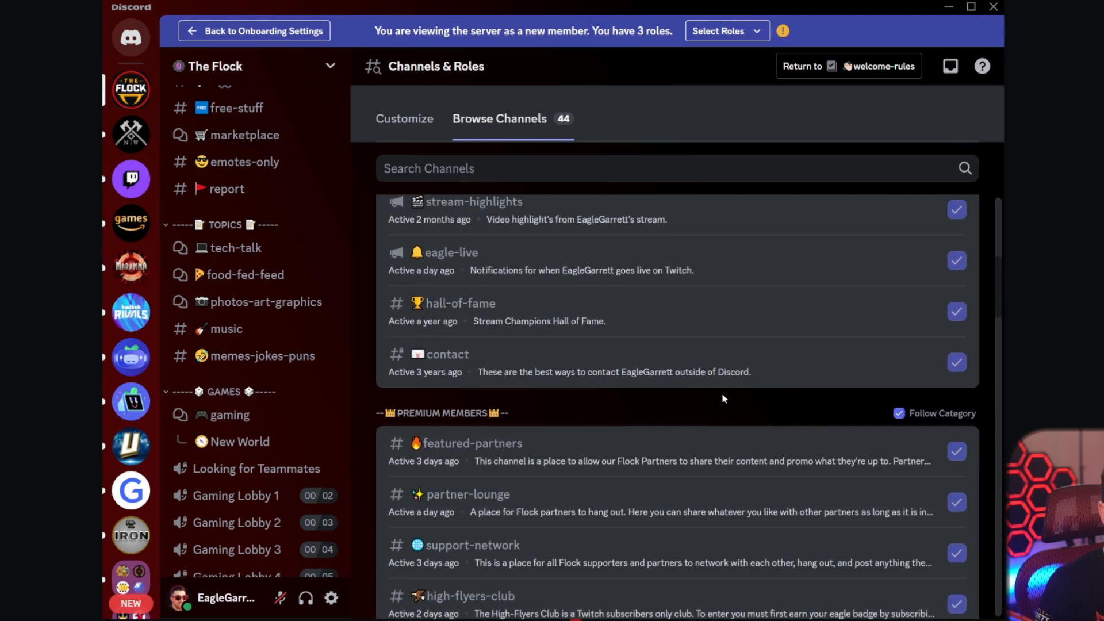
pyautogui.scroll(3)
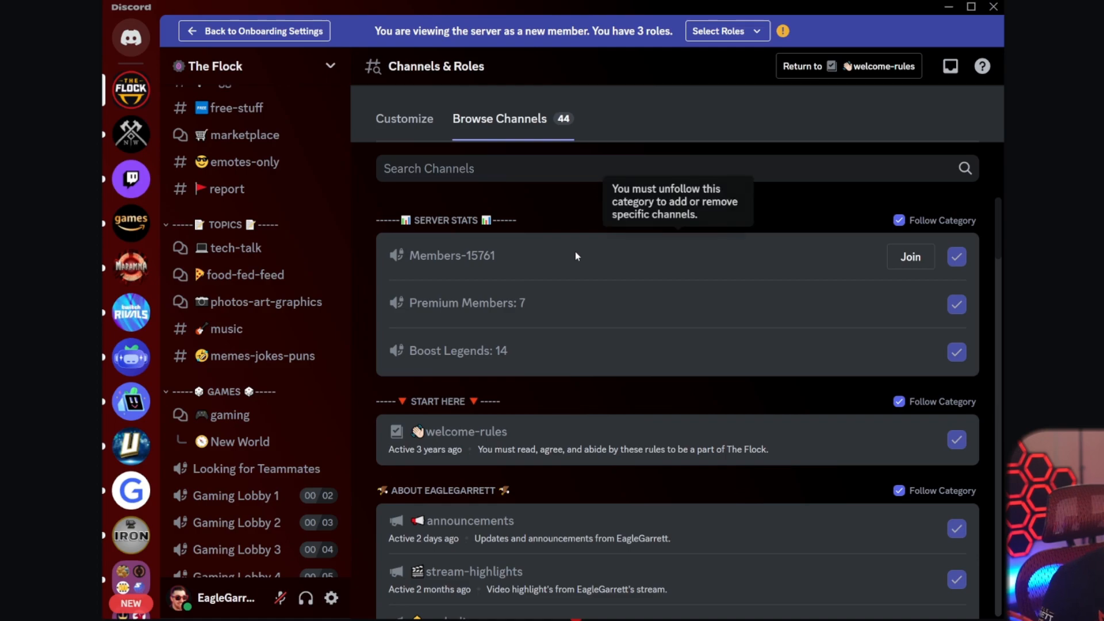
pyautogui.moveTo(473, 205)
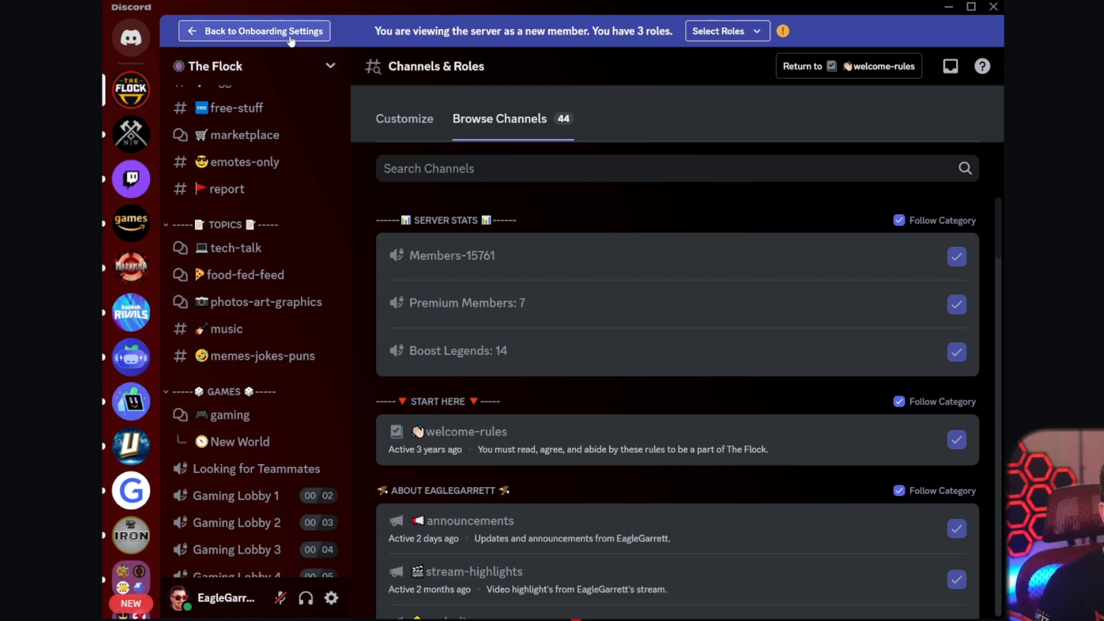
# Exit the preview via Back to Onboarding Settings and return to the Questions section
pyautogui.click(254, 30)
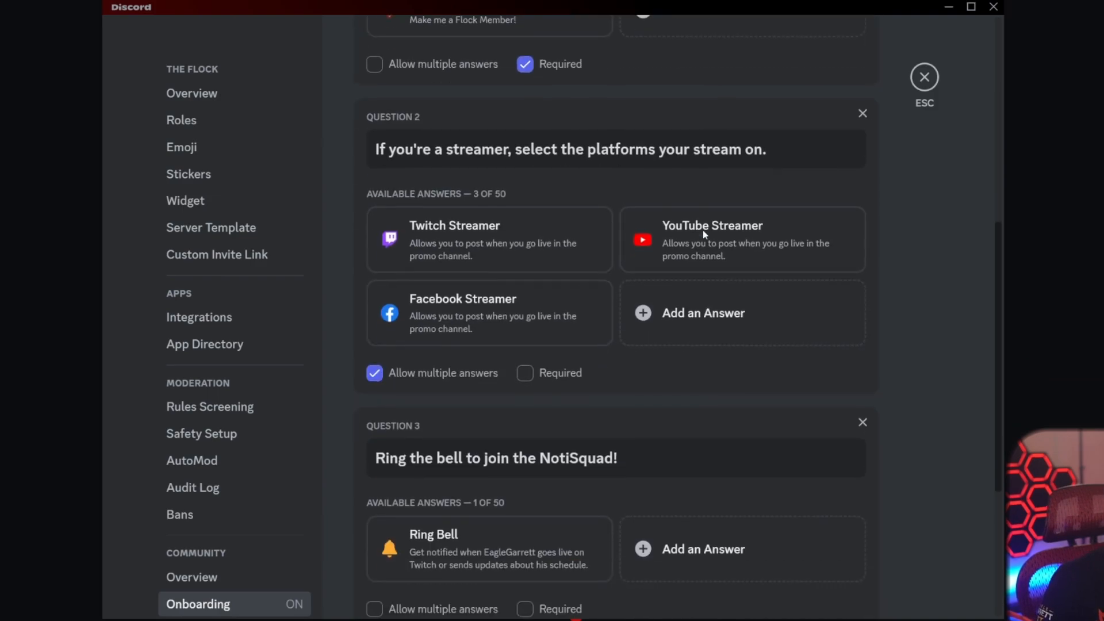
pyautogui.scroll(3)
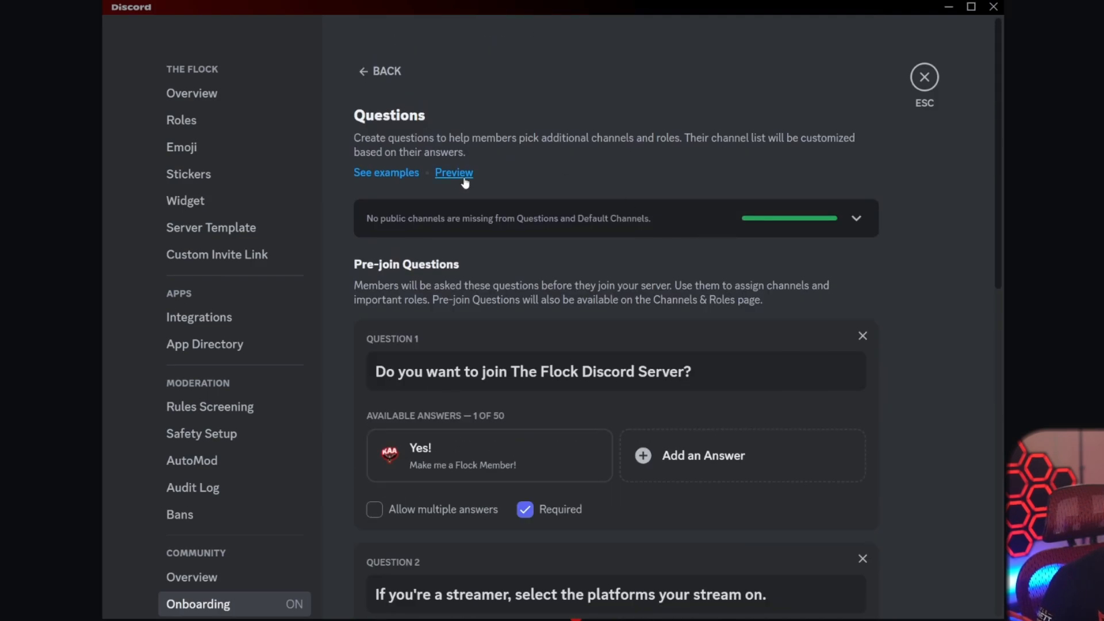
pyautogui.moveTo(501, 181)
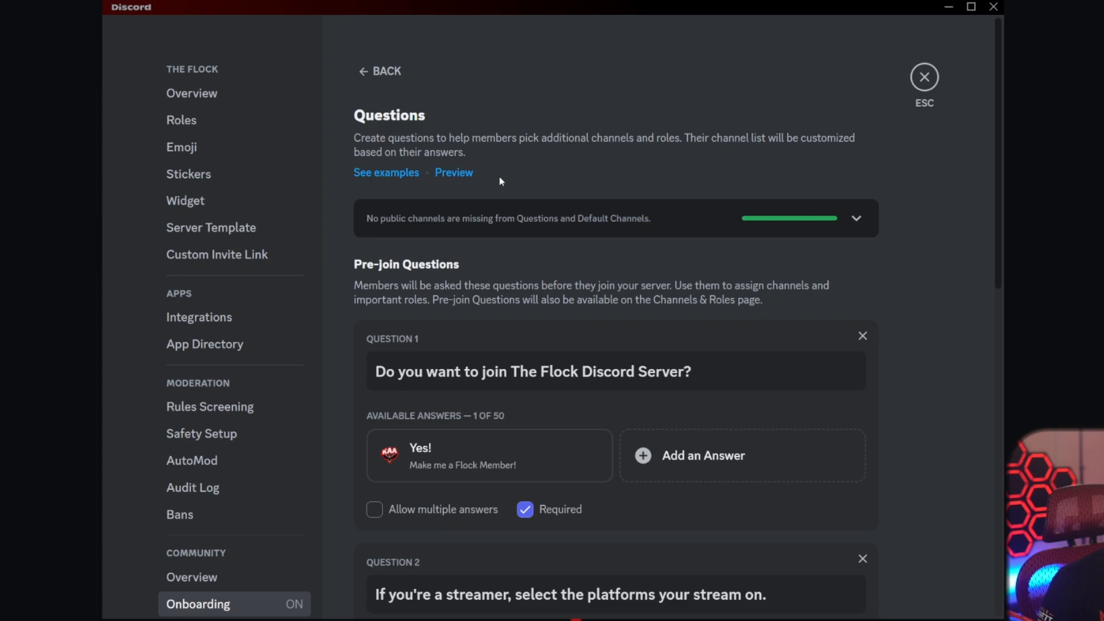